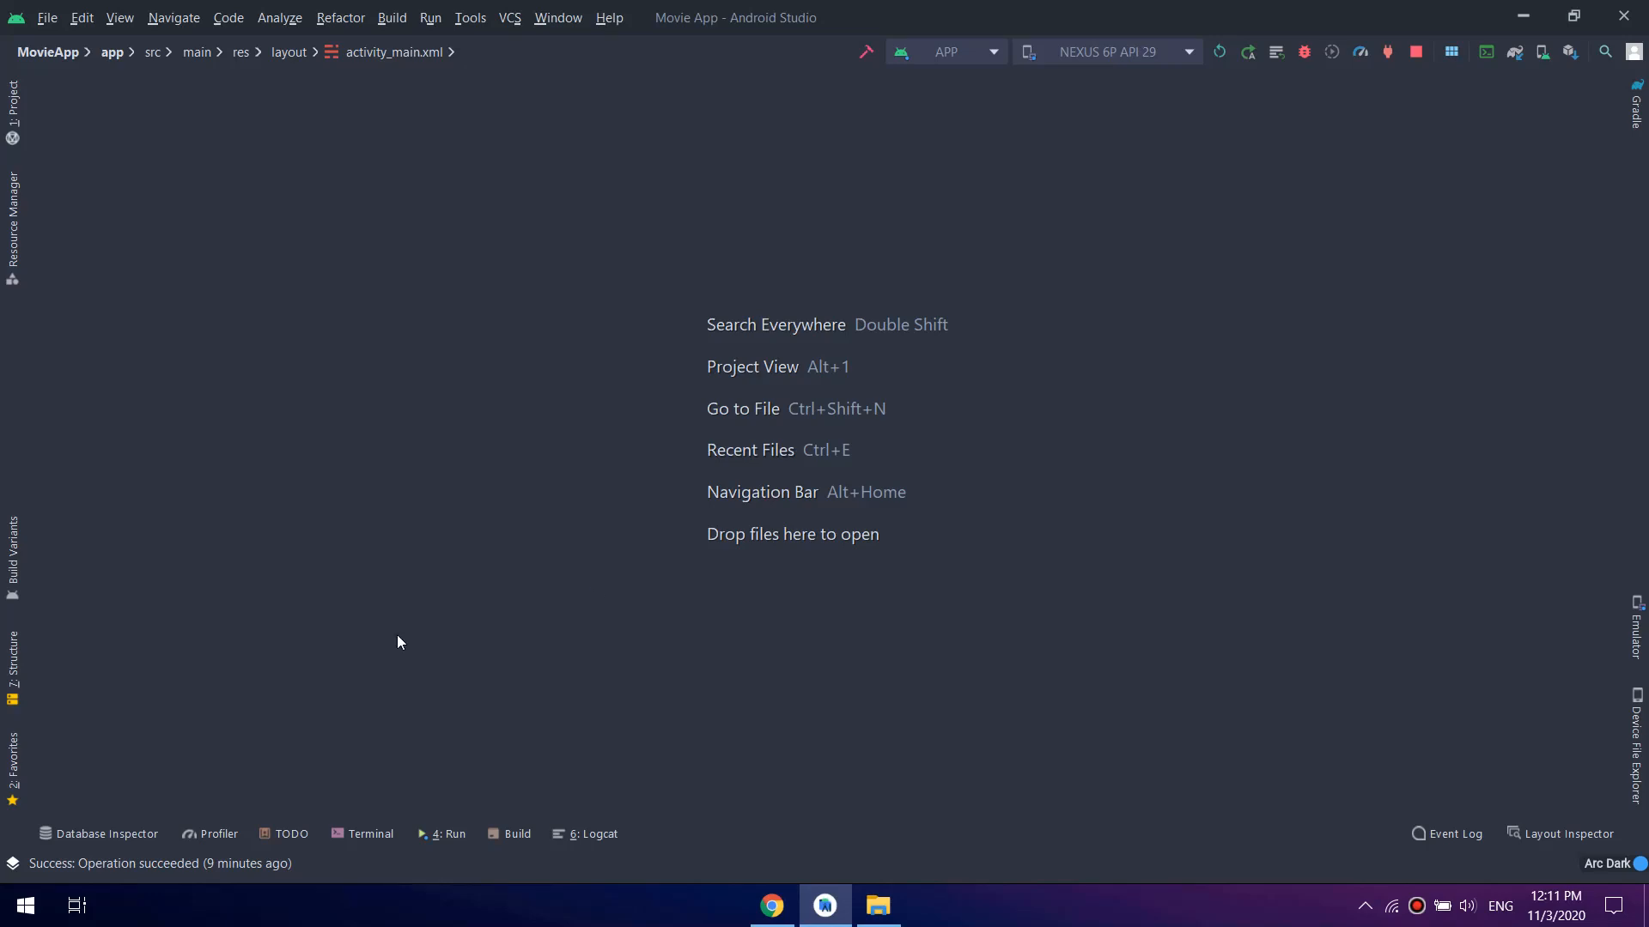
Run the Movie App on the Nexus 6P API 29 emulator, reaching the Once Upon a Snowman details
click(11, 105)
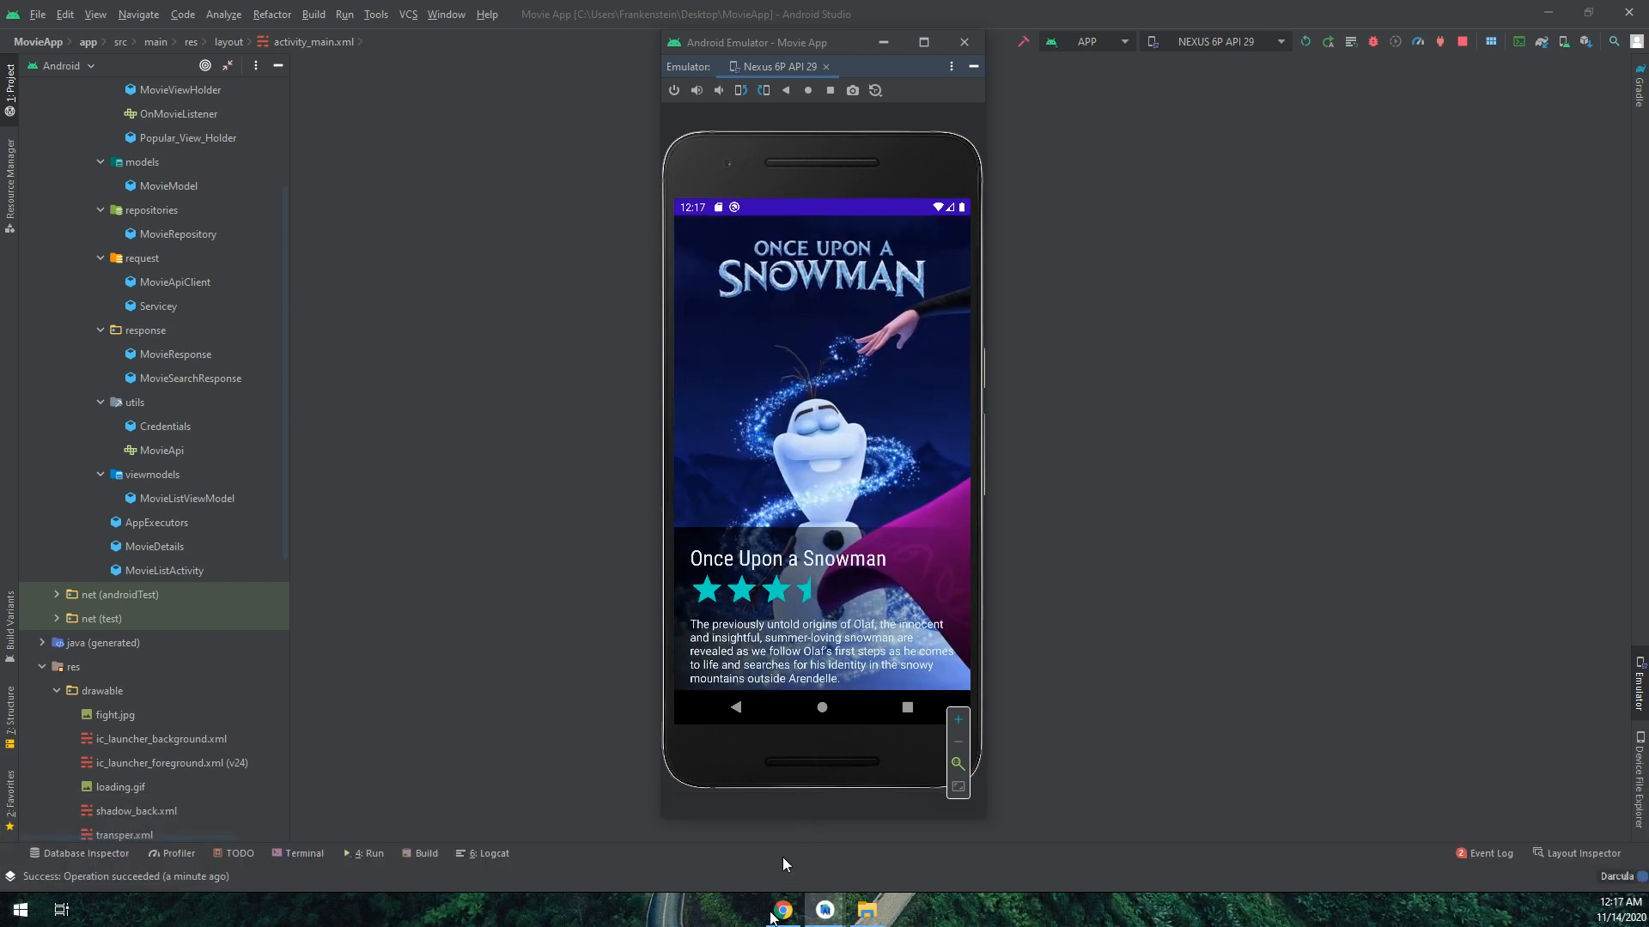
click(779, 910)
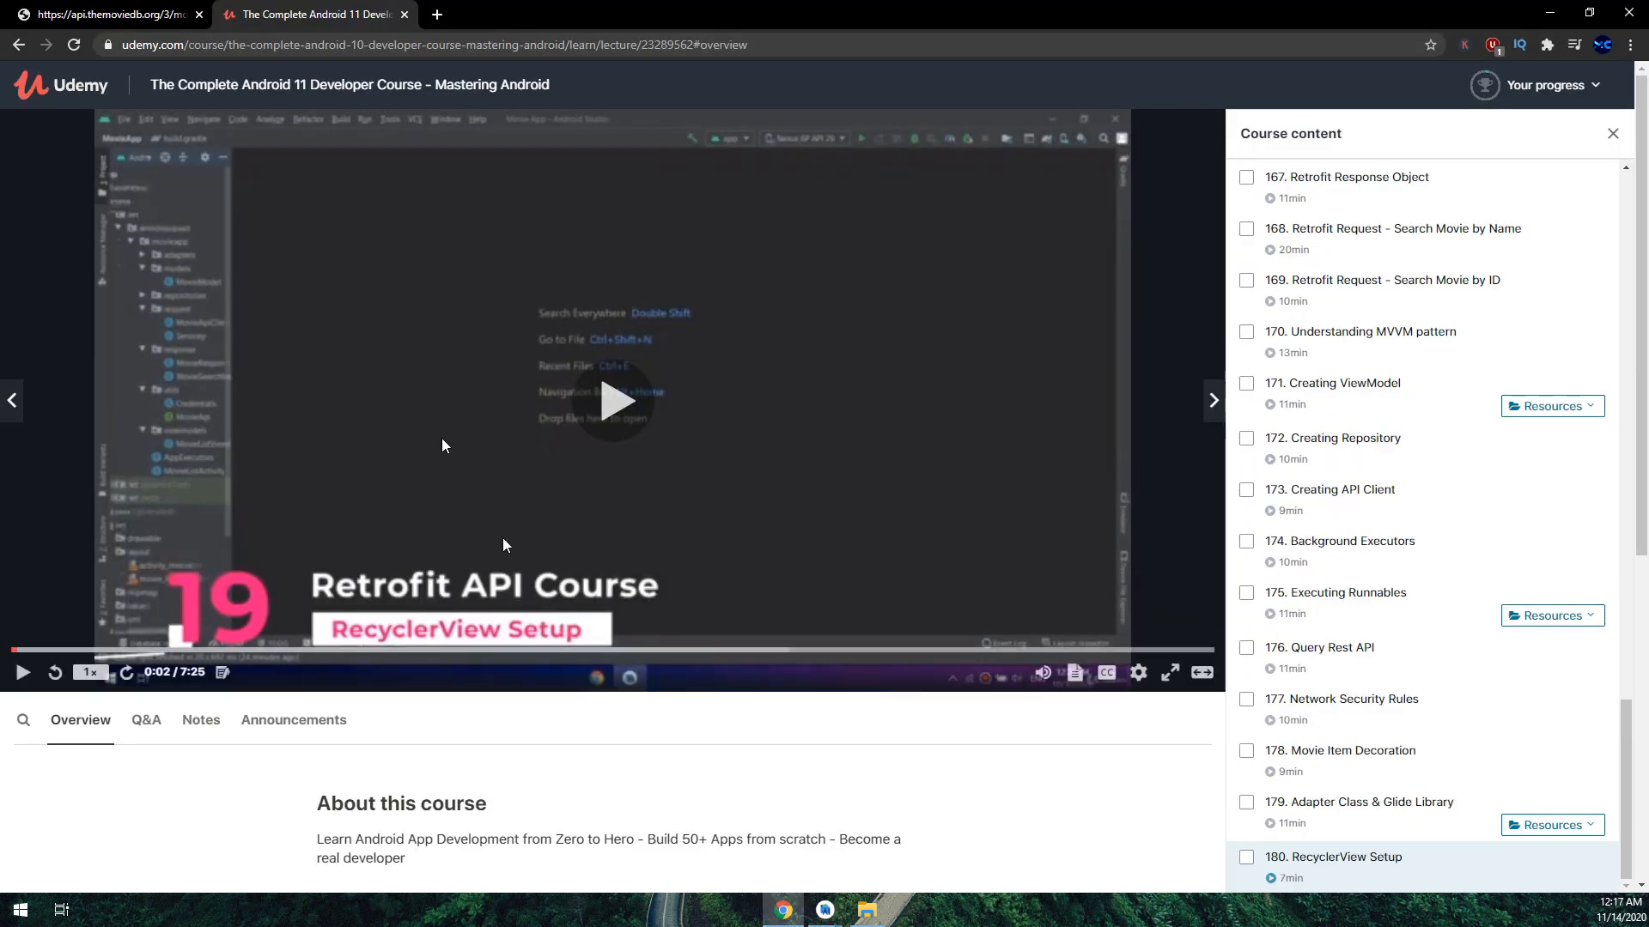
mouse_move(1349, 687)
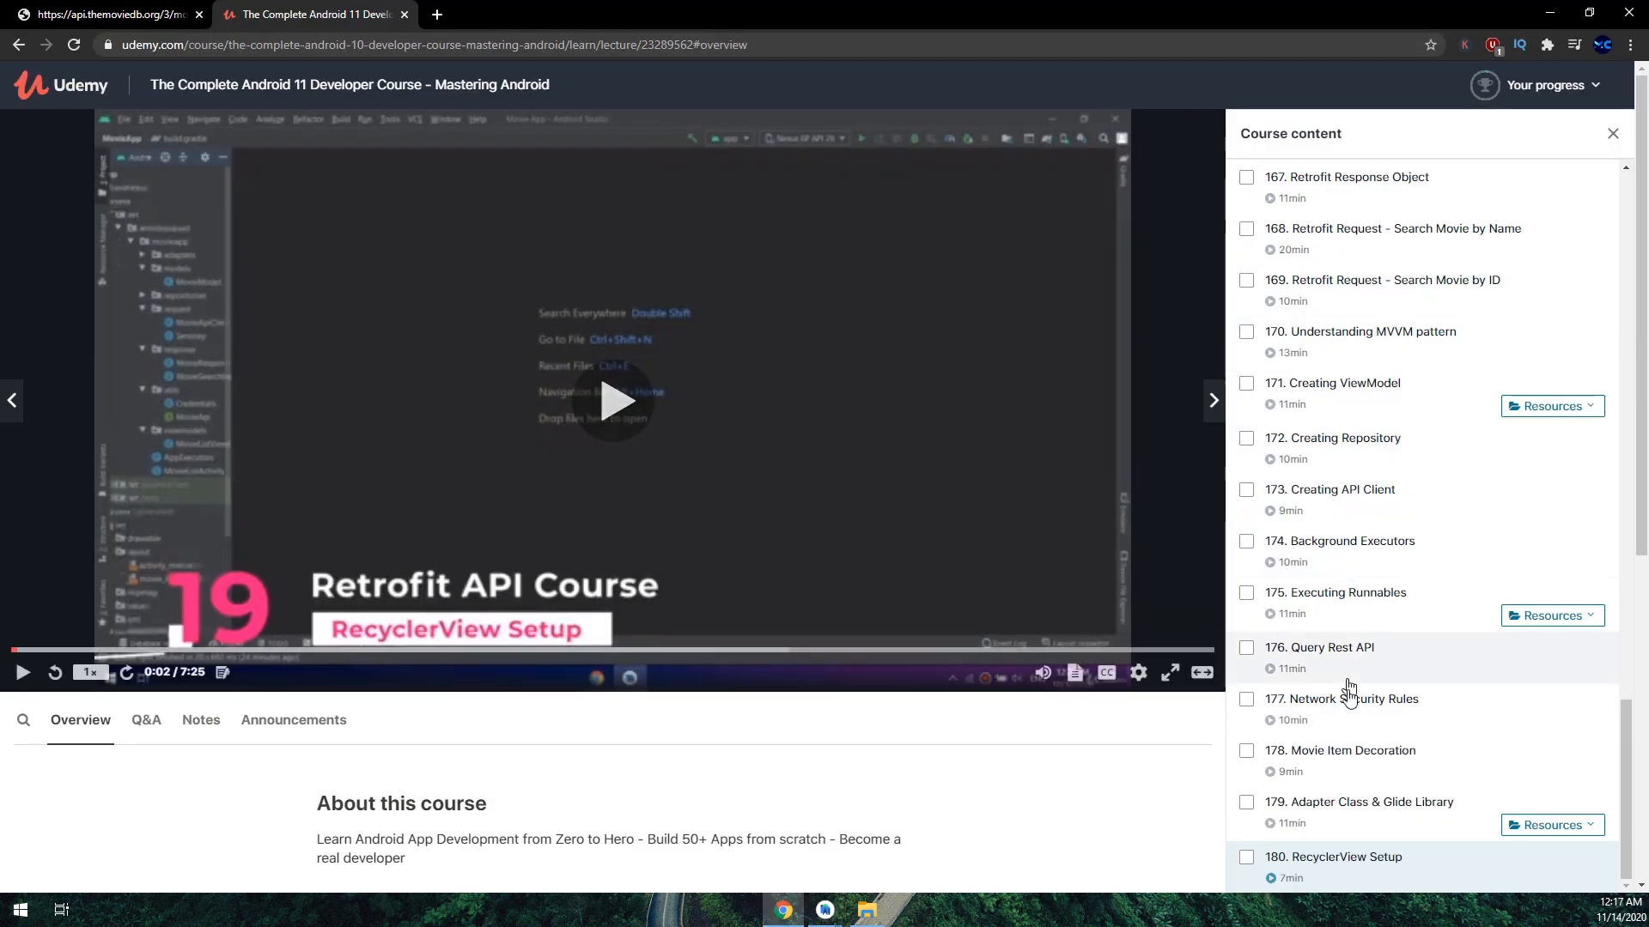
scroll(down, 3)
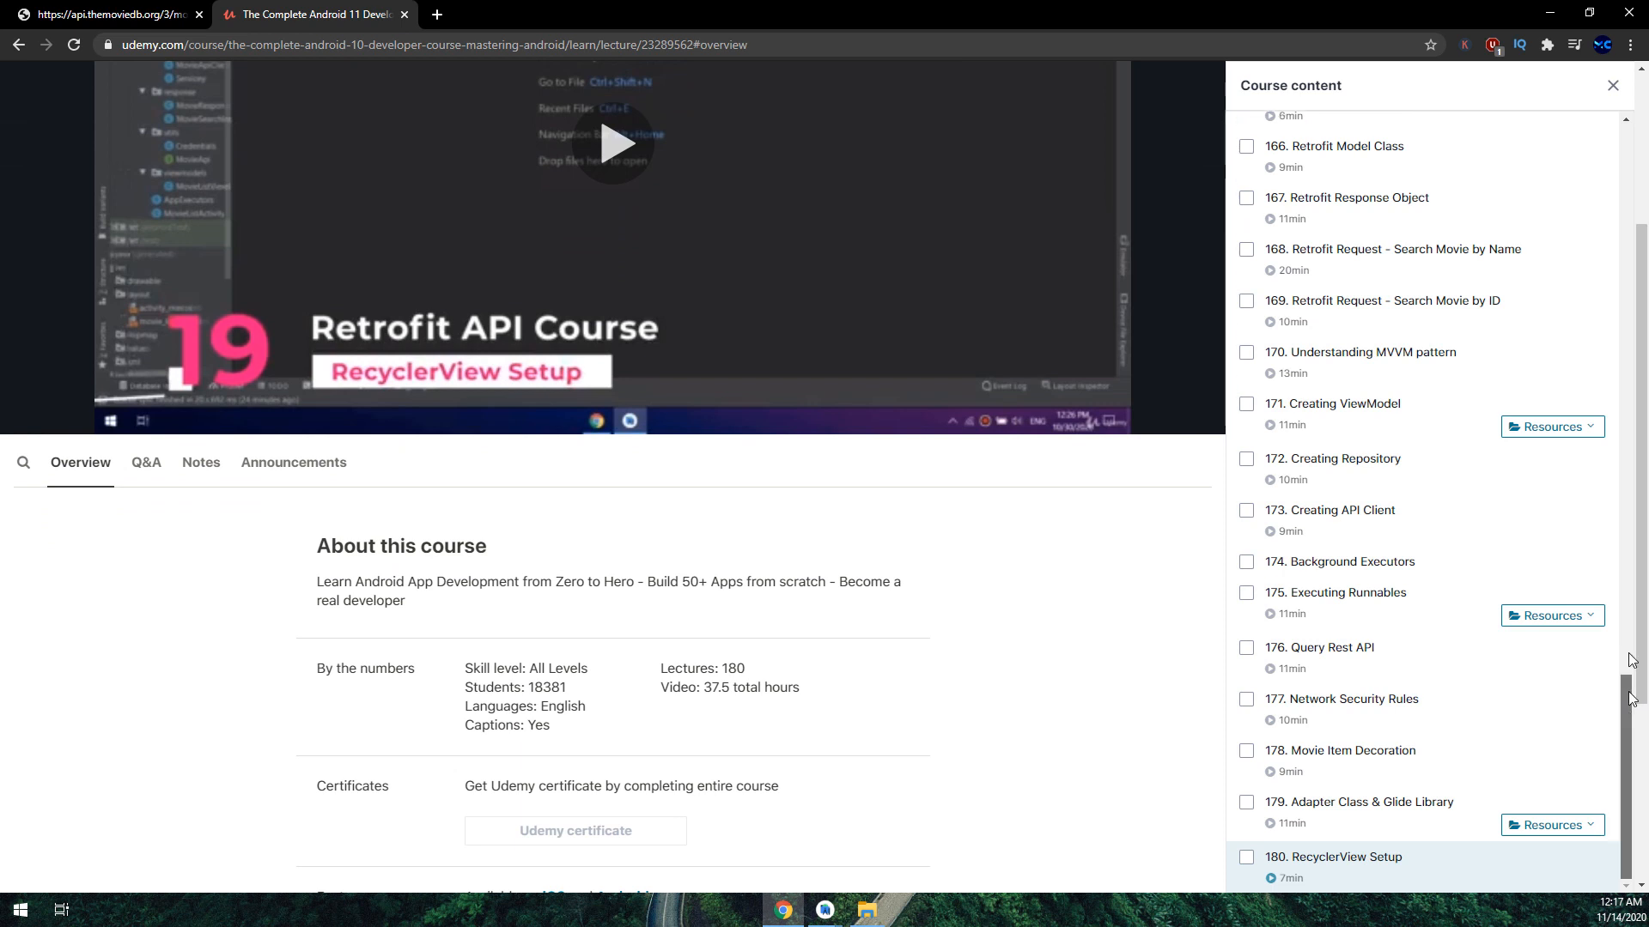
scroll(up, 3)
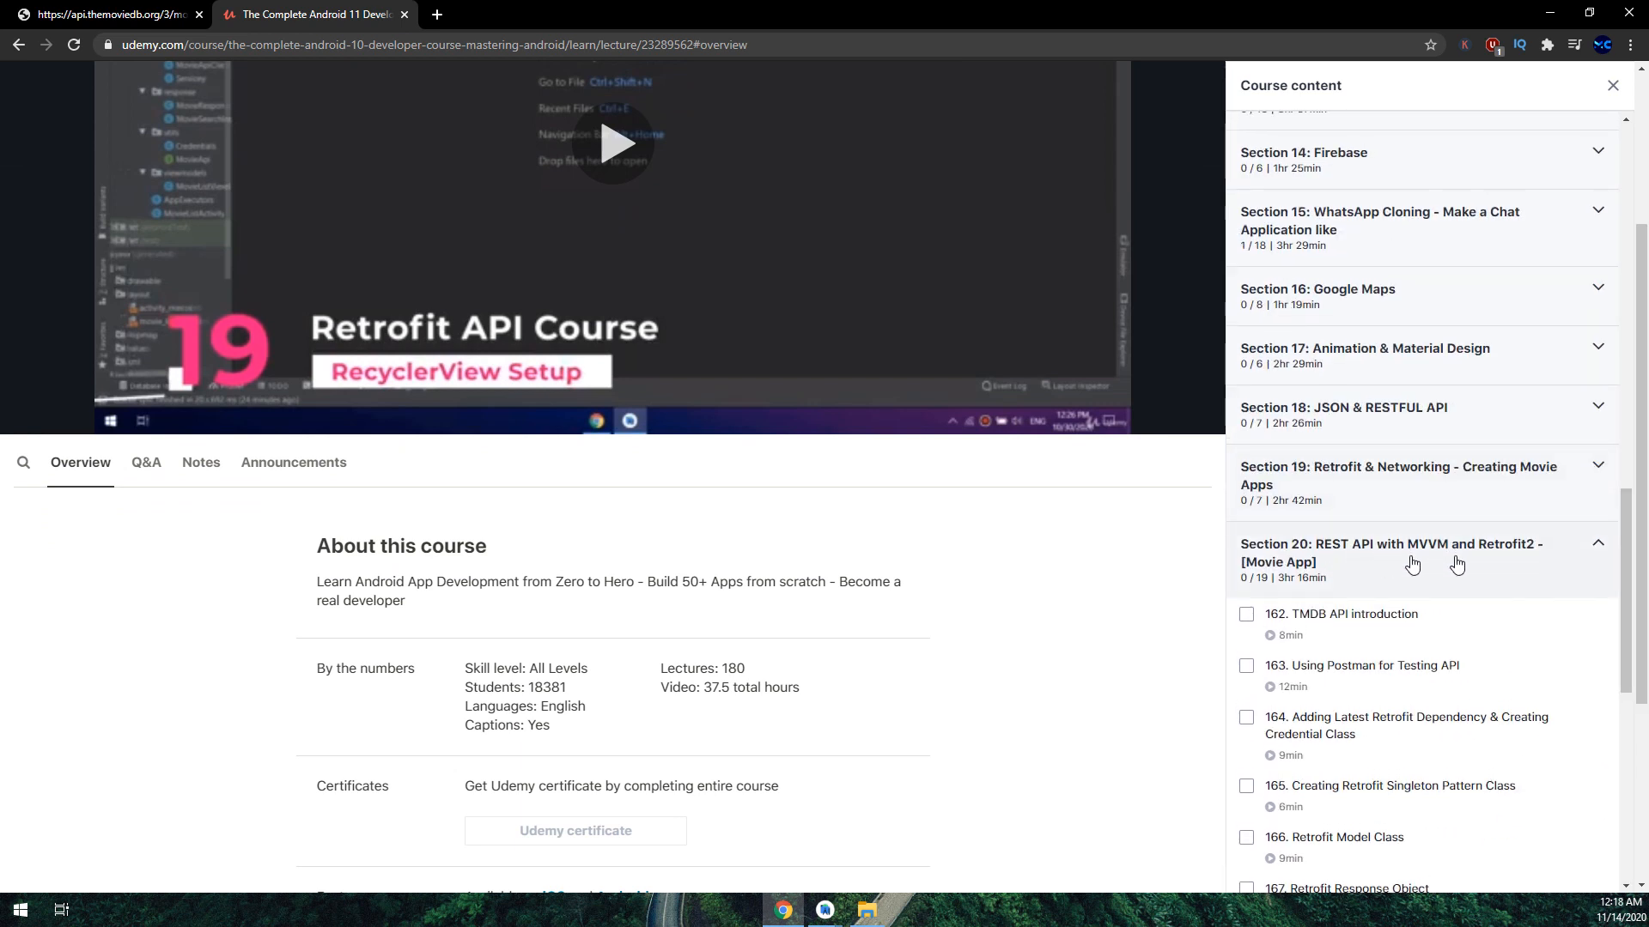
mouse_move(1603, 582)
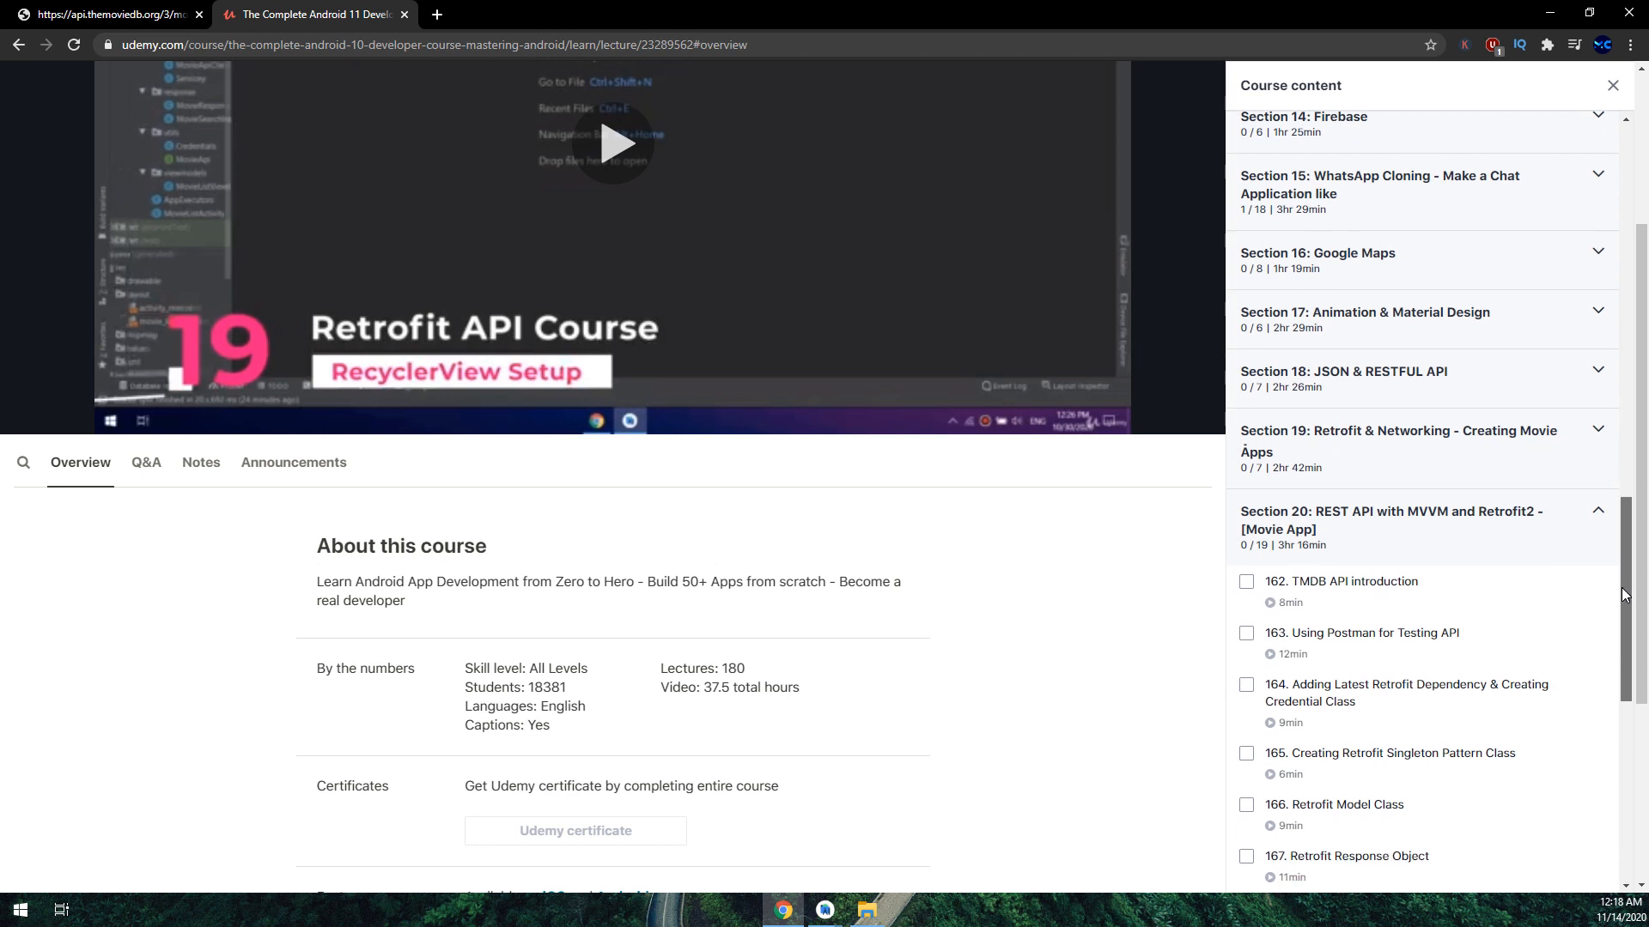
scroll(down, 3)
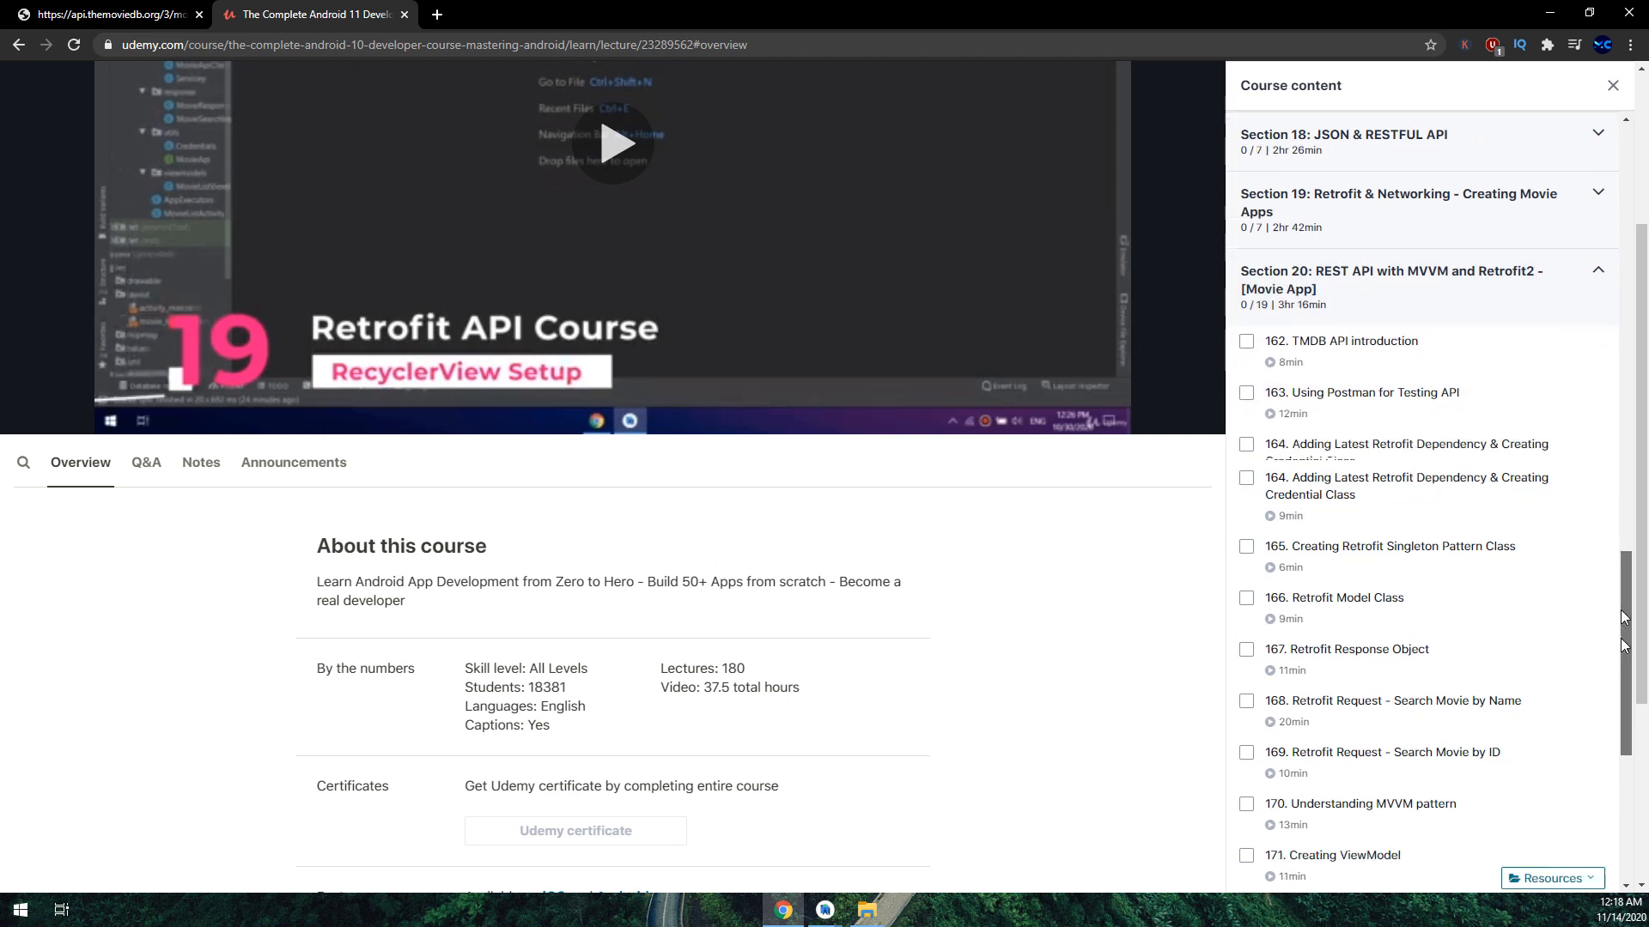
scroll(down, 3)
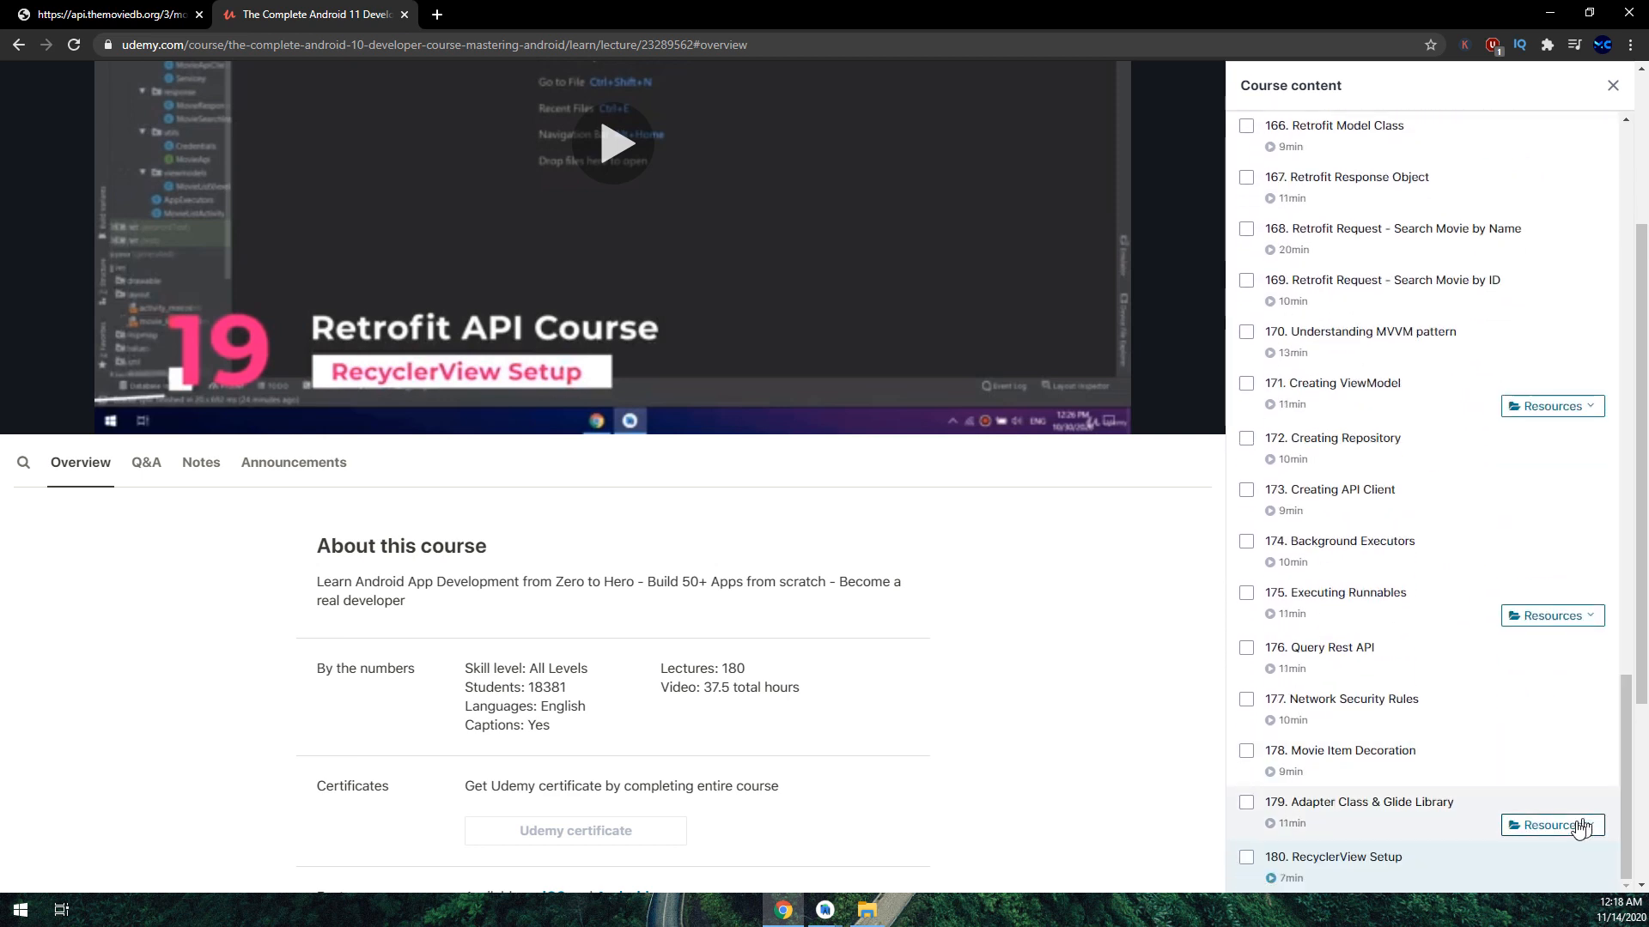
click(1551, 824)
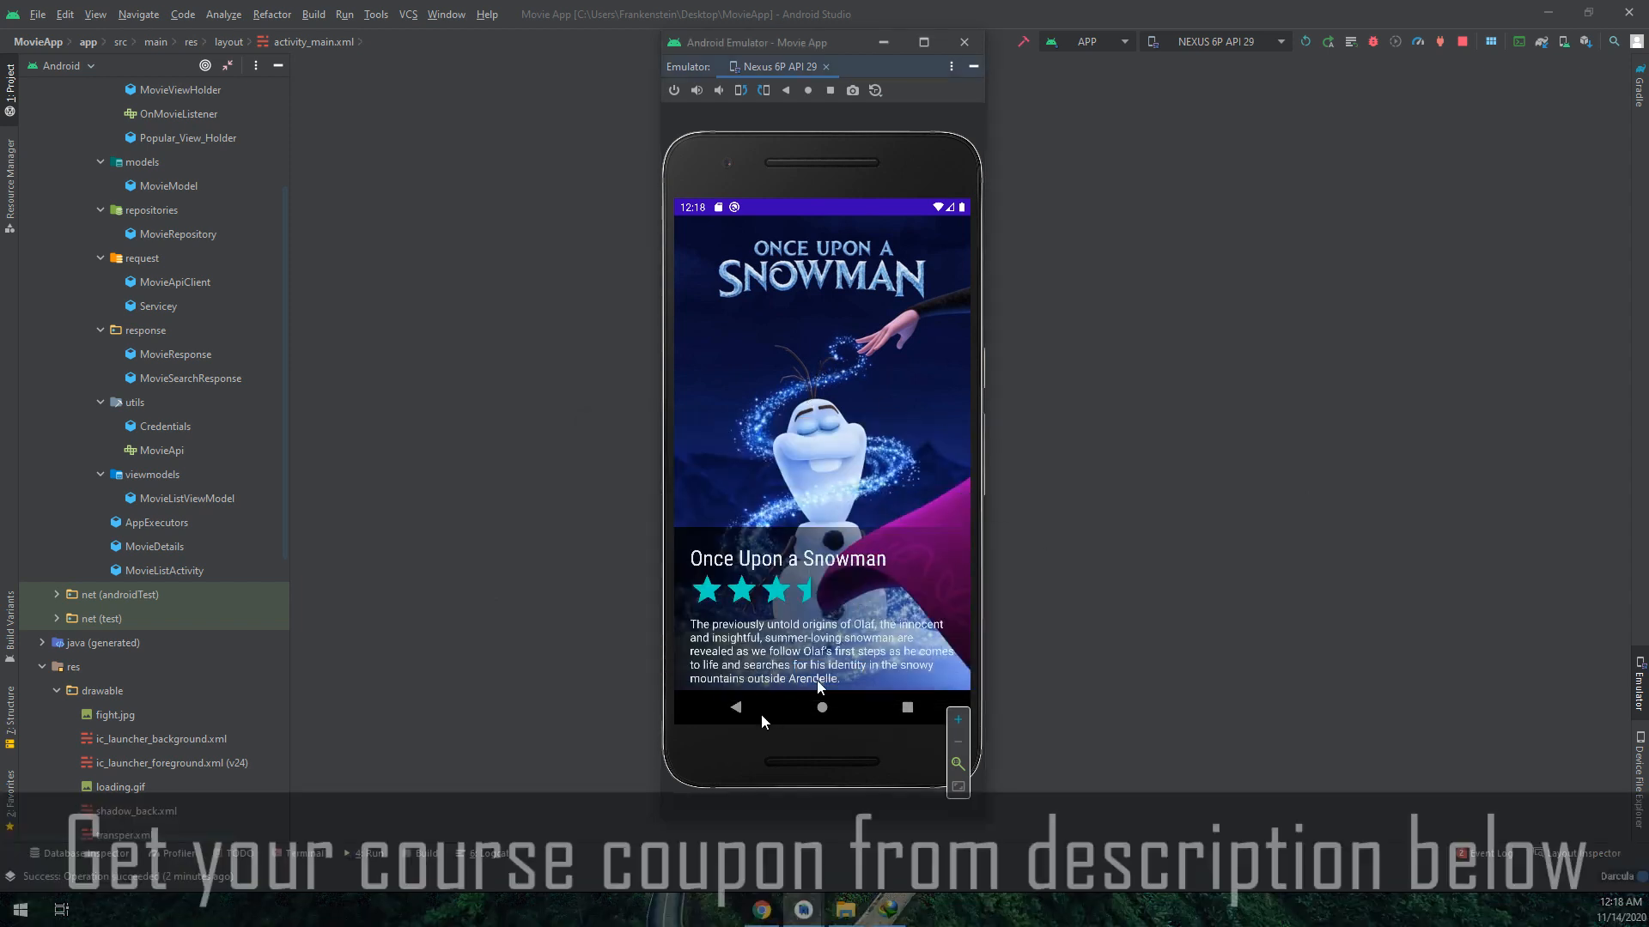
Back on the movie list, search 'fast' via the SearchView and swipe through results like Fast Girls
click(735, 705)
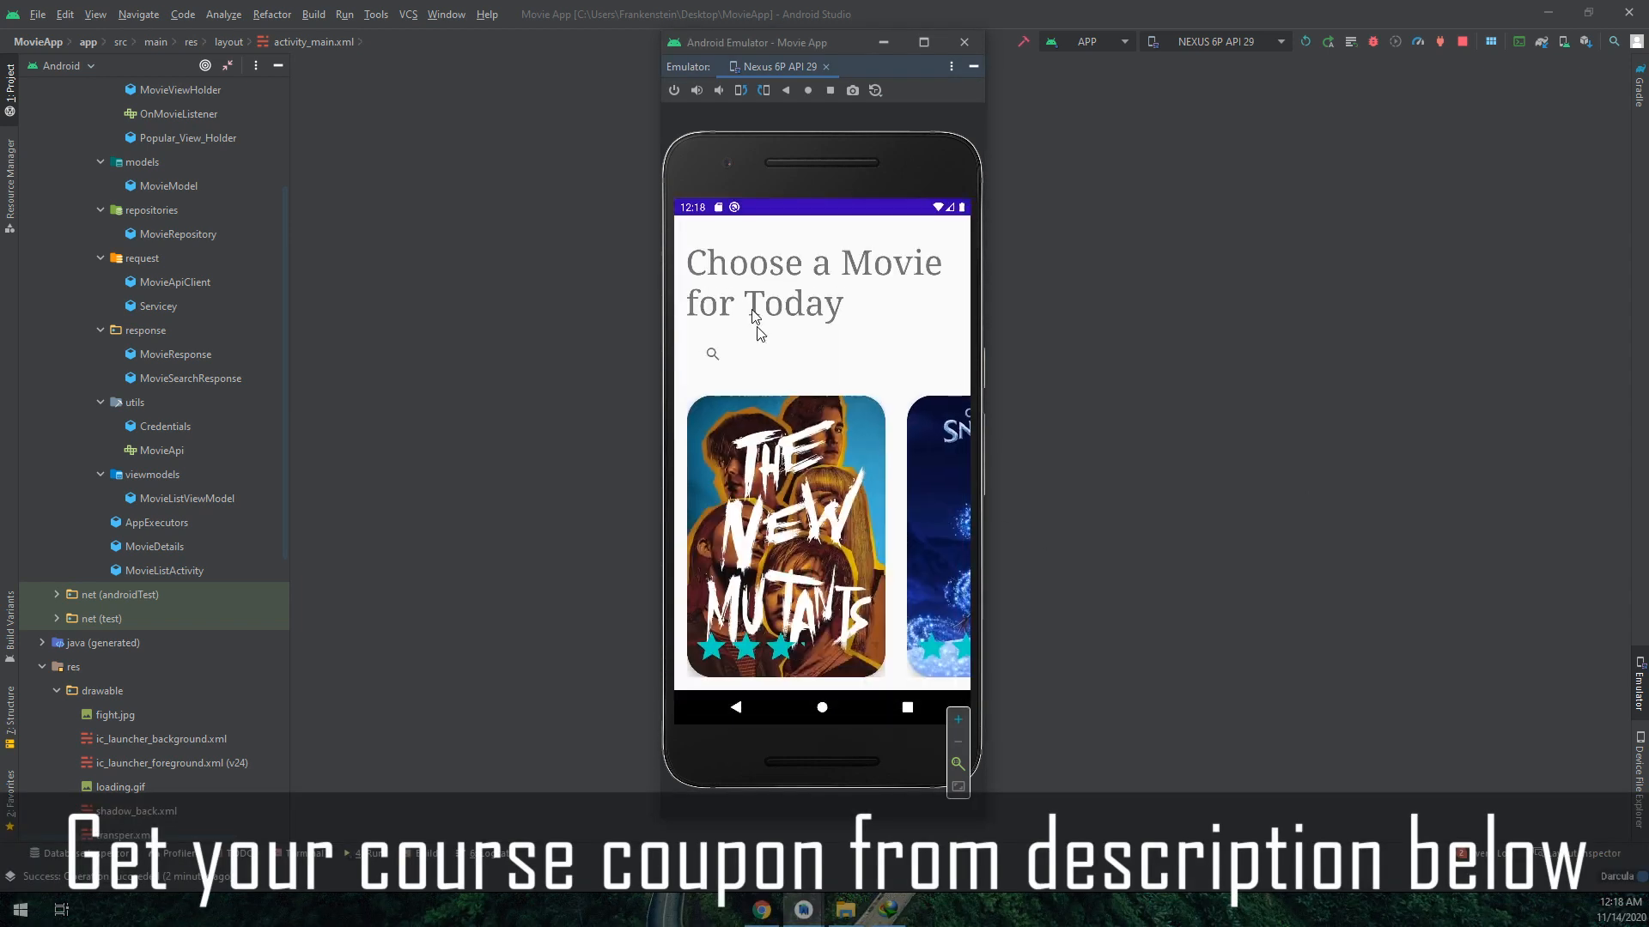
text(fas)
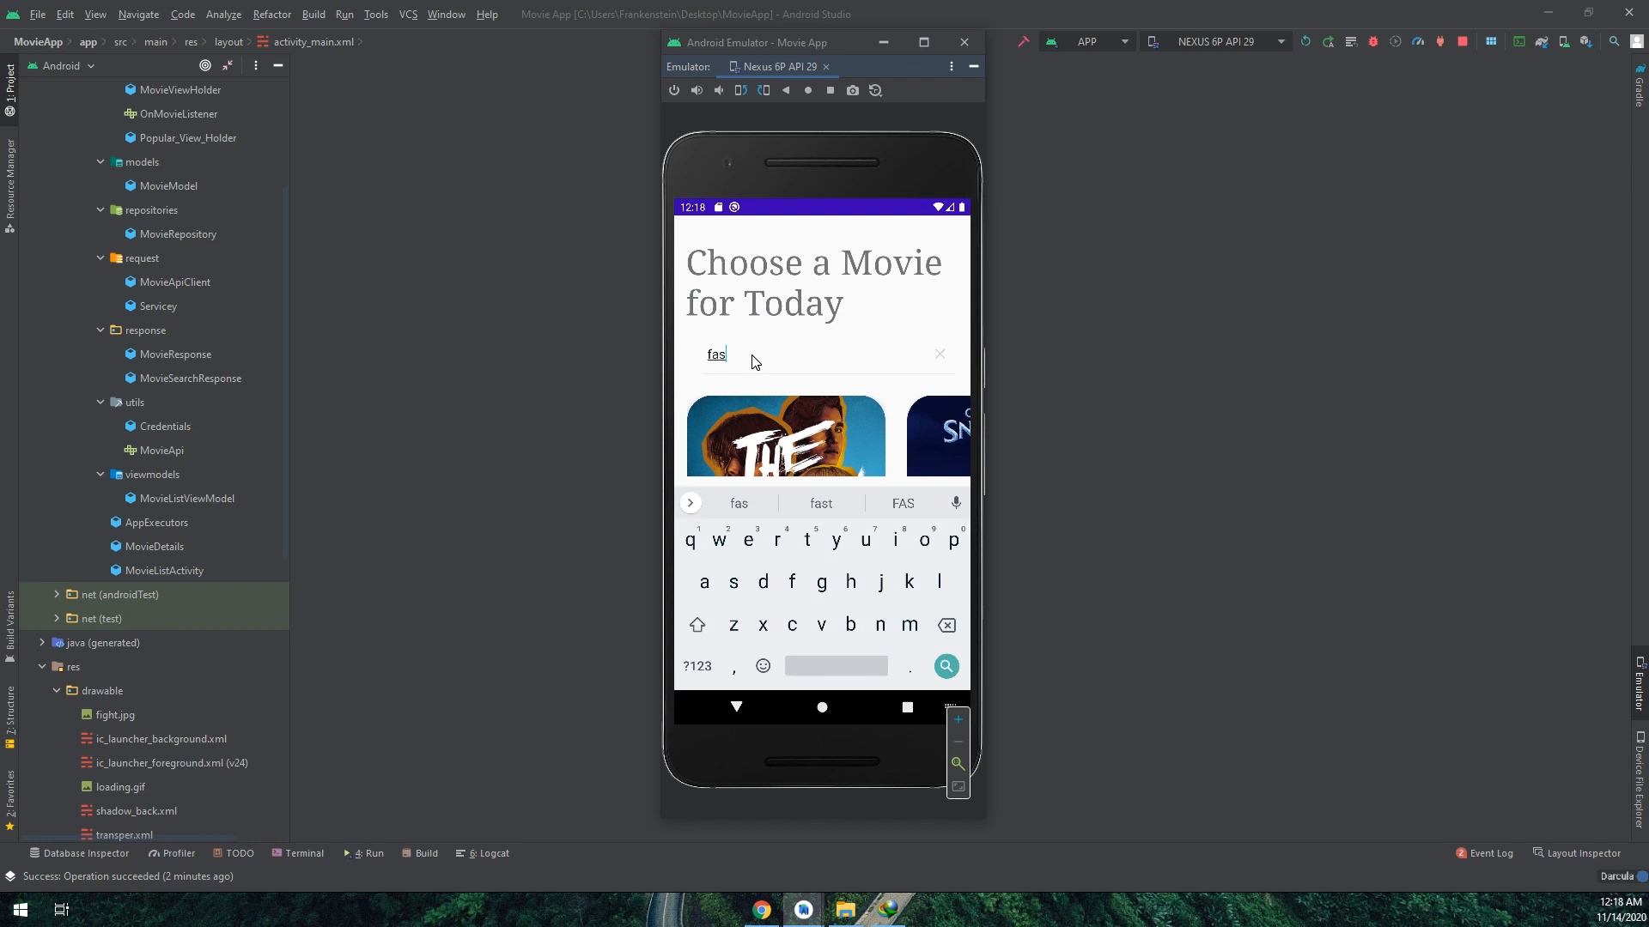
click(819, 503)
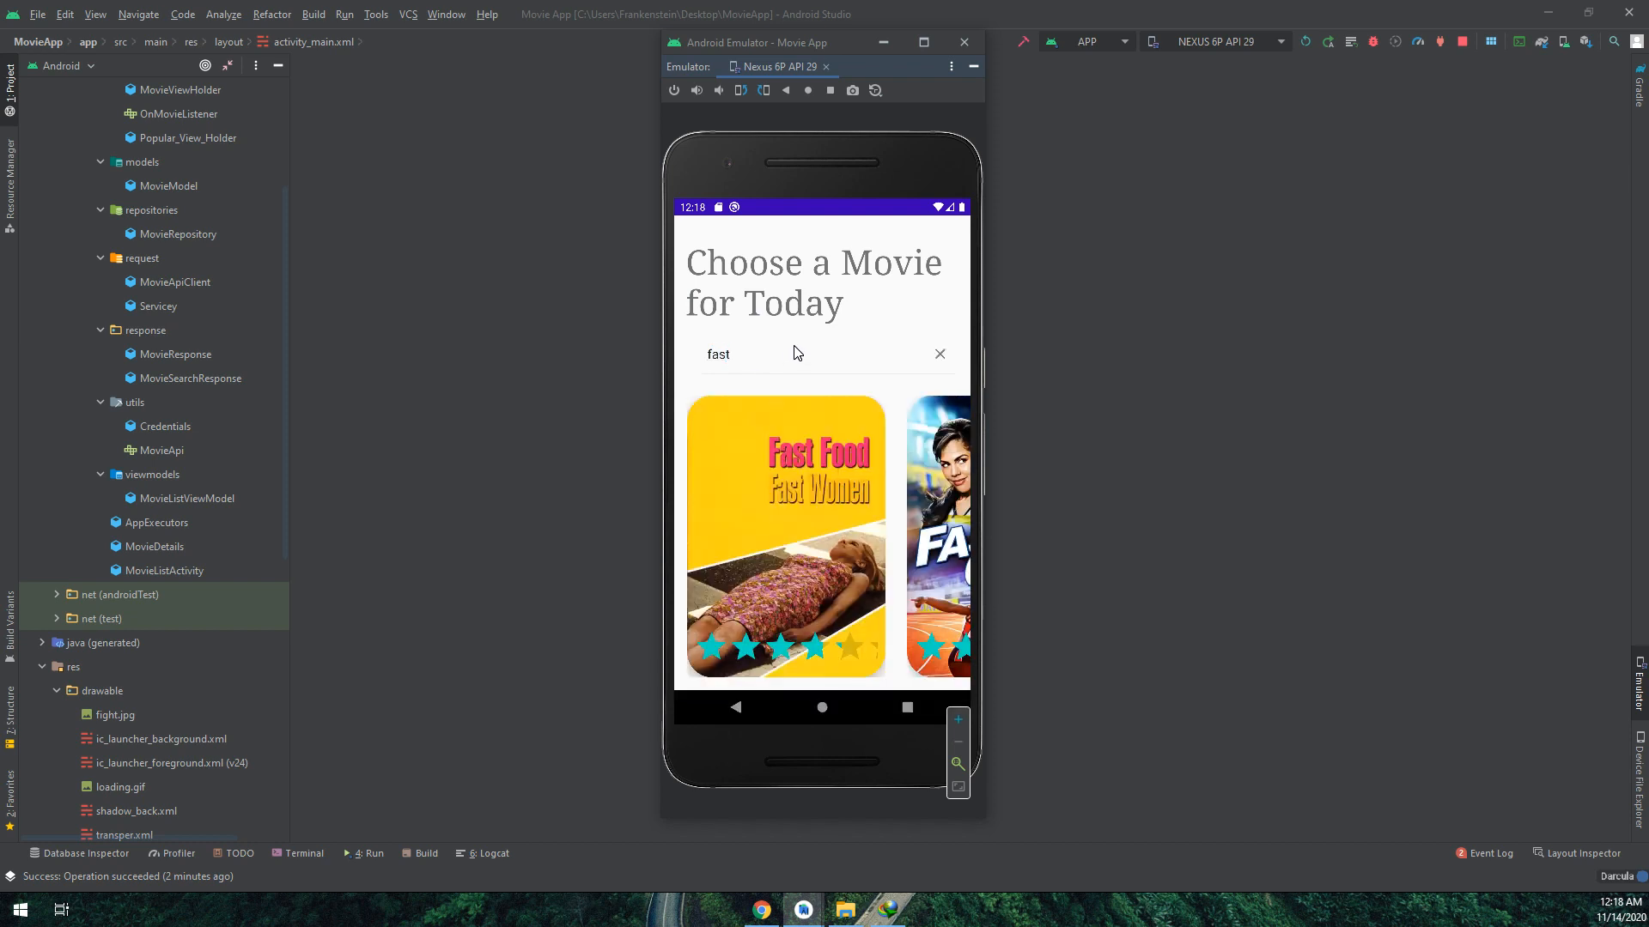
scroll(left, 3)
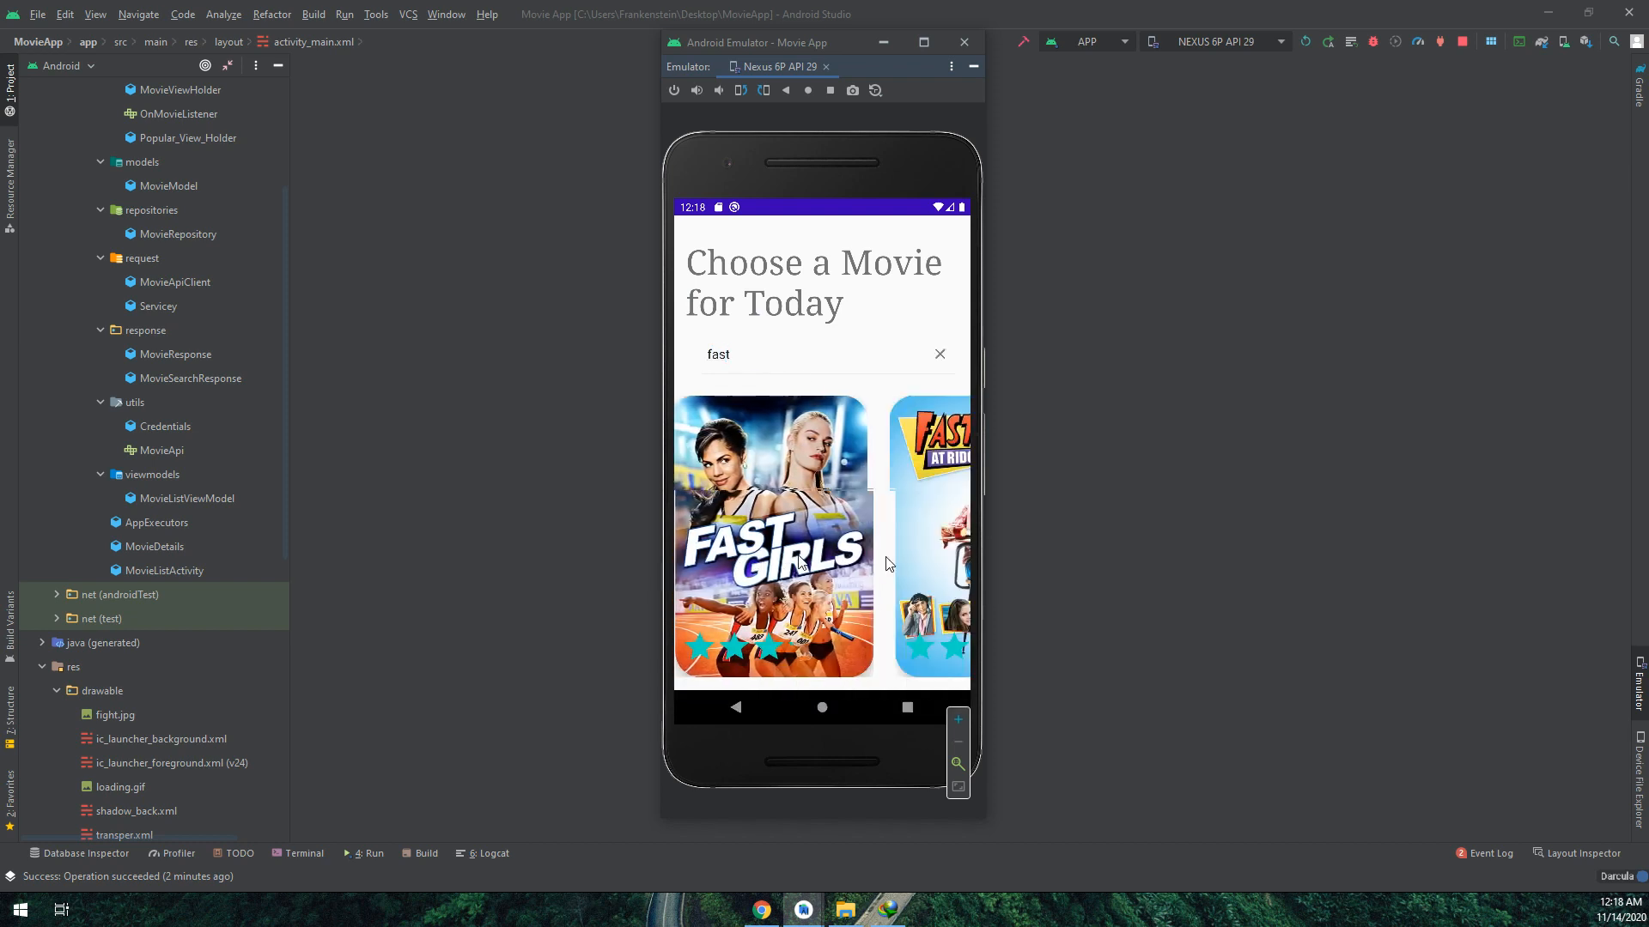
In activity_main.xml, start a new child tag on a blank line inside the Toolbar element
double_click(178, 501)
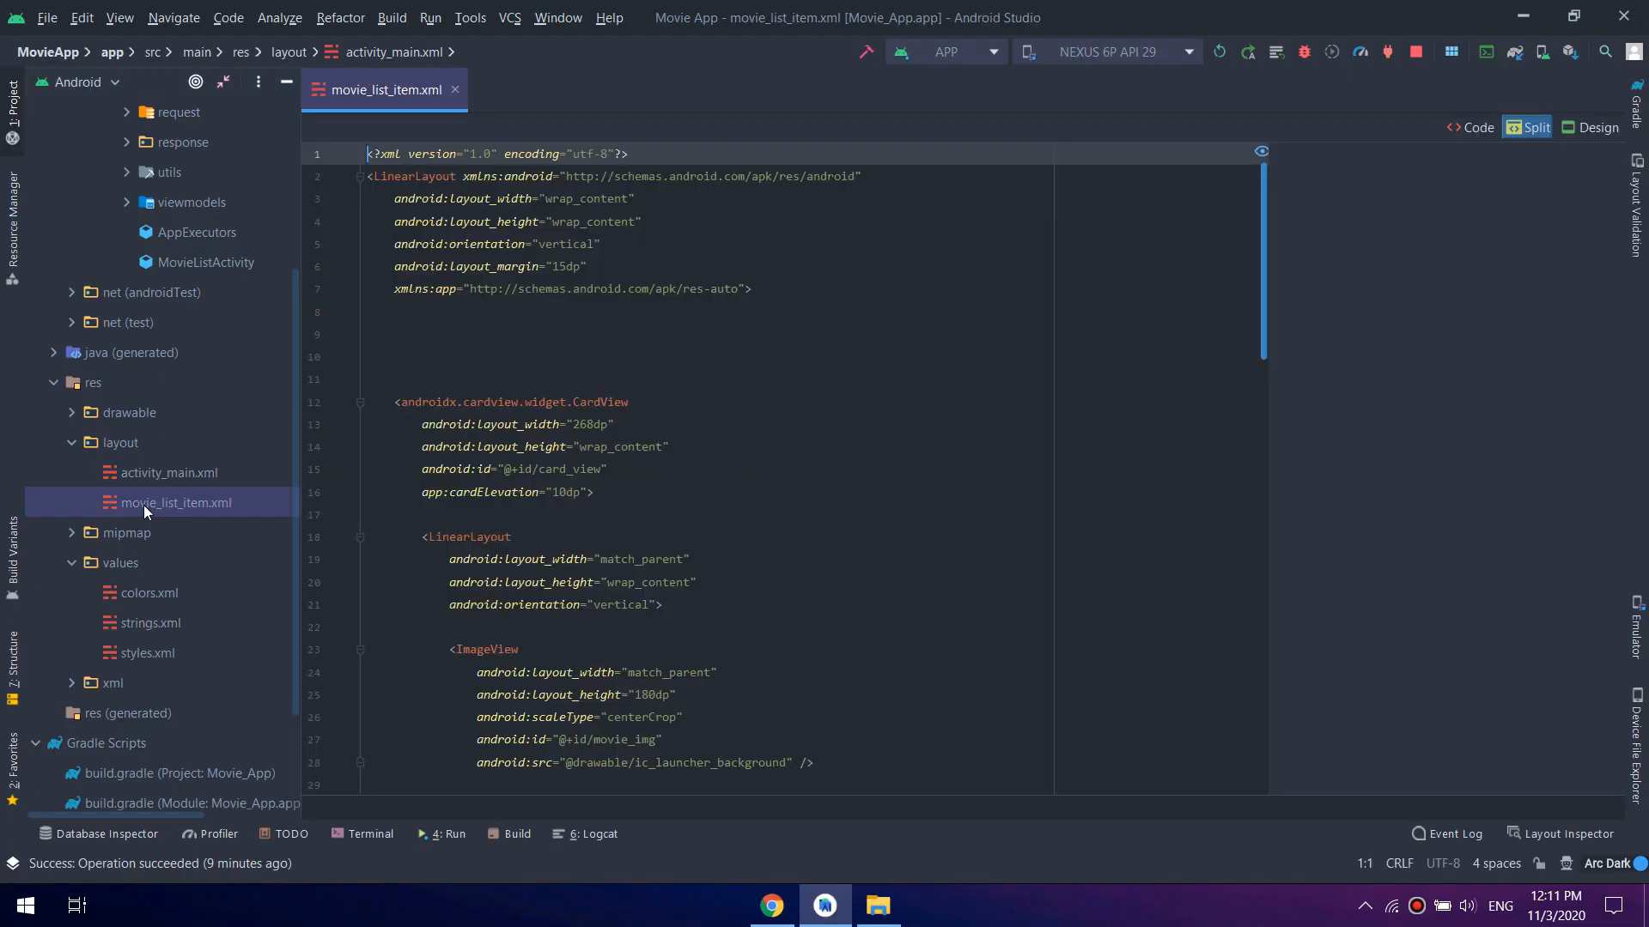
click(166, 472)
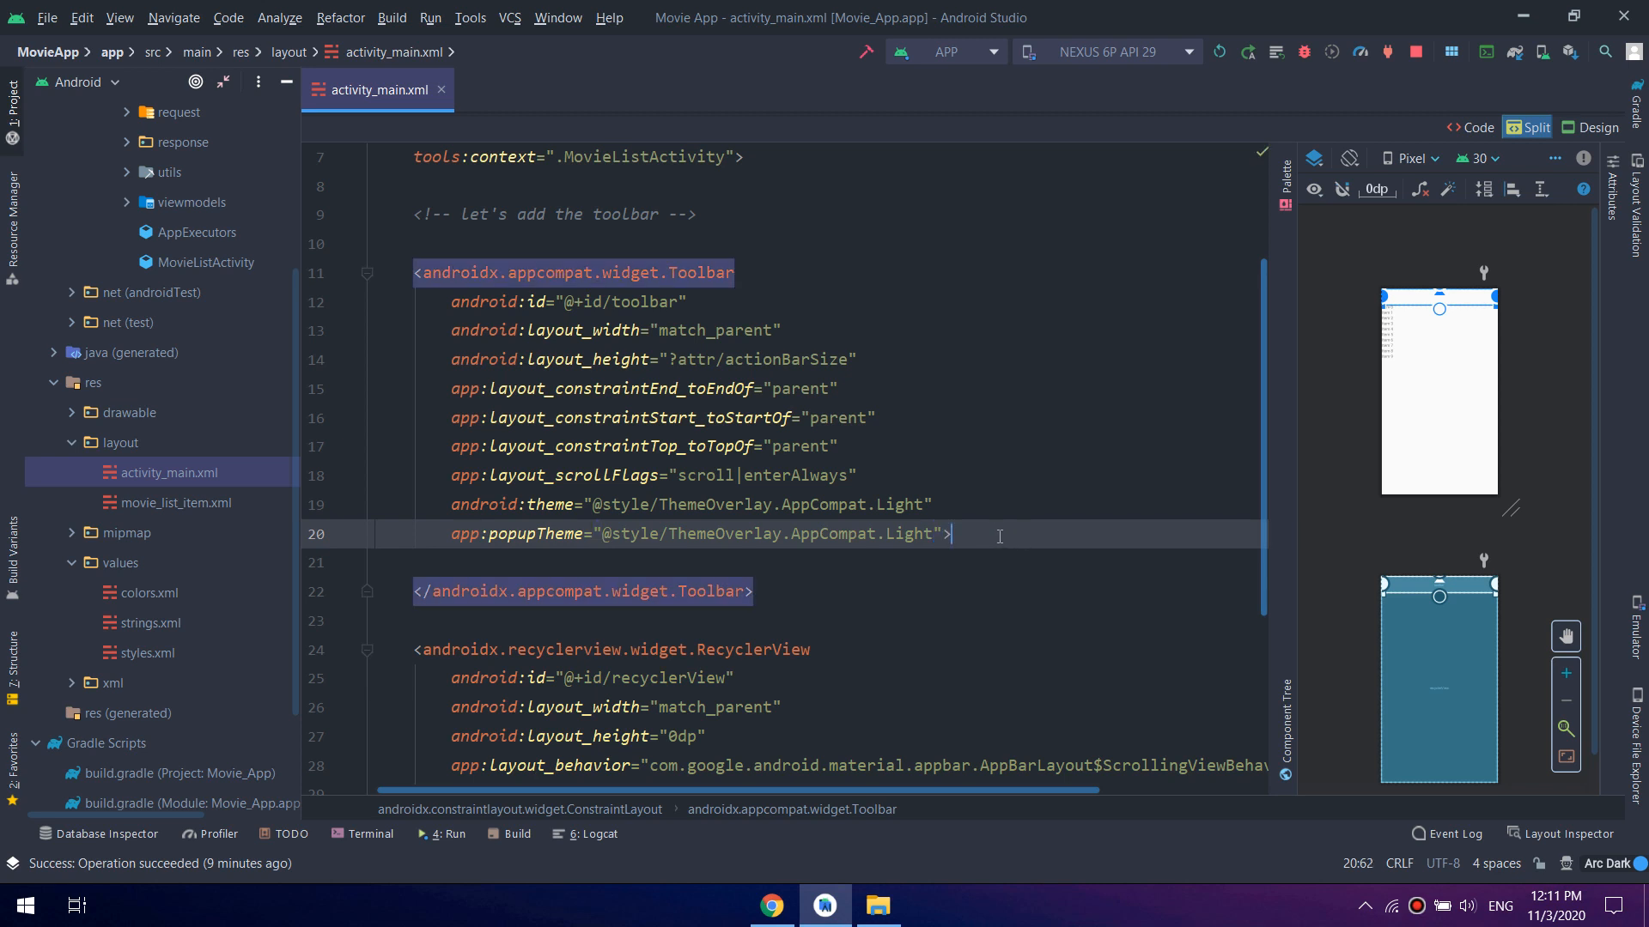
key(Enter)
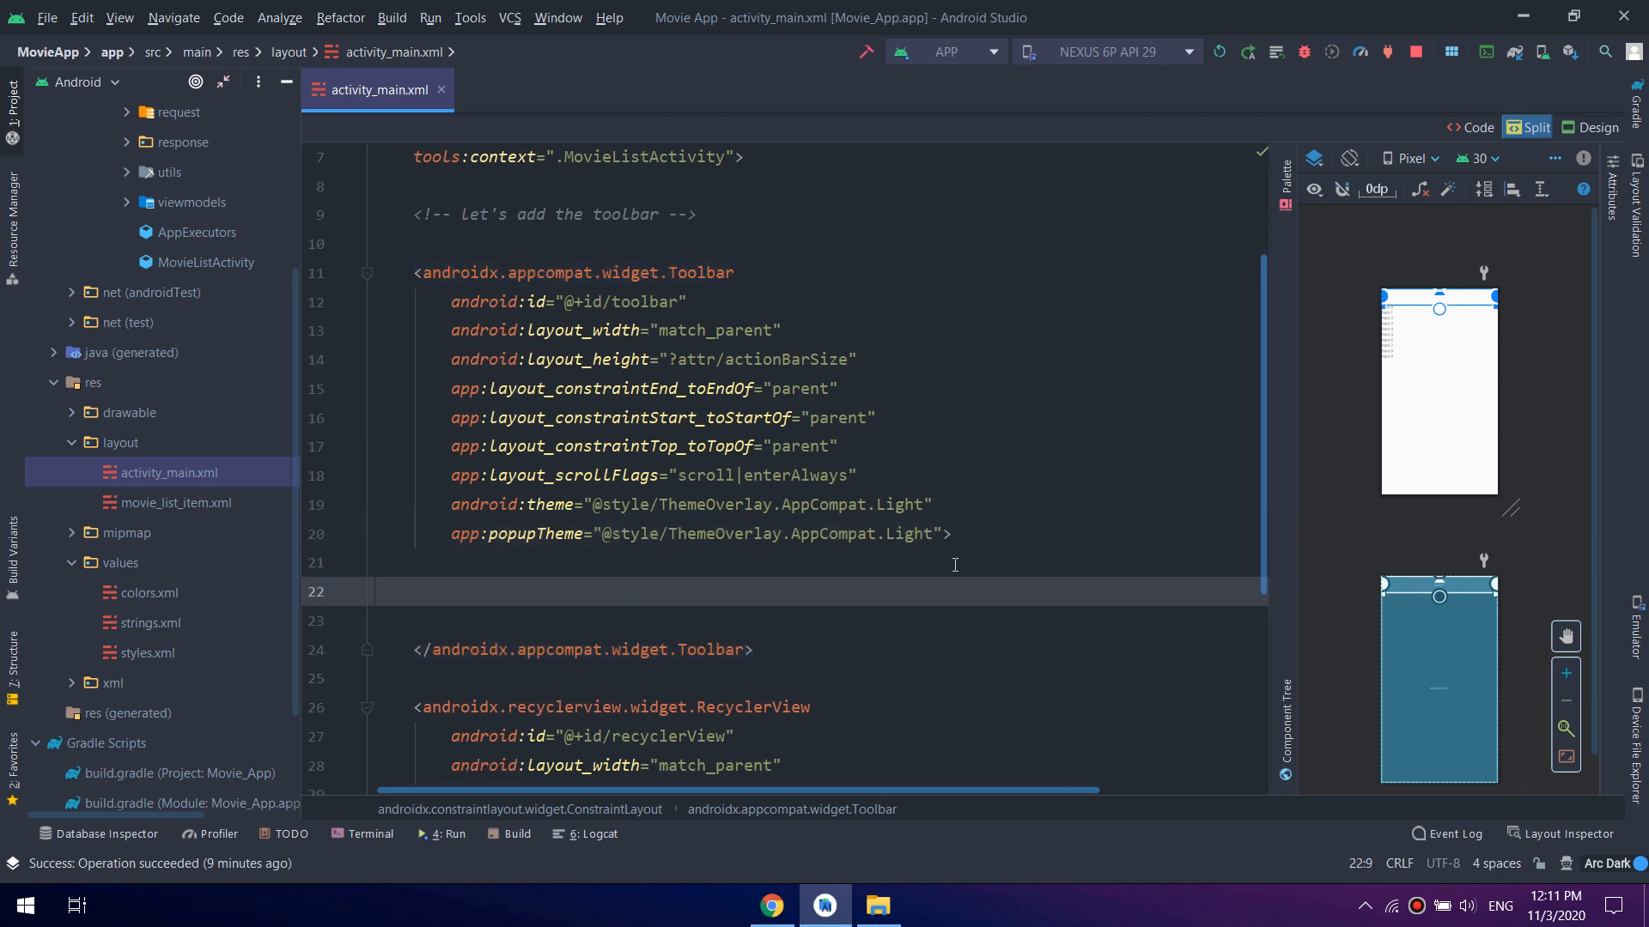
text(<)
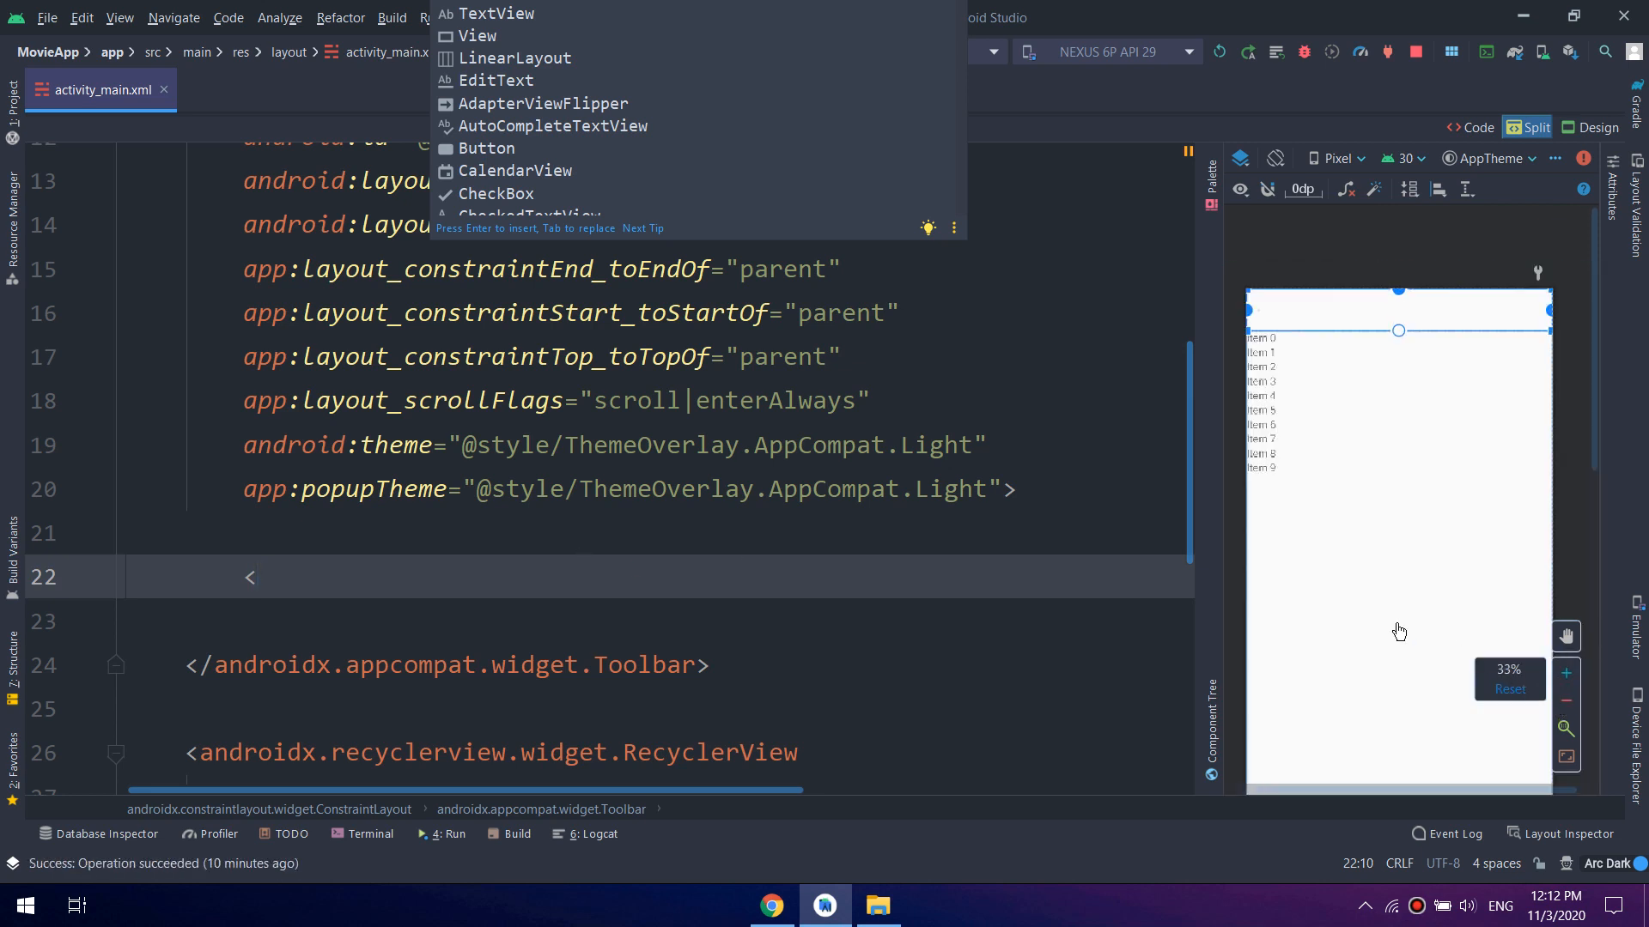
Declare a SearchView with width, actionBarSize height and id @+id/search_view
text(Se)
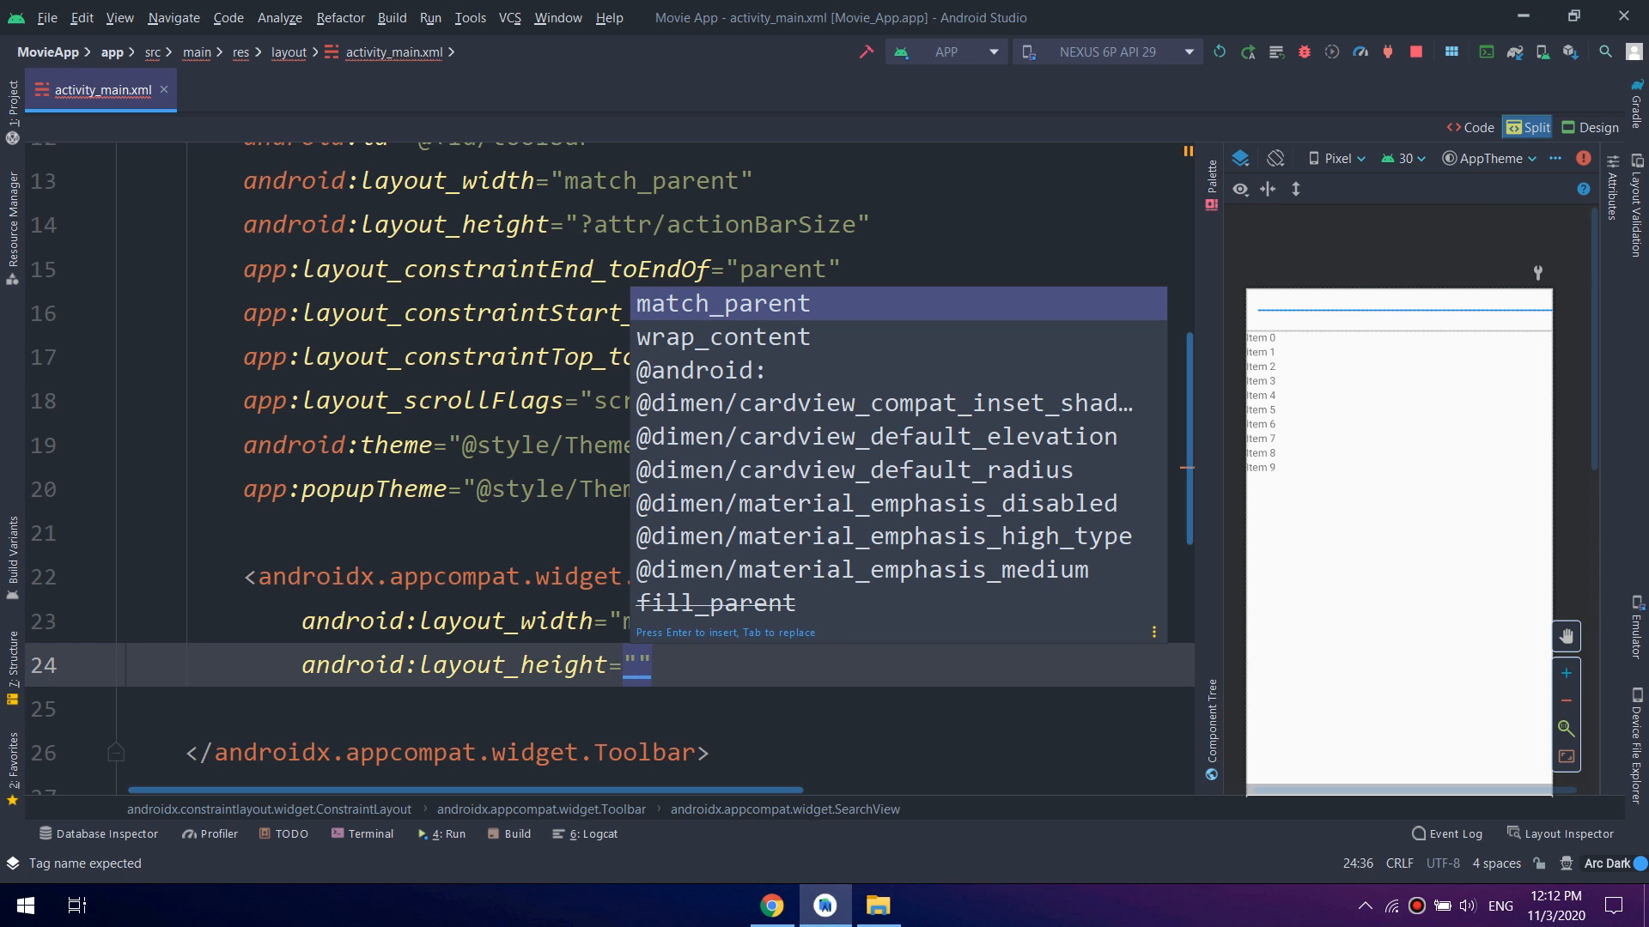
text(?)
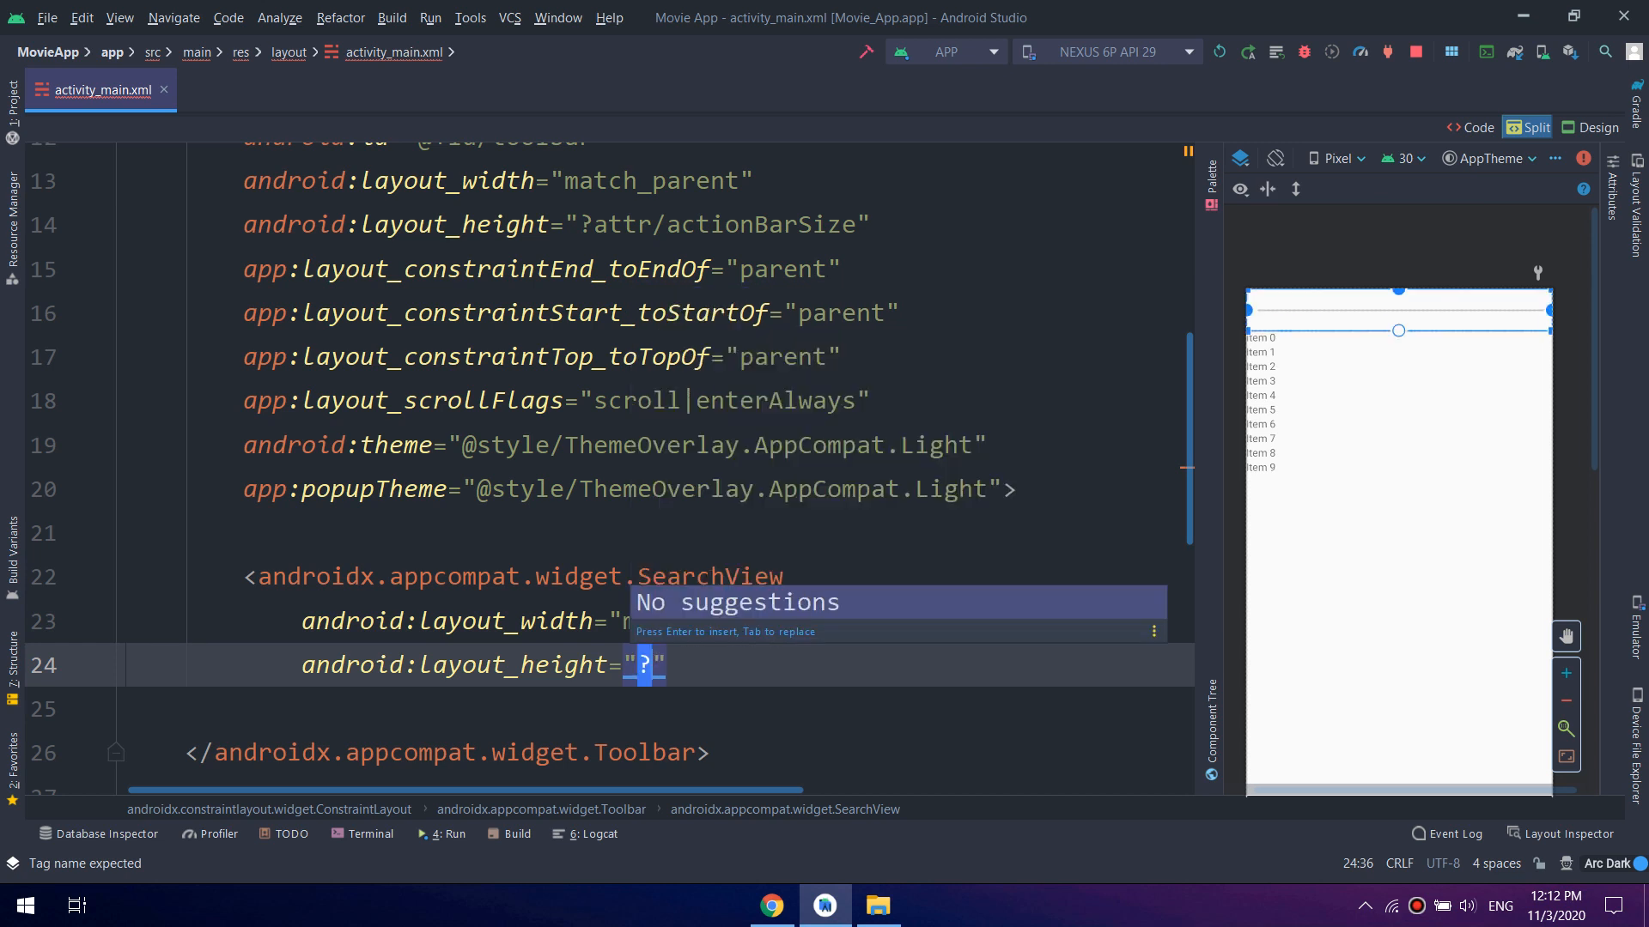
text(attr/action)
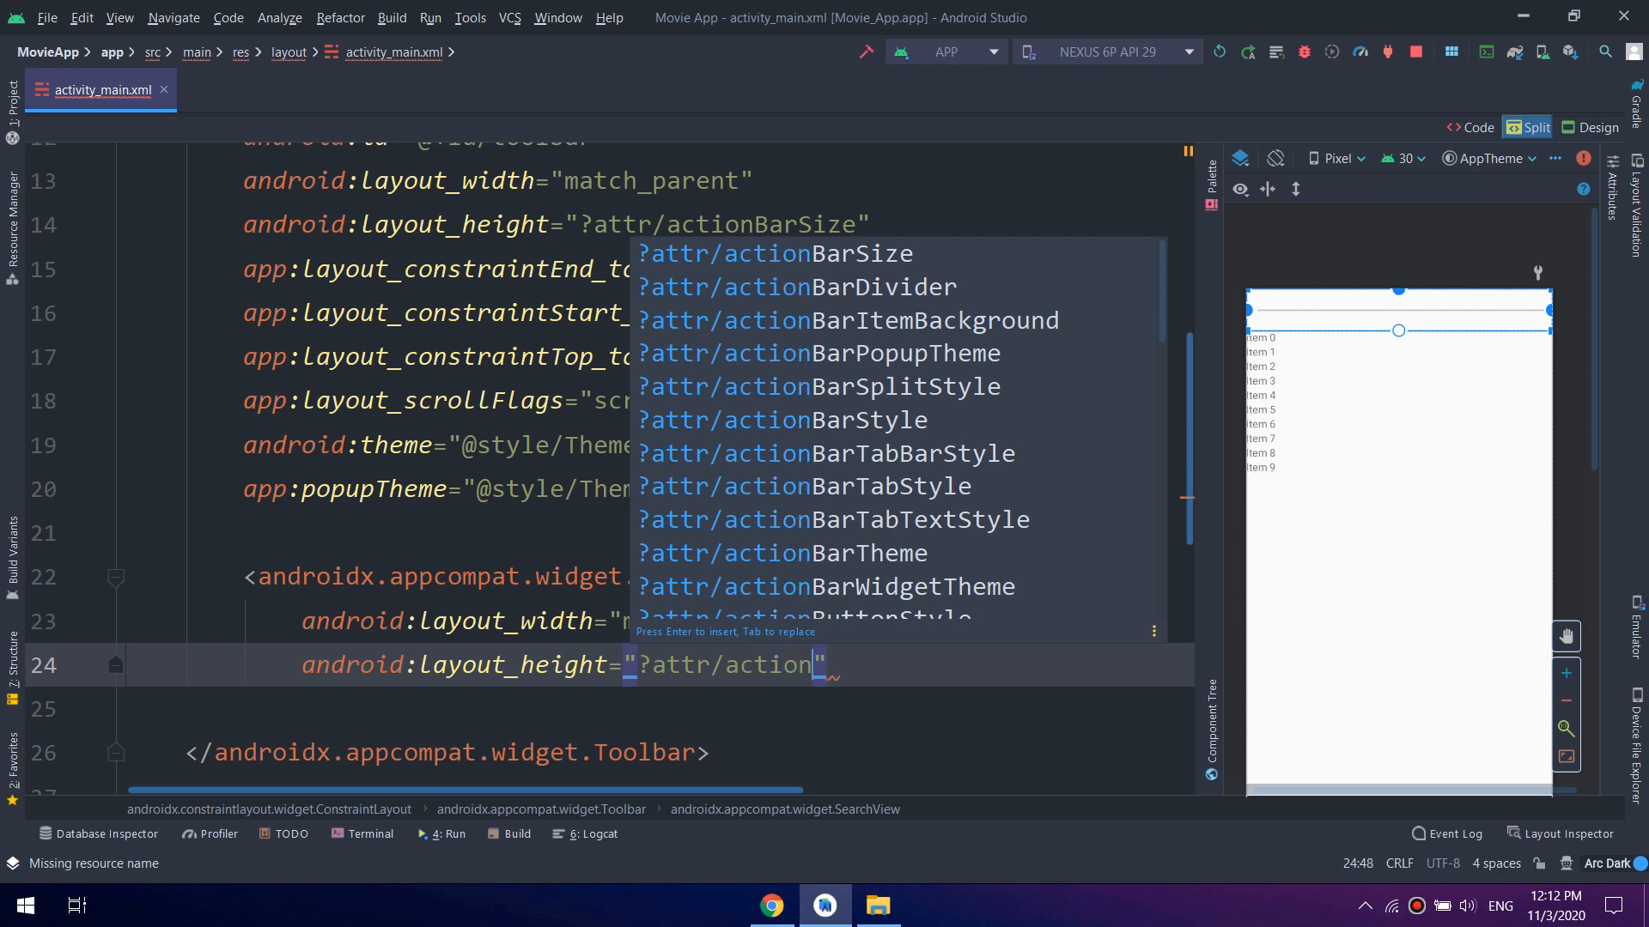
click(774, 254)
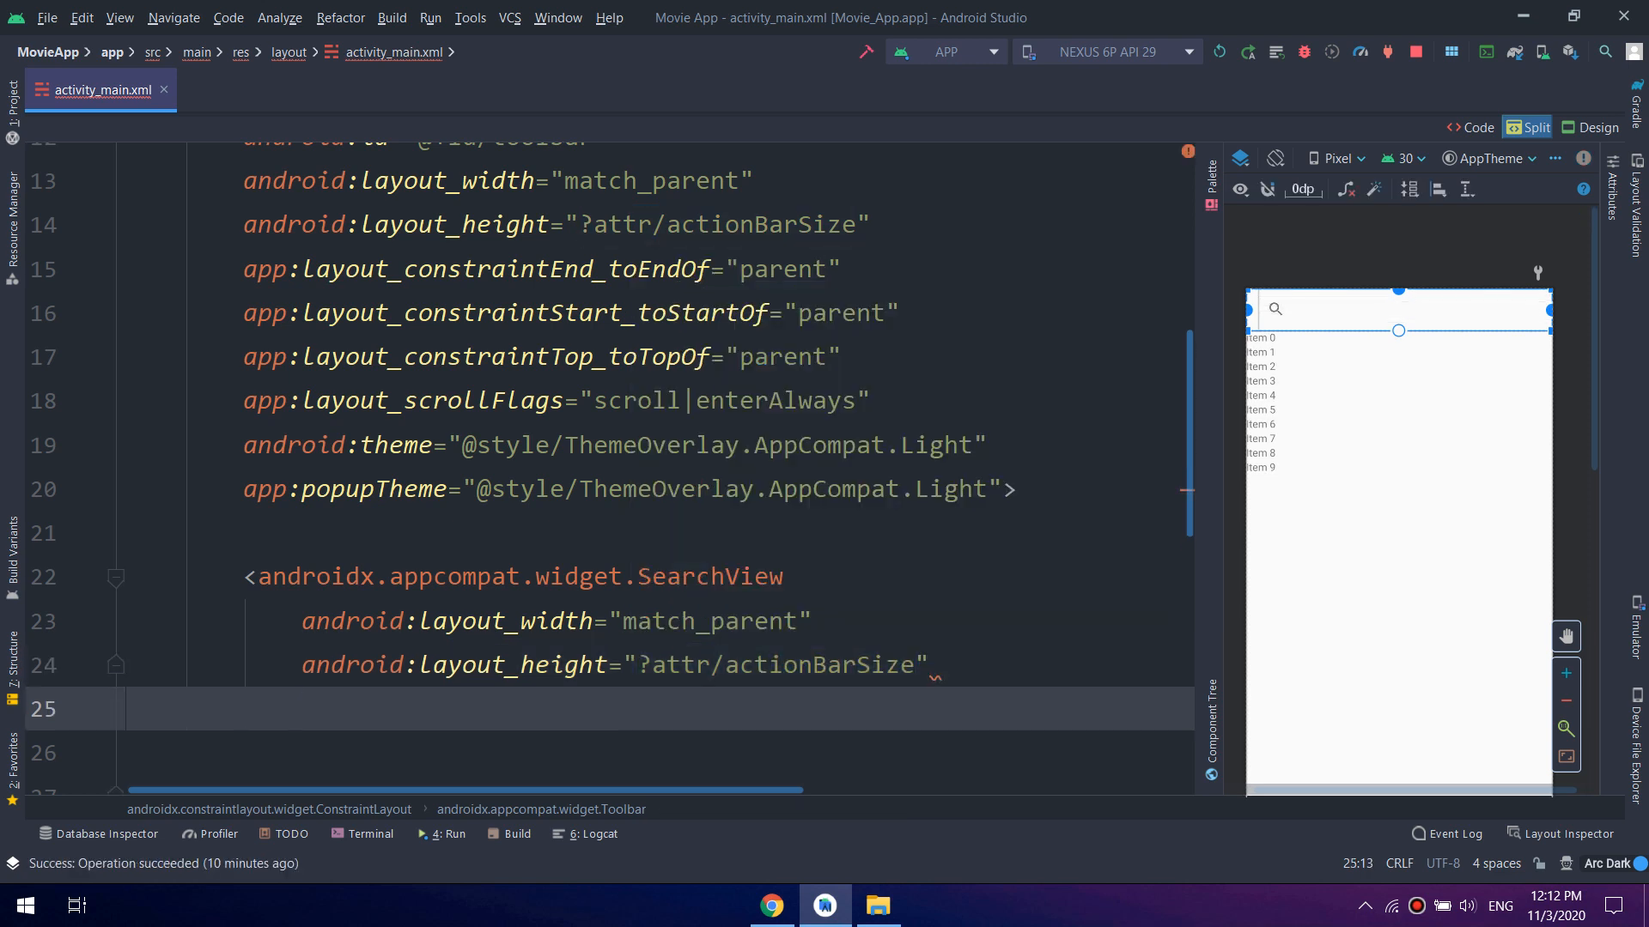
text(android:id=")
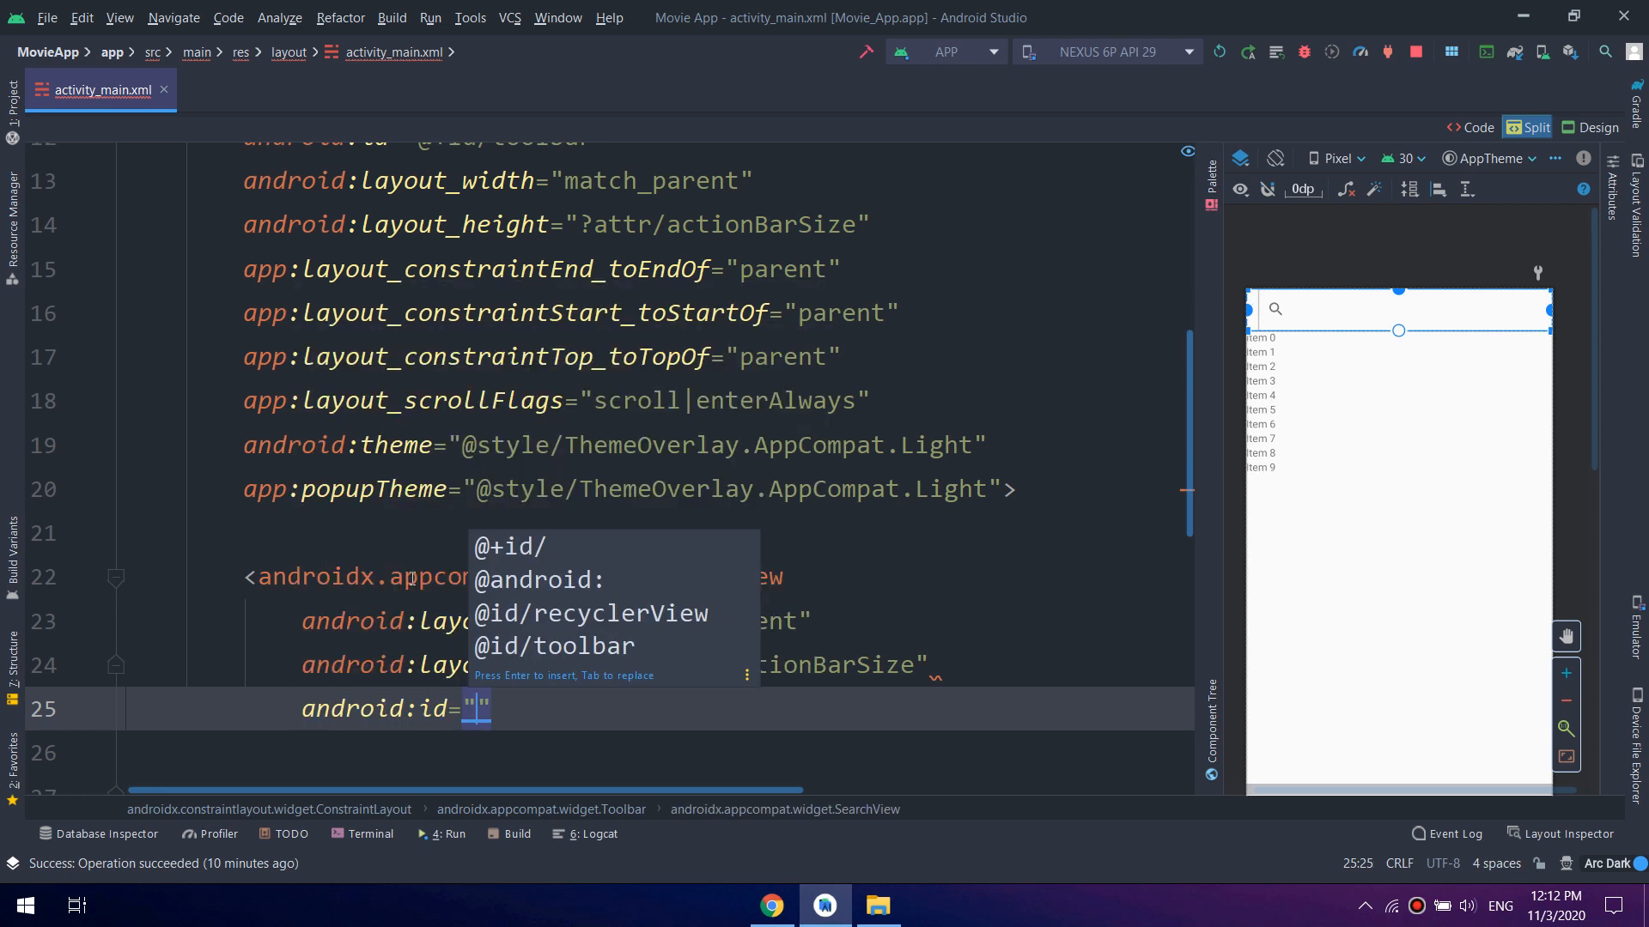
text(@+id/search_view)
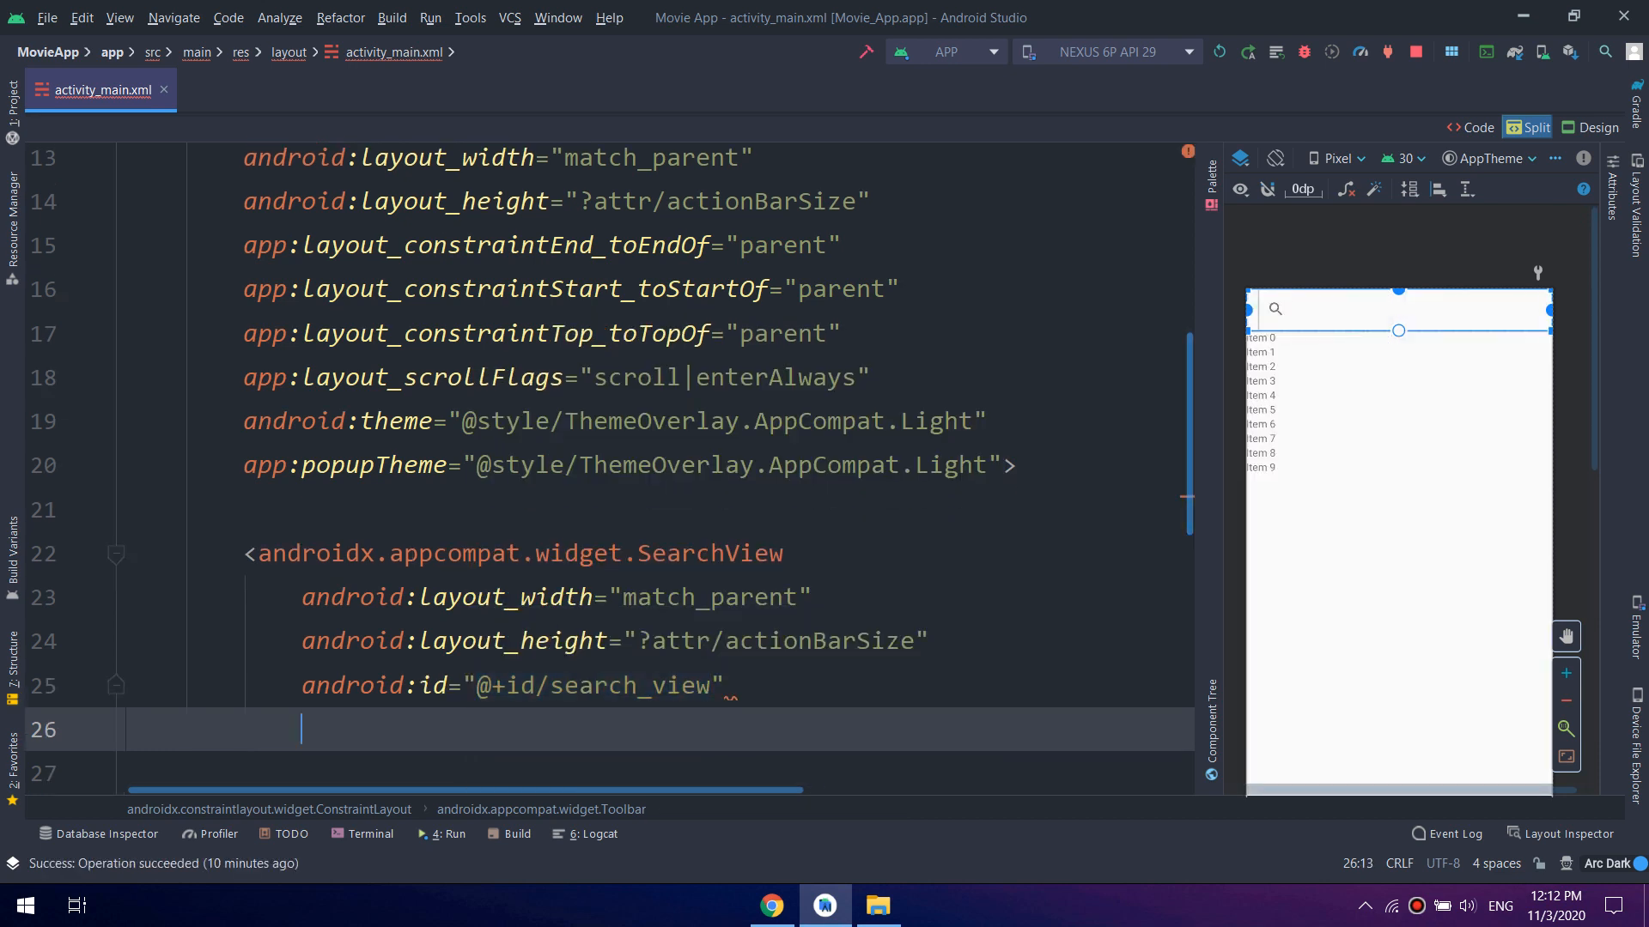
Give the SearchView app:queryHint "Looking for a movie?"
text(app)
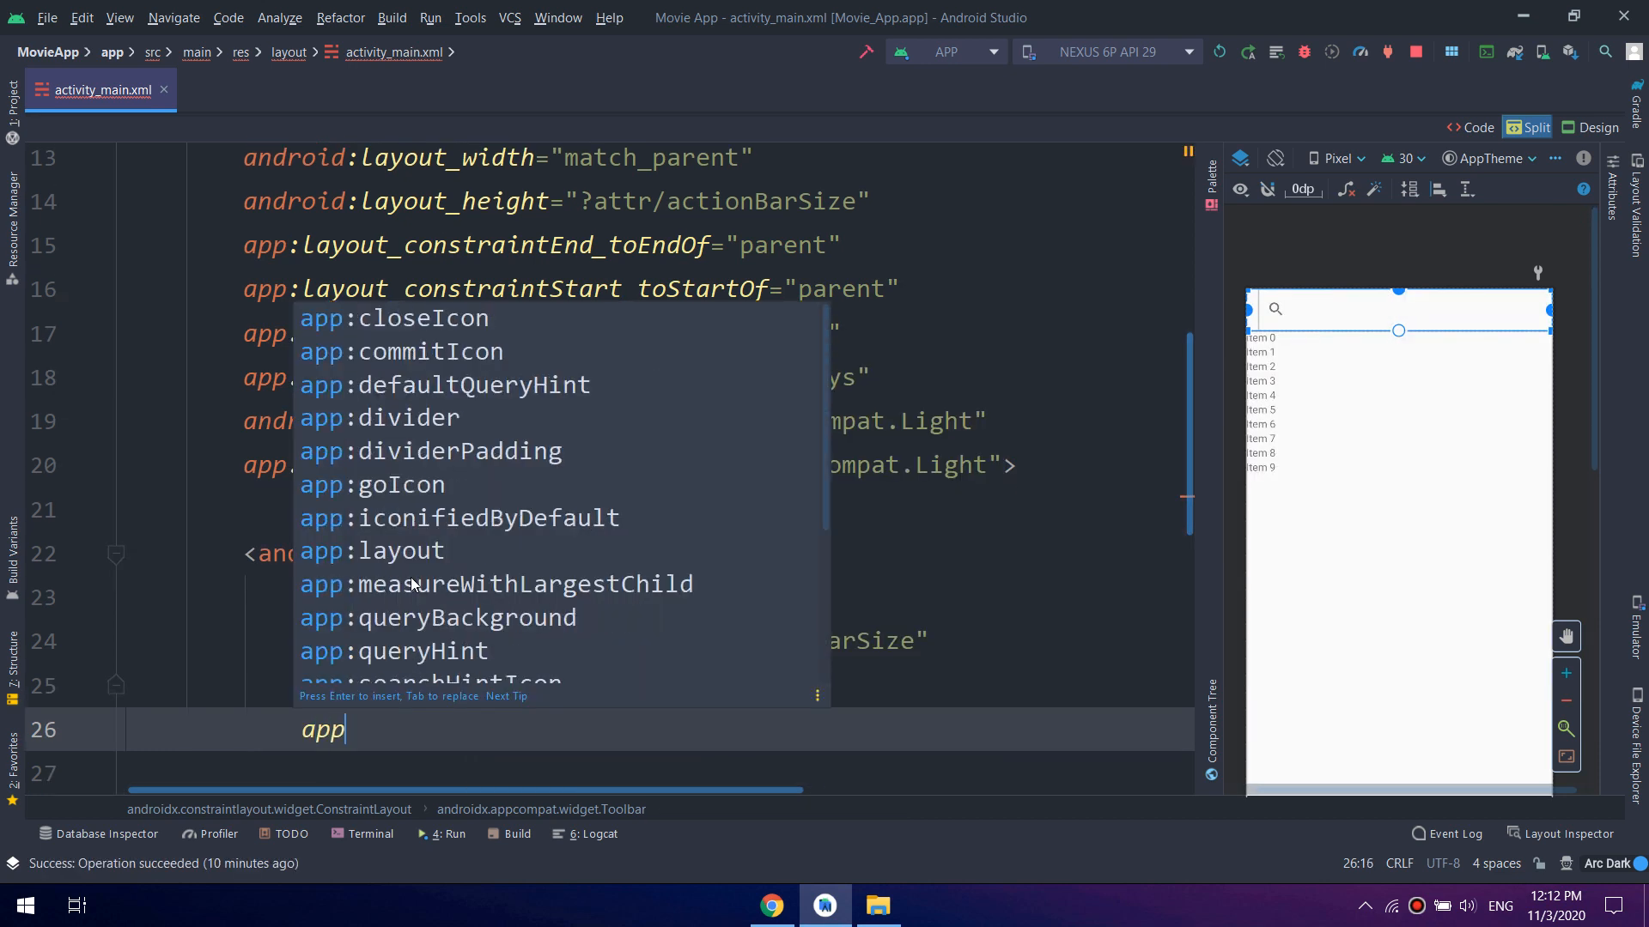
text(:queryHint="")
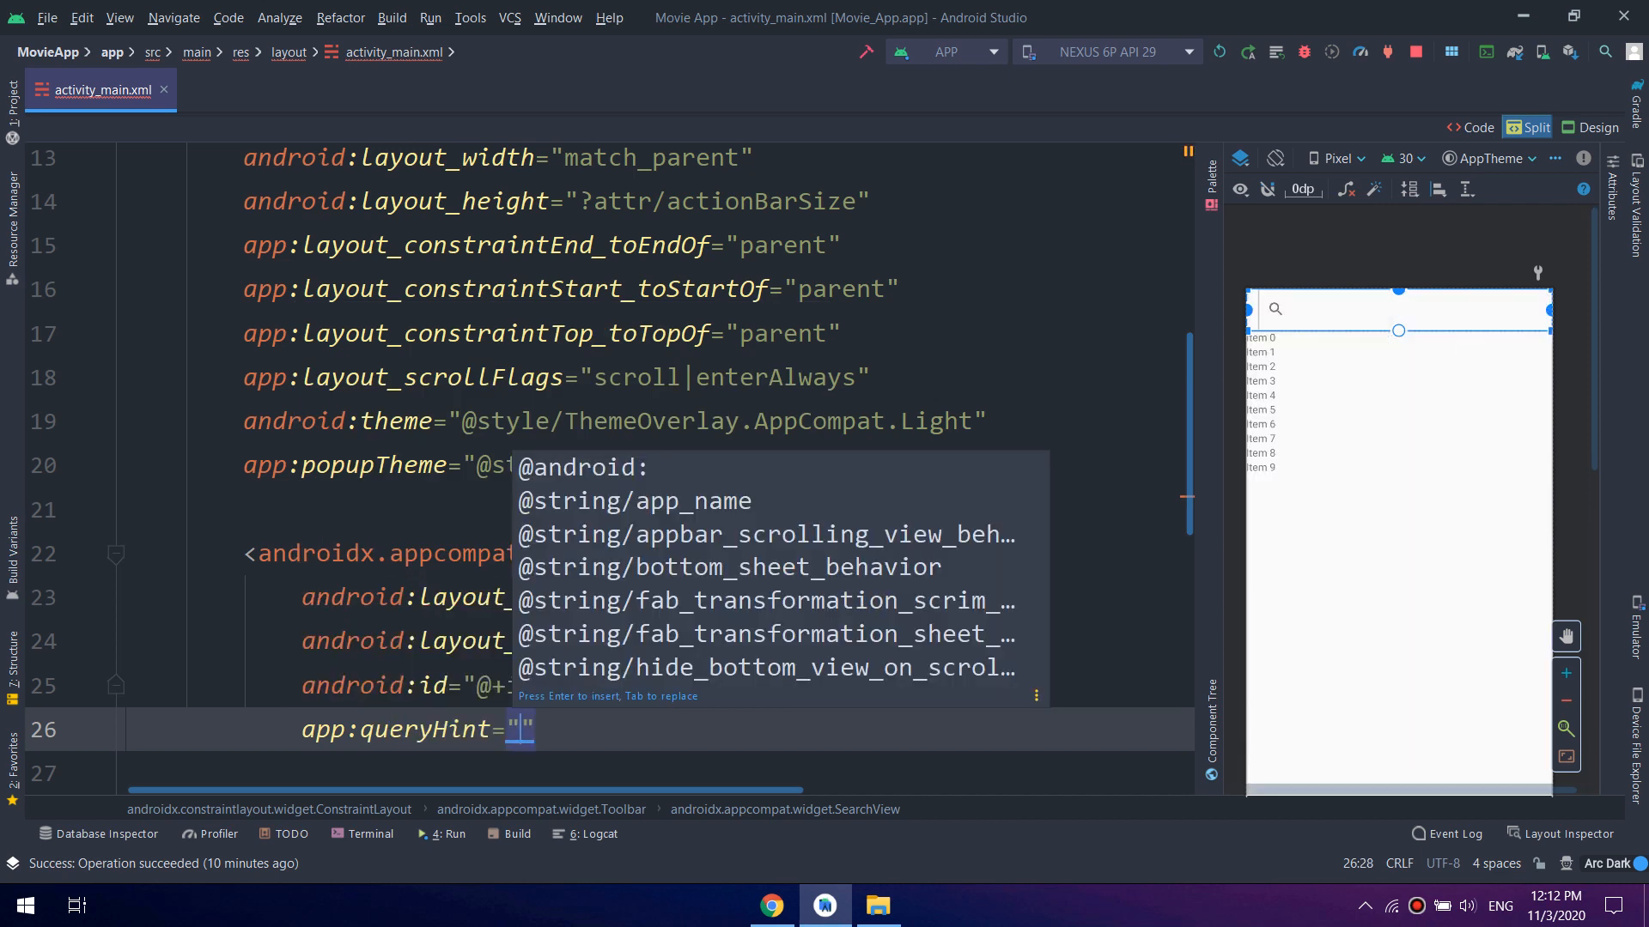
key(Escape)
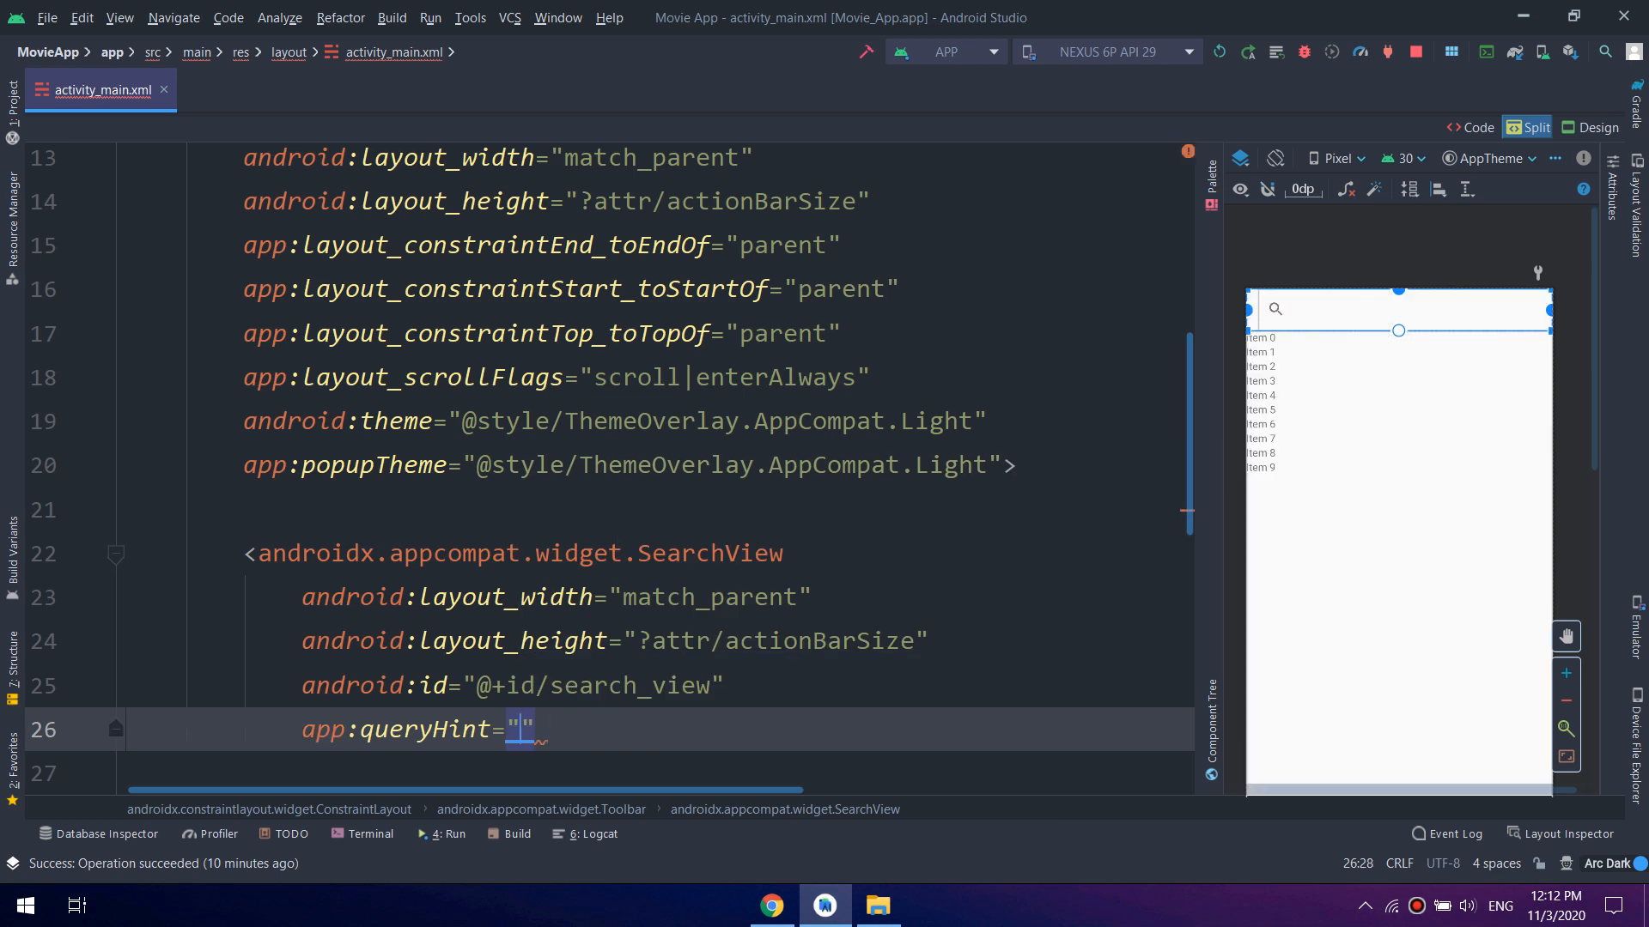
text(Looi)
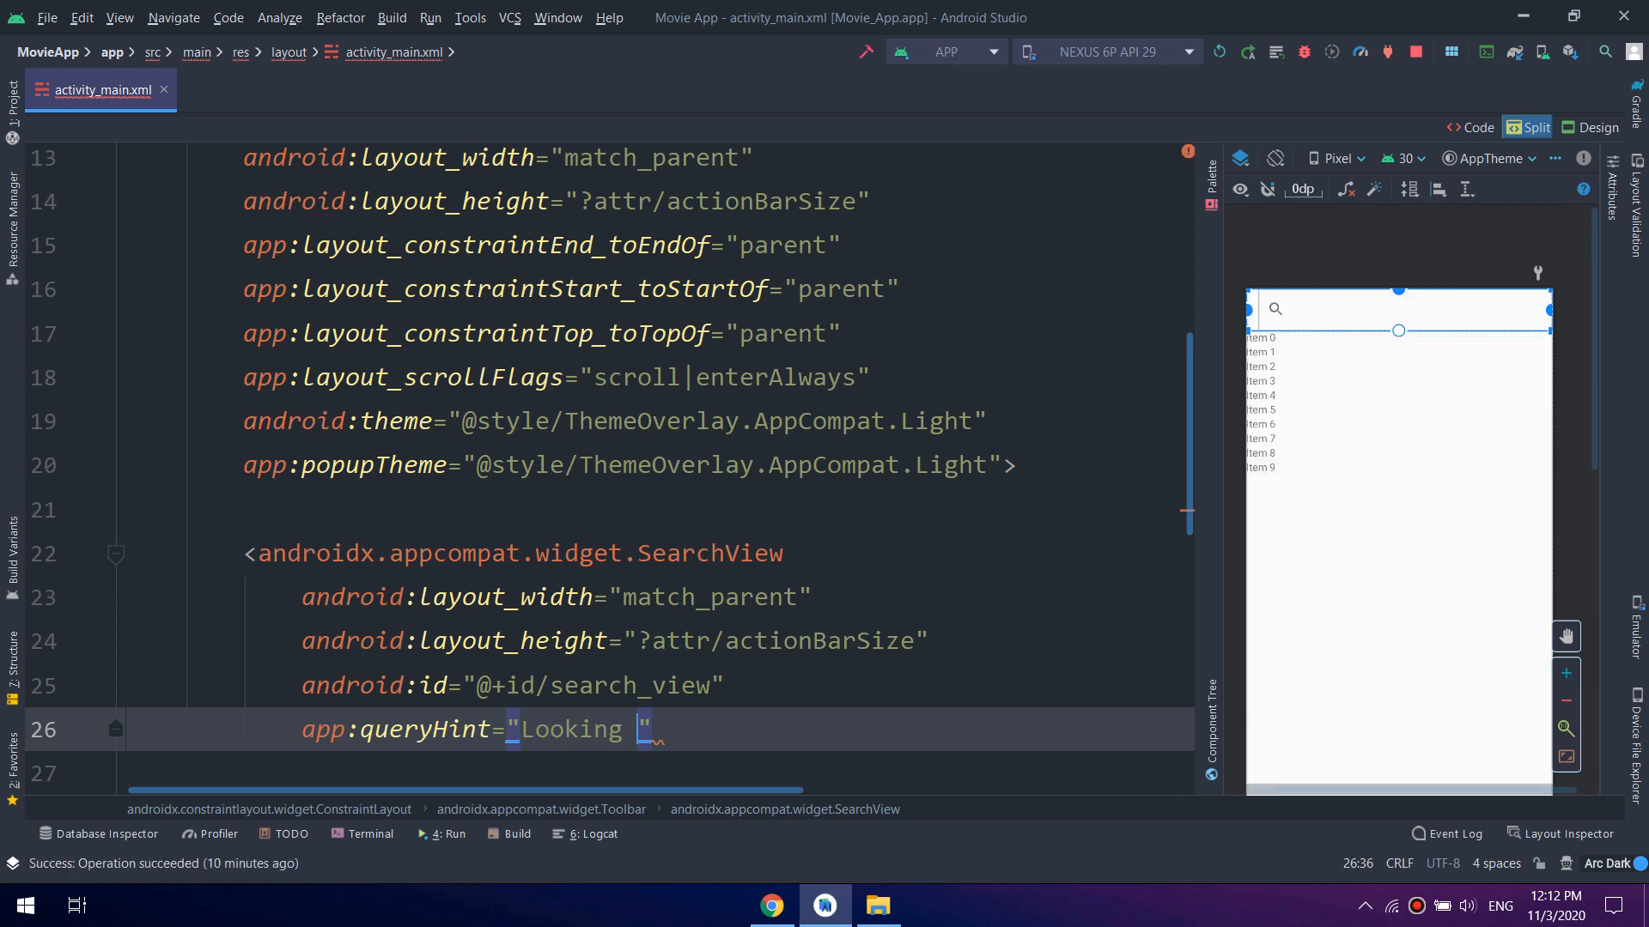
text(for a movi)
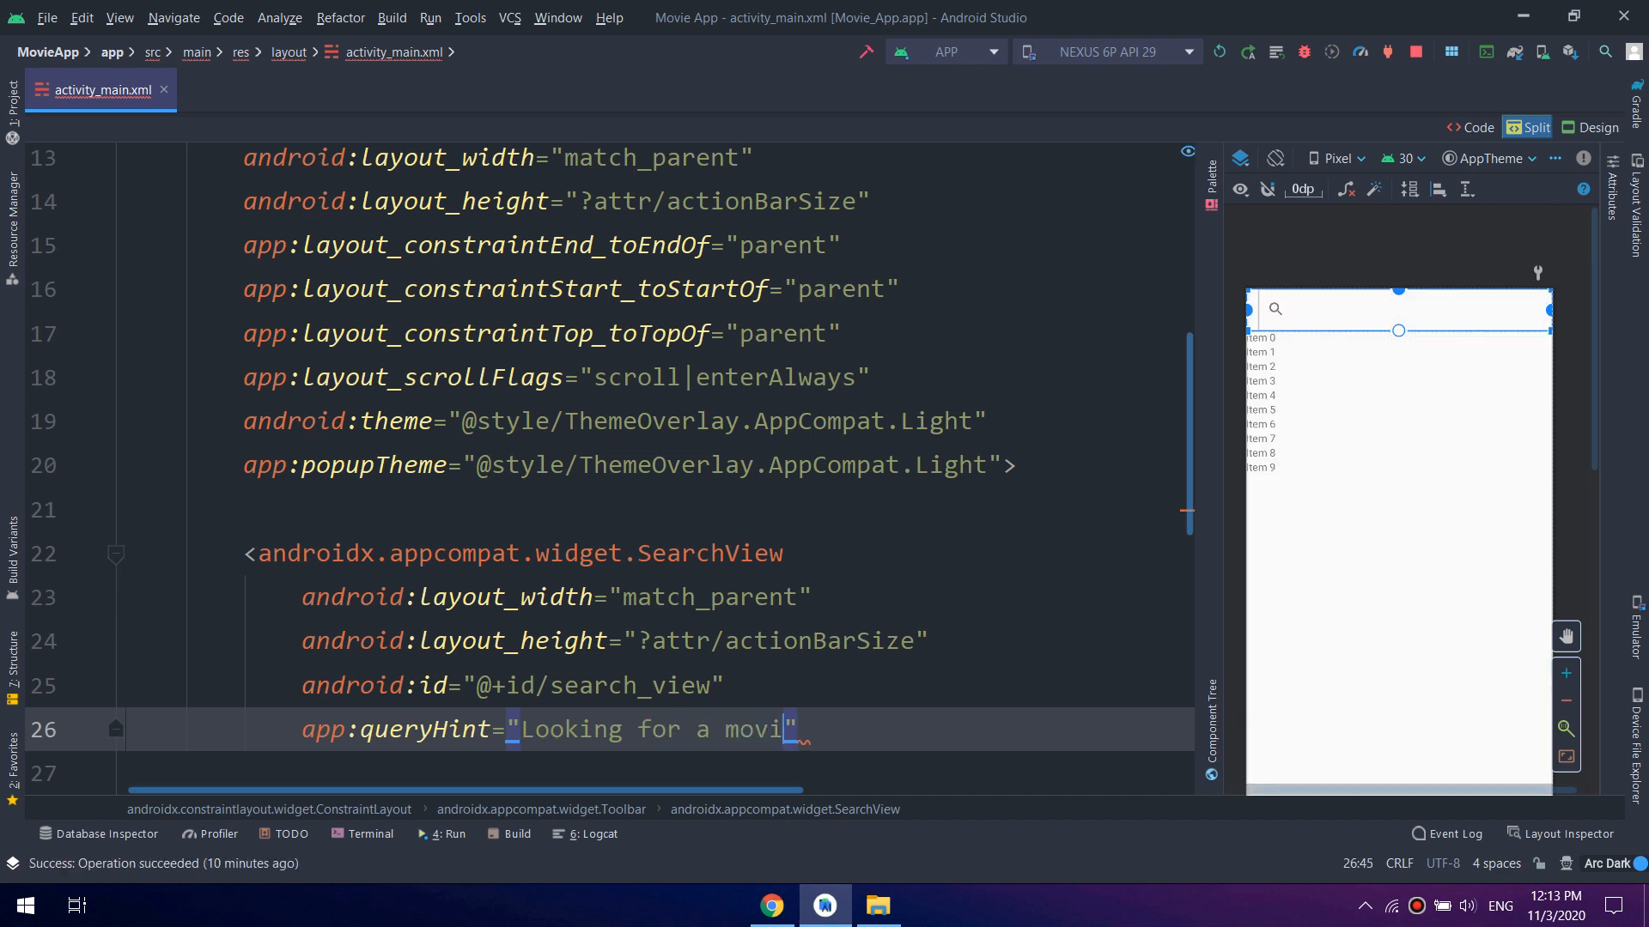
text(e)
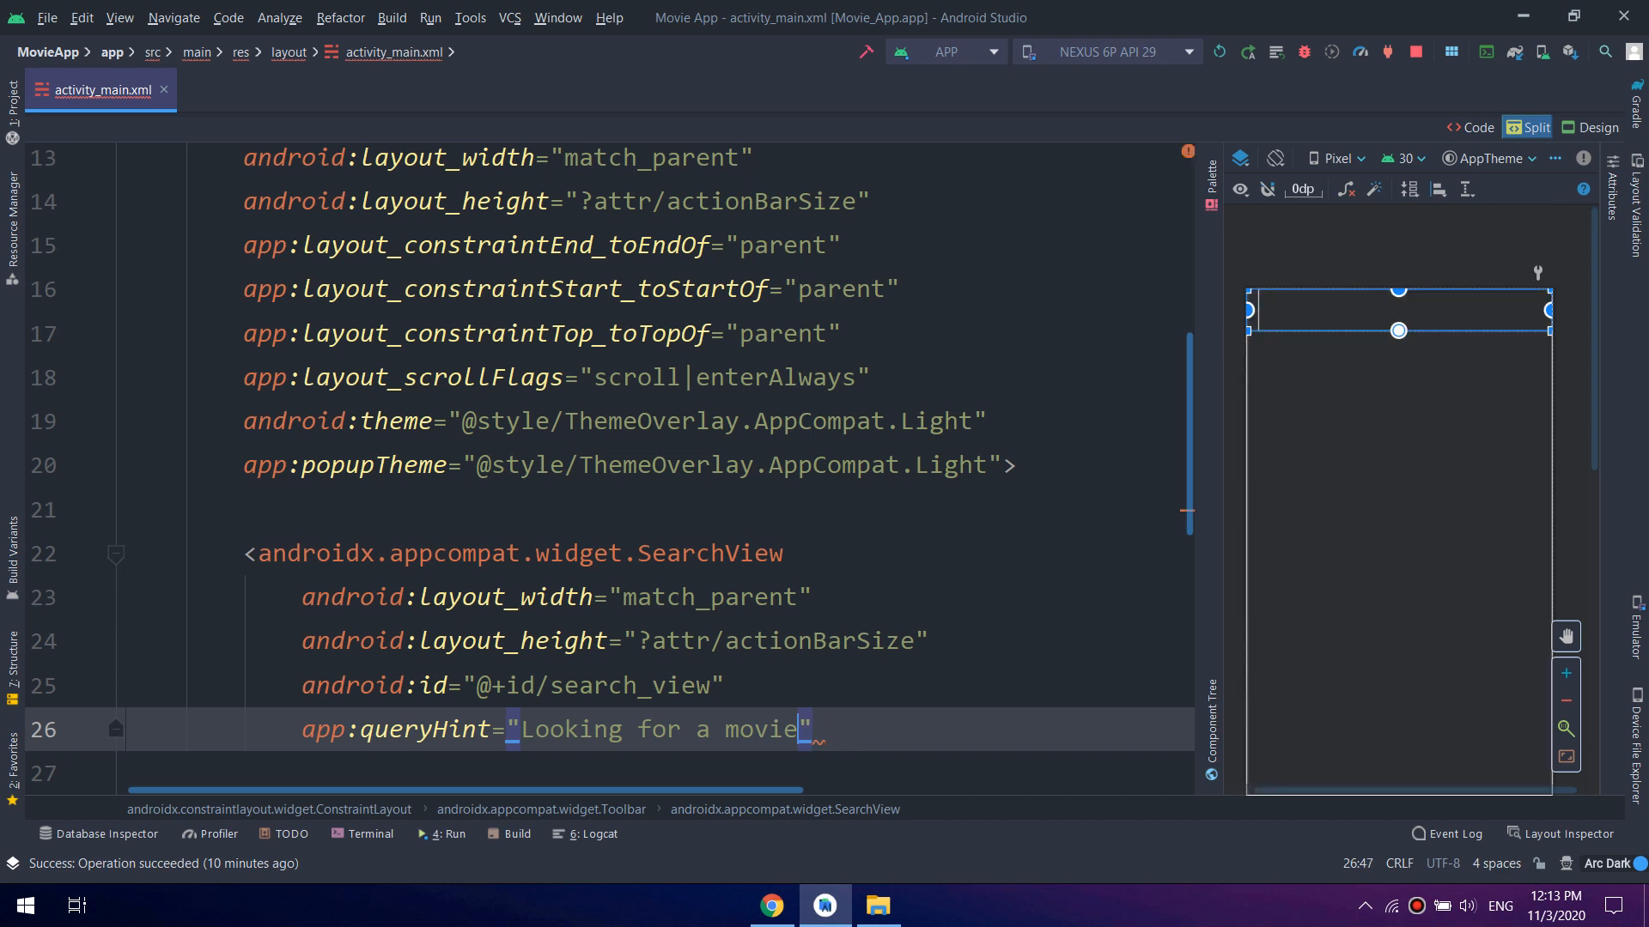
text(?)
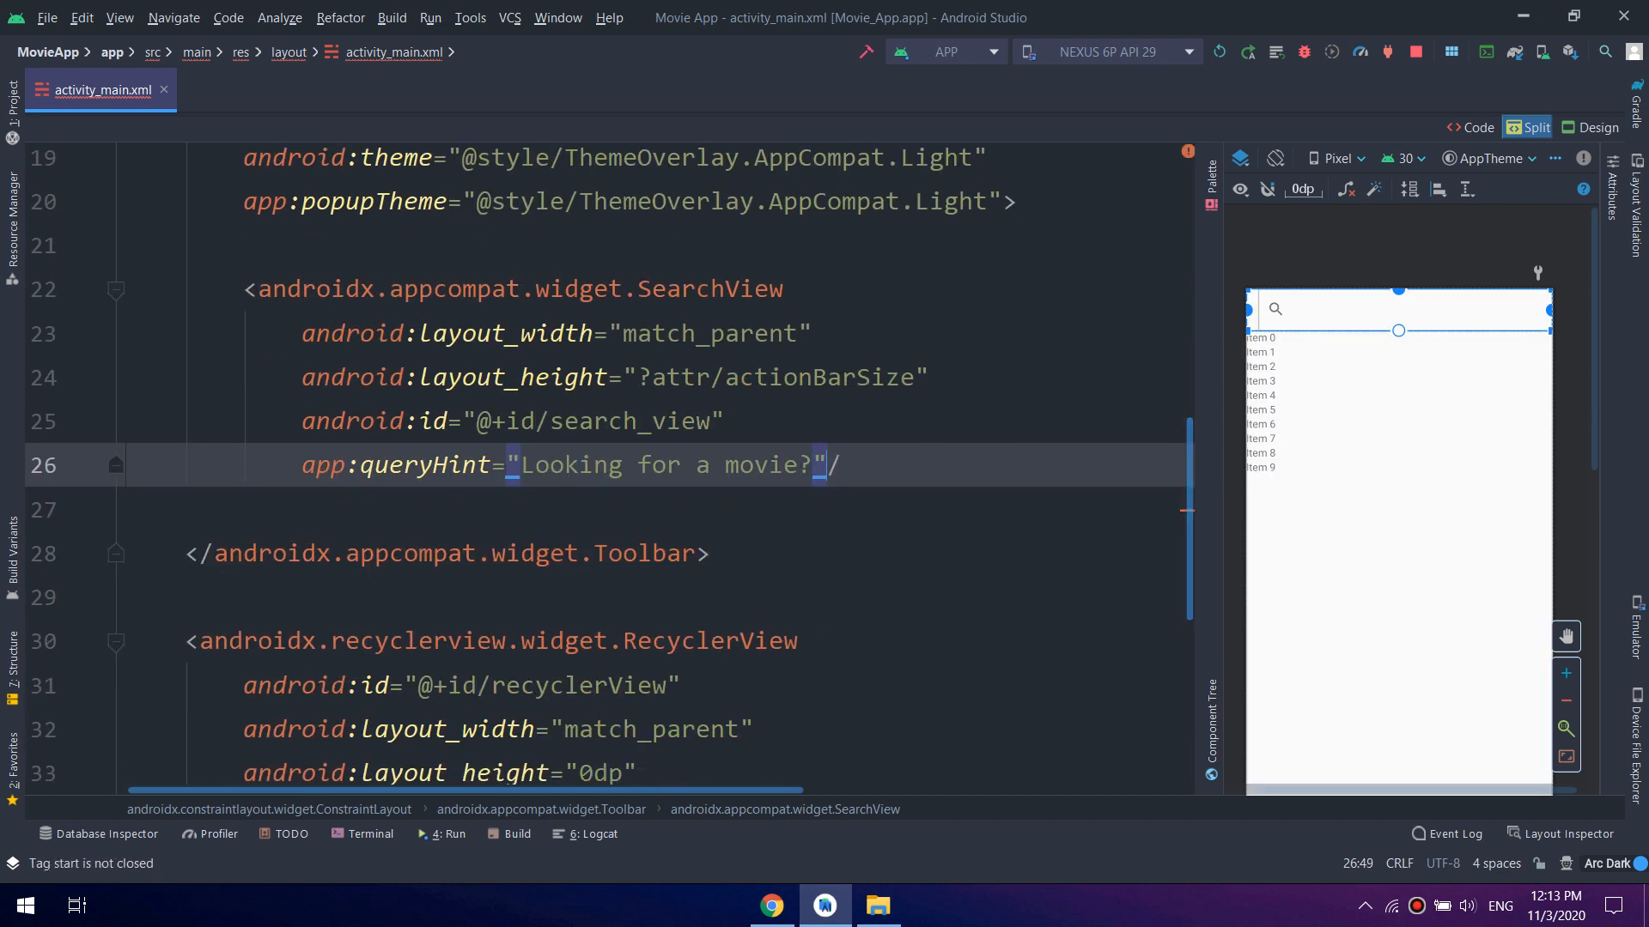
Try a Dark popup theme on the toolbar, then revert to Light
click(1068, 422)
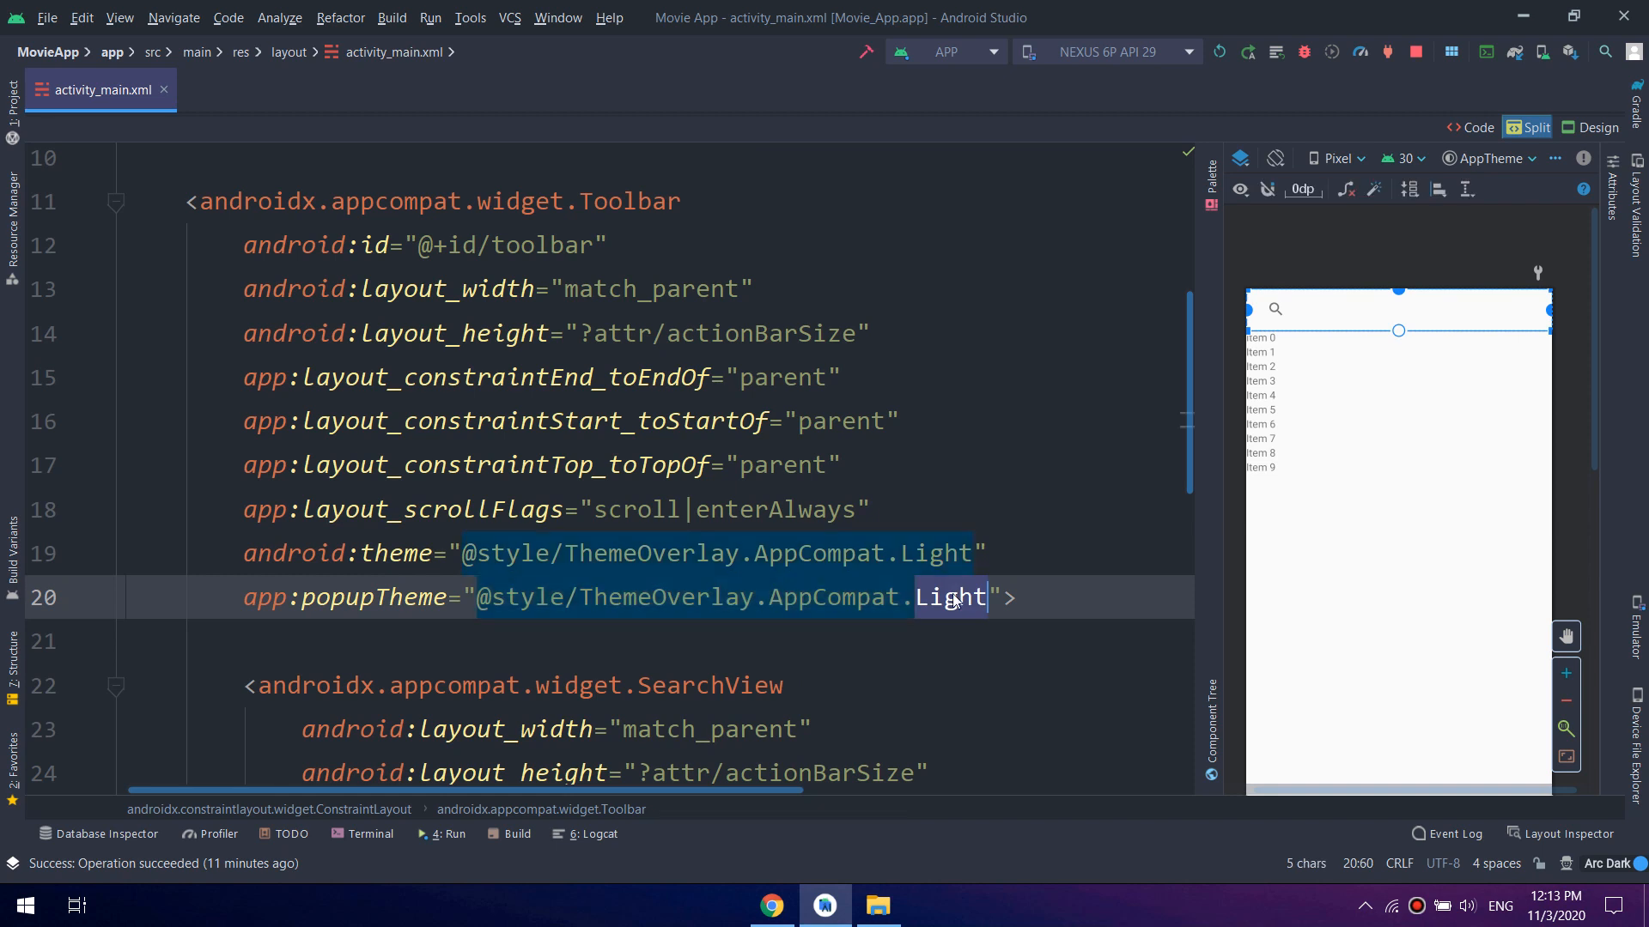
text(Dark)
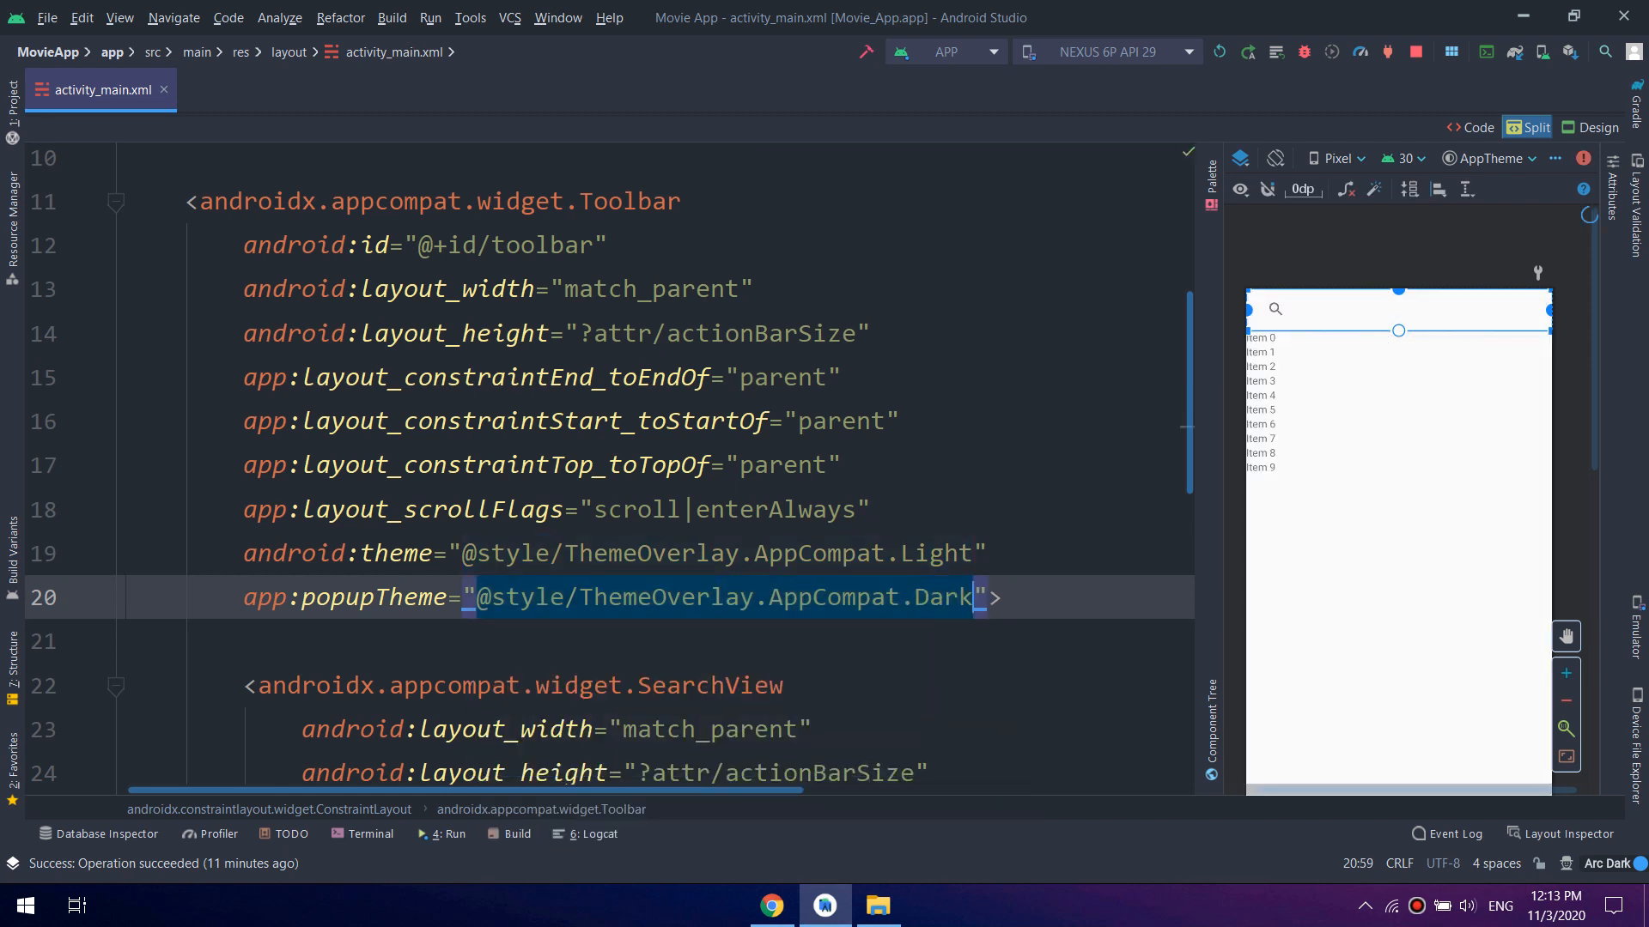
key(Backspace)
text(Light)
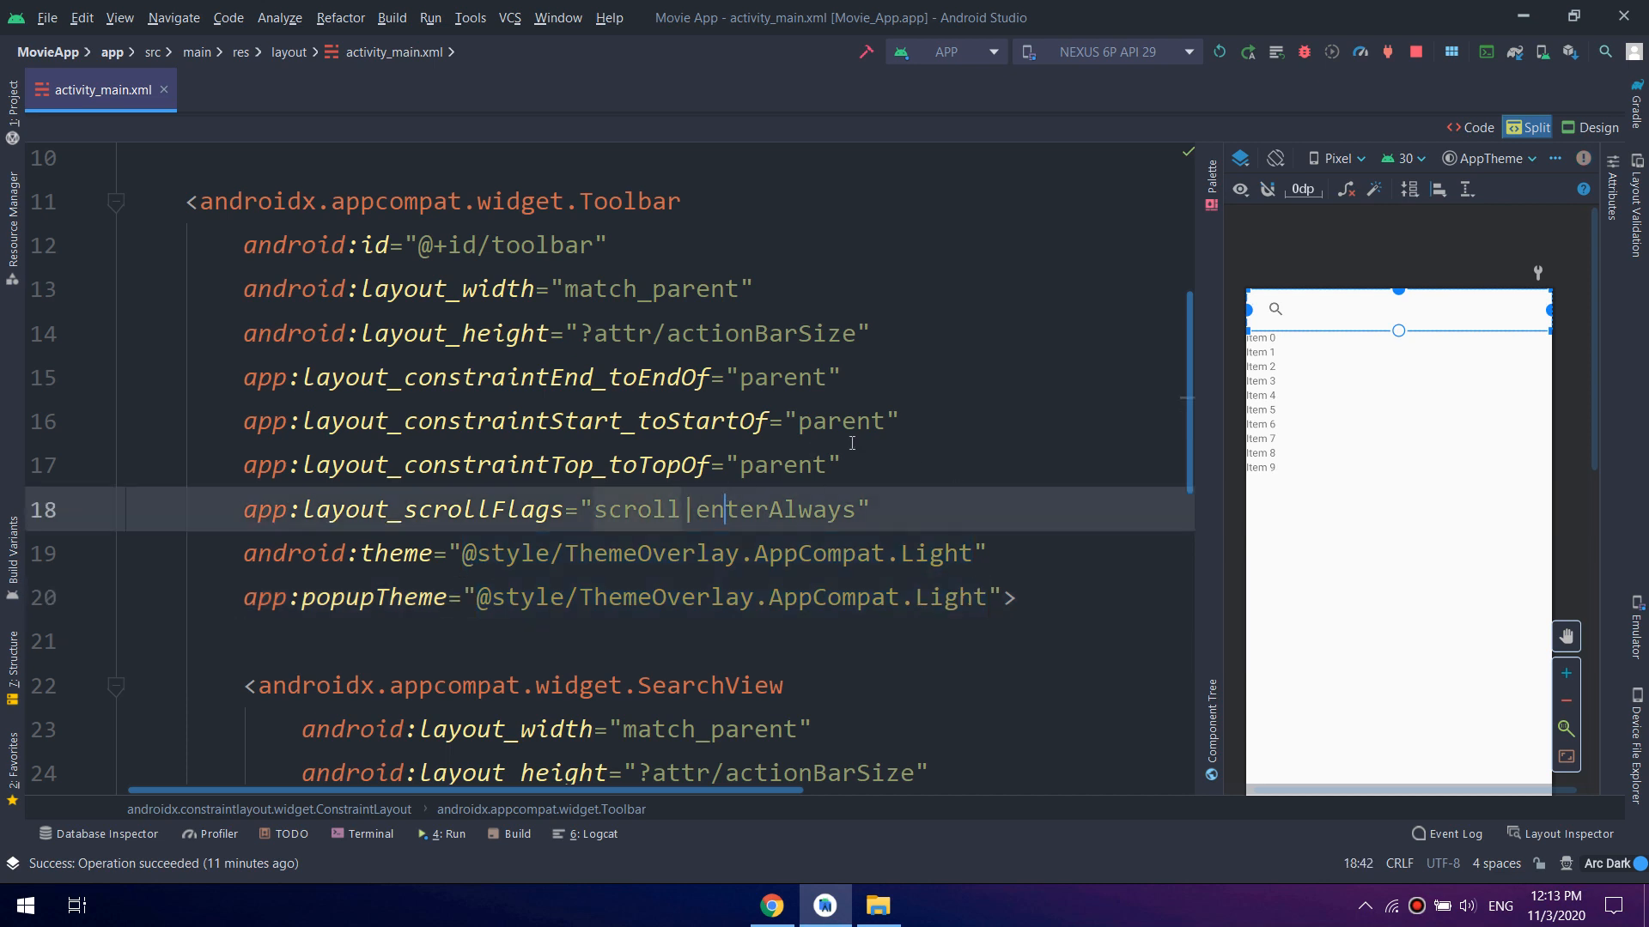
Try an android:background colorPrimary attribute, then drop it and close the SearchView tag
scroll(up, 3)
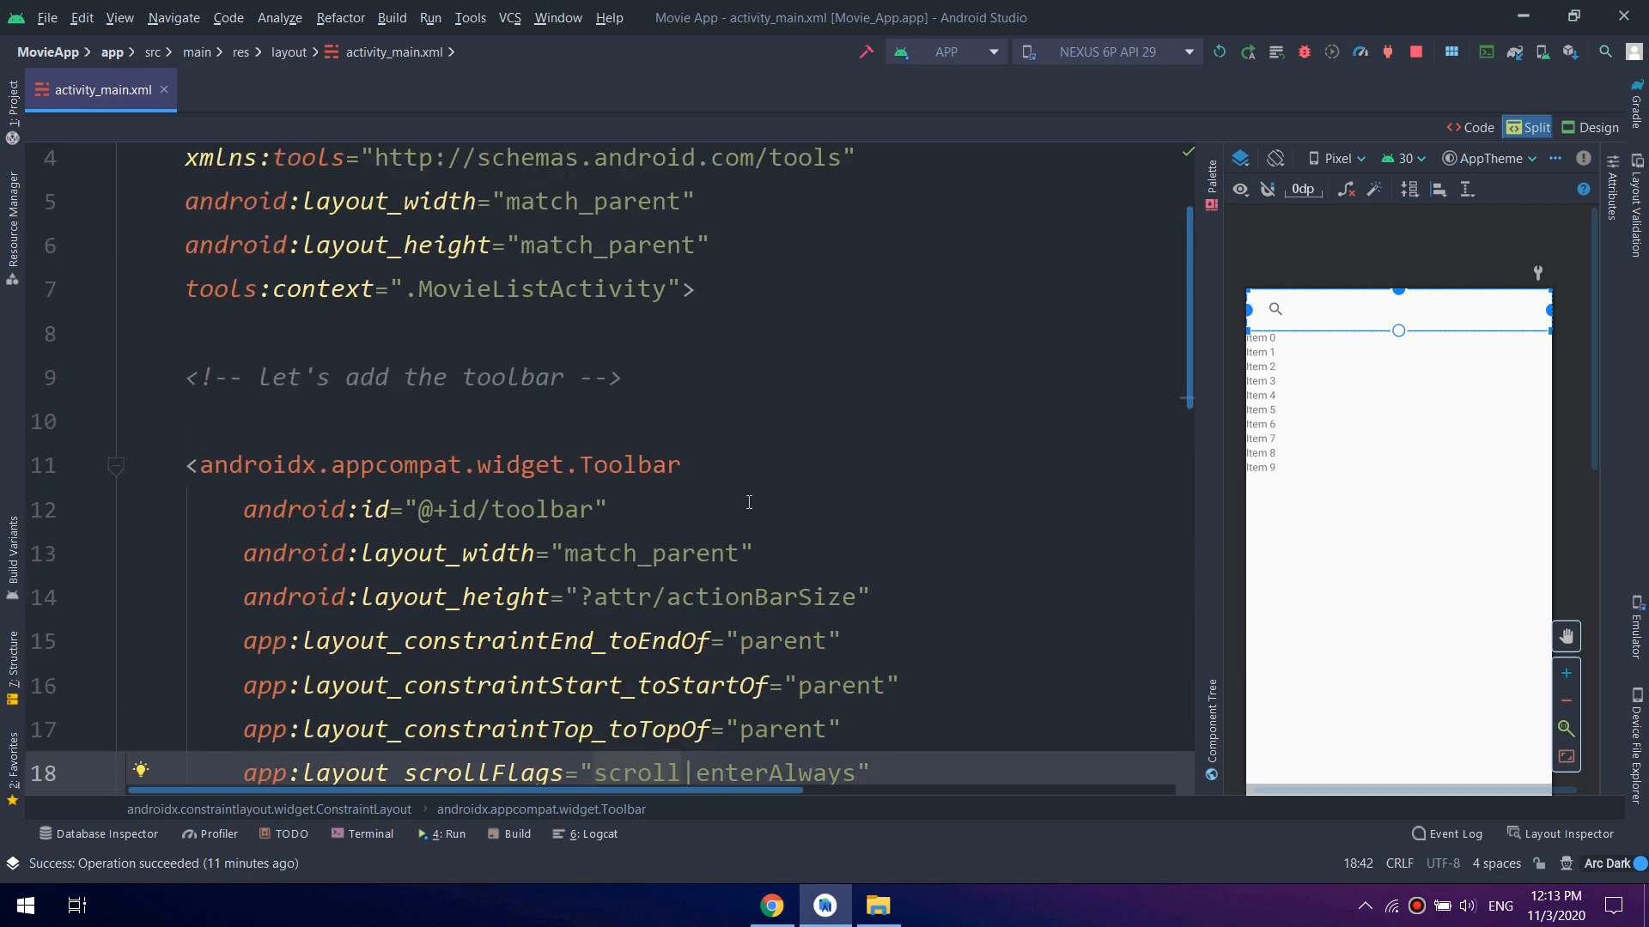
key(enter)
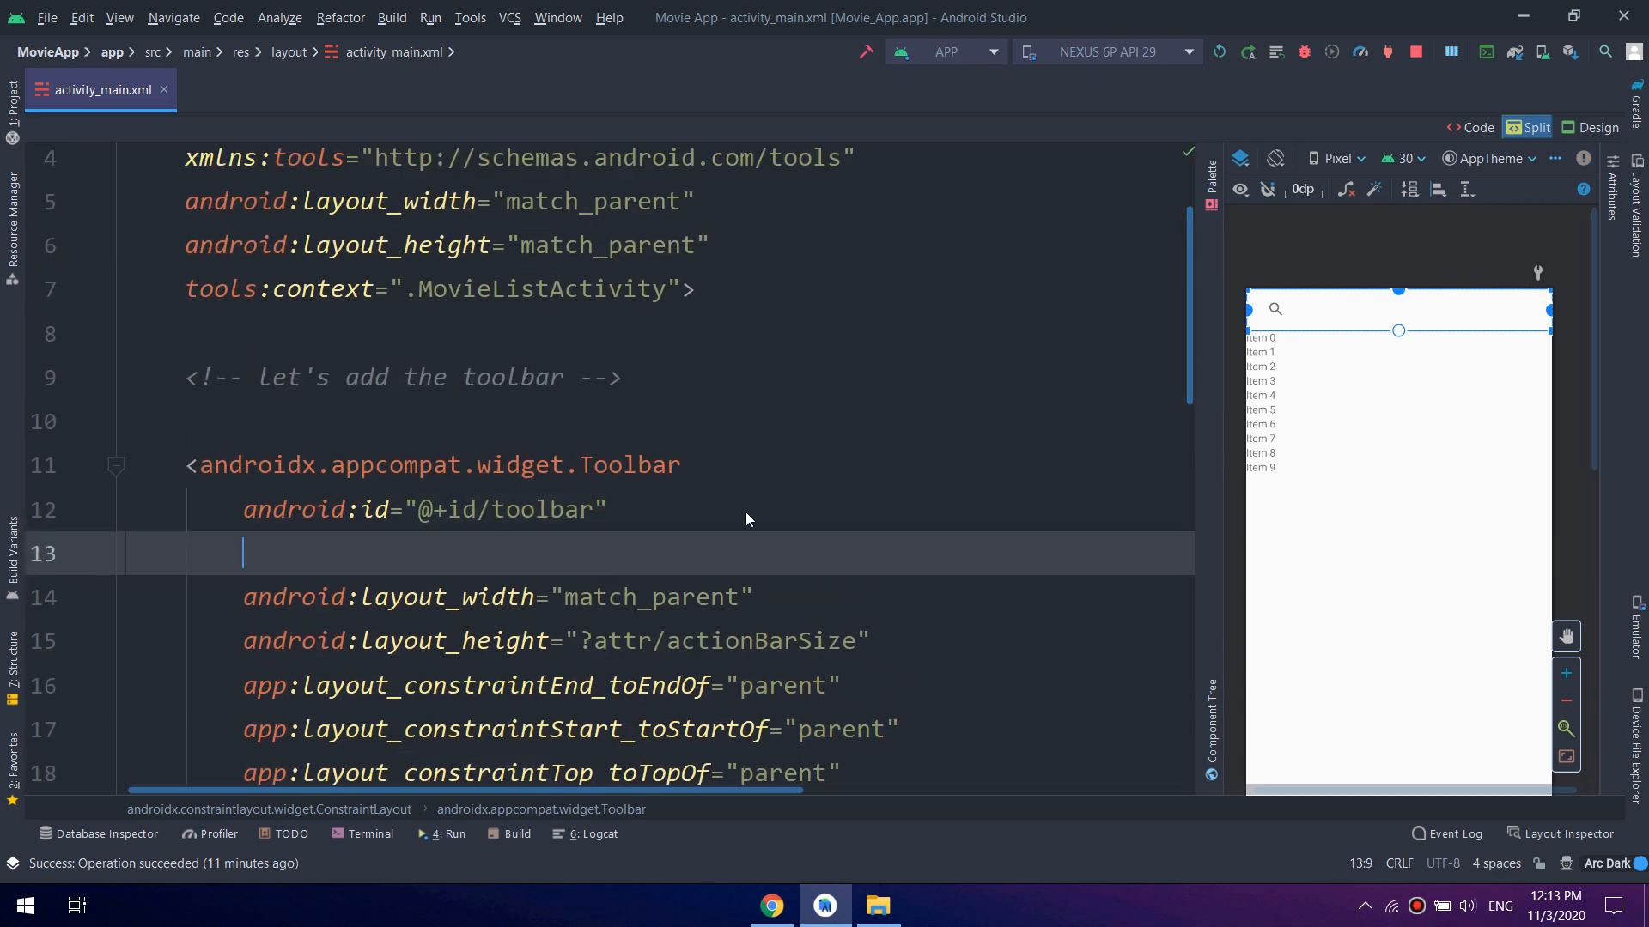
text(android:background=")
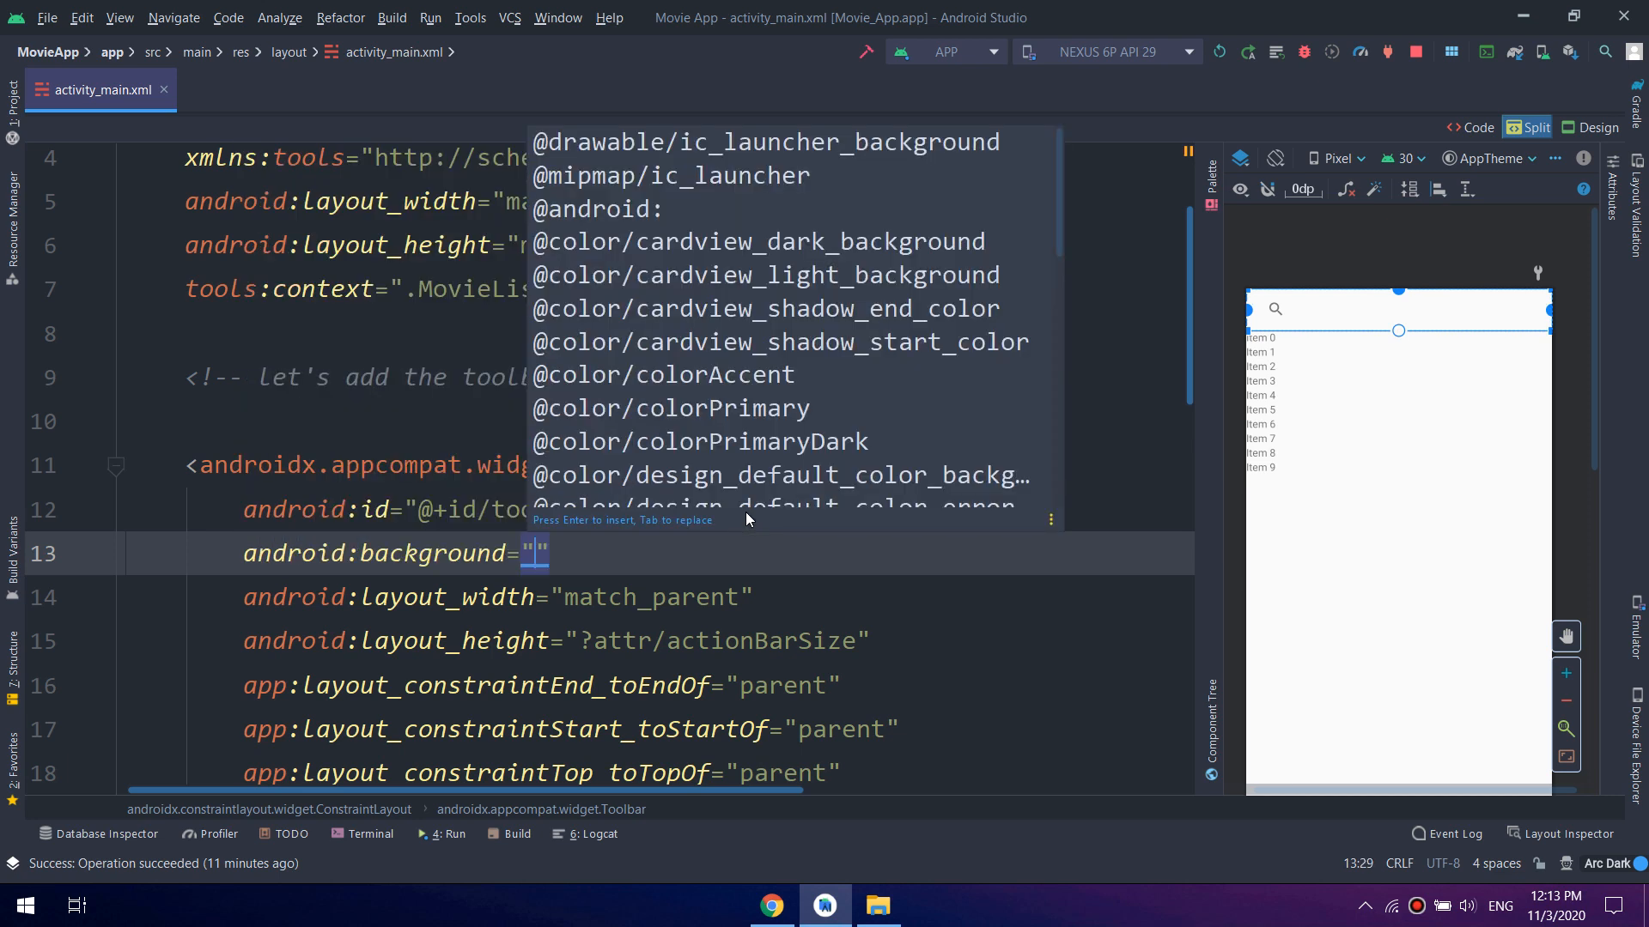
text(@color/colorPrimary)
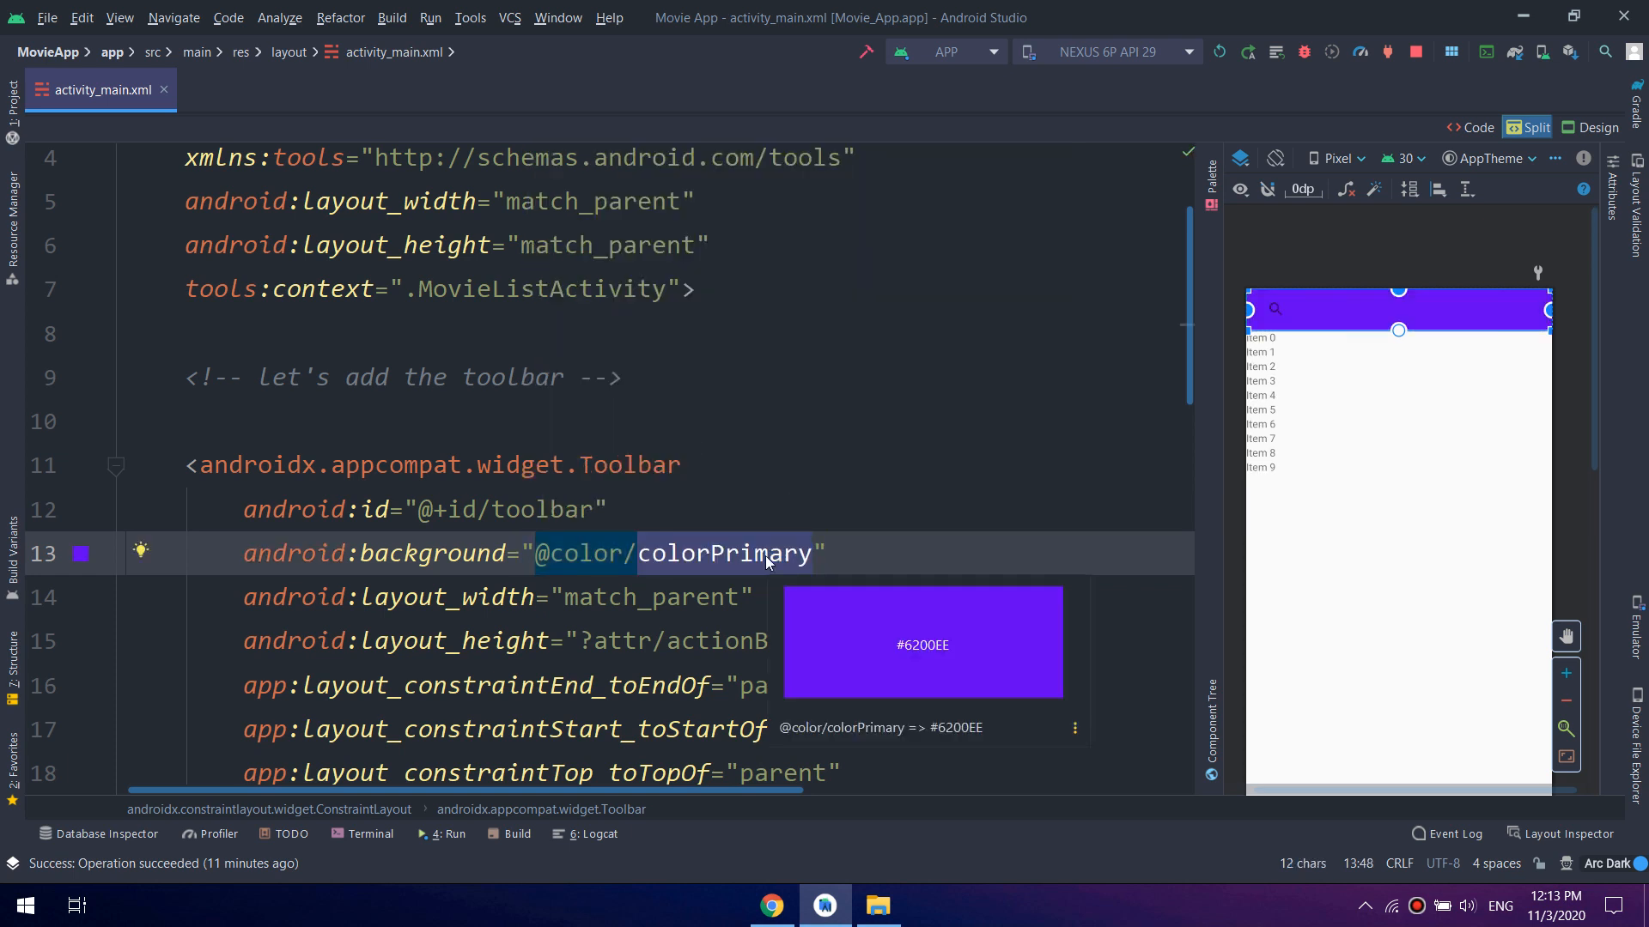
text(cal)
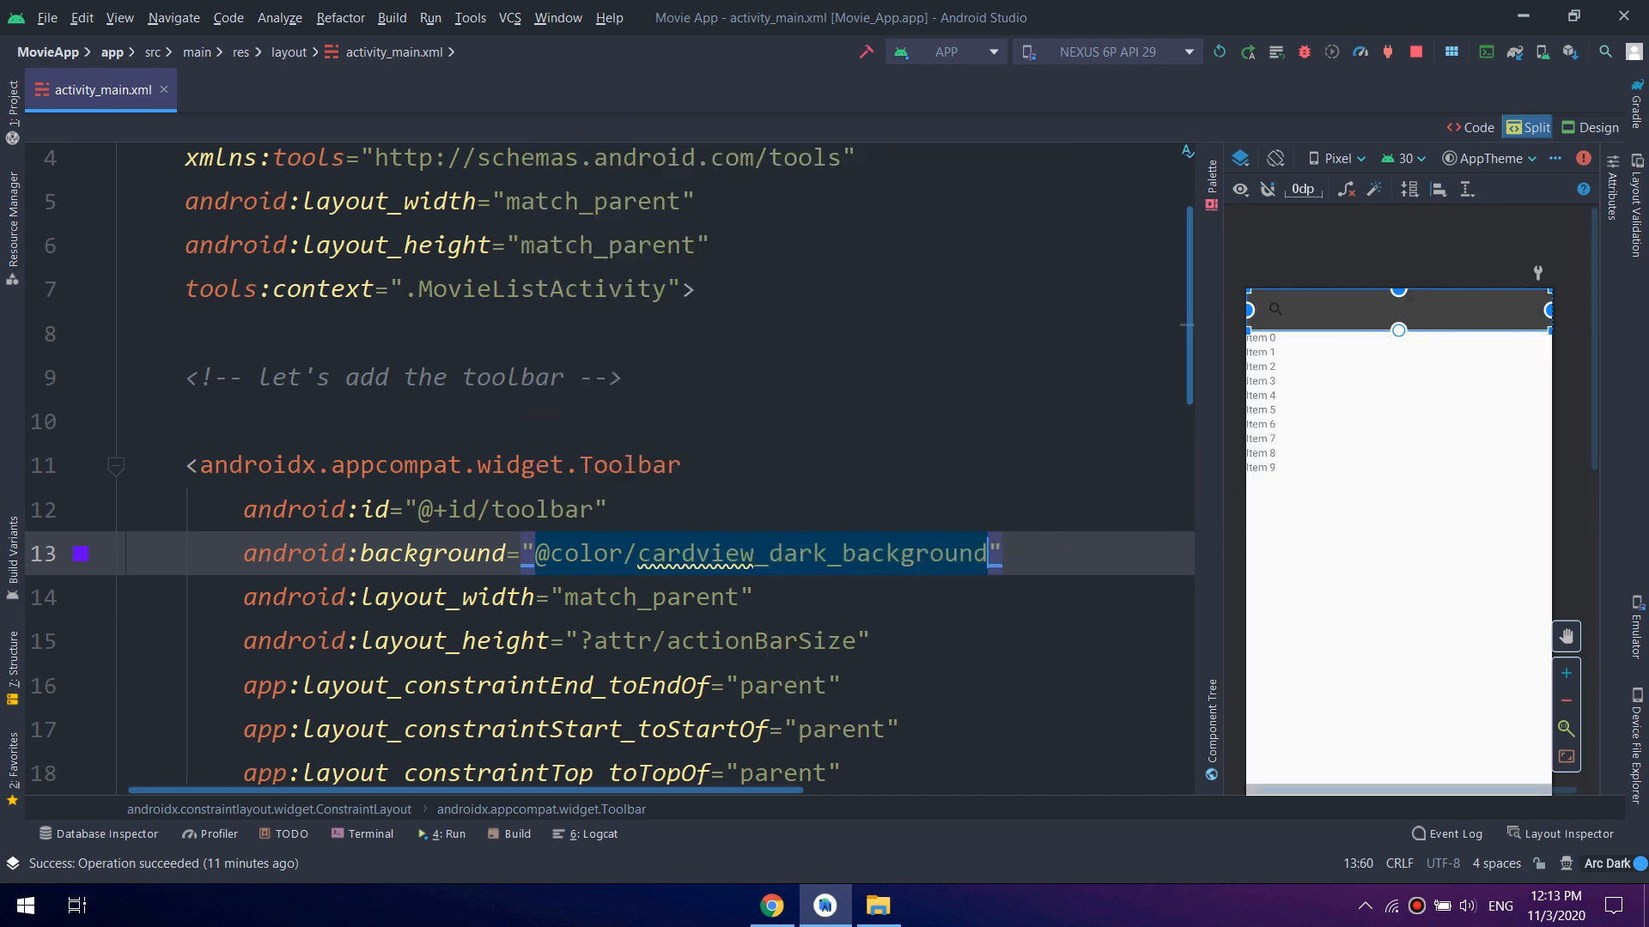
text(cal)
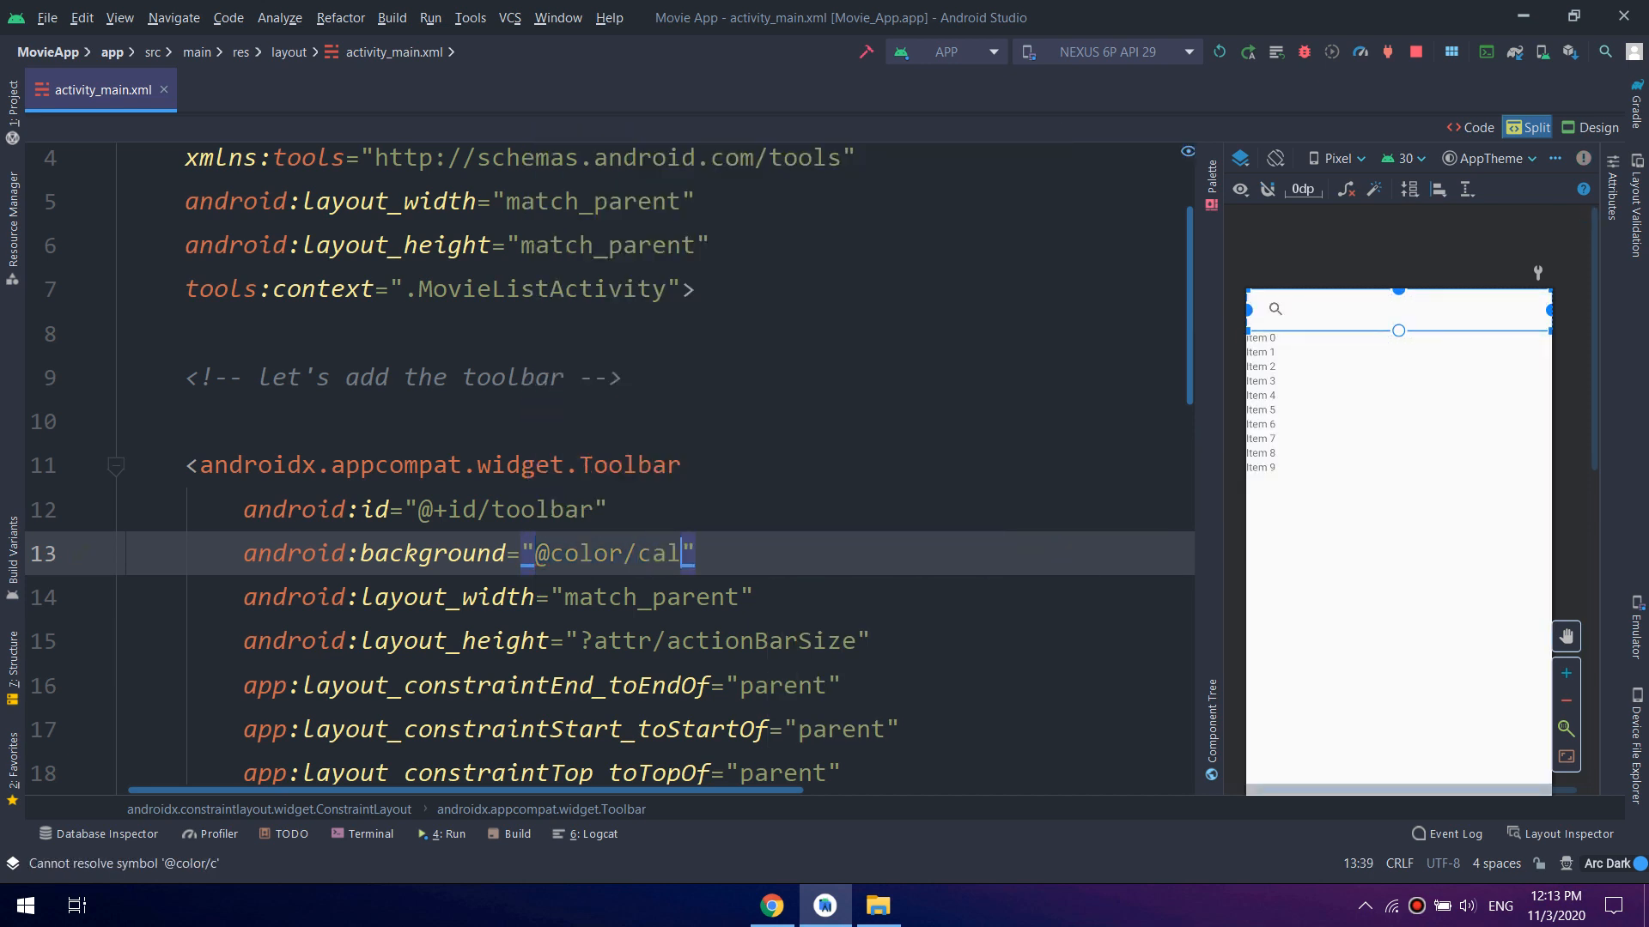
text(colorPrimary)
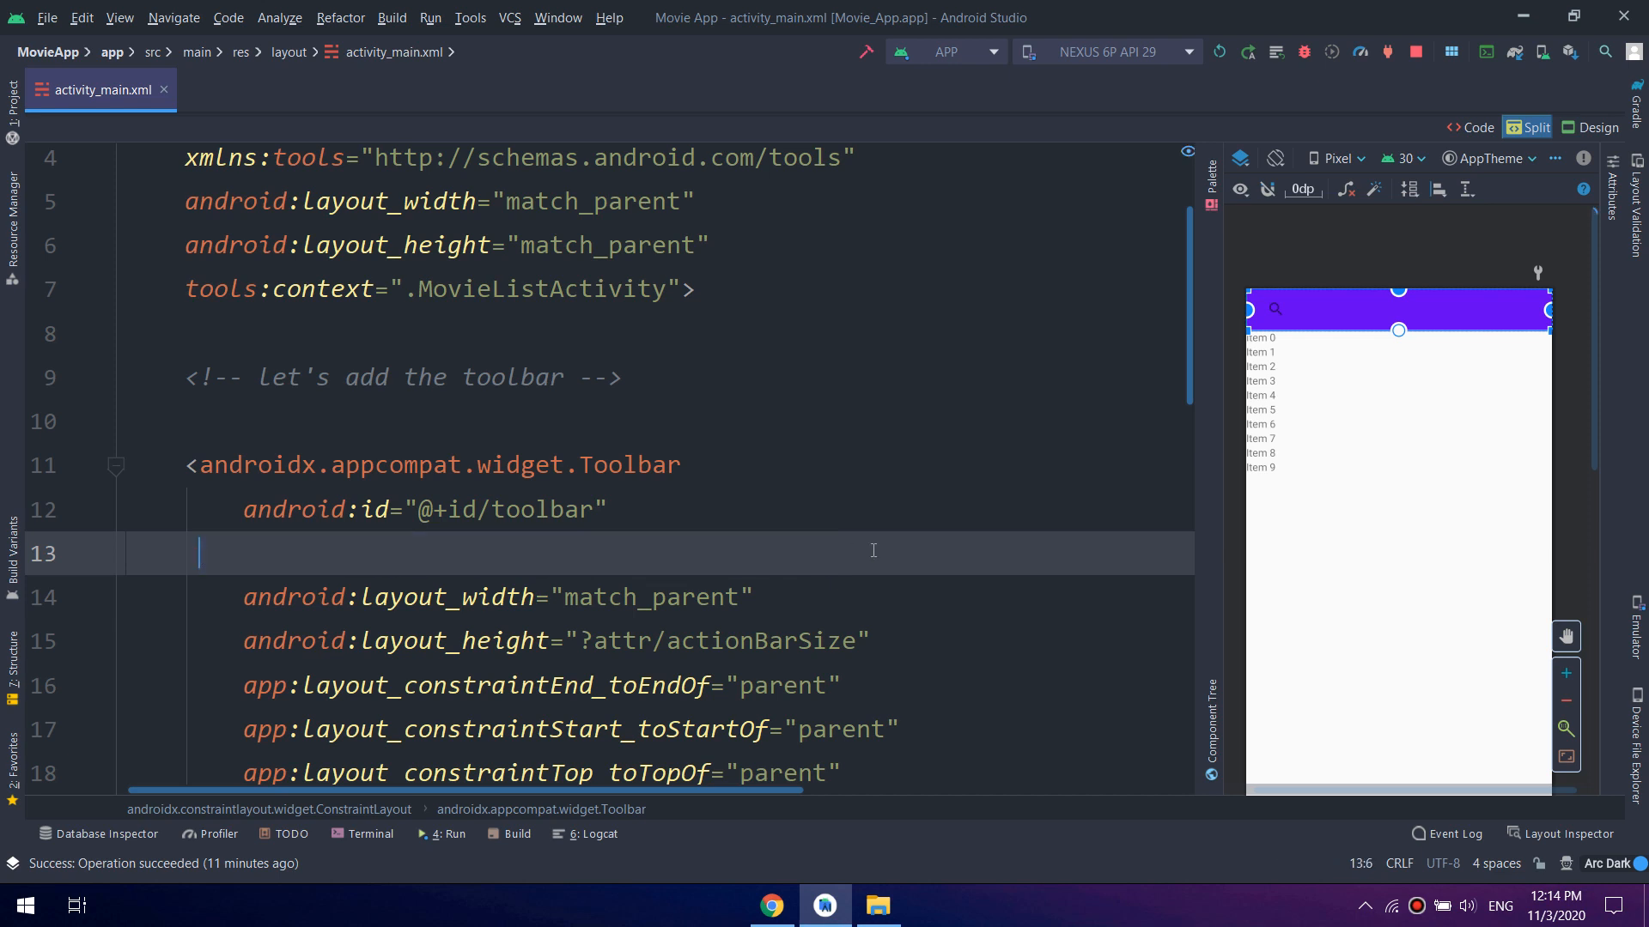
scroll(down, 3)
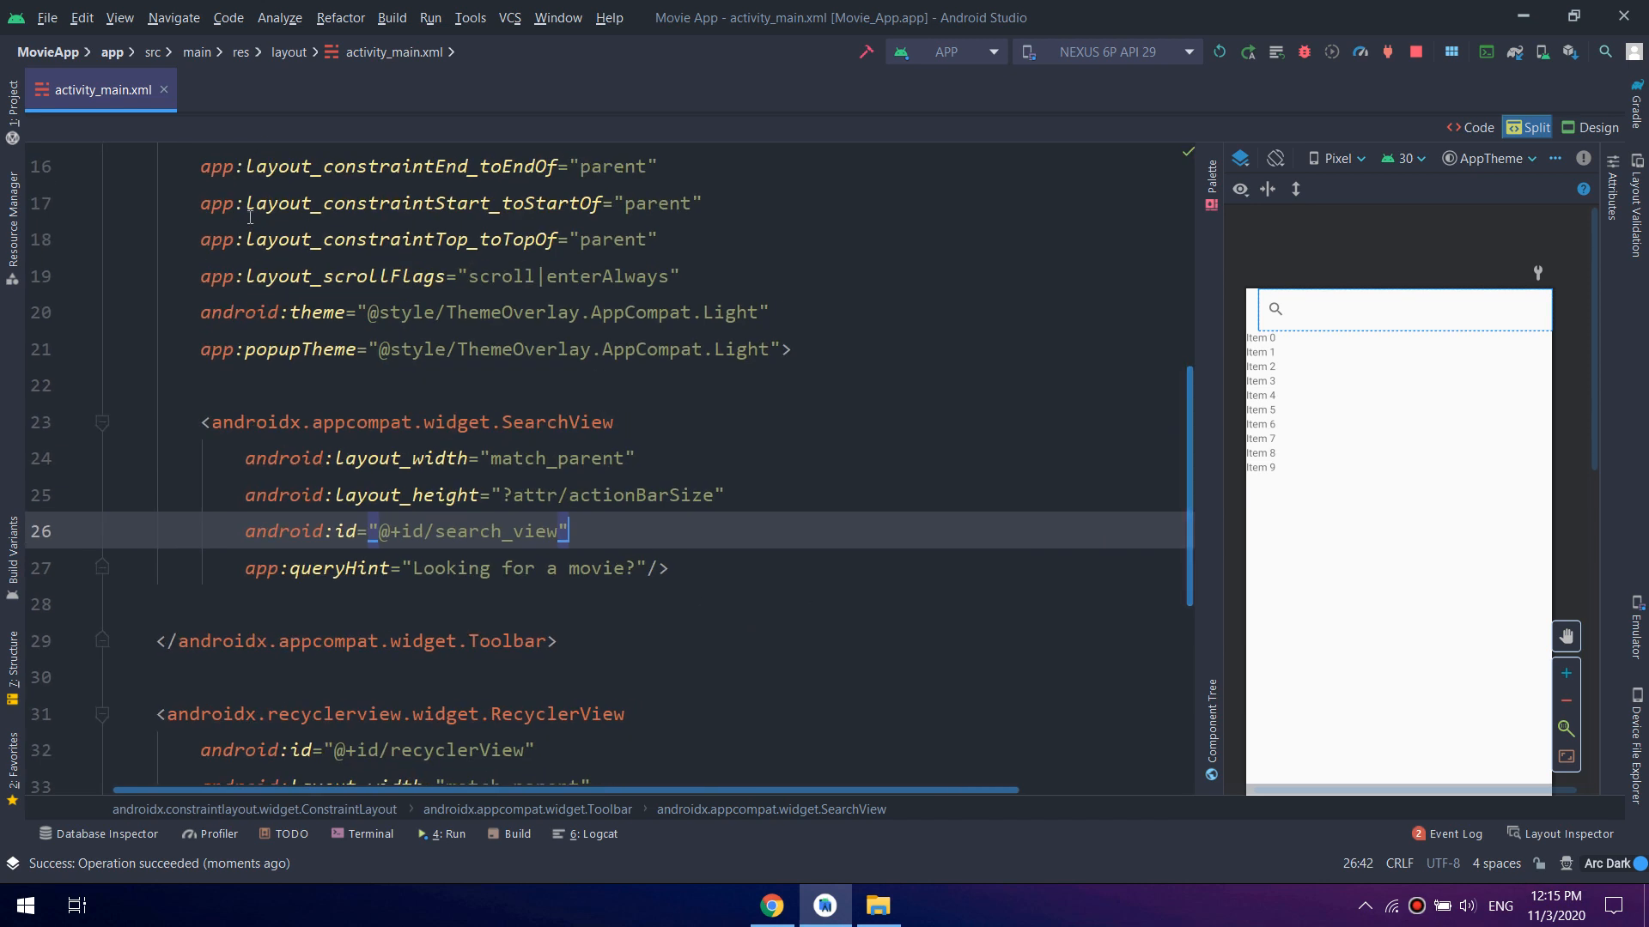
In MovieListActivity's onCreate, add a // SearchView comment
click(165, 90)
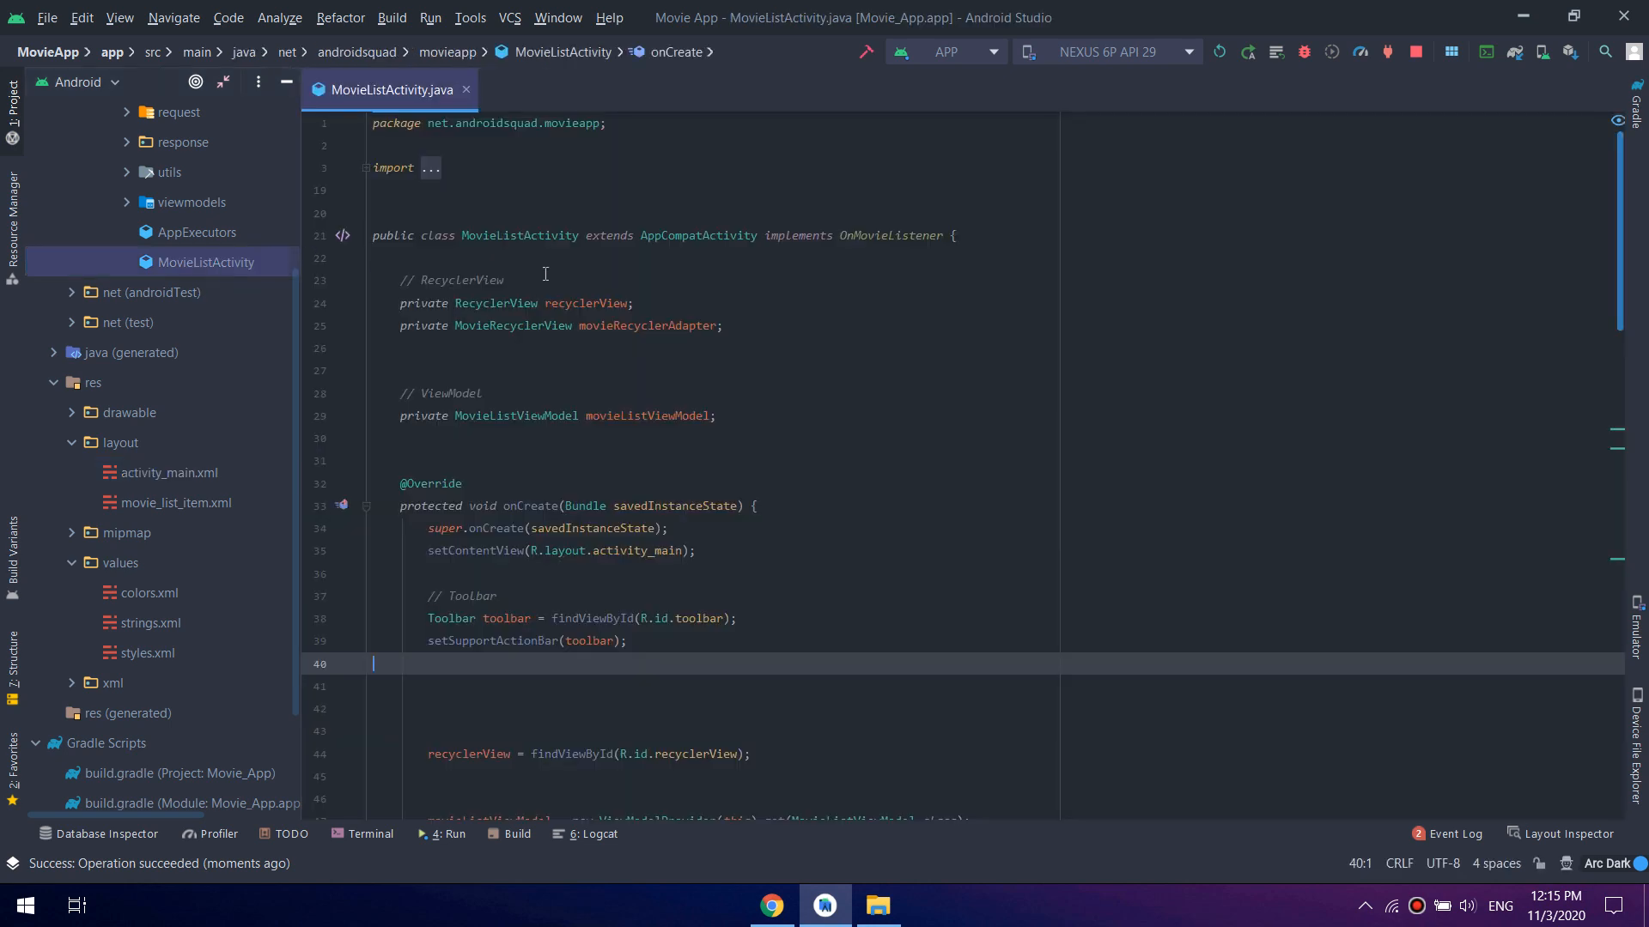
mouse_move(722, 326)
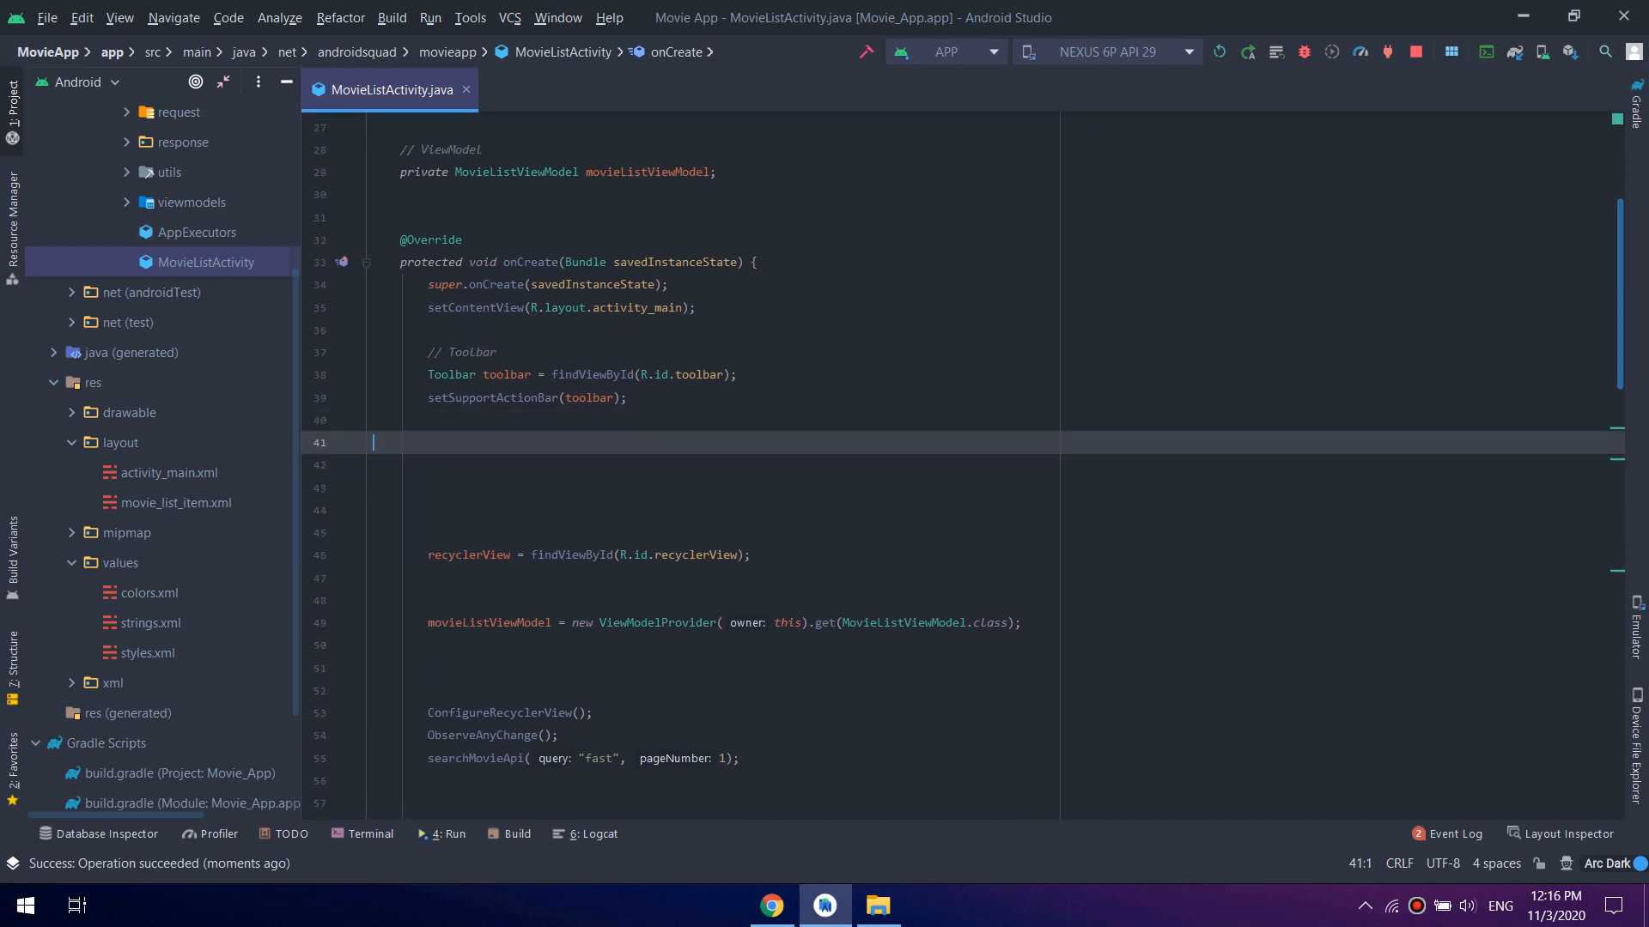
text(//)
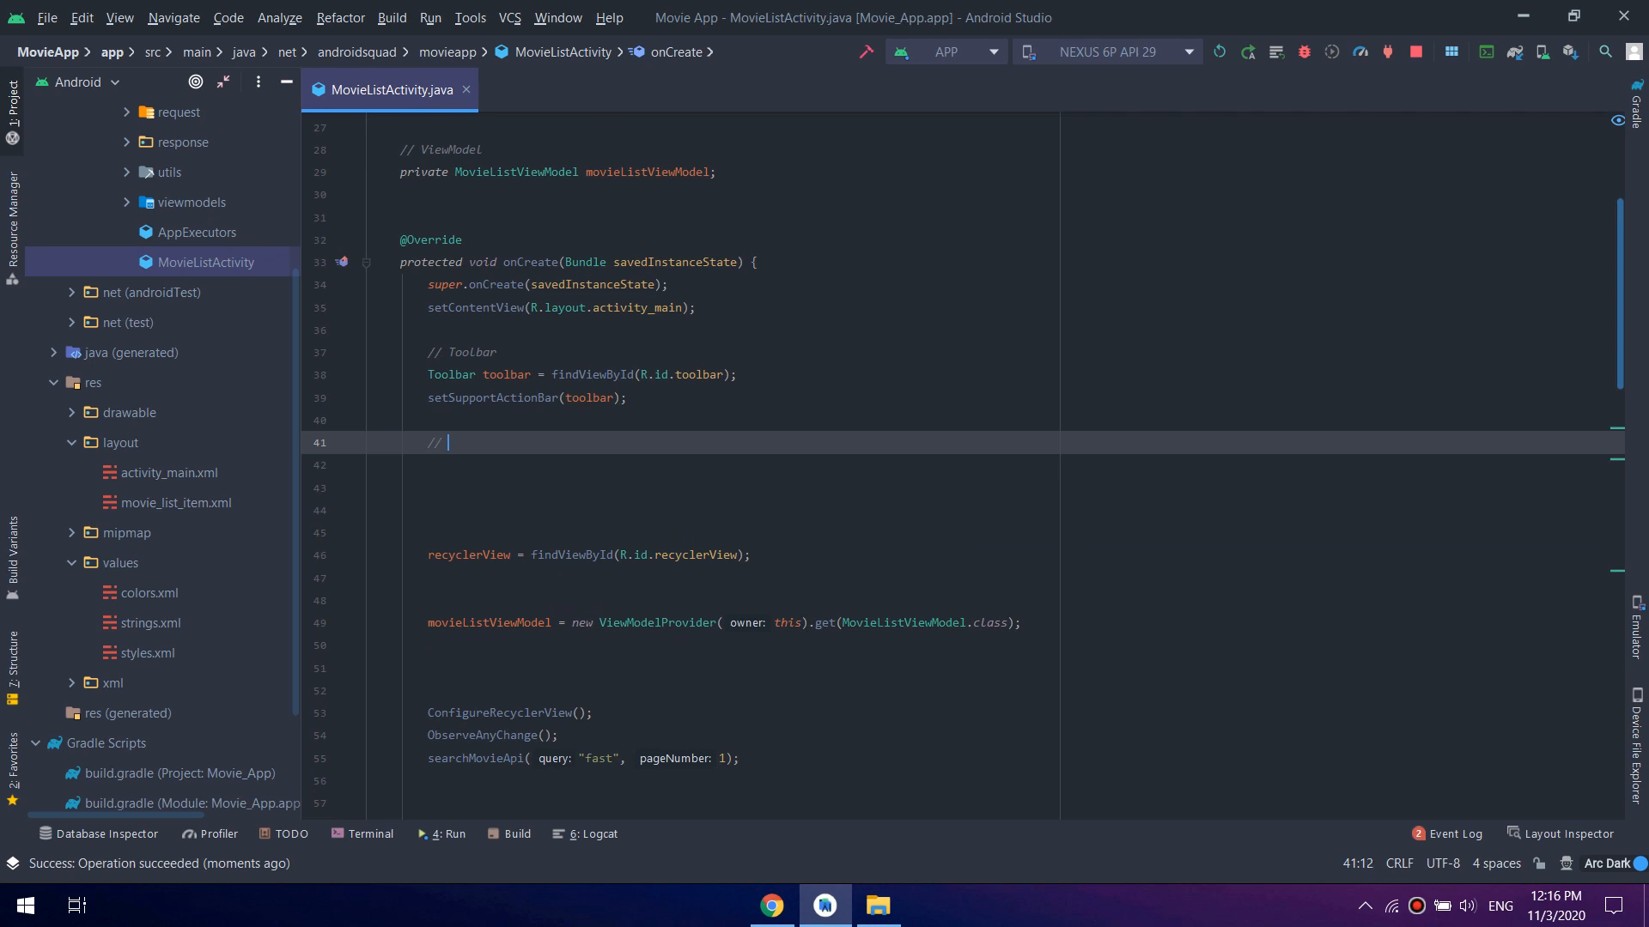
text(SearchView)
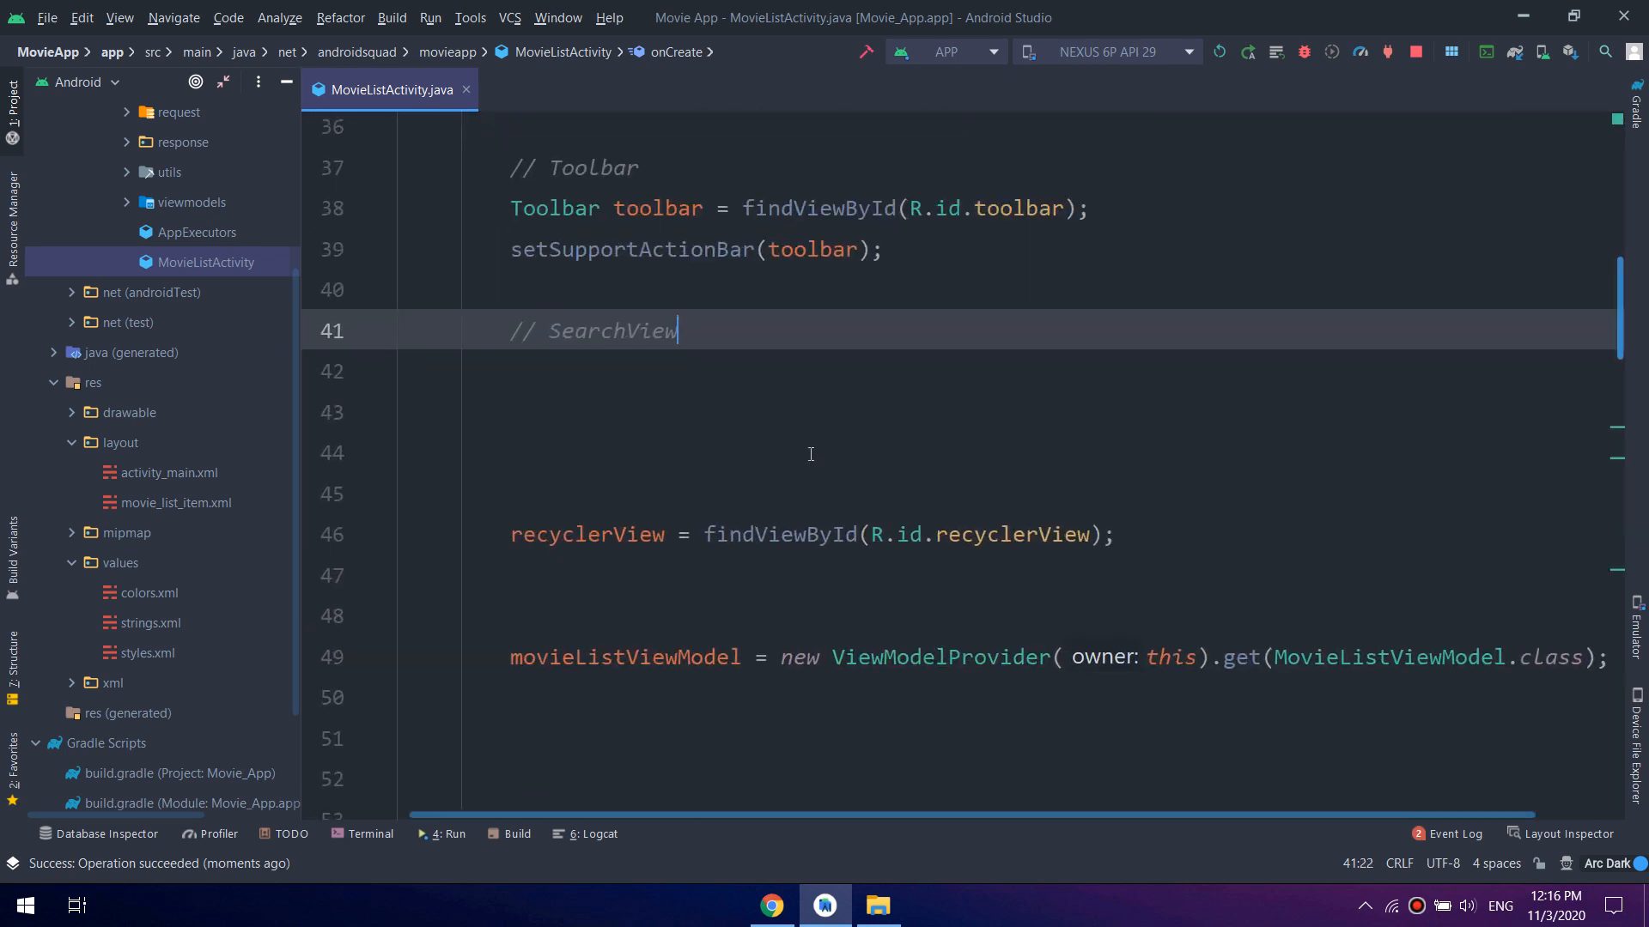
key(enter)
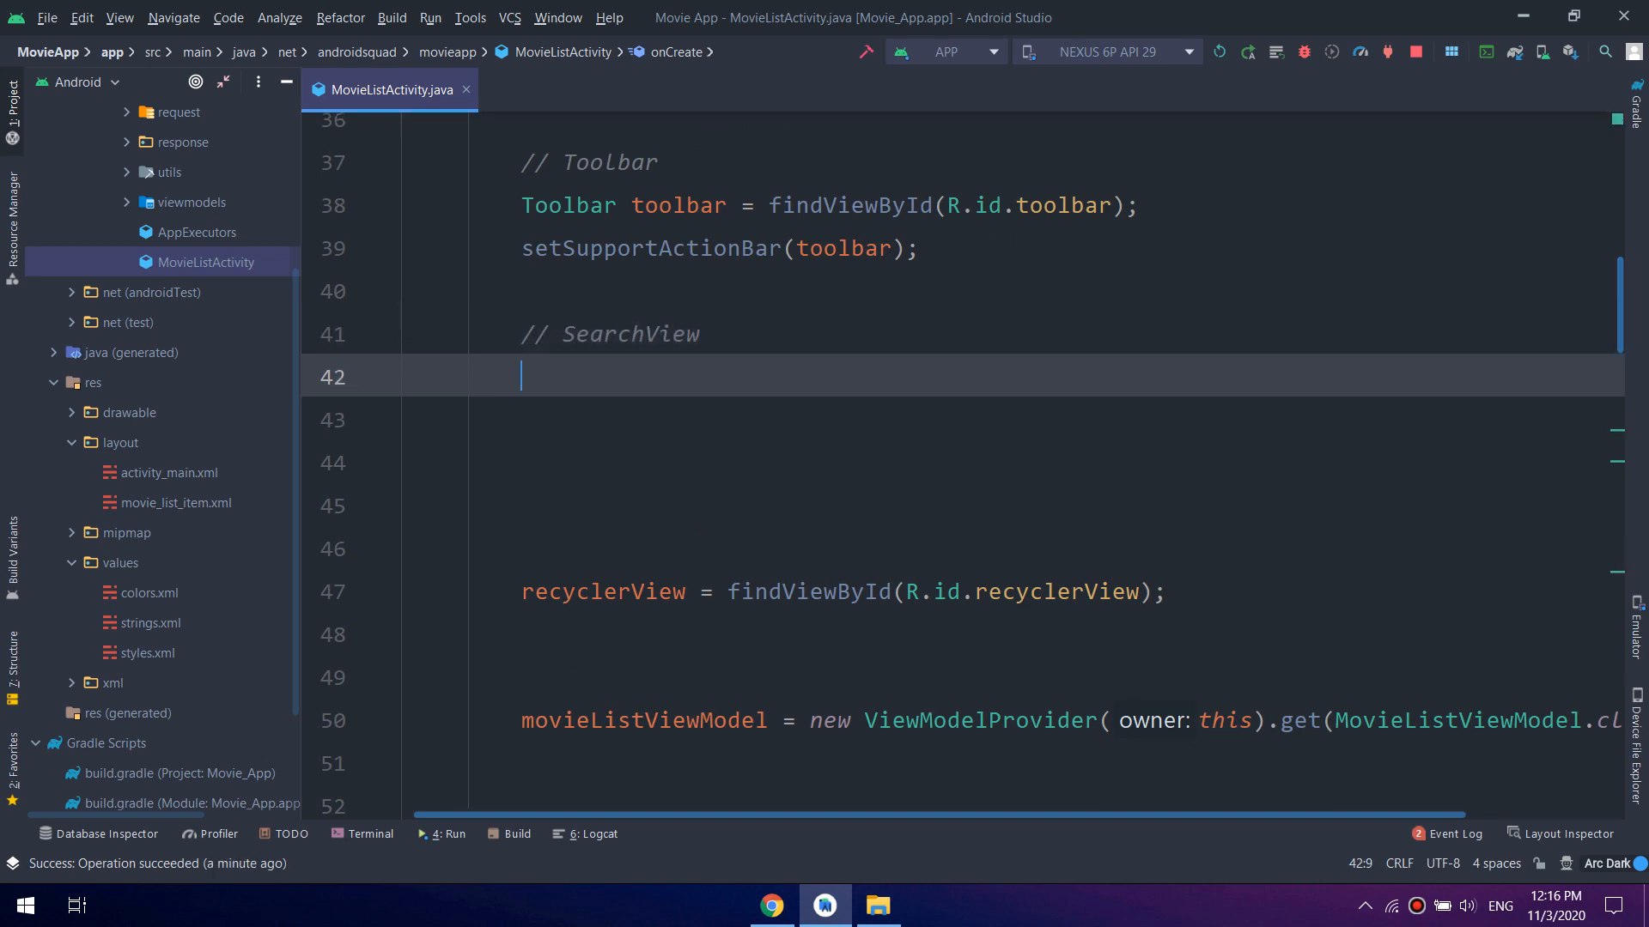
Call SetupSearchView() in onCreate and create the empty private method
text(s)
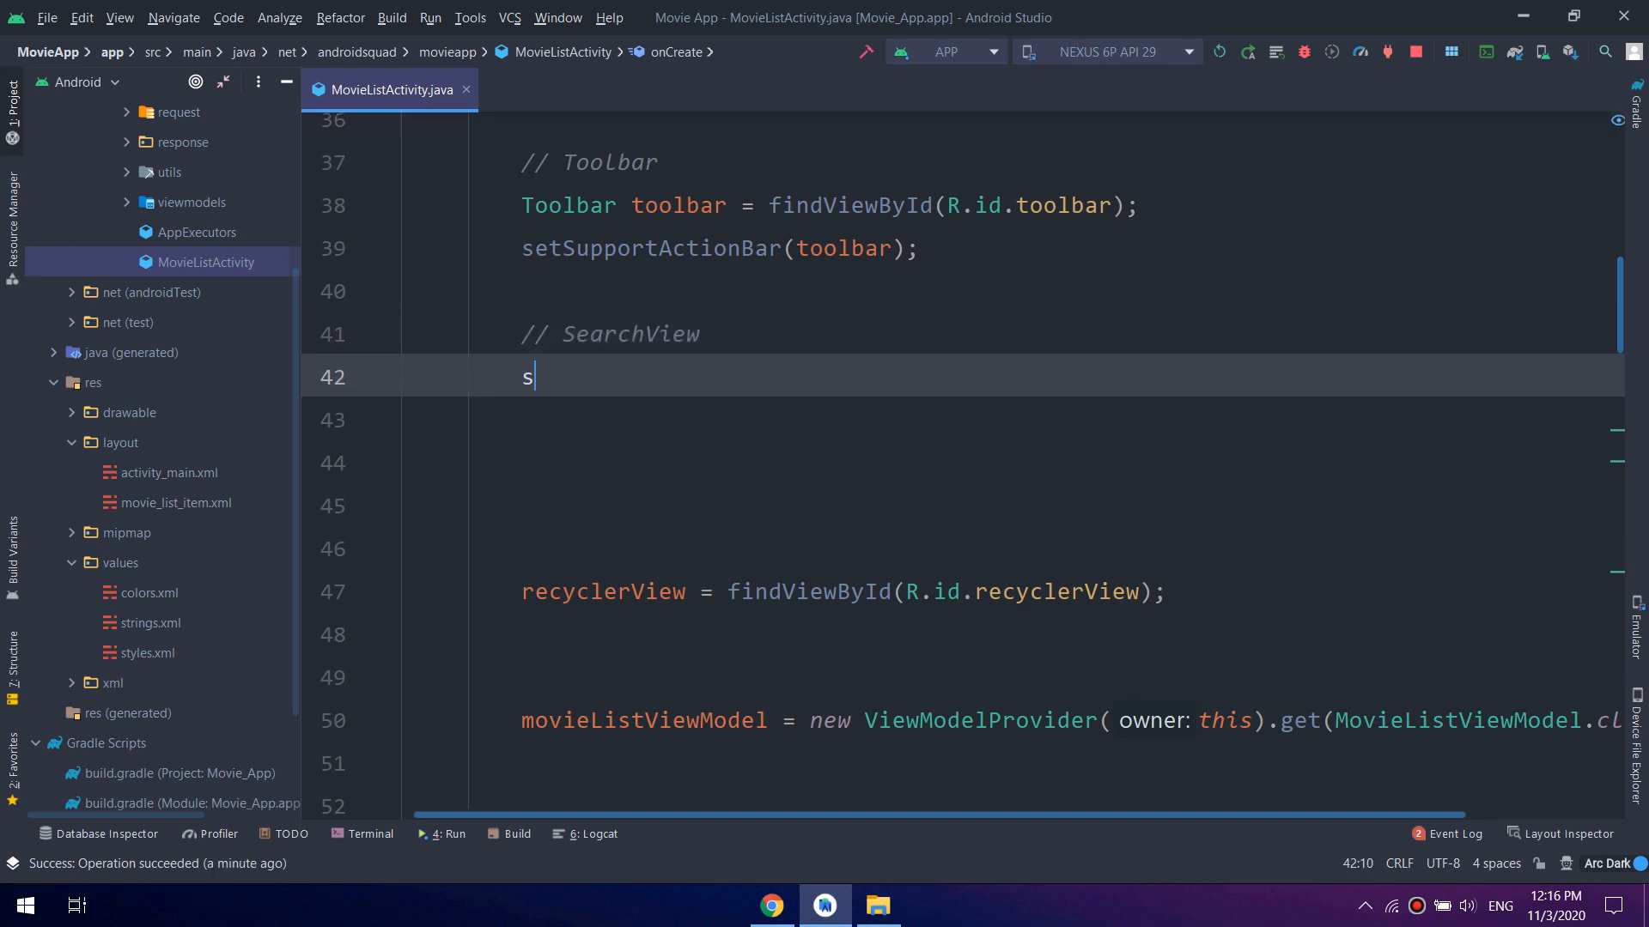
text(tup)
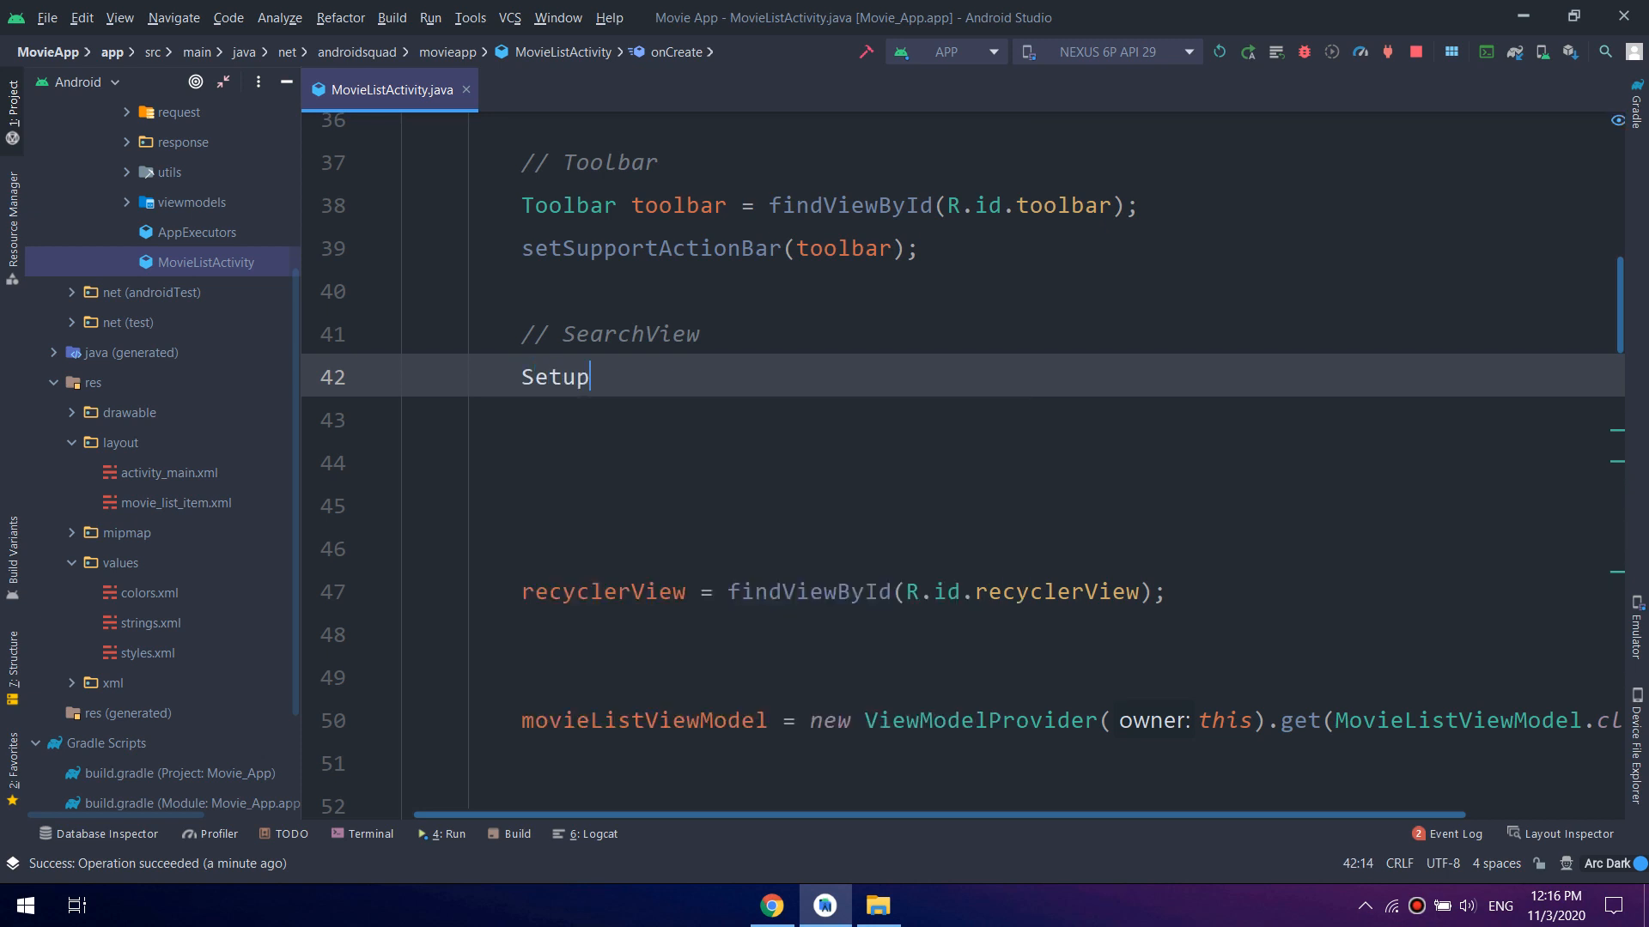
text(SearchV)
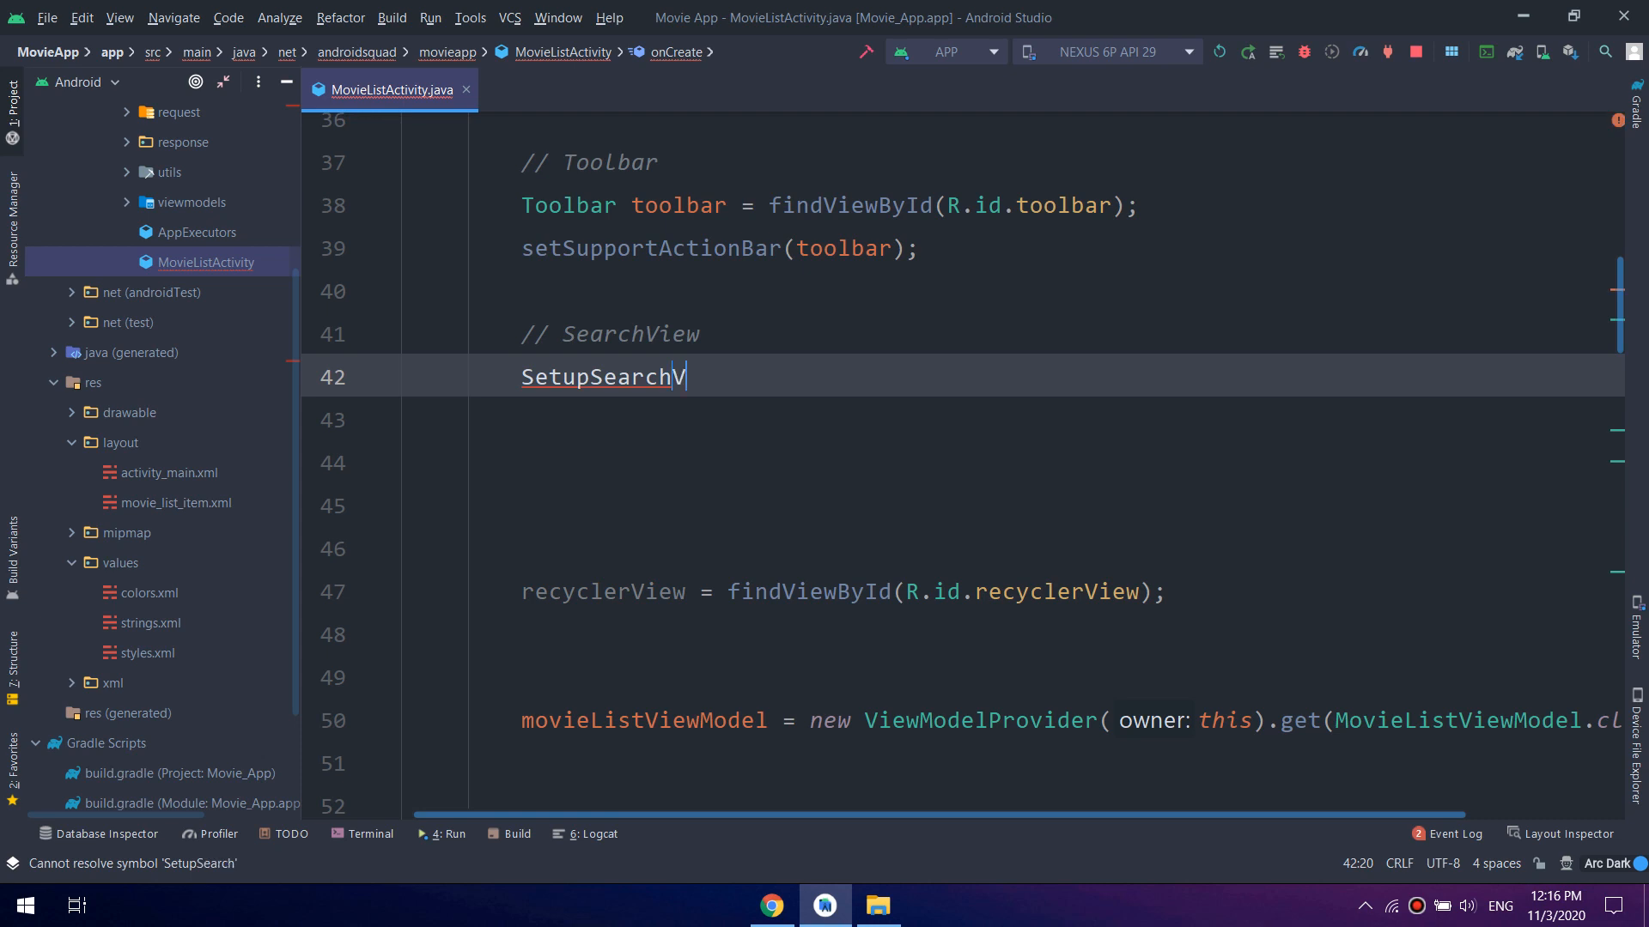
text(iew())
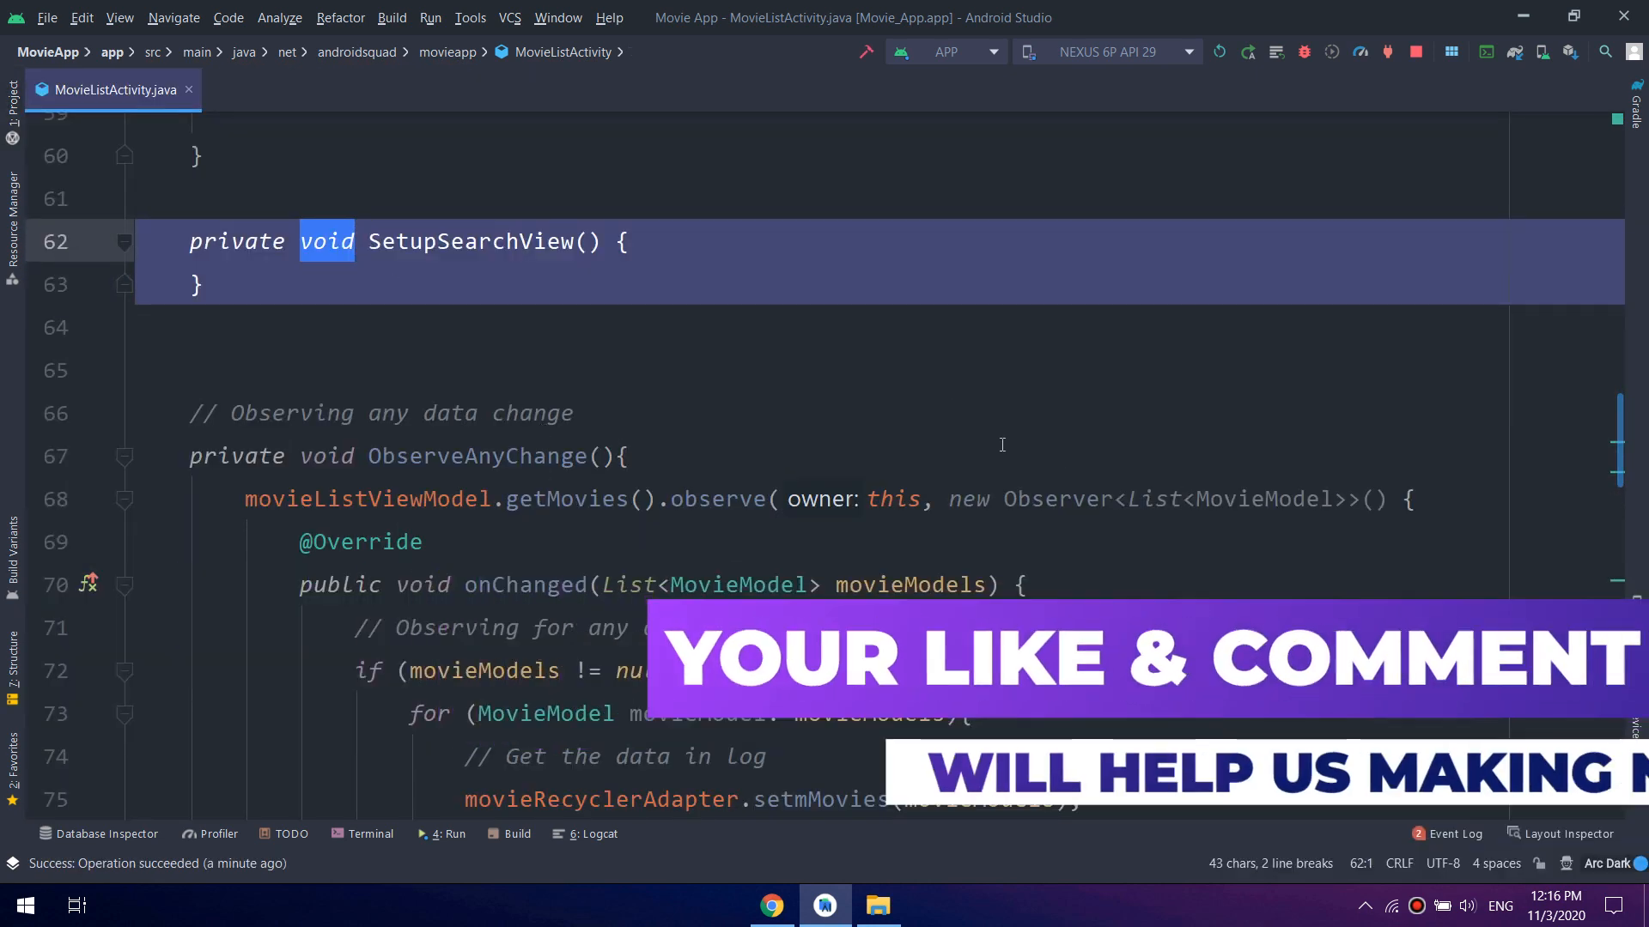
Comment SetupSearchView: '// Get data from searchview & query the api to get the results (Movies)'
scroll(down, 3)
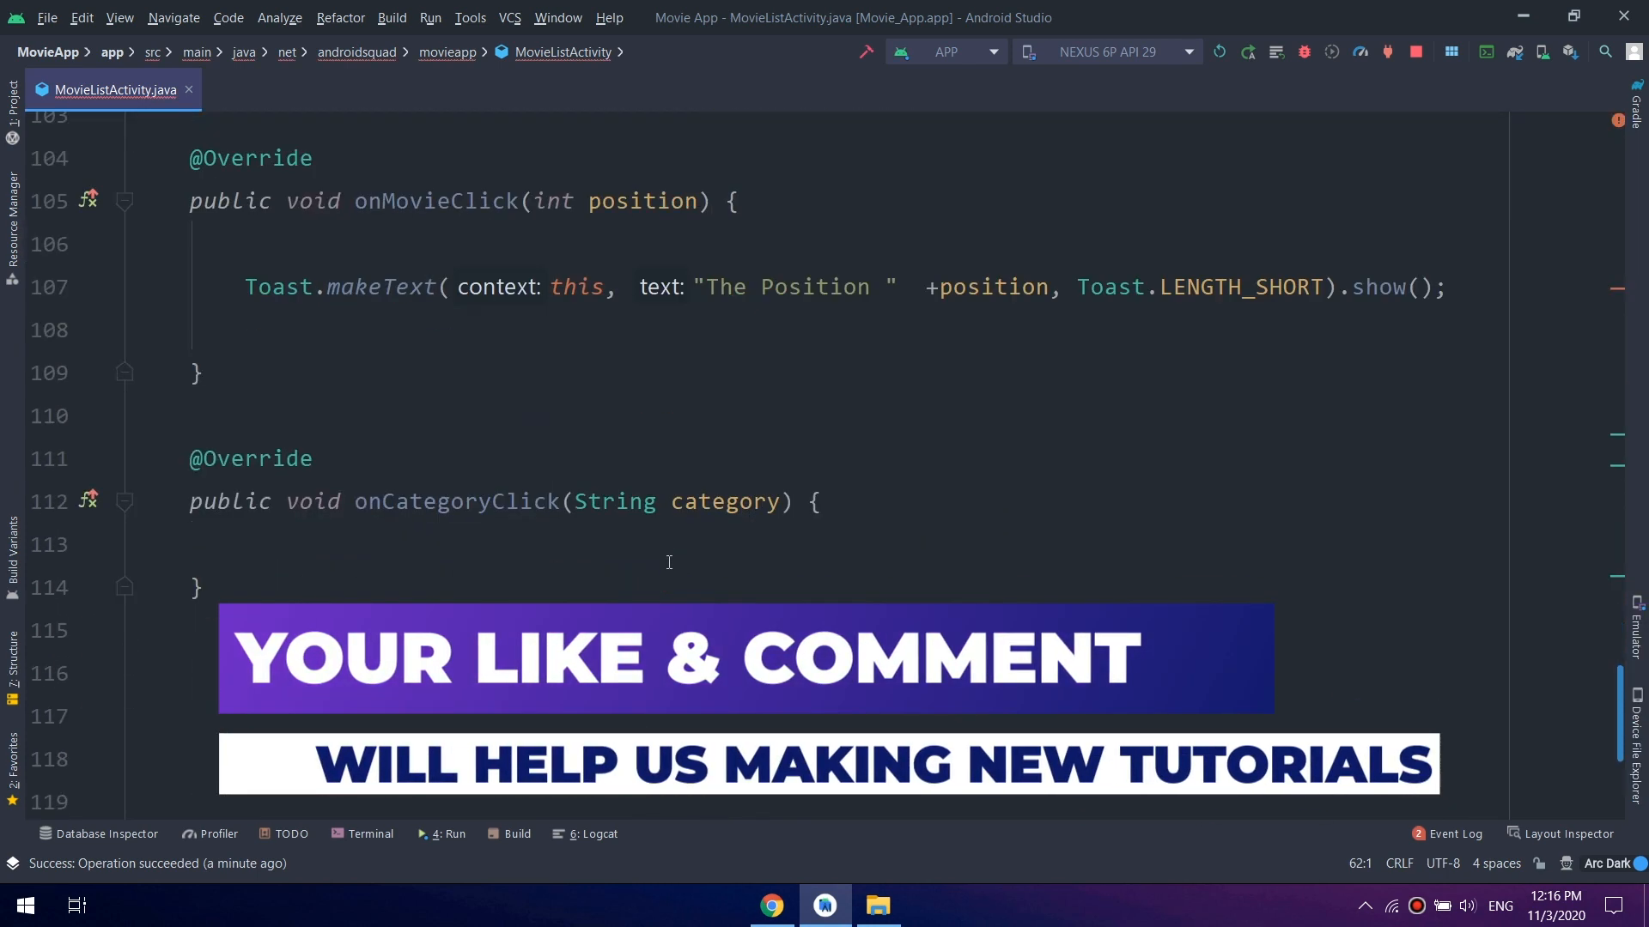
scroll(down, 3)
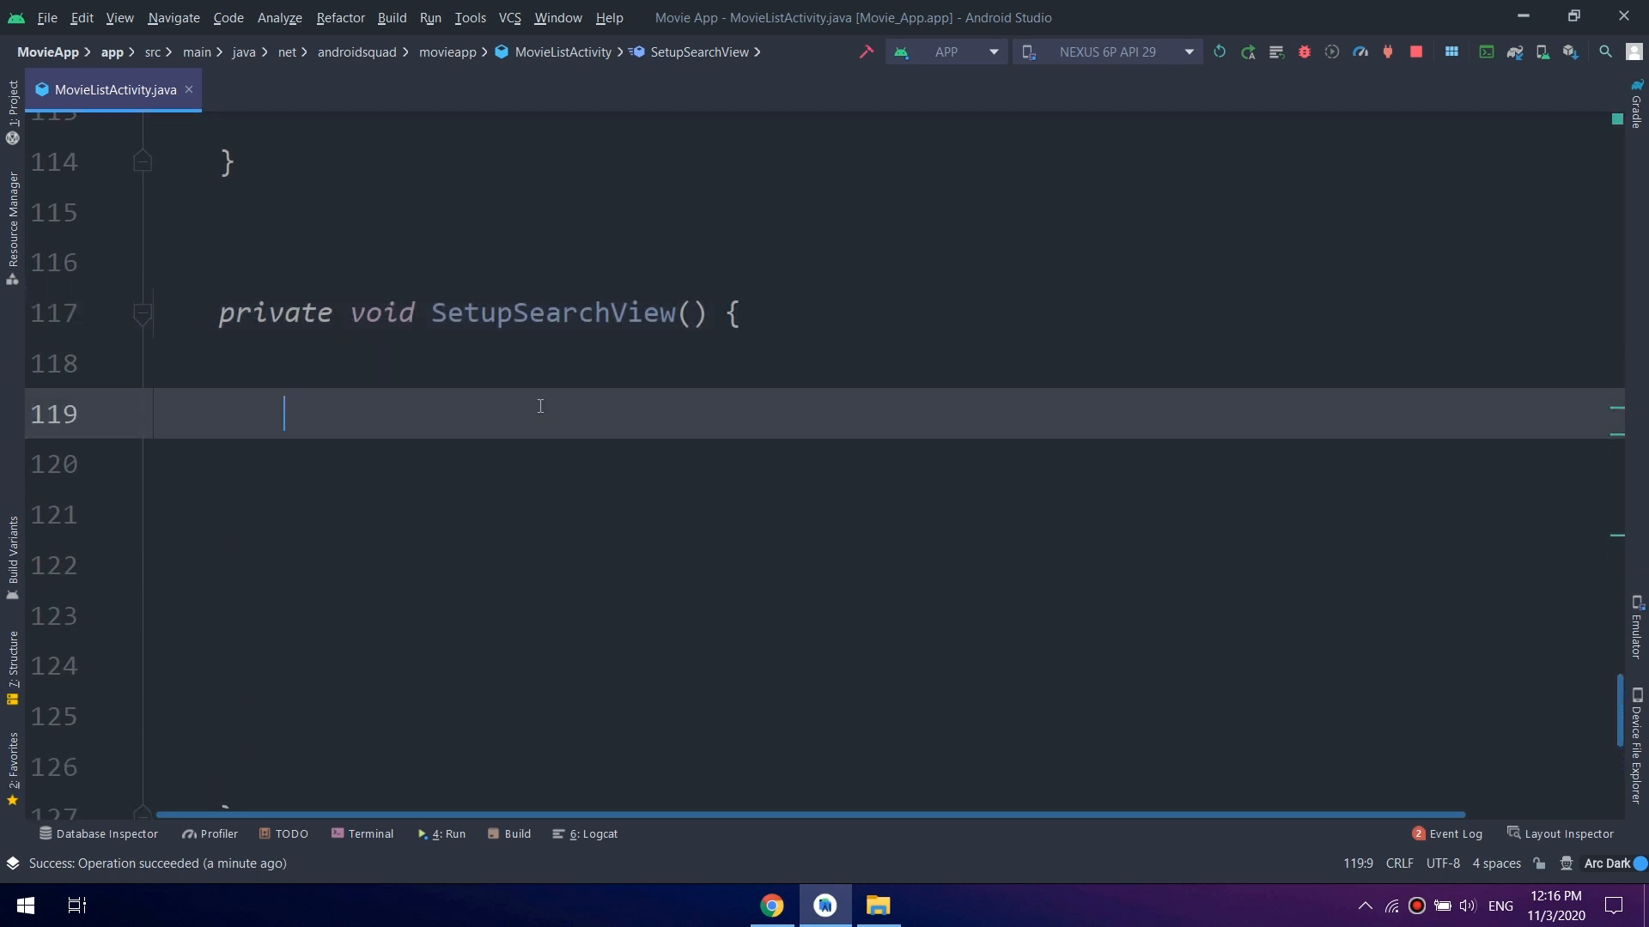
scroll(up, 3)
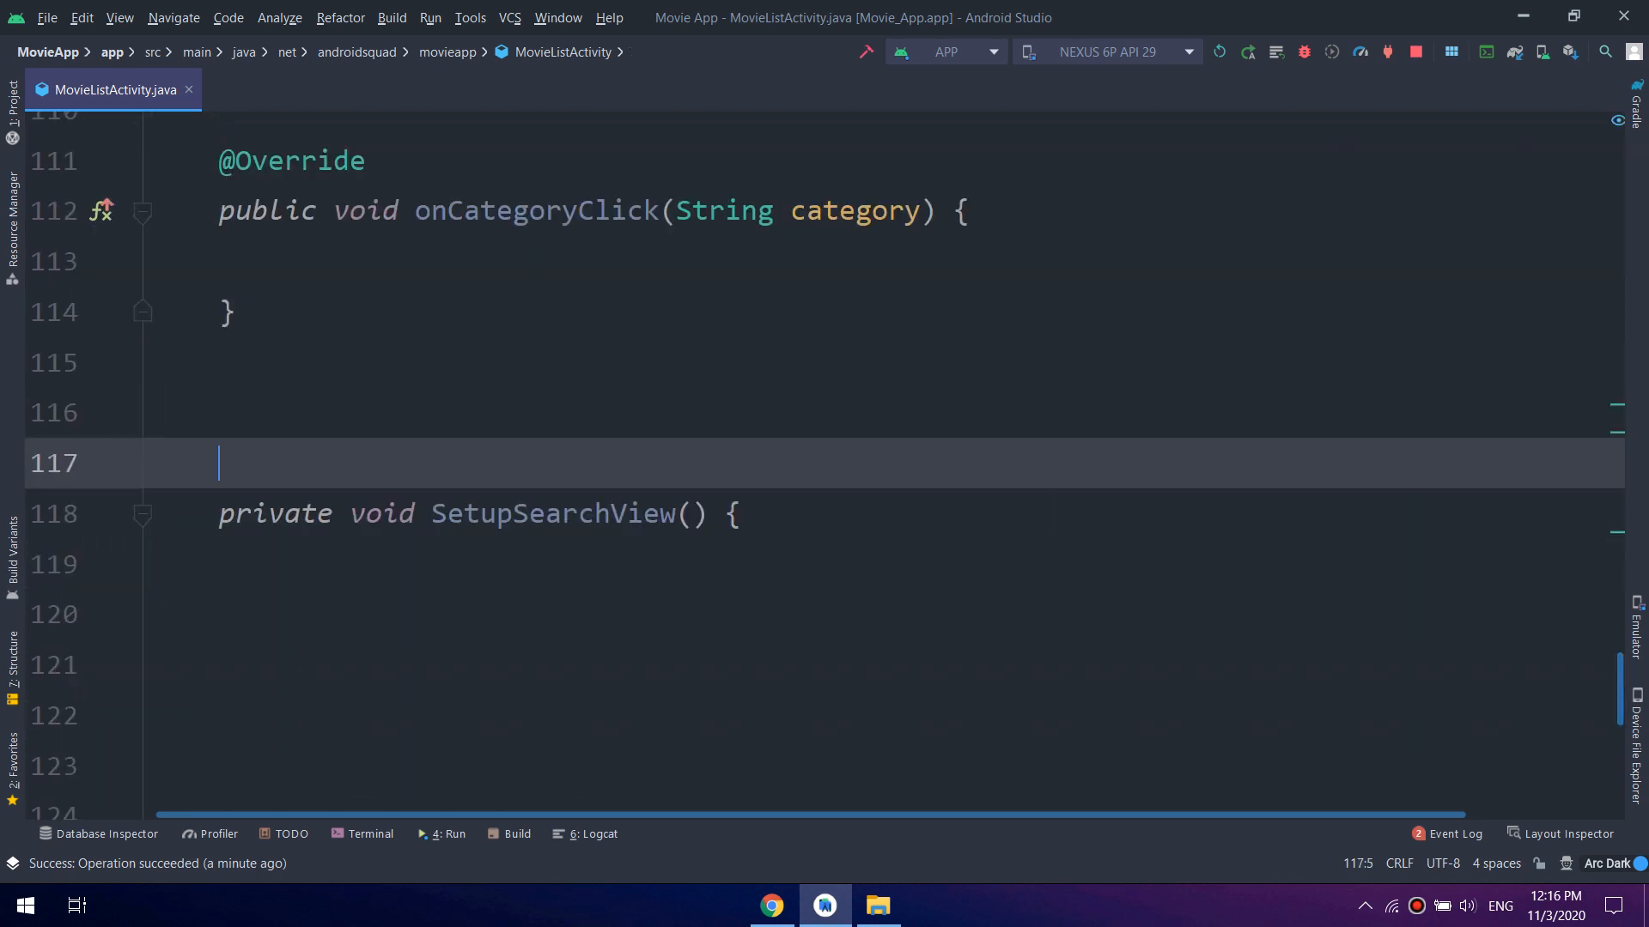
text(// Gett)
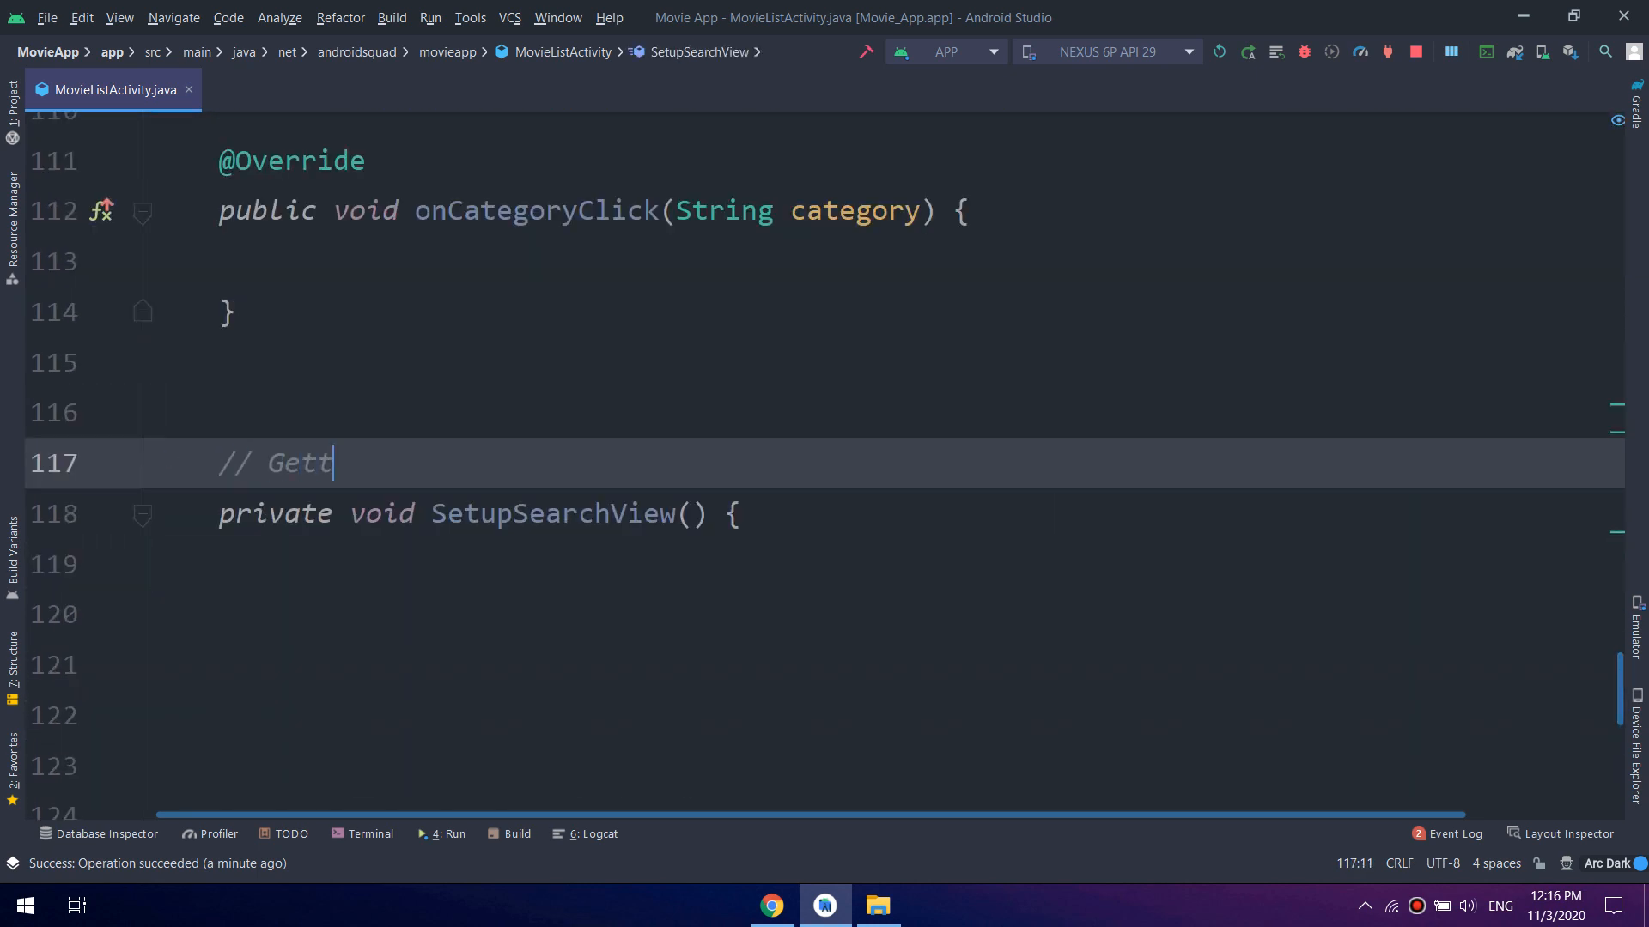
text(ing)
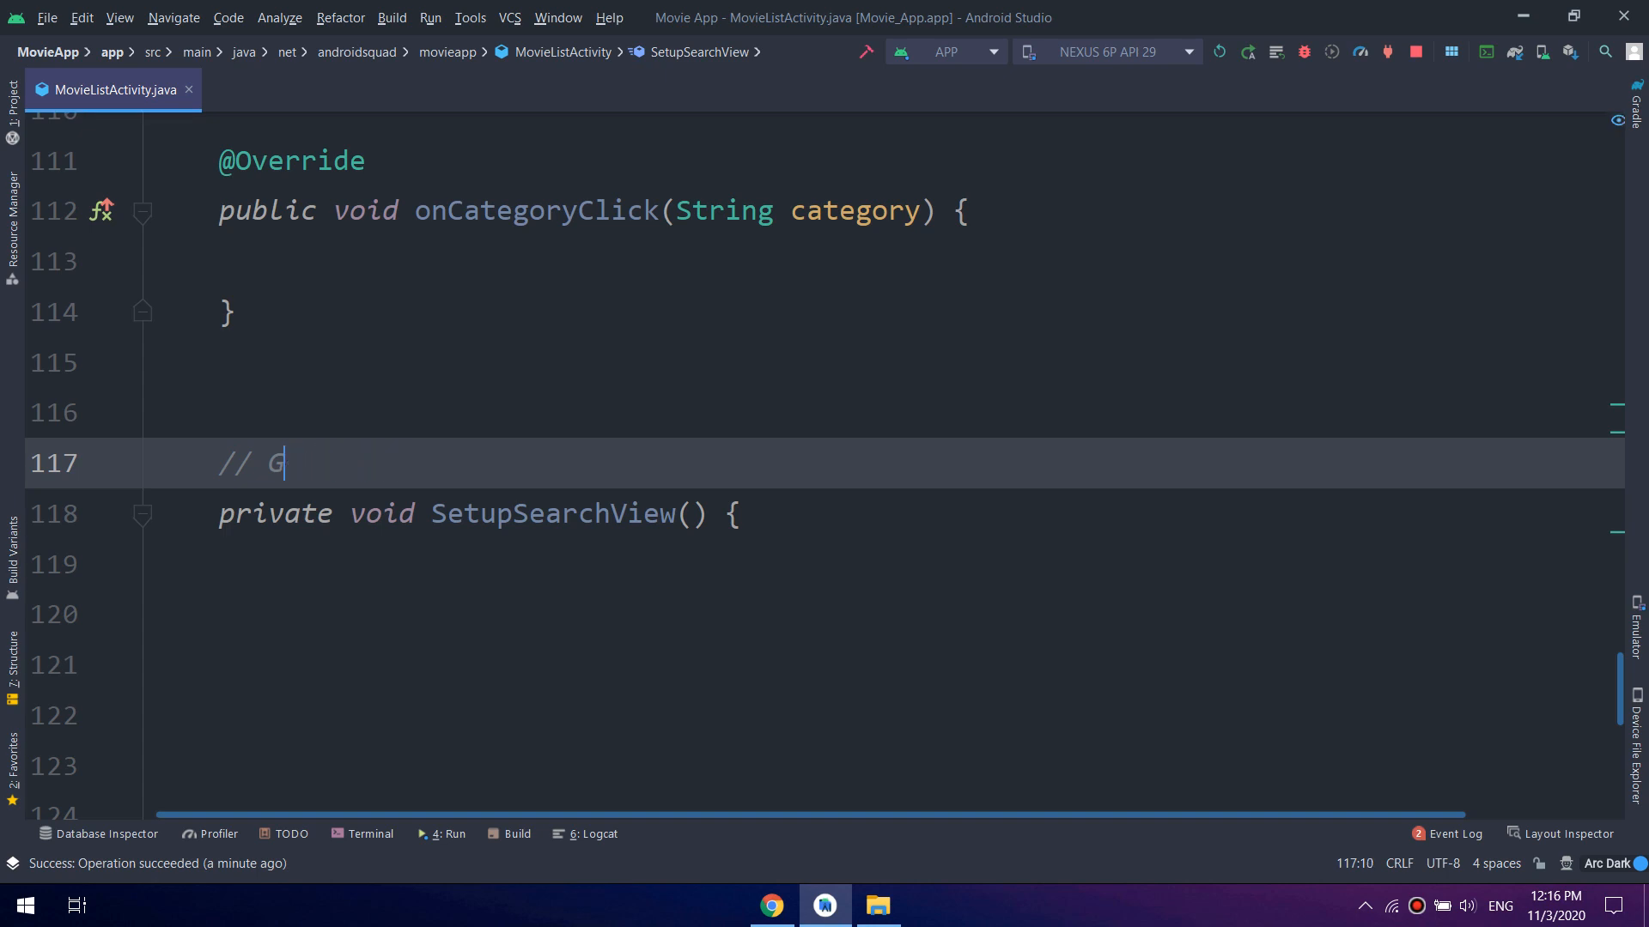
text(et dat)
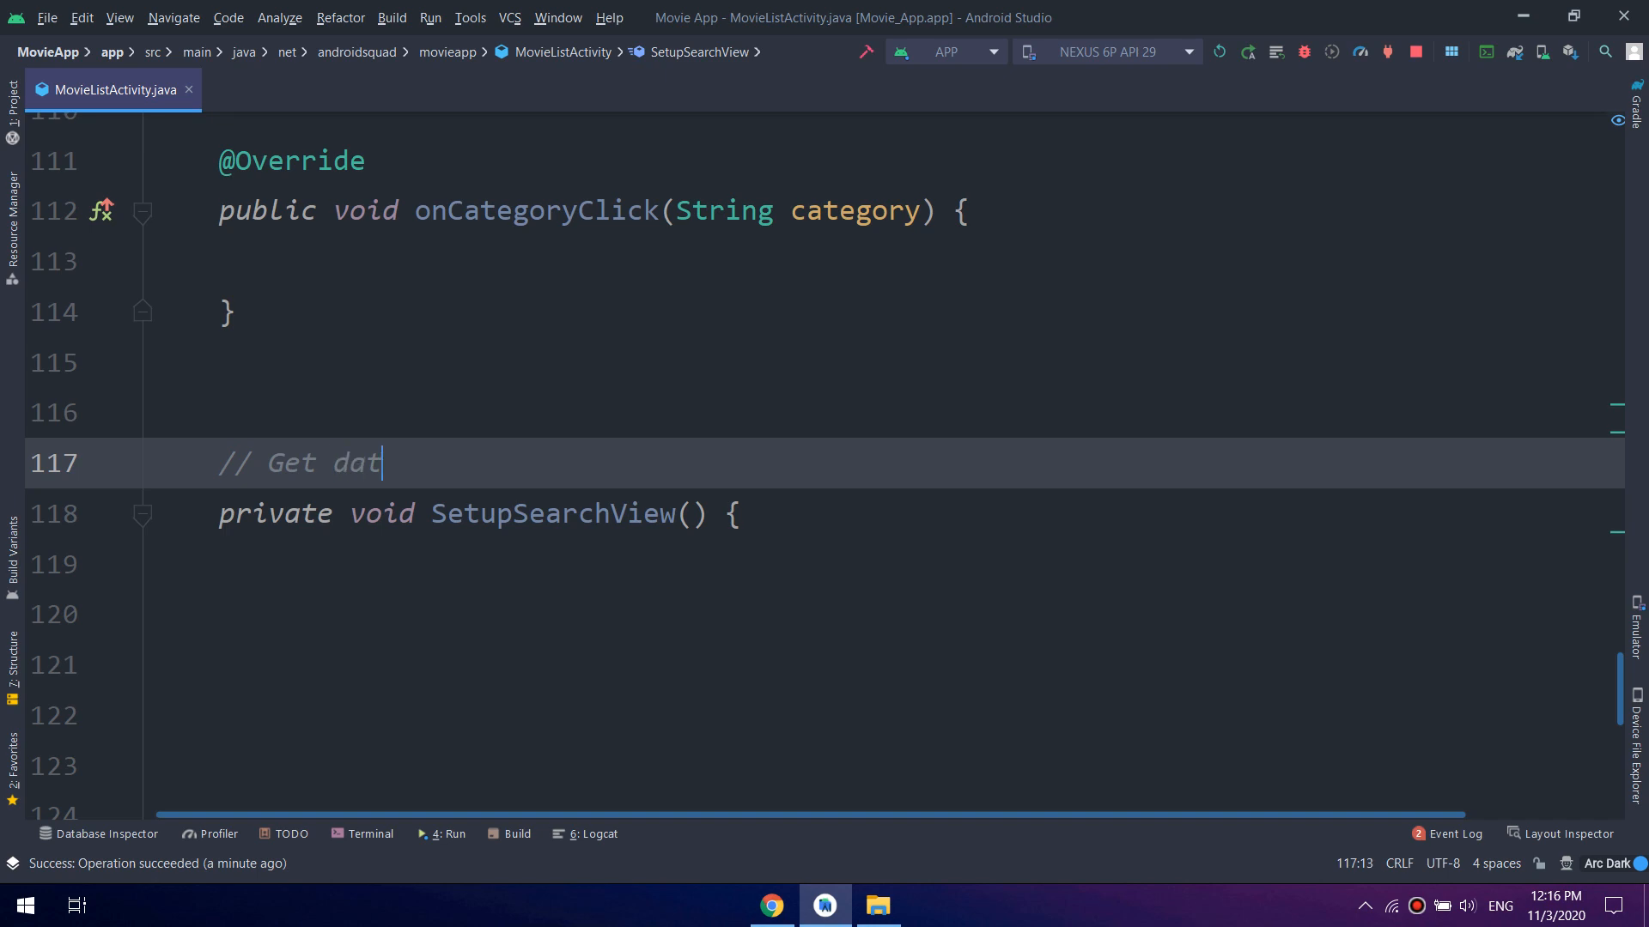
text(a from)
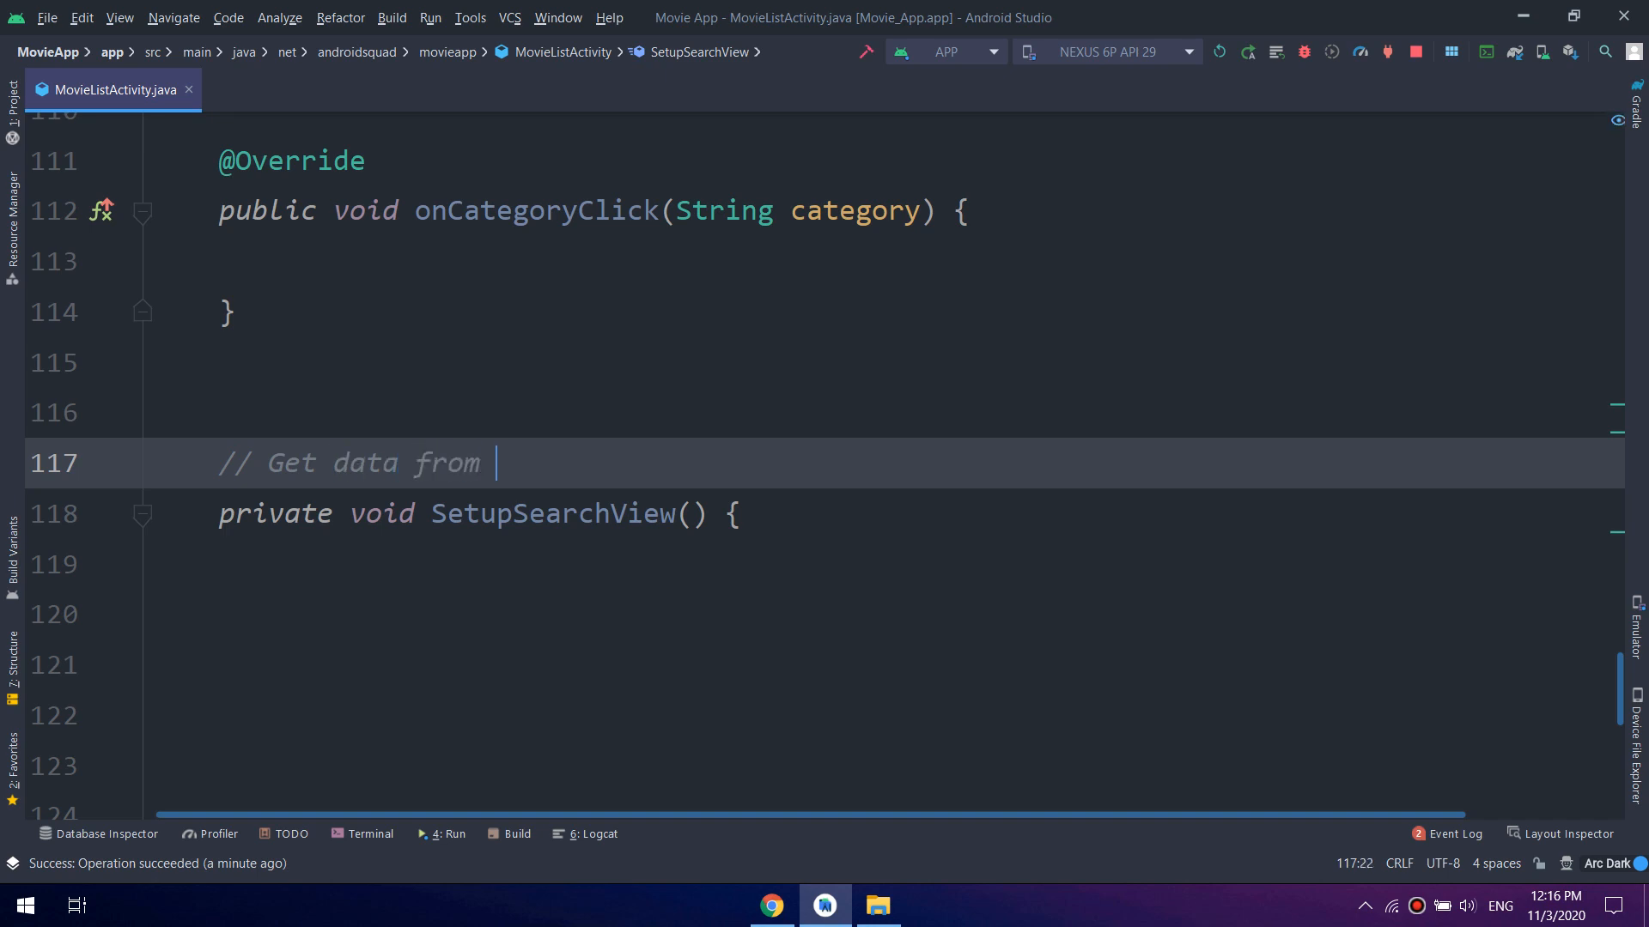
text(searchview &)
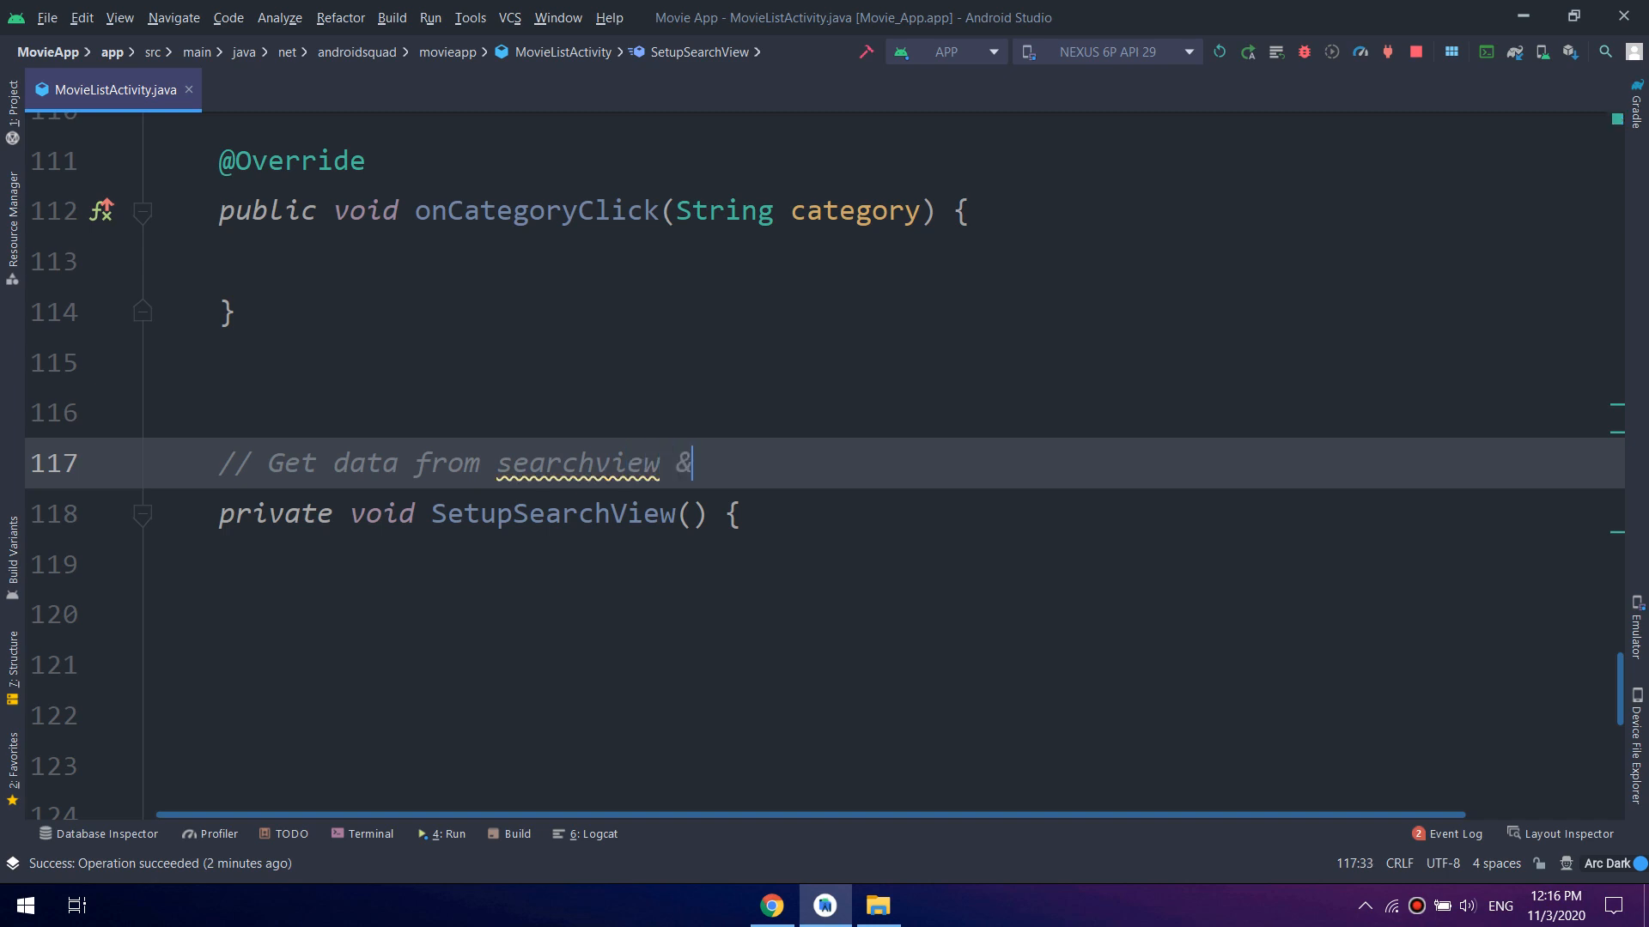
text(query the api to)
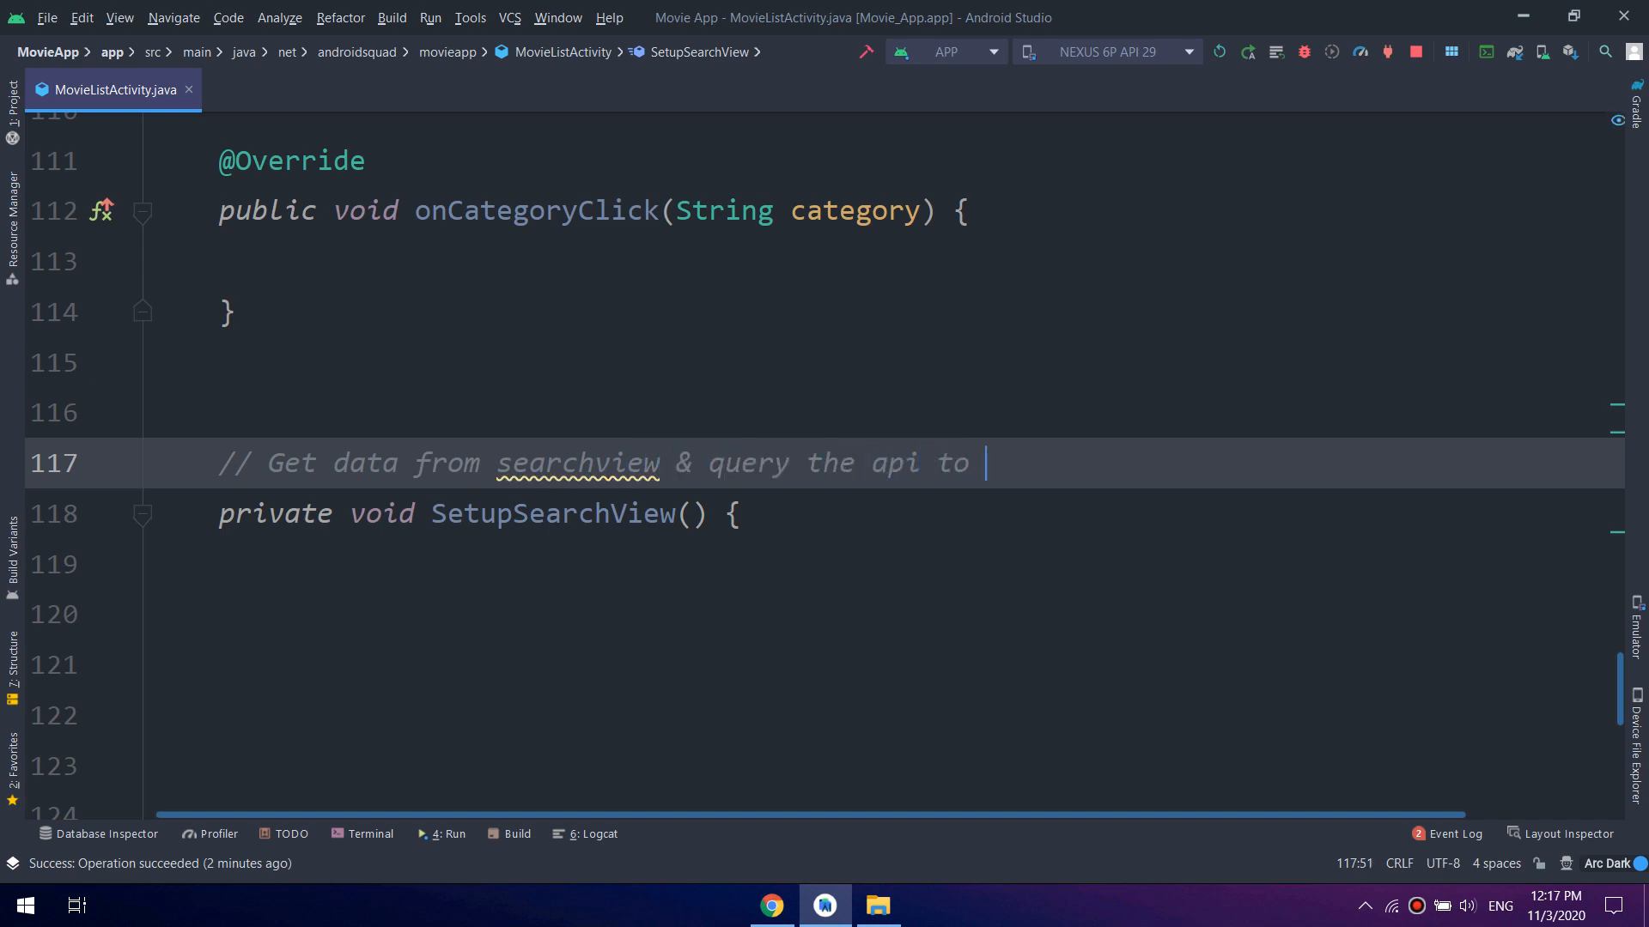
text(get the resu)
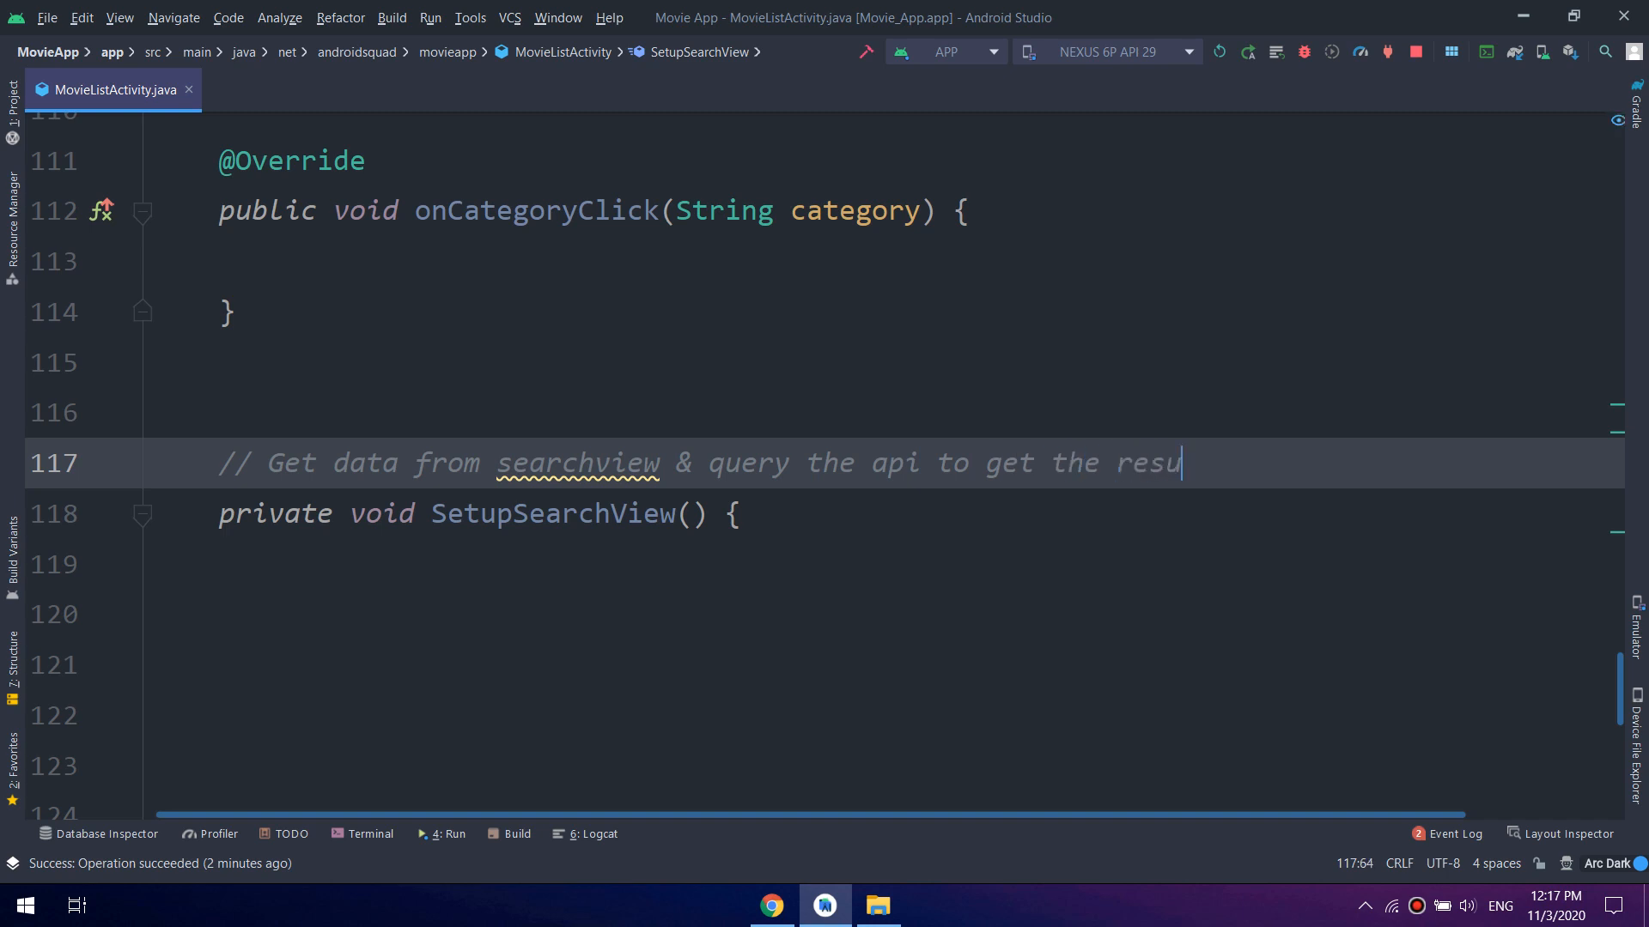
text(lts)
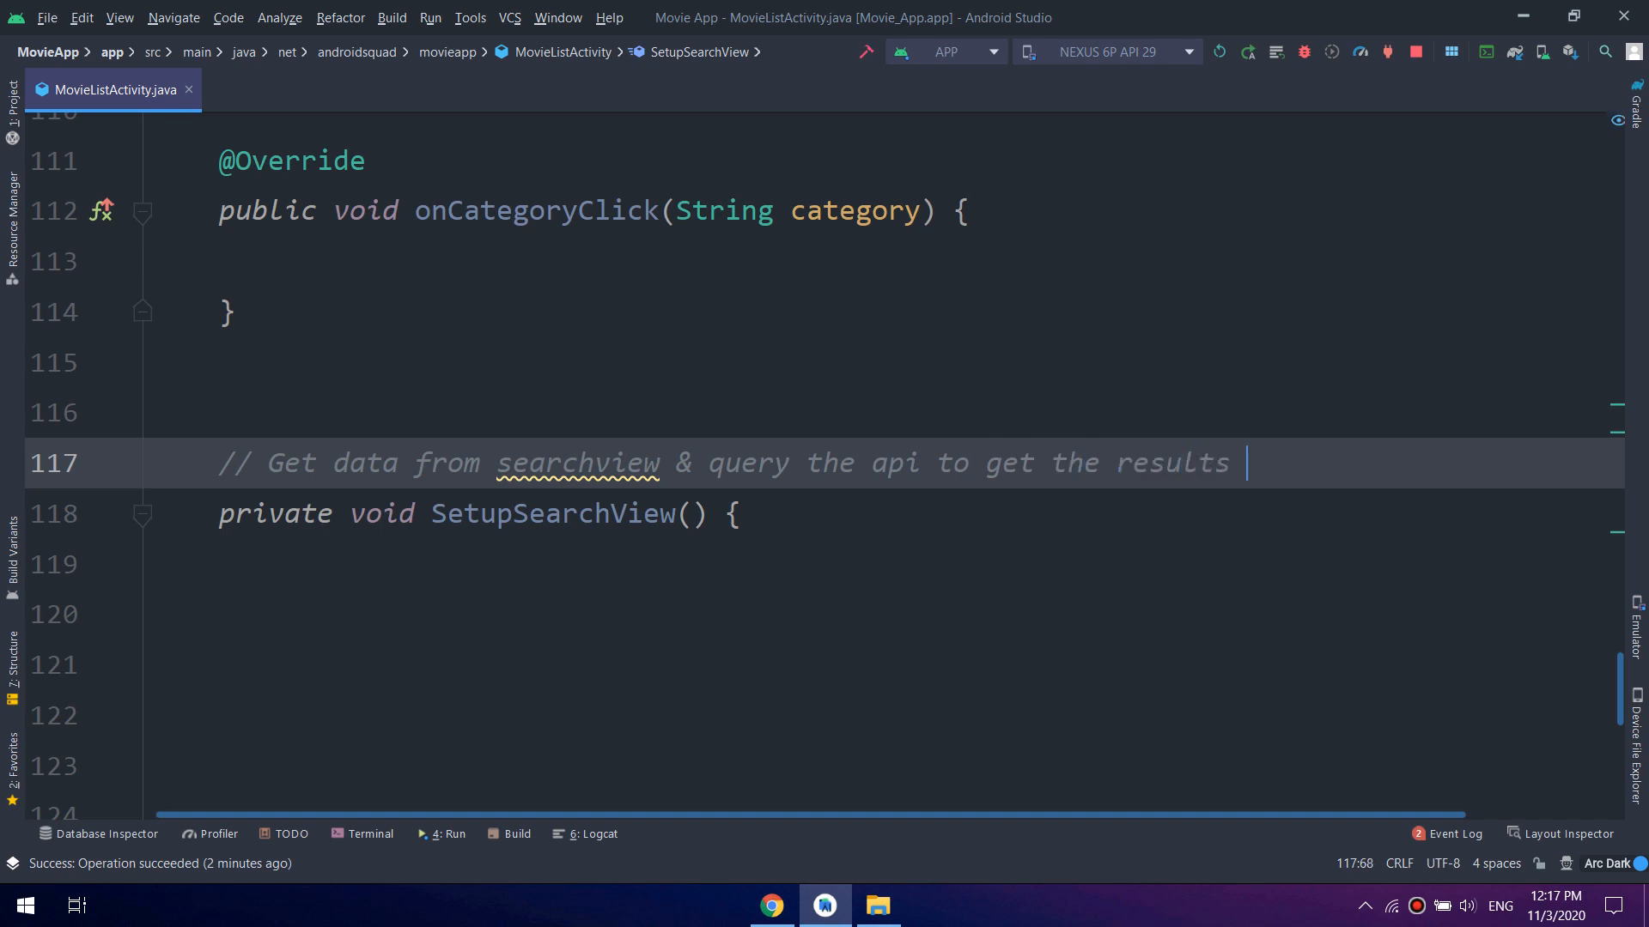
text((Movie)
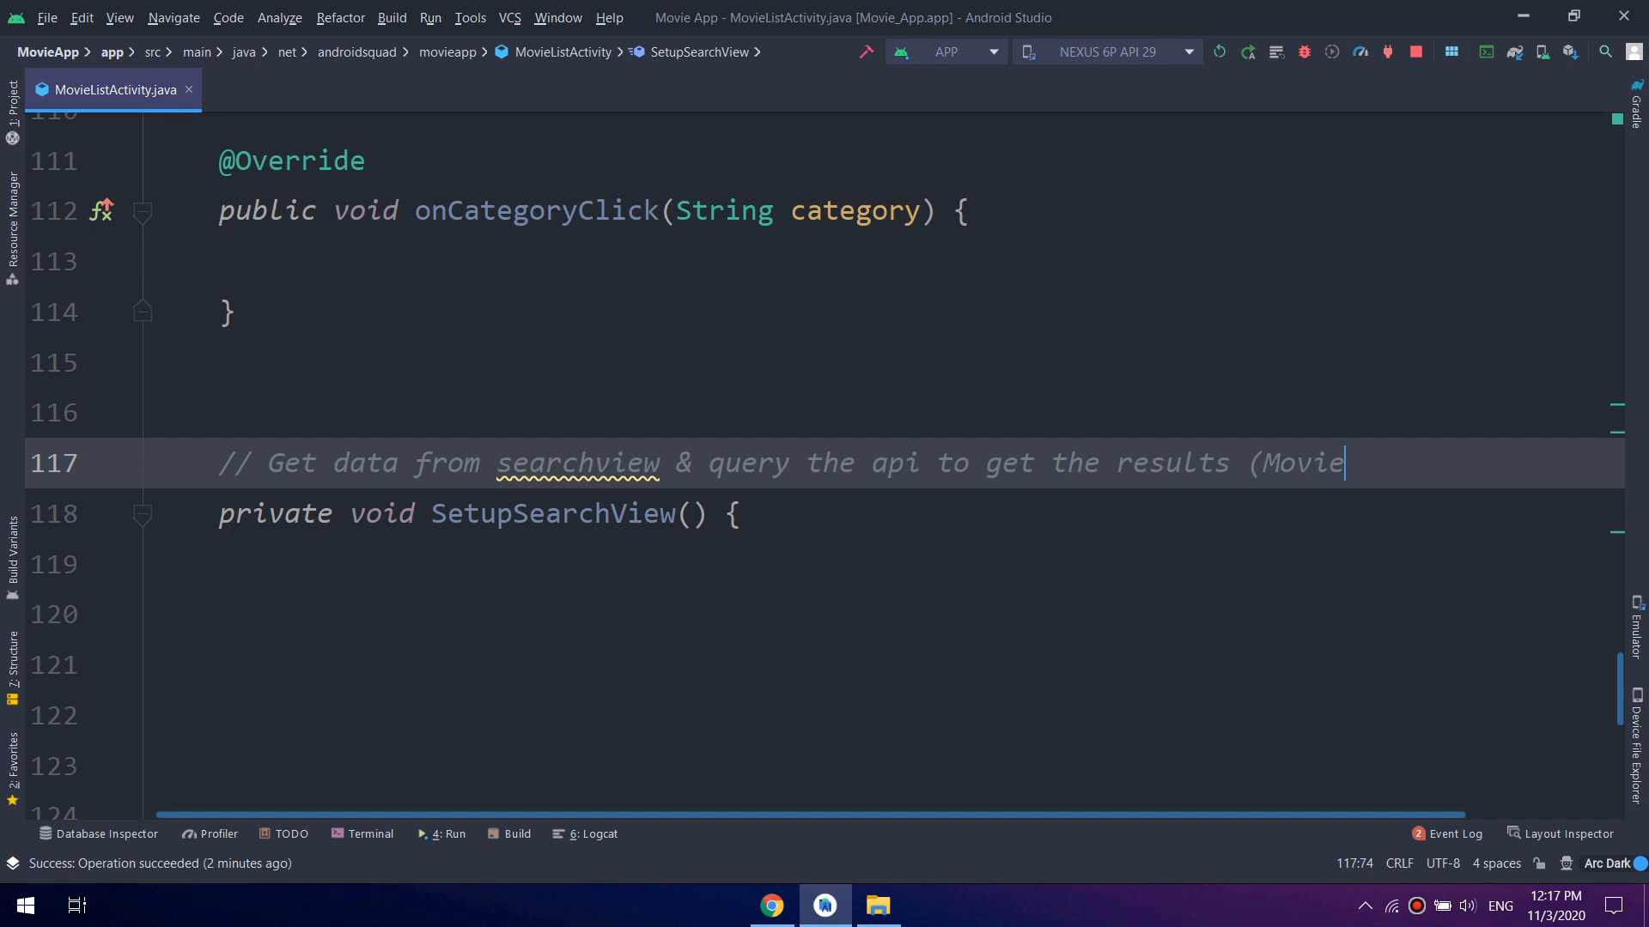
text(s))
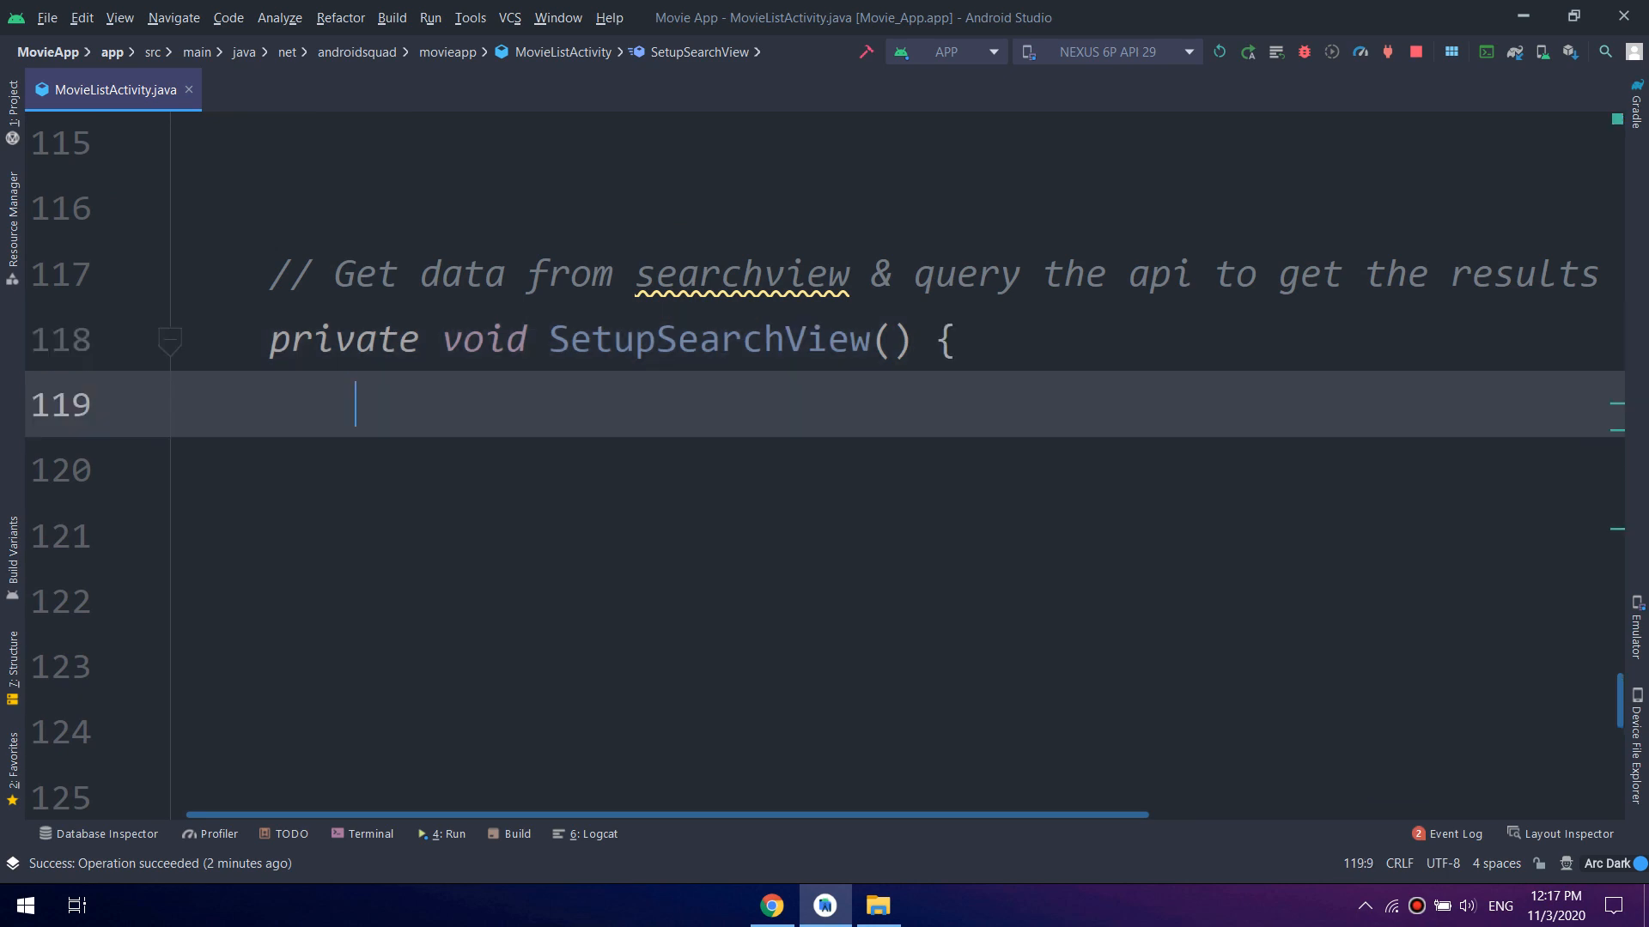
Declare final SearchView searchView = findViewById(R.id.search_view) in SetupSearchView
text(fin)
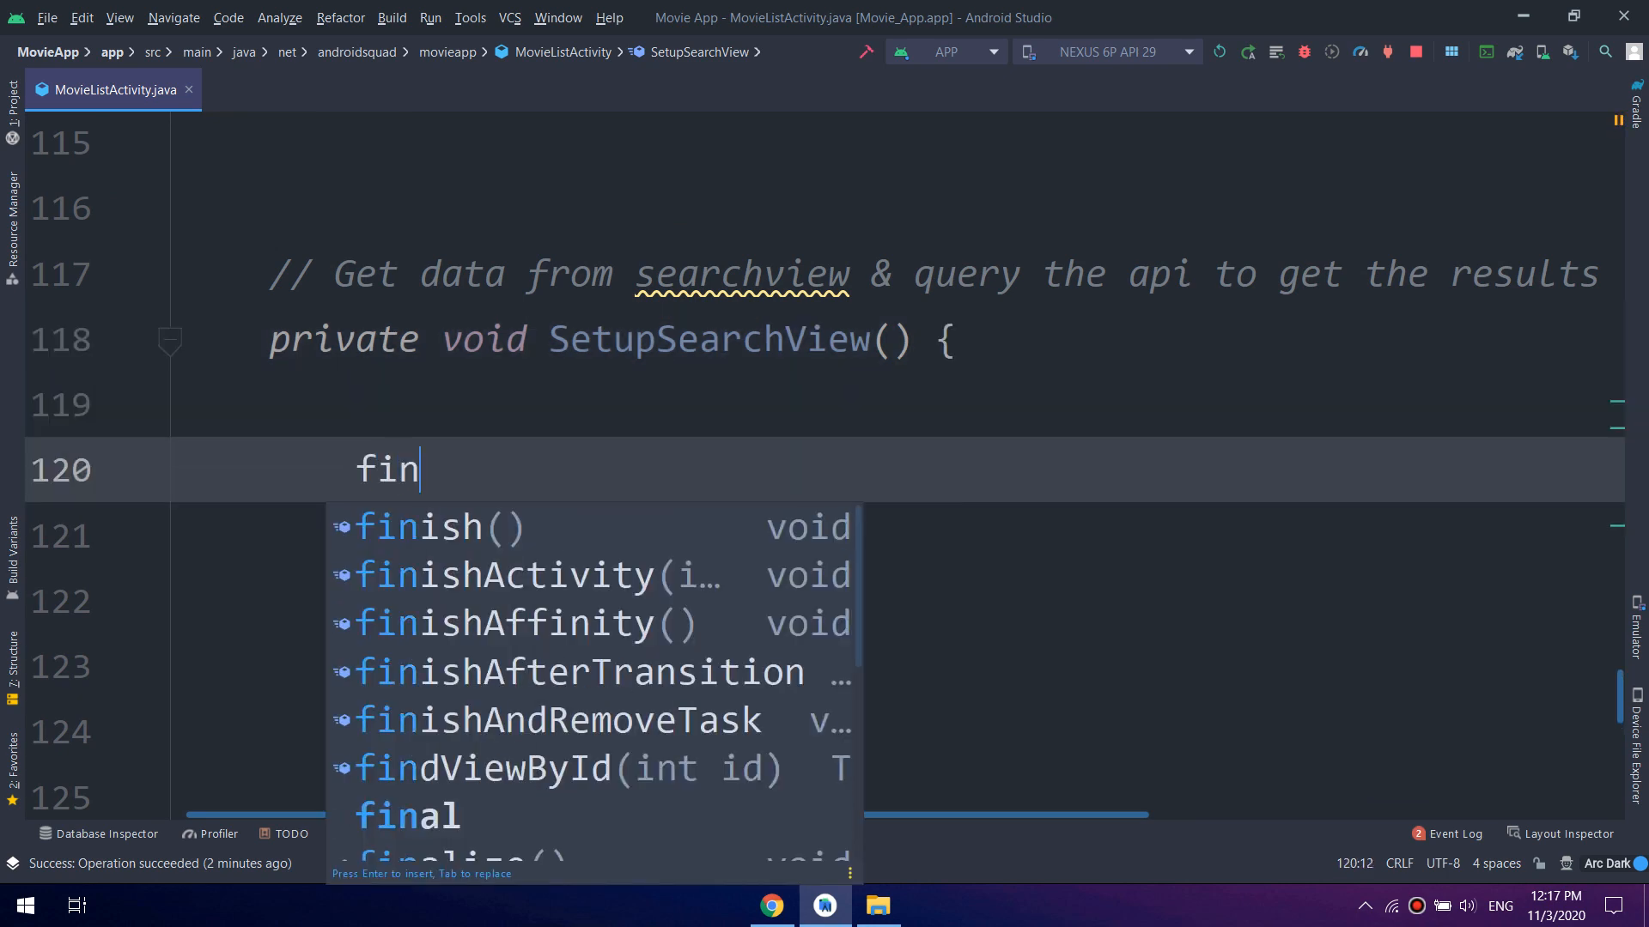
text(al s)
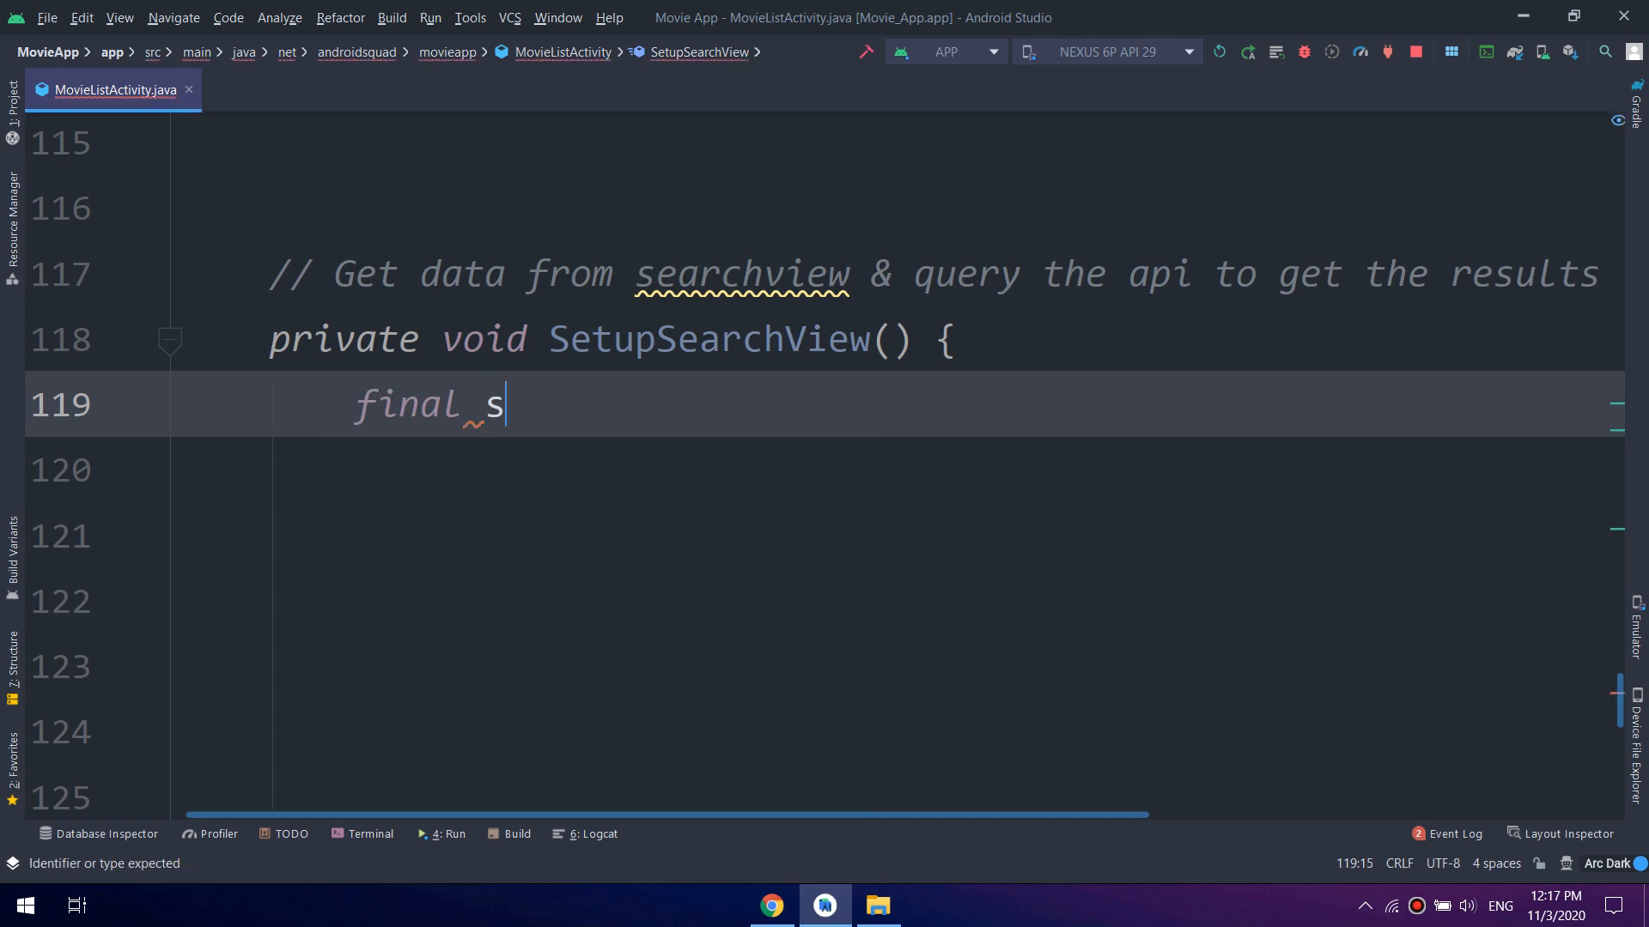
text(r)
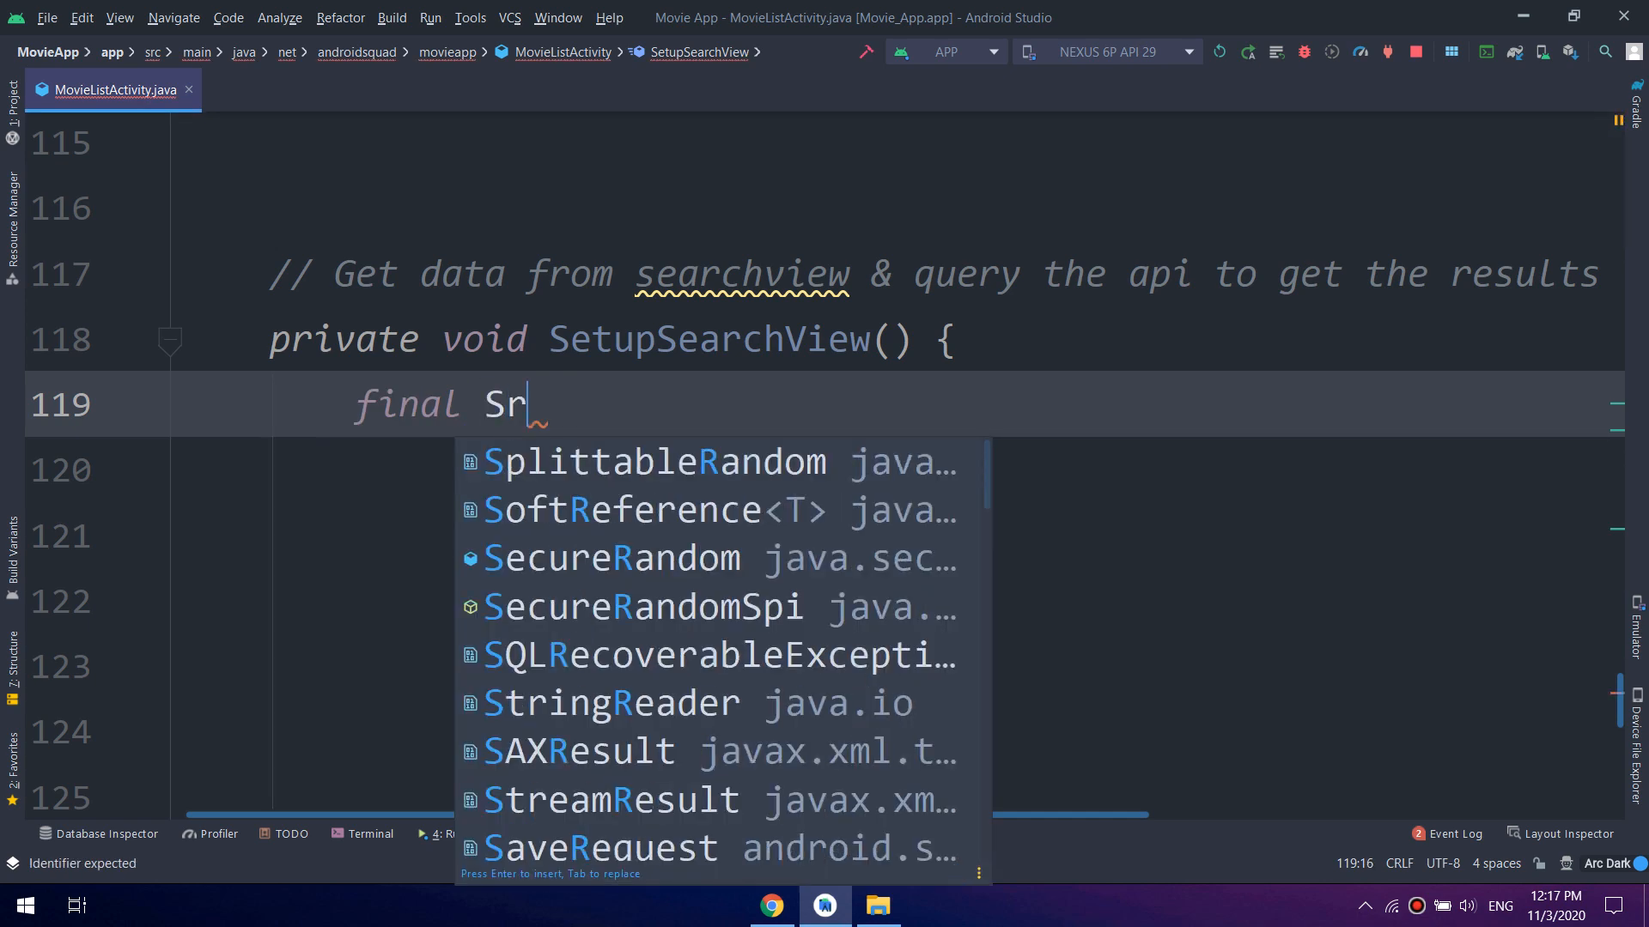
text(earchView)
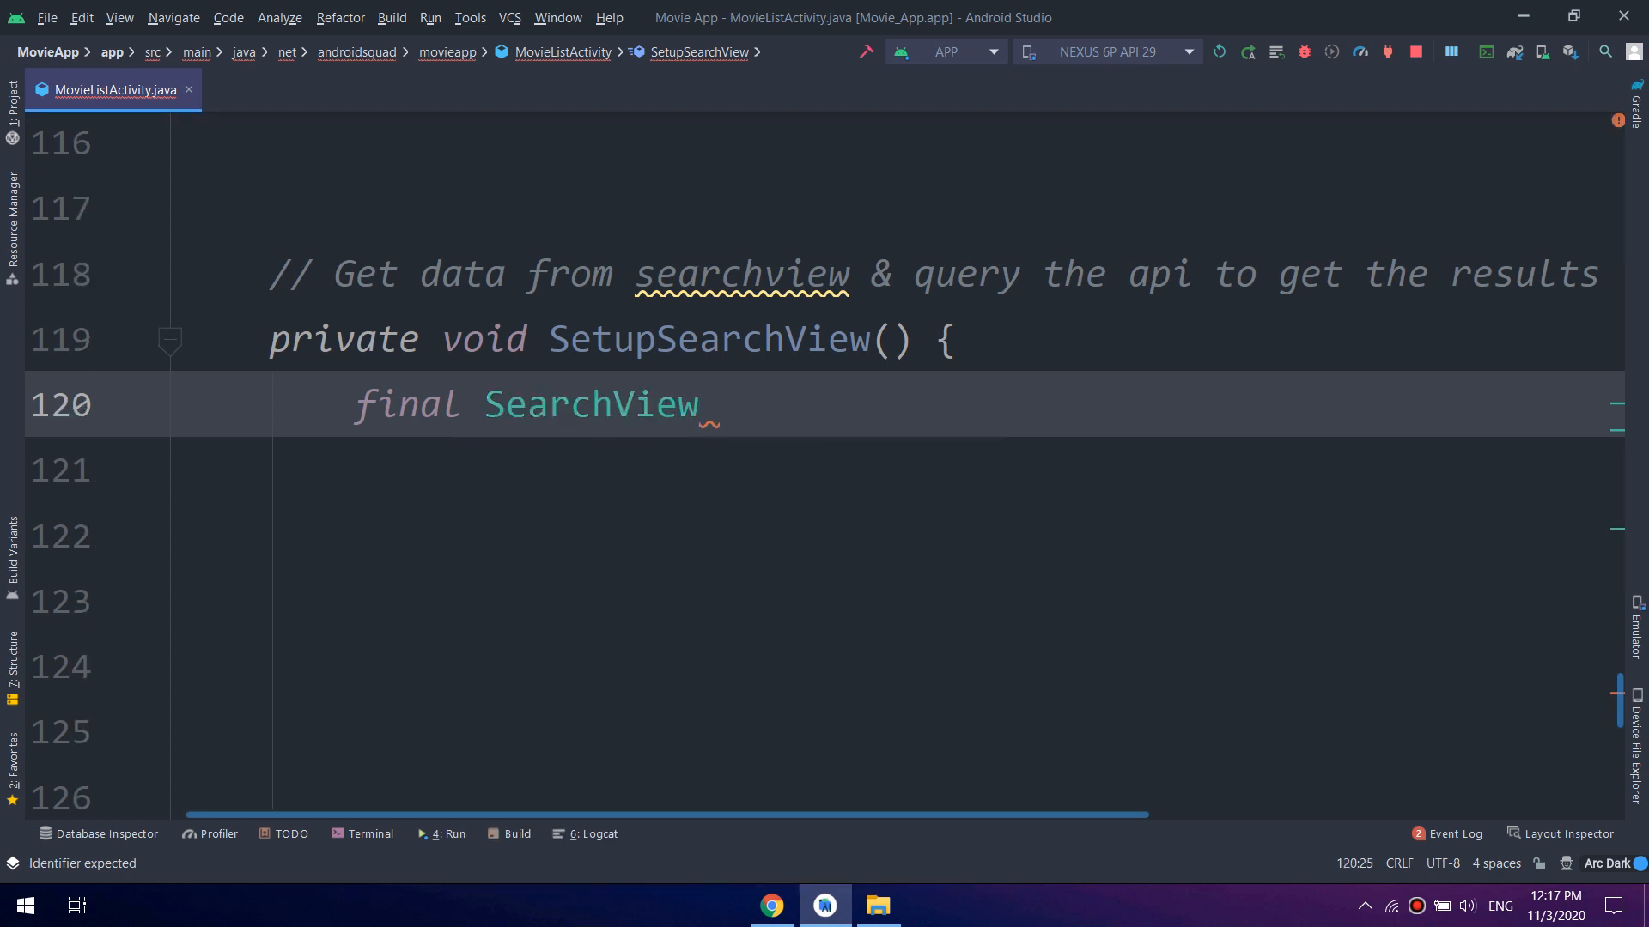
text(ser)
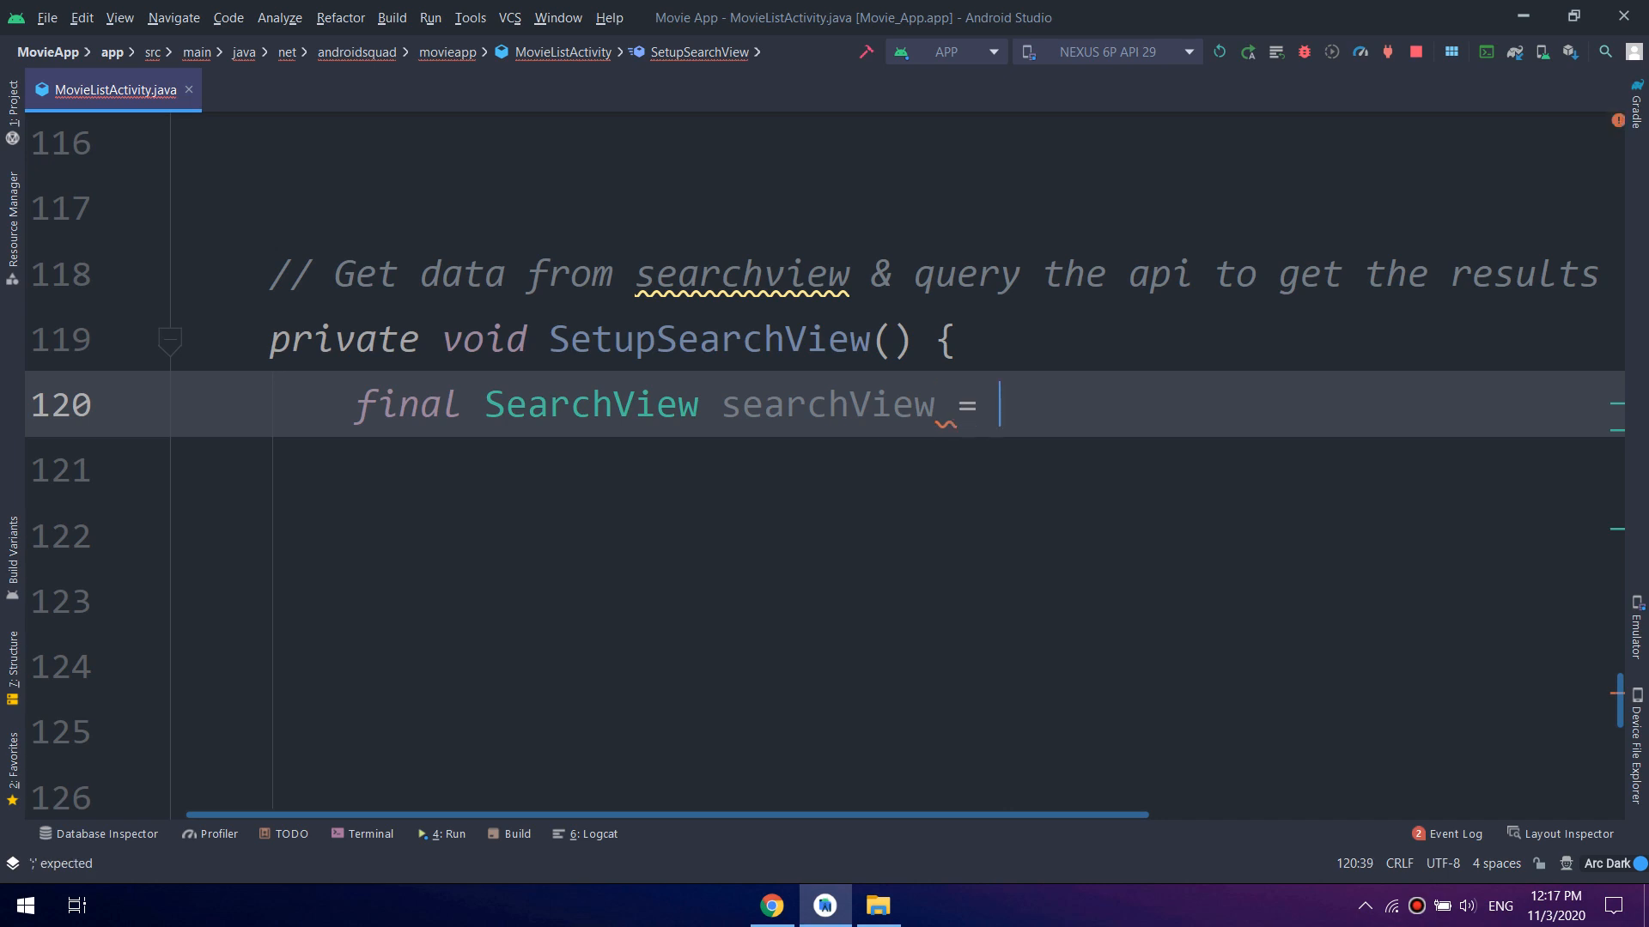
text(findViewById(R.id)
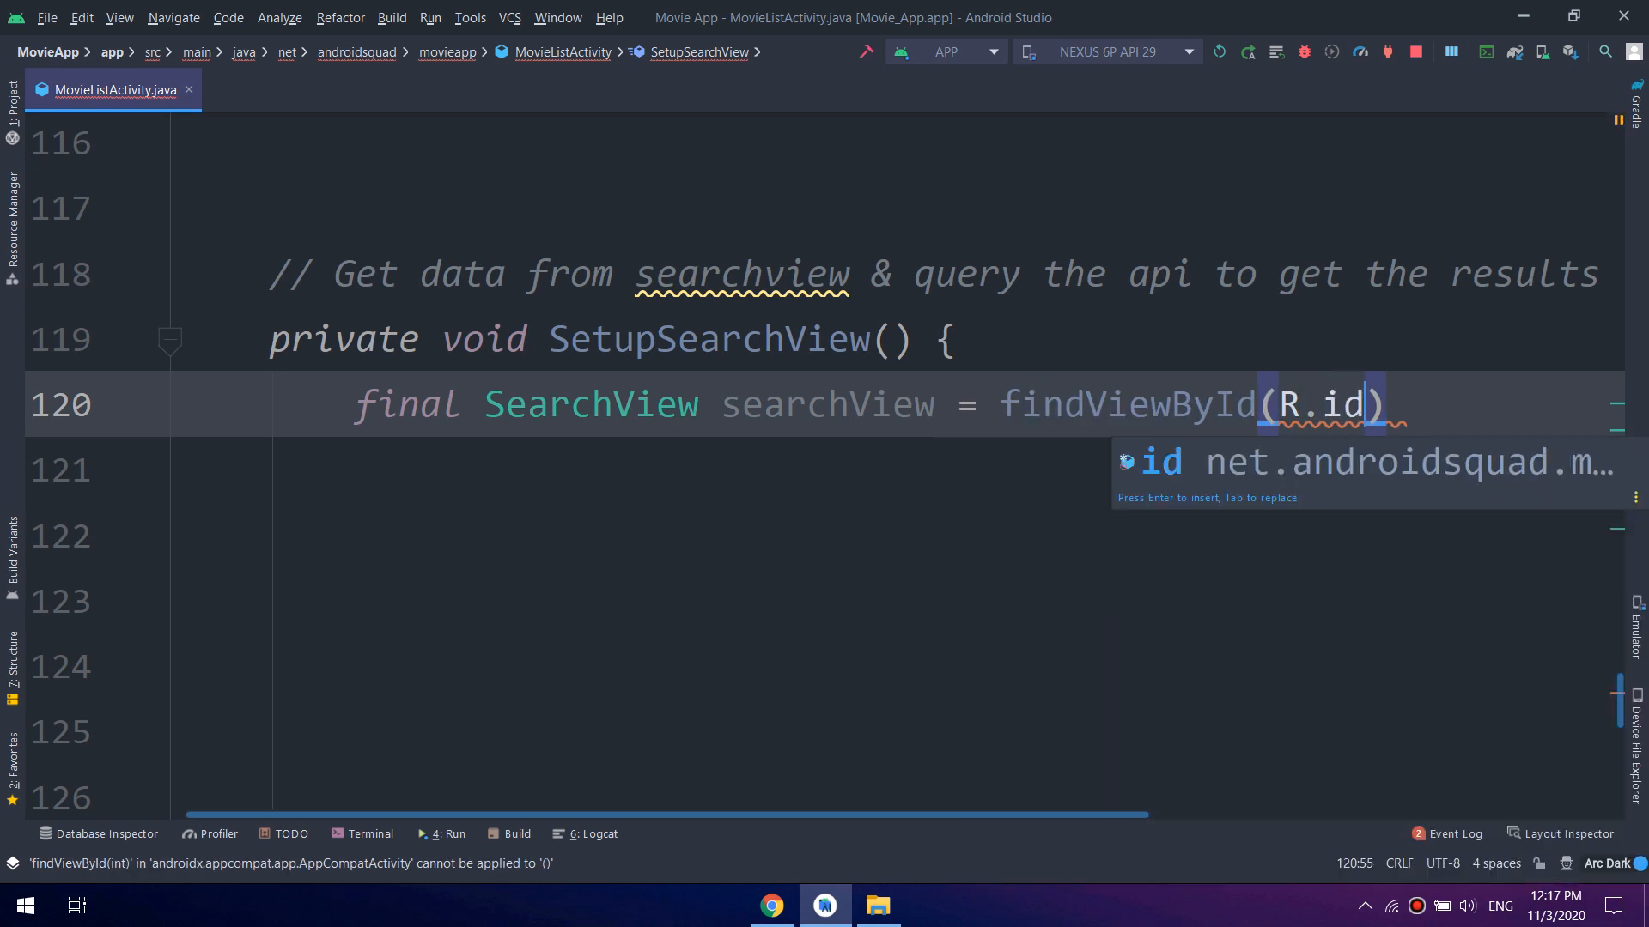
text(.search_view)
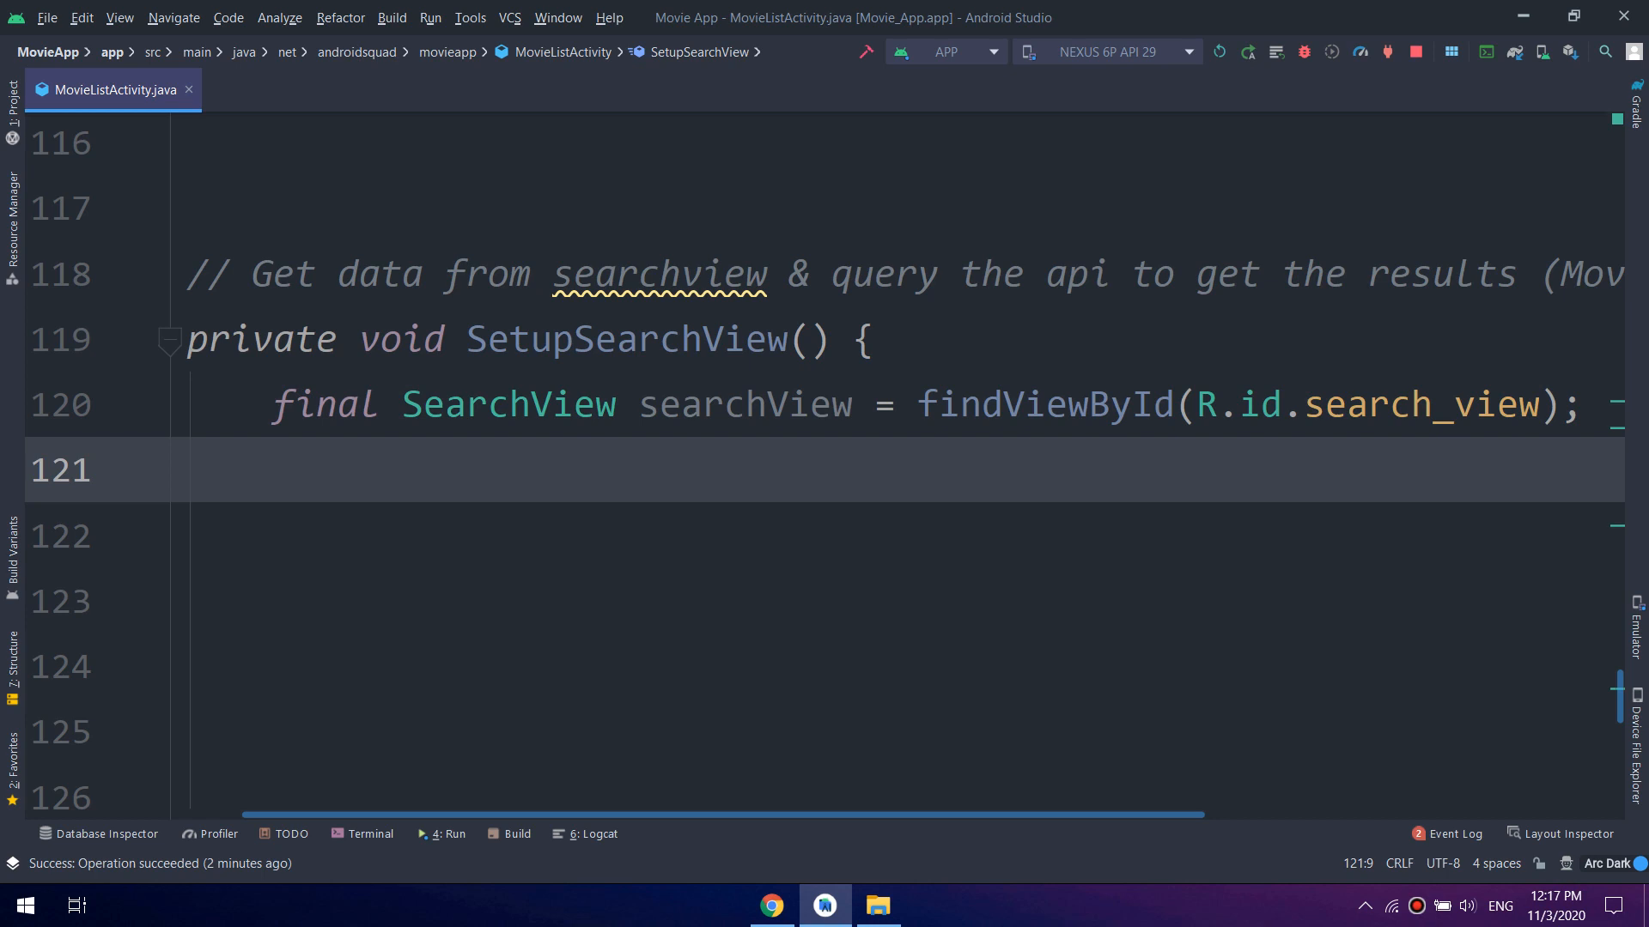
Attach a new SearchView.OnQueryTextListener to searchView via setOnQueryTextListener
text(searchView.)
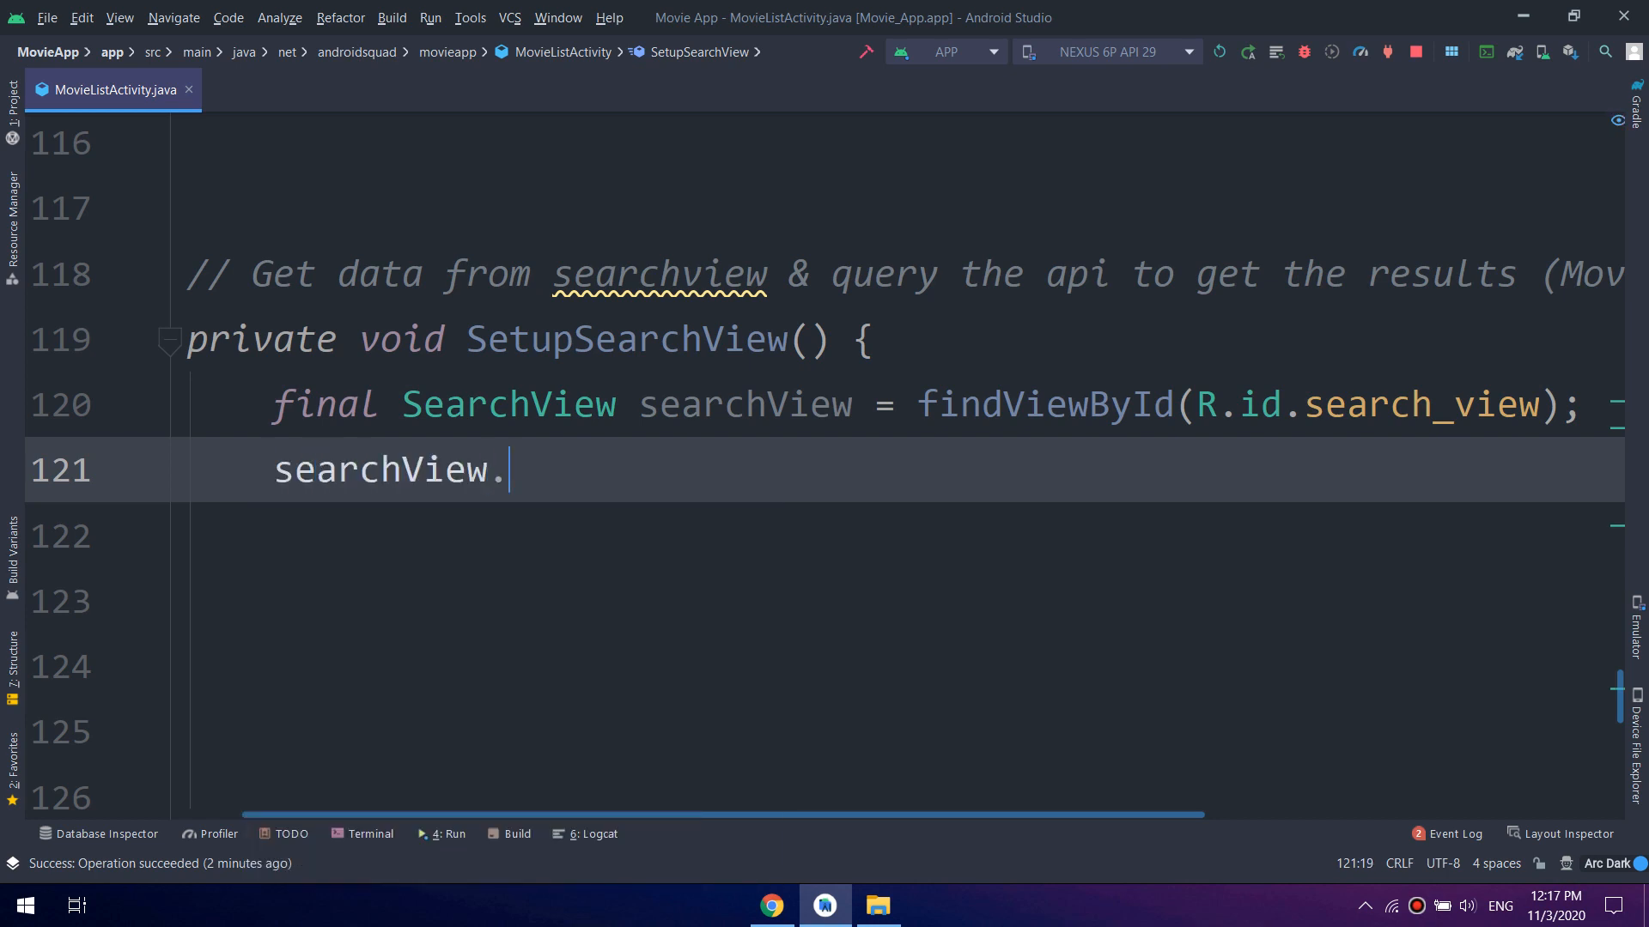
text(se)
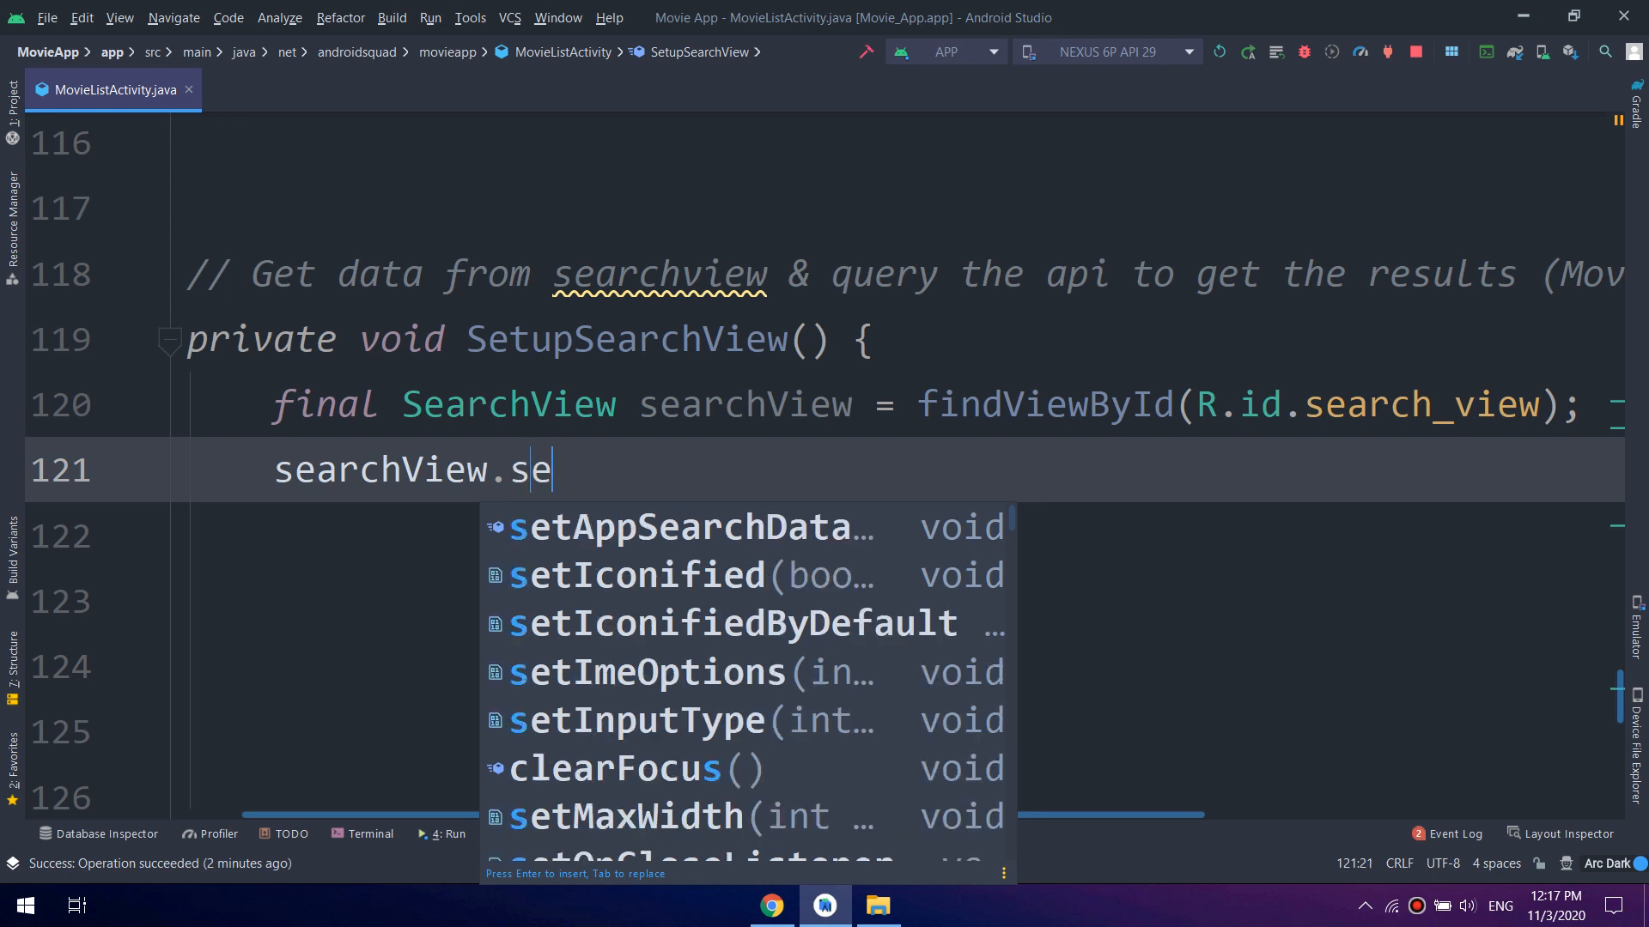
text(ton)
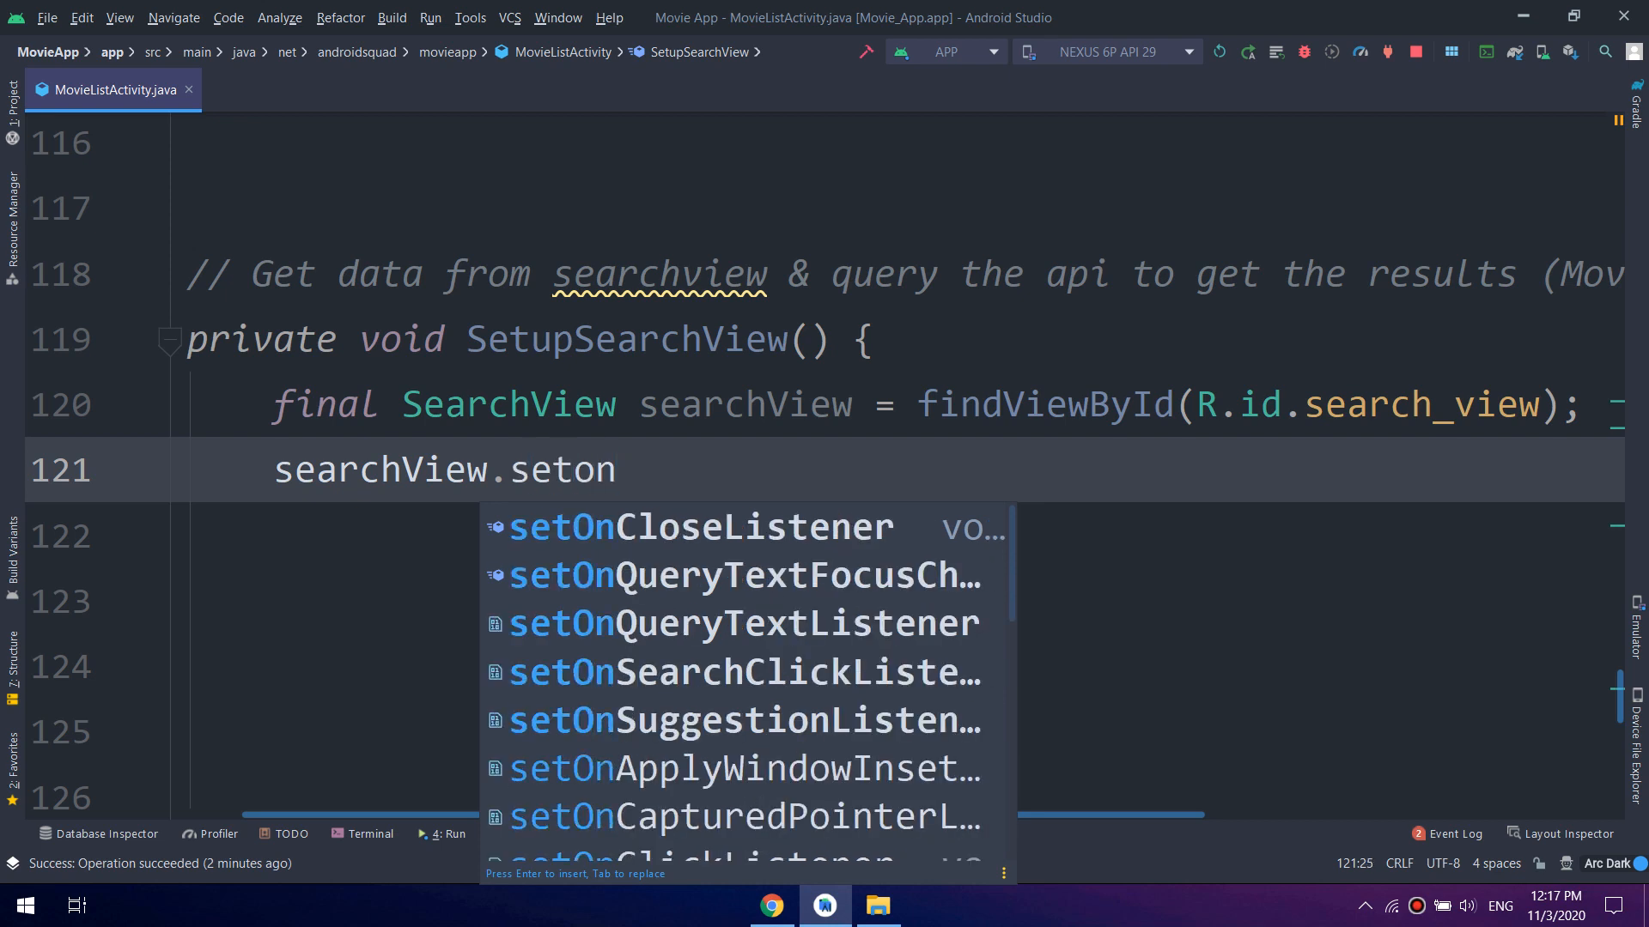
text(QueryTextListener();)
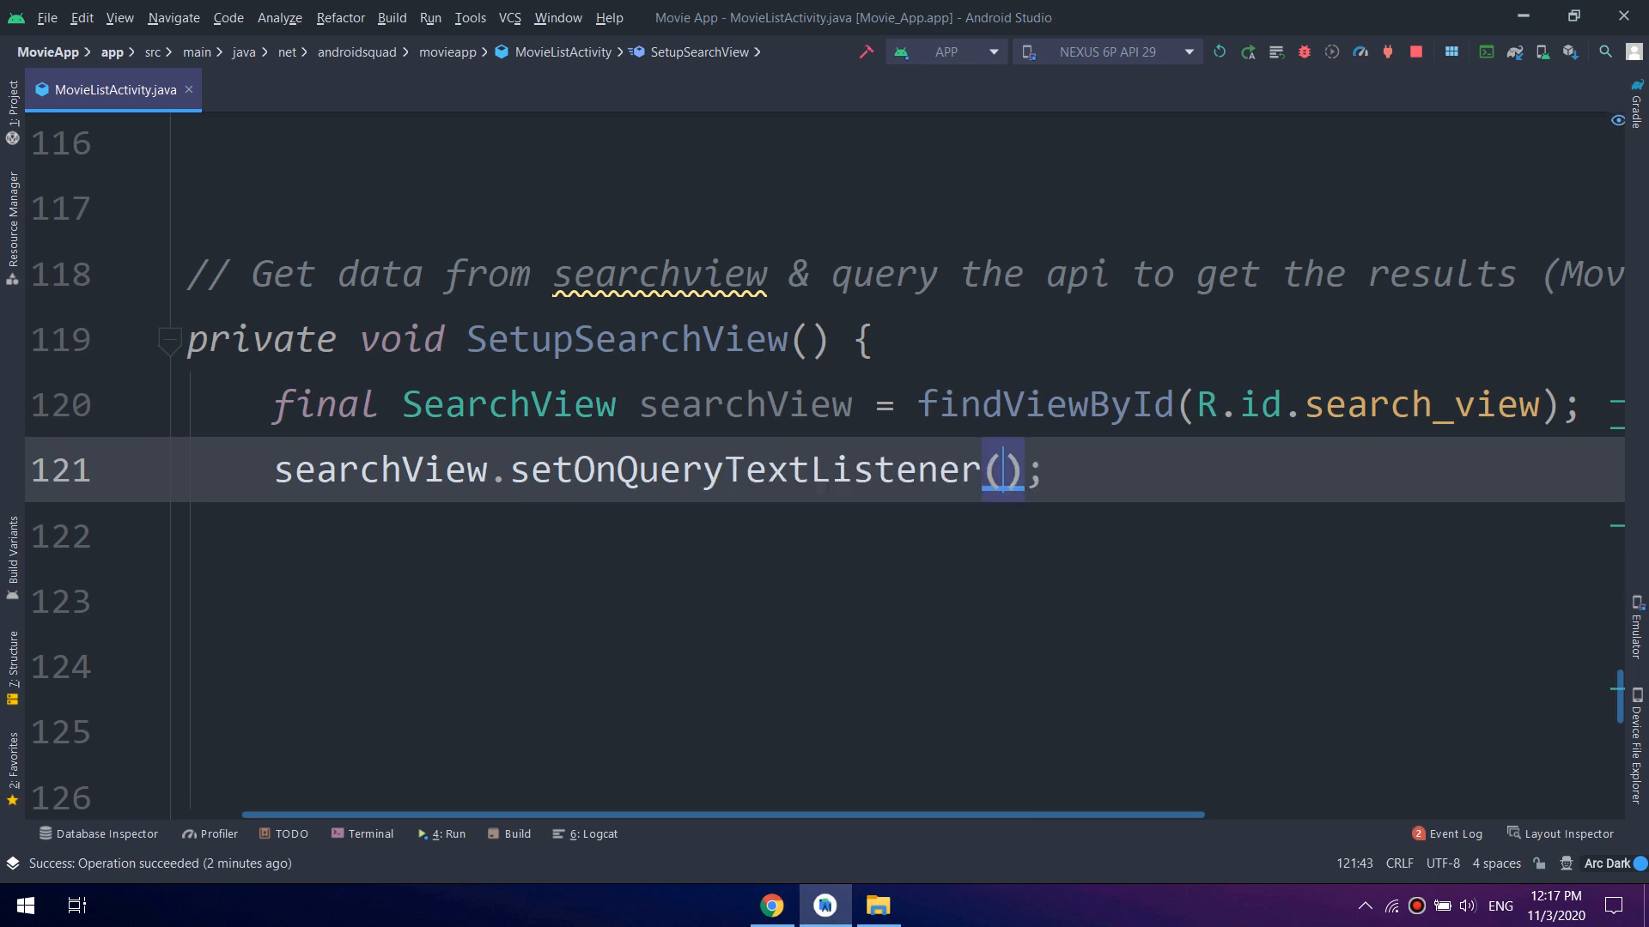
text(new S)
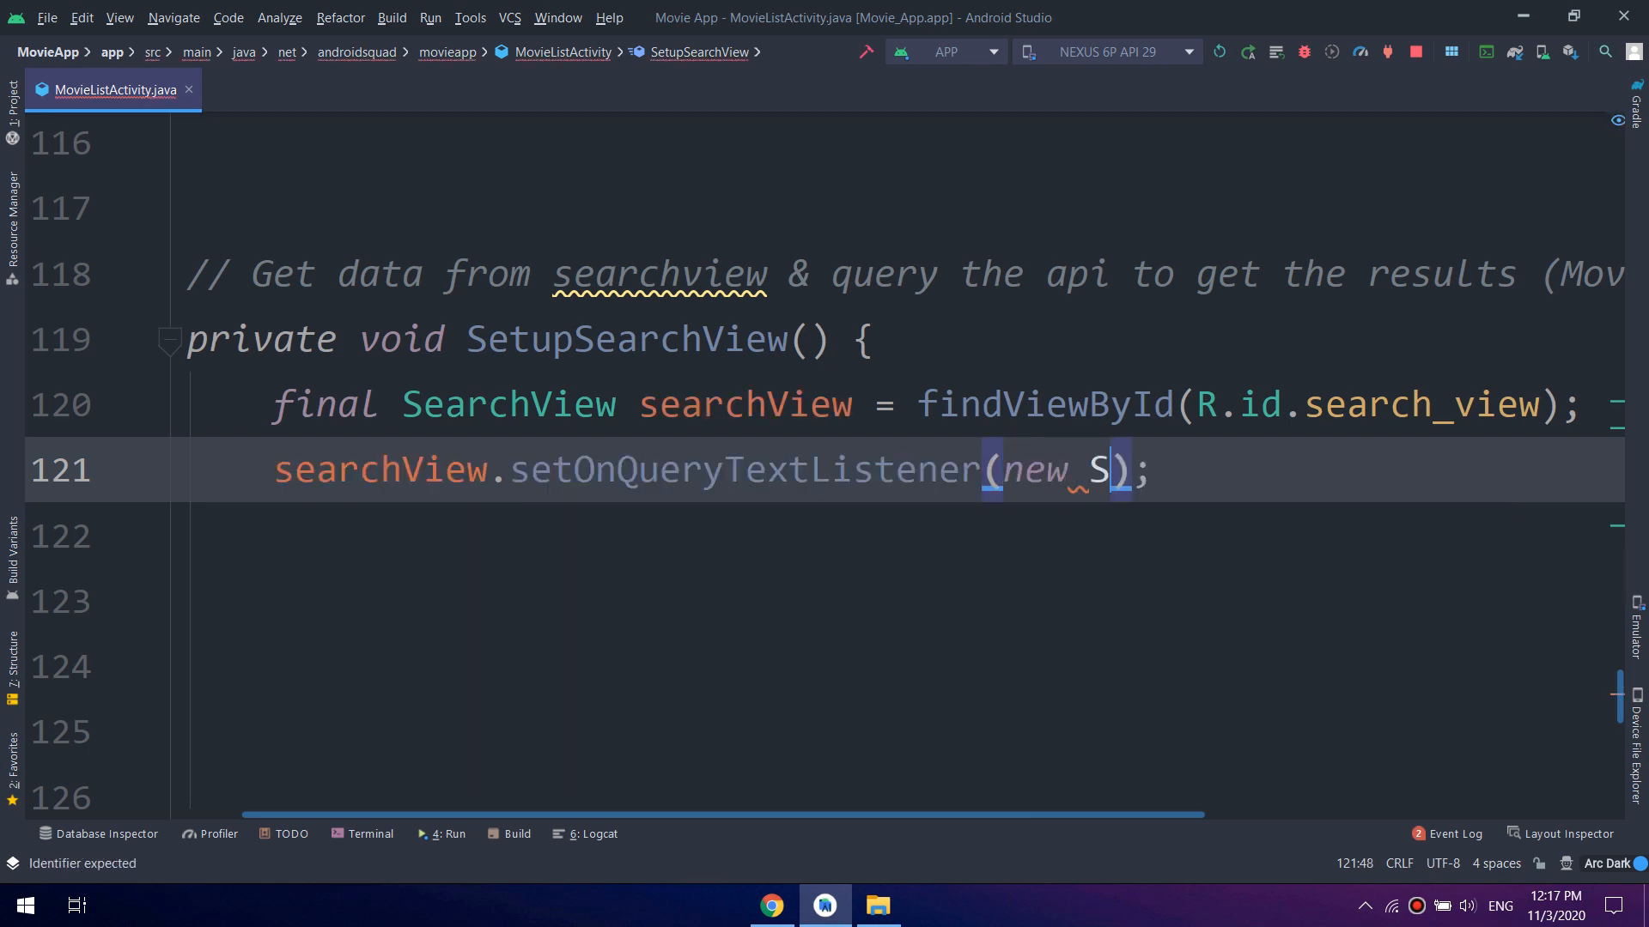
text(ear)
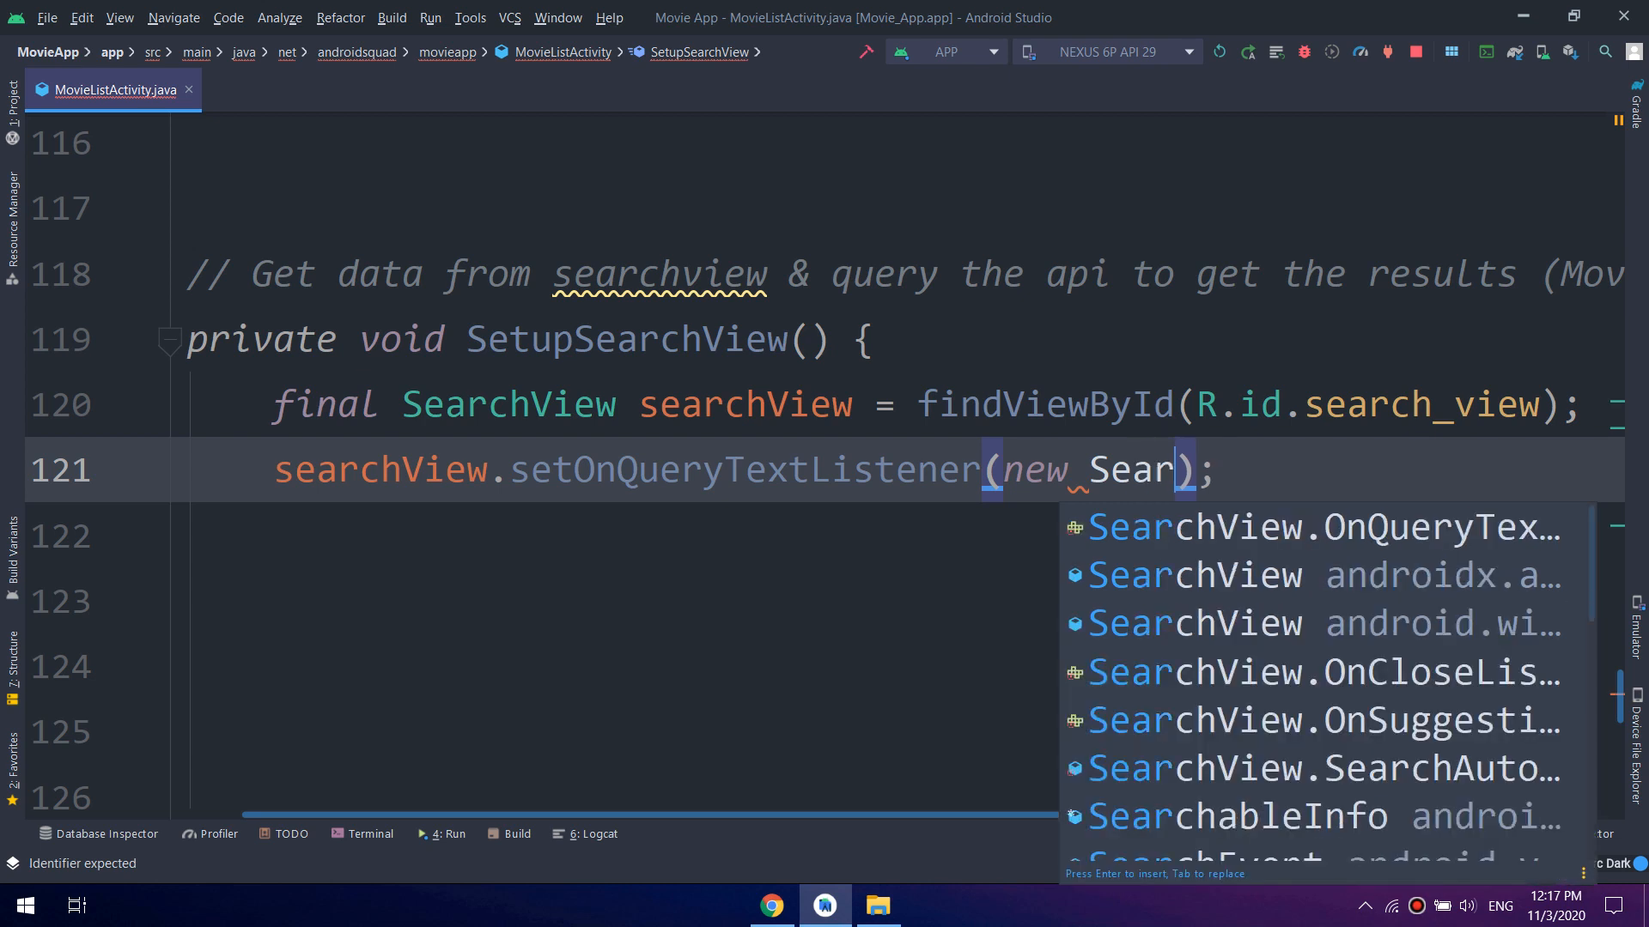
key(Escape)
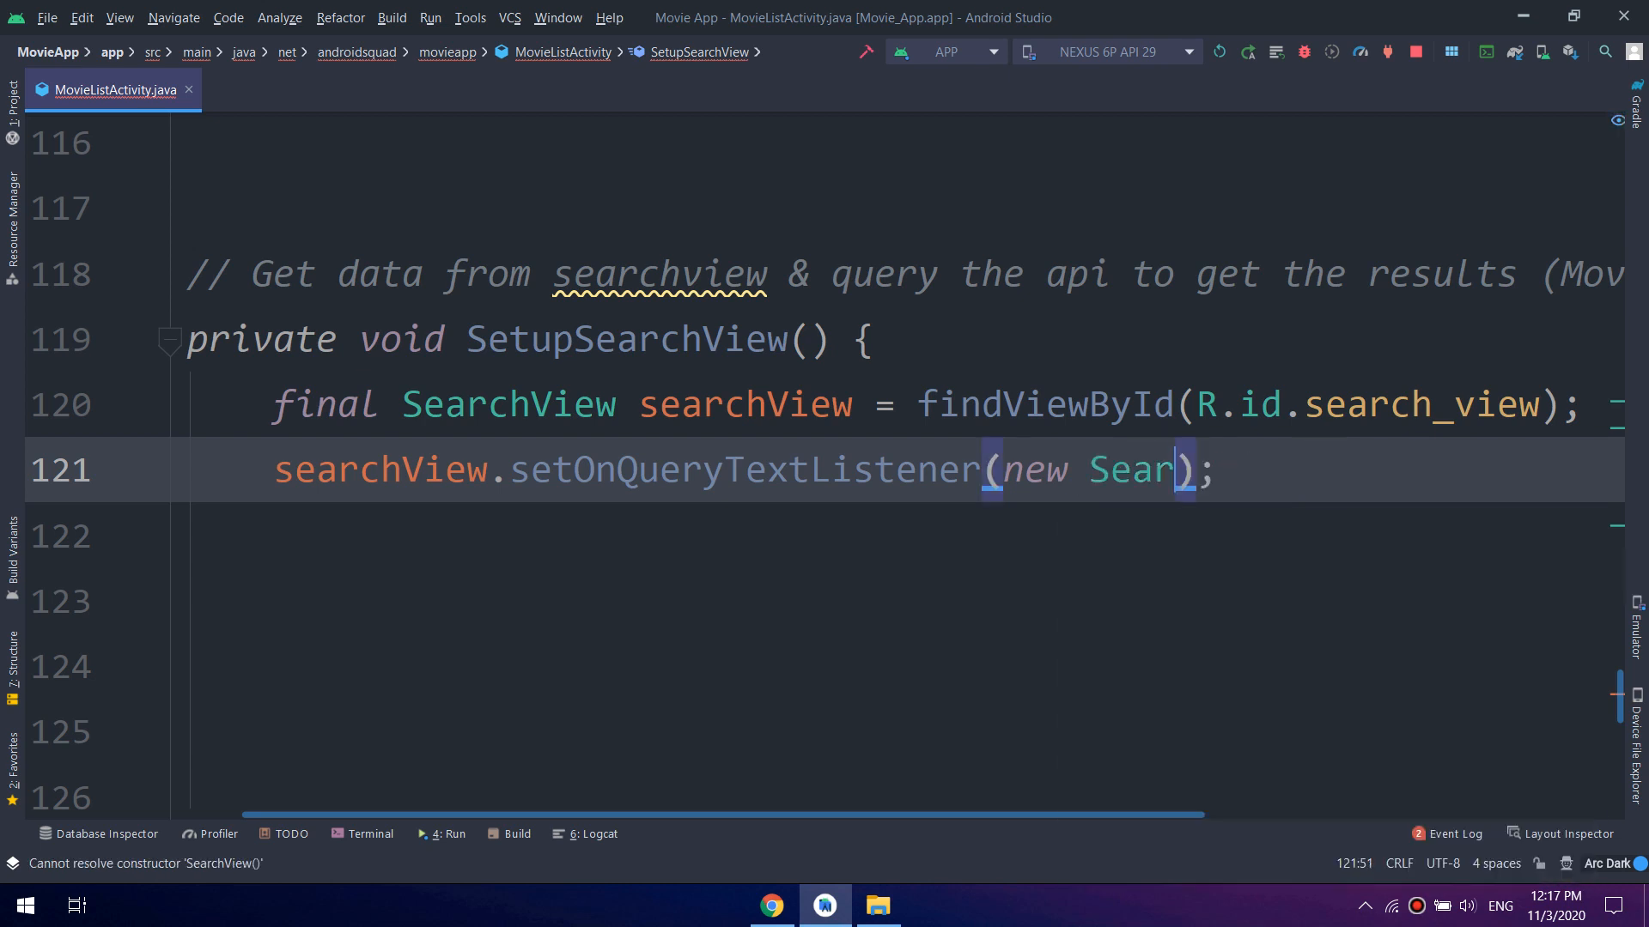
text(chView.OnQueryTextLis)
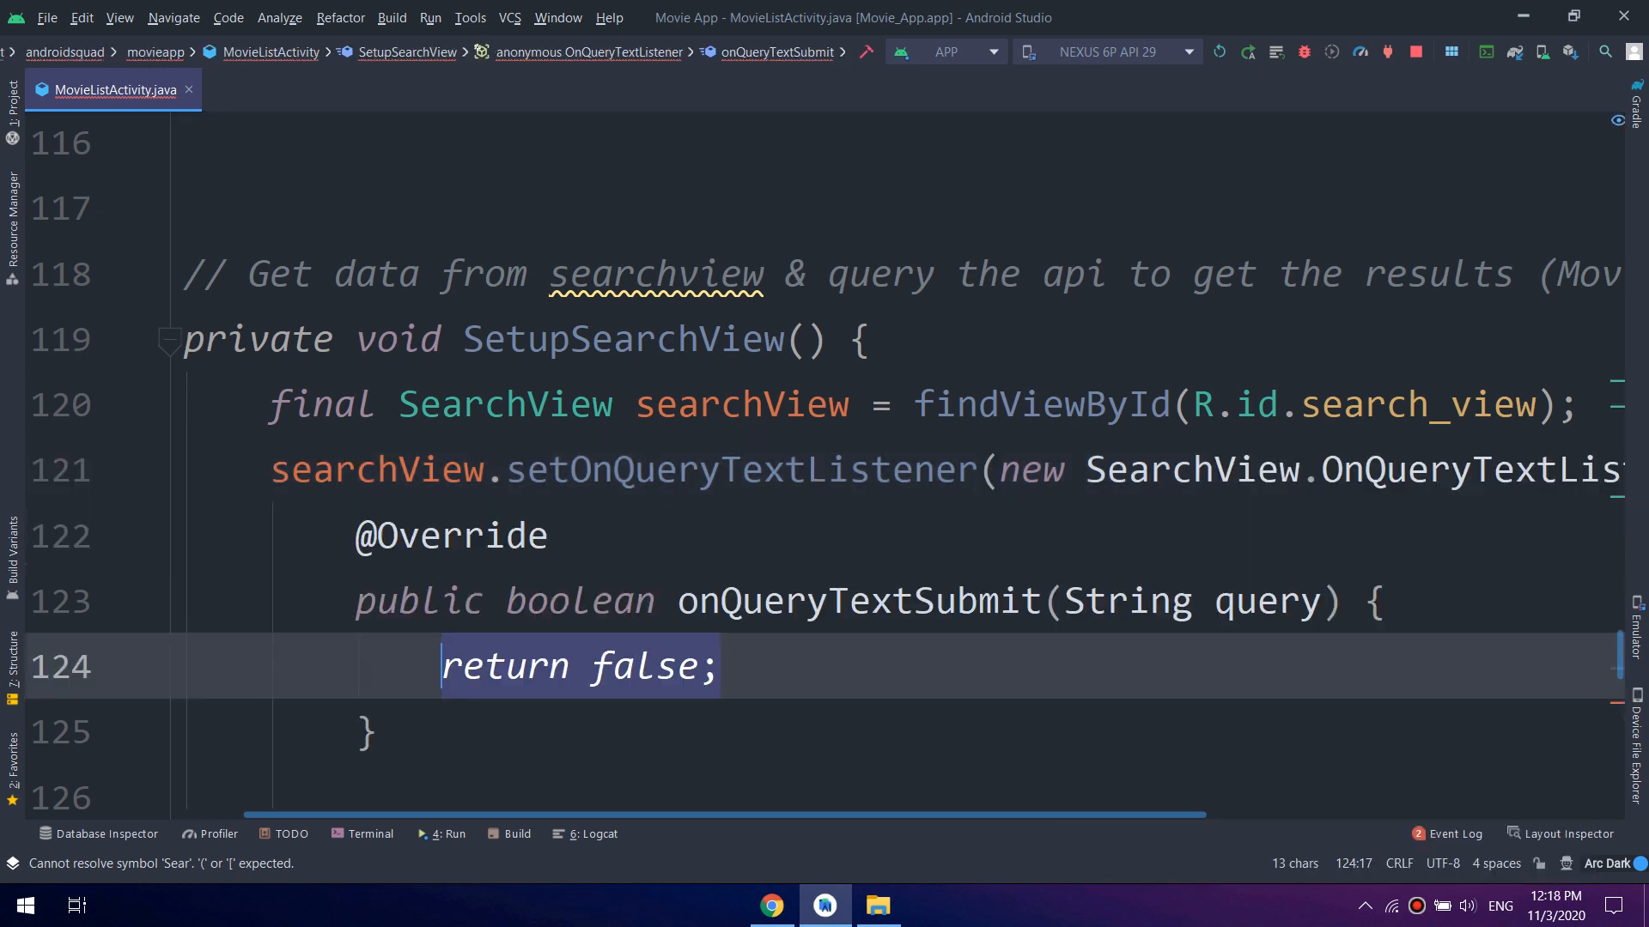
Review the generated onQueryTextSubmit and onQueryTextChange stubs returning false
scroll(down, 3)
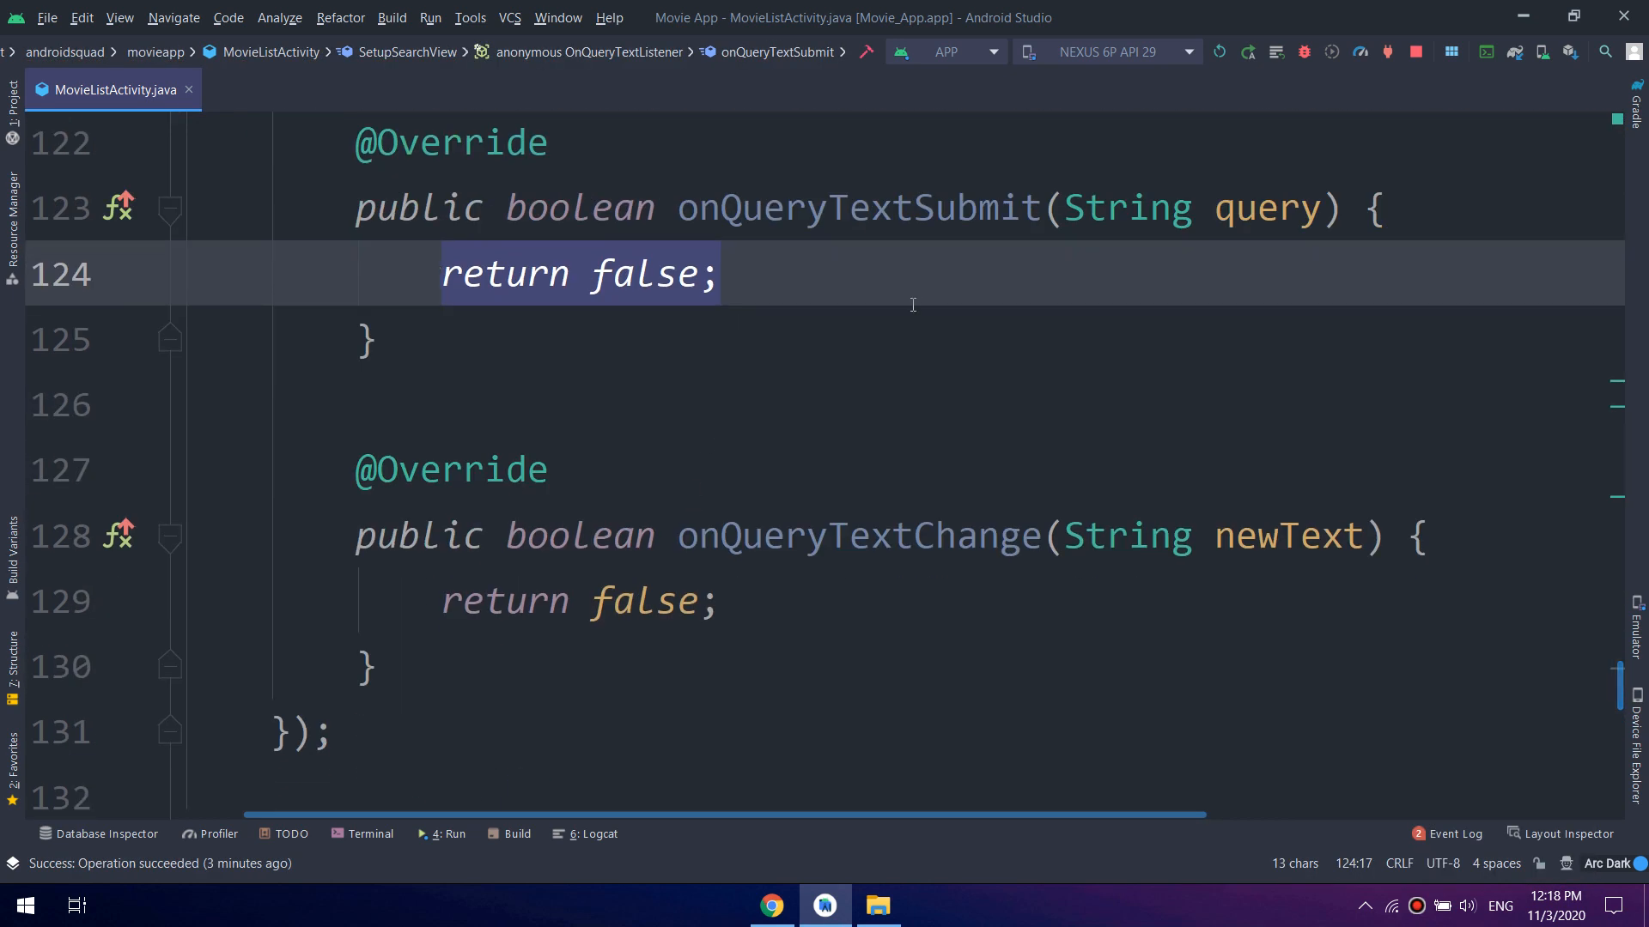
mouse_move(893, 834)
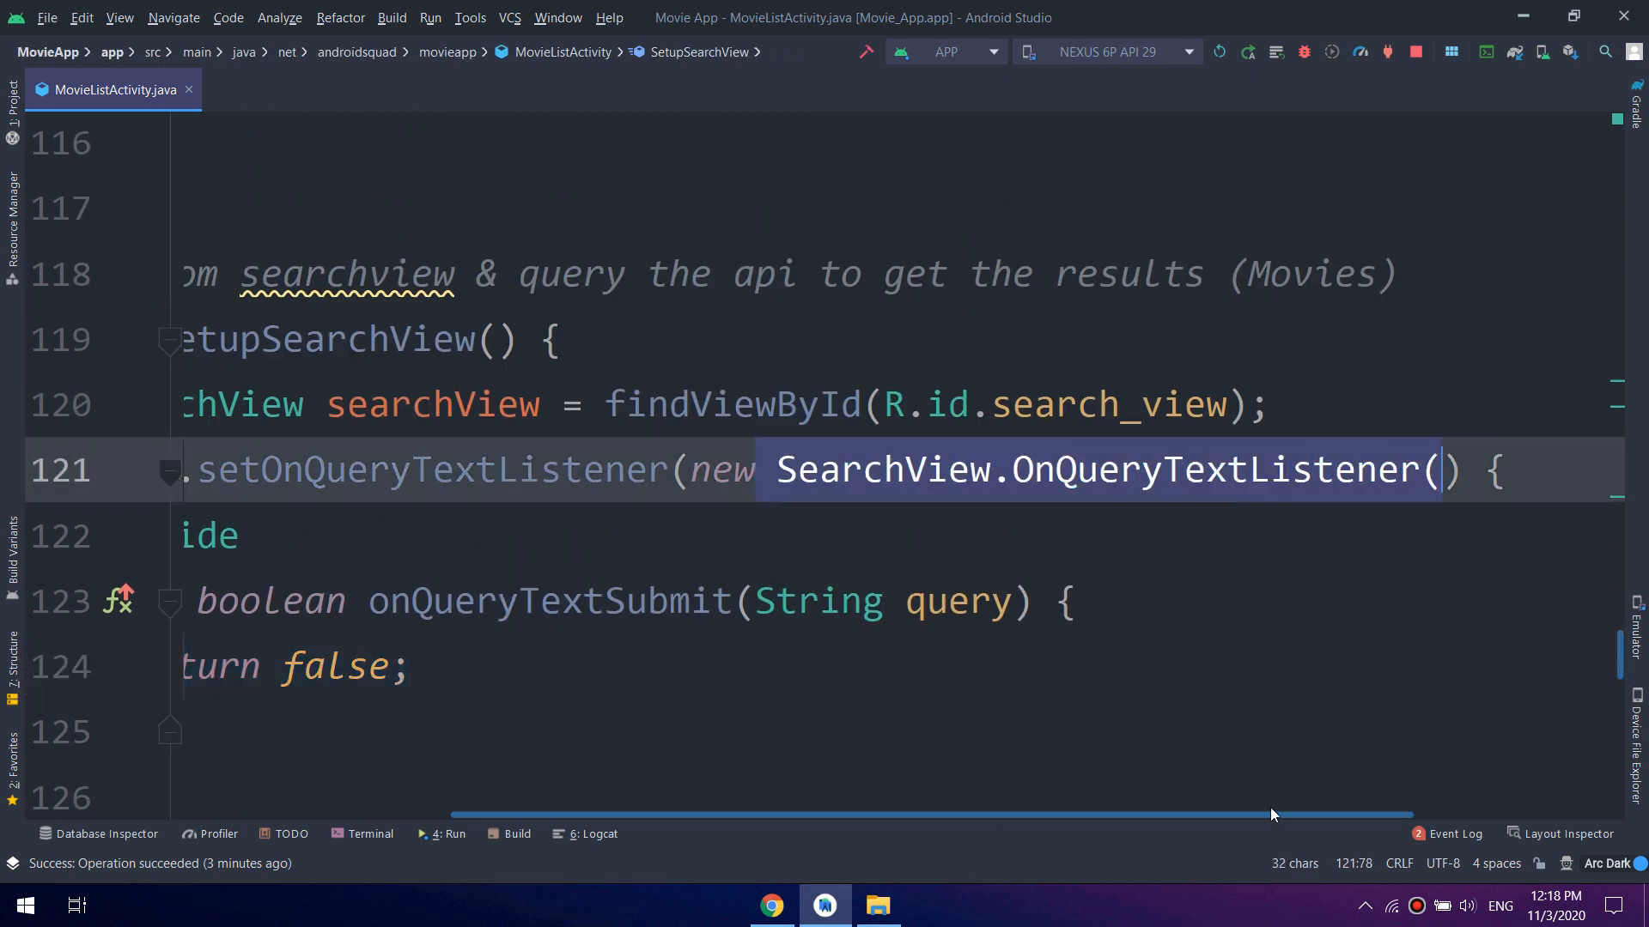
scroll(up, 3)
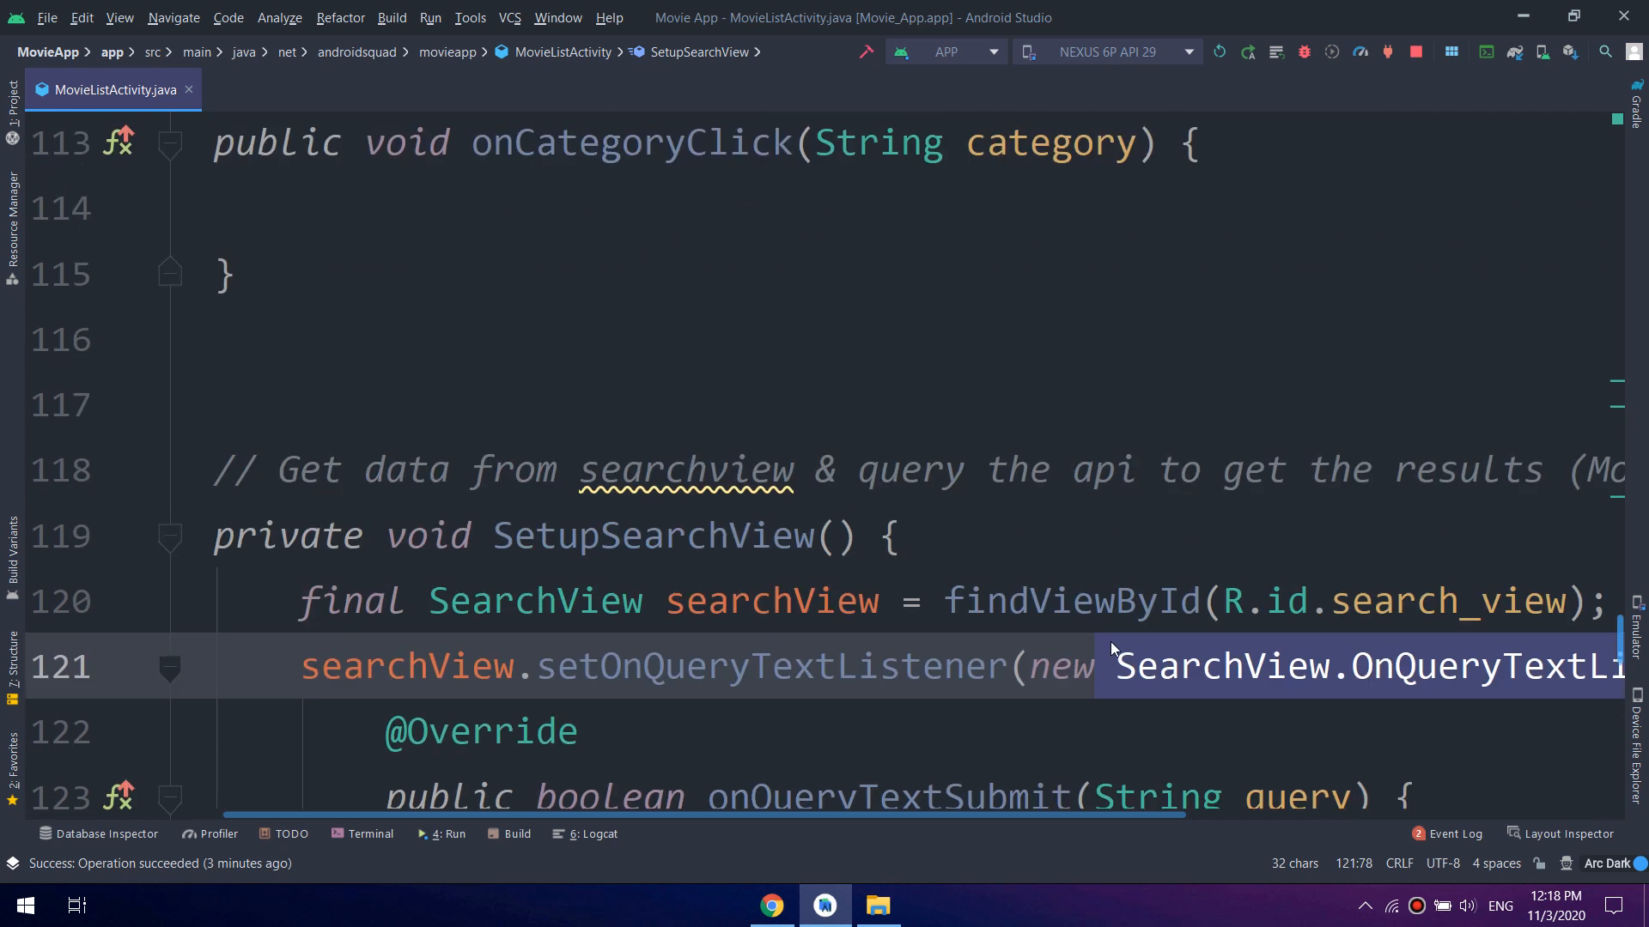
scroll(down, 3)
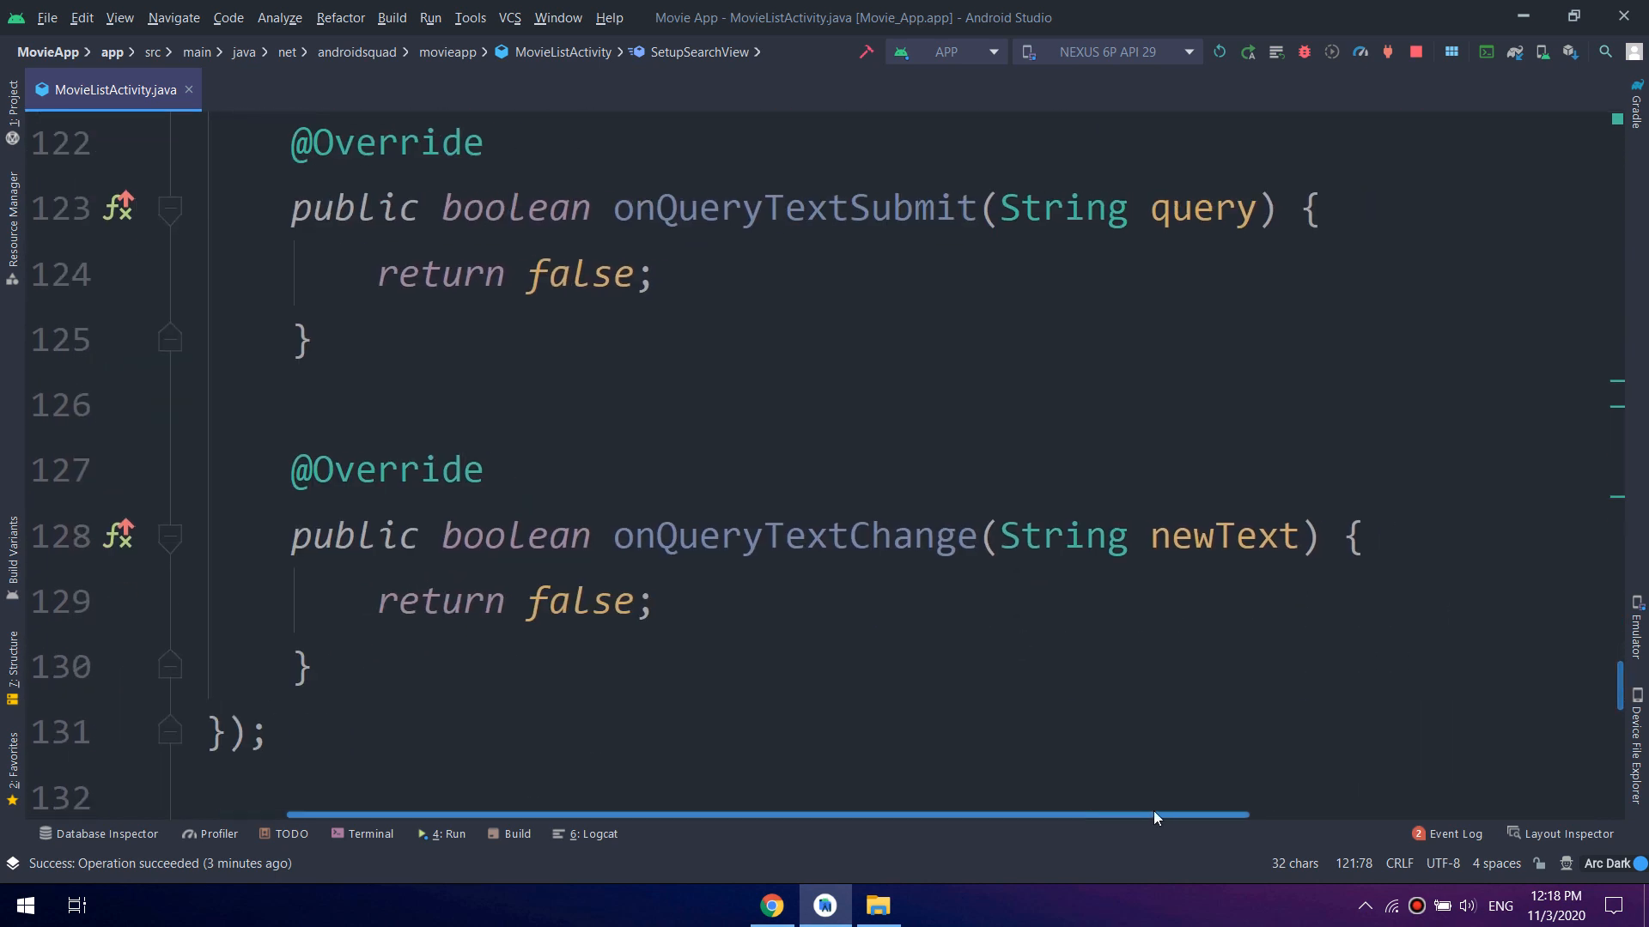
click(641, 273)
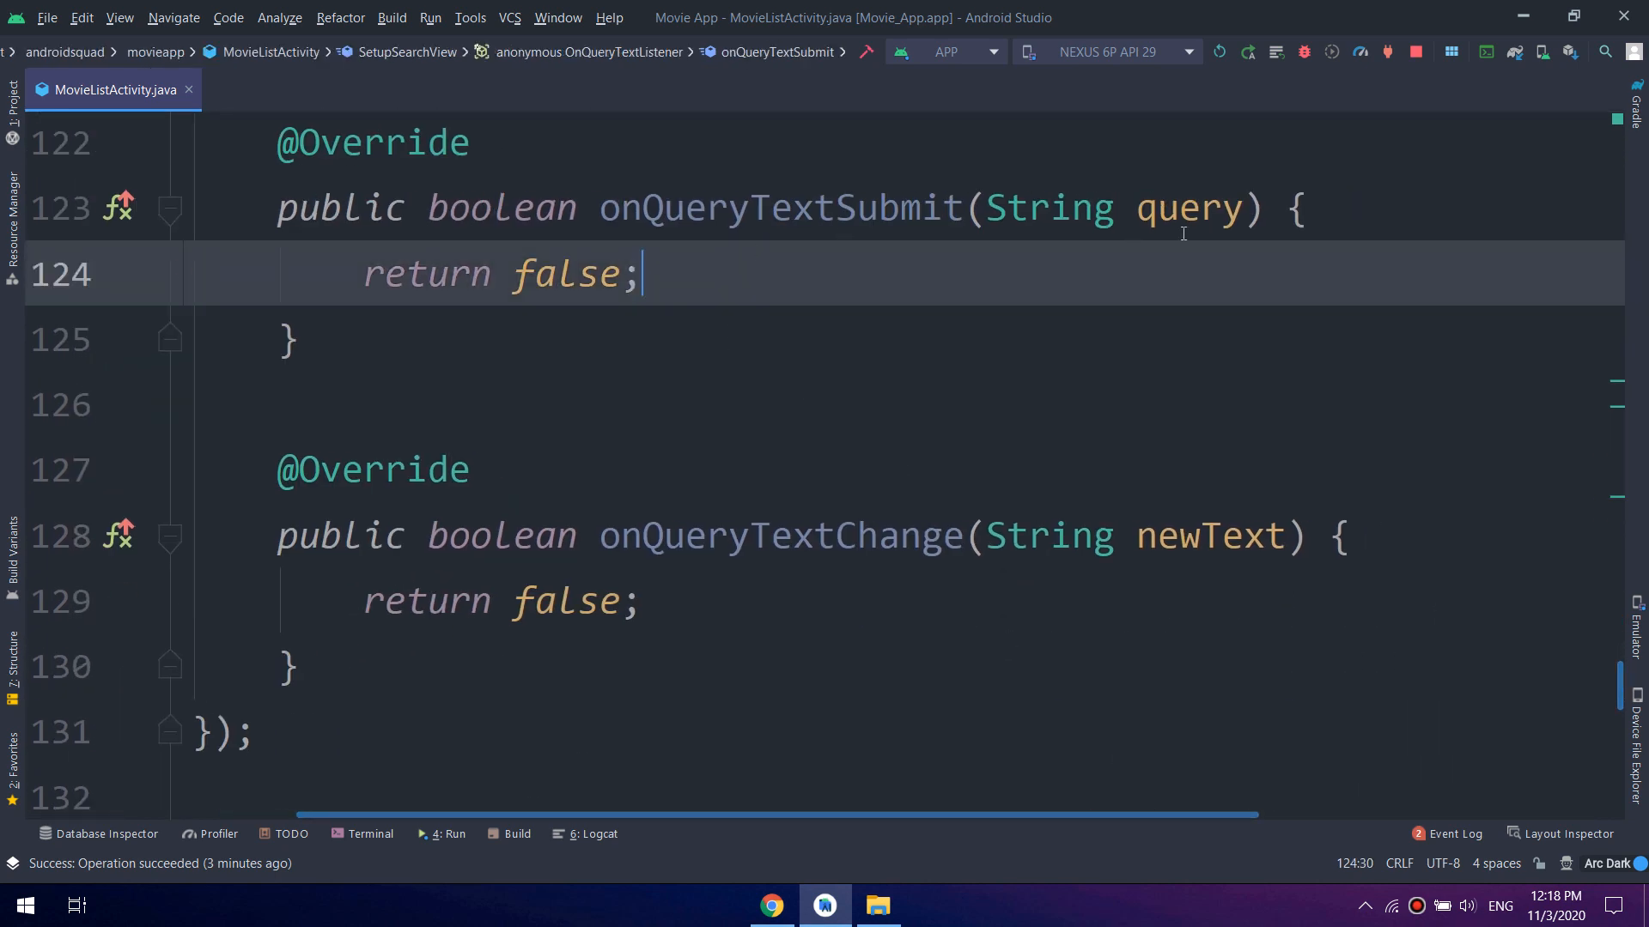
Start a movieListViewModel.searchMovieApi( call inside onQueryTextSubmit
click(1298, 206)
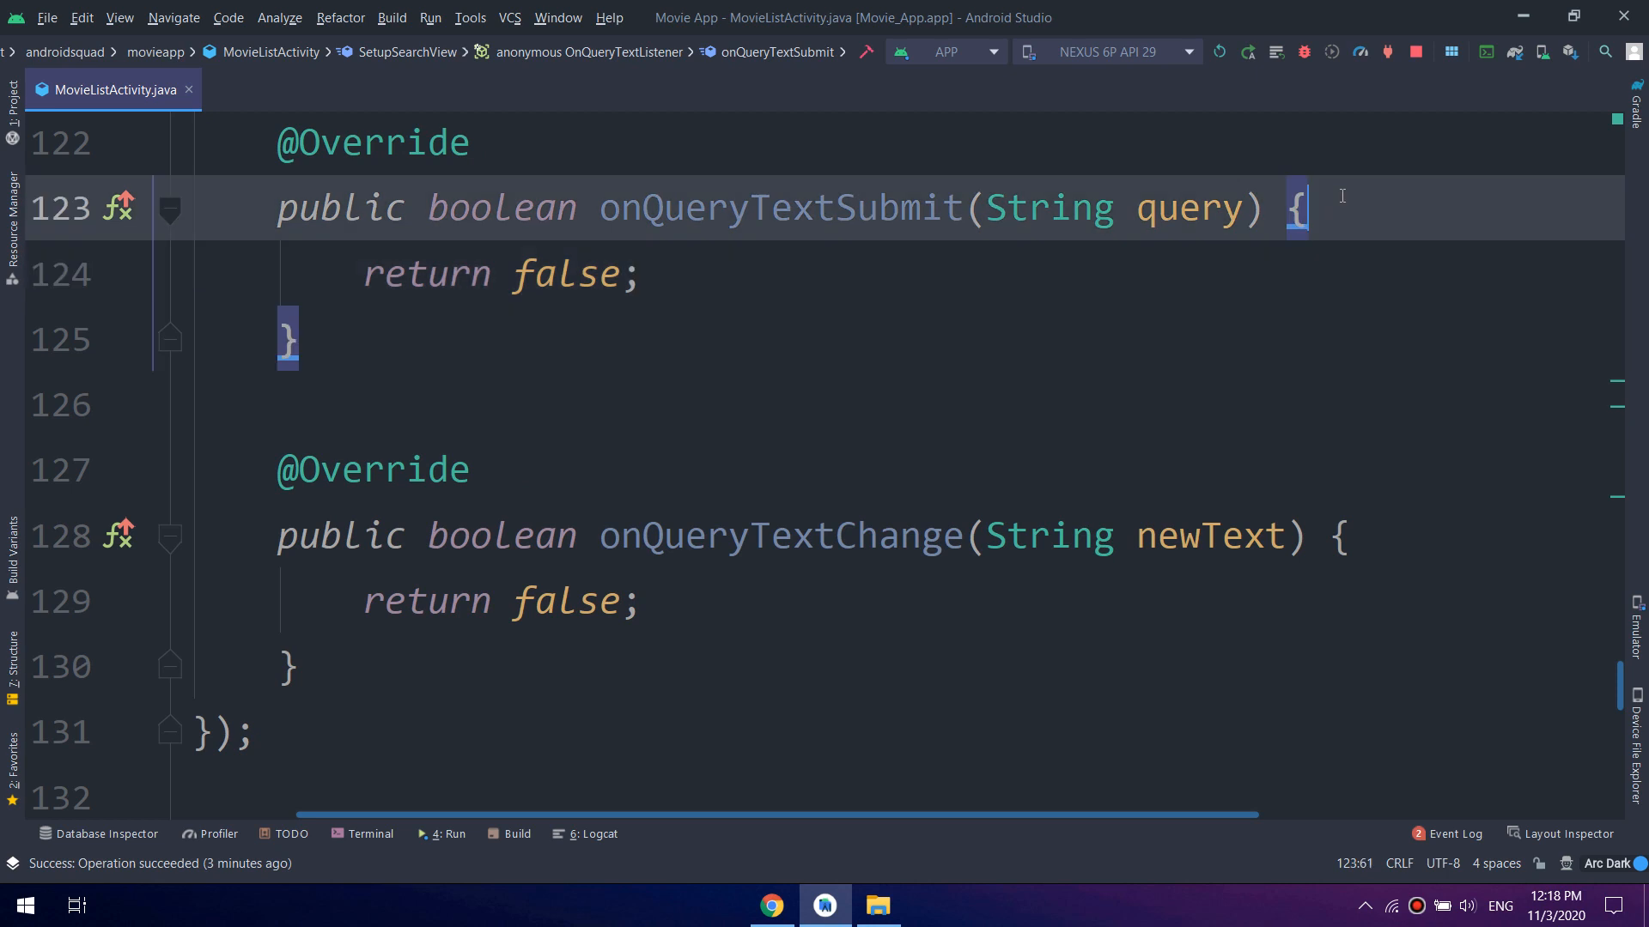
text(m)
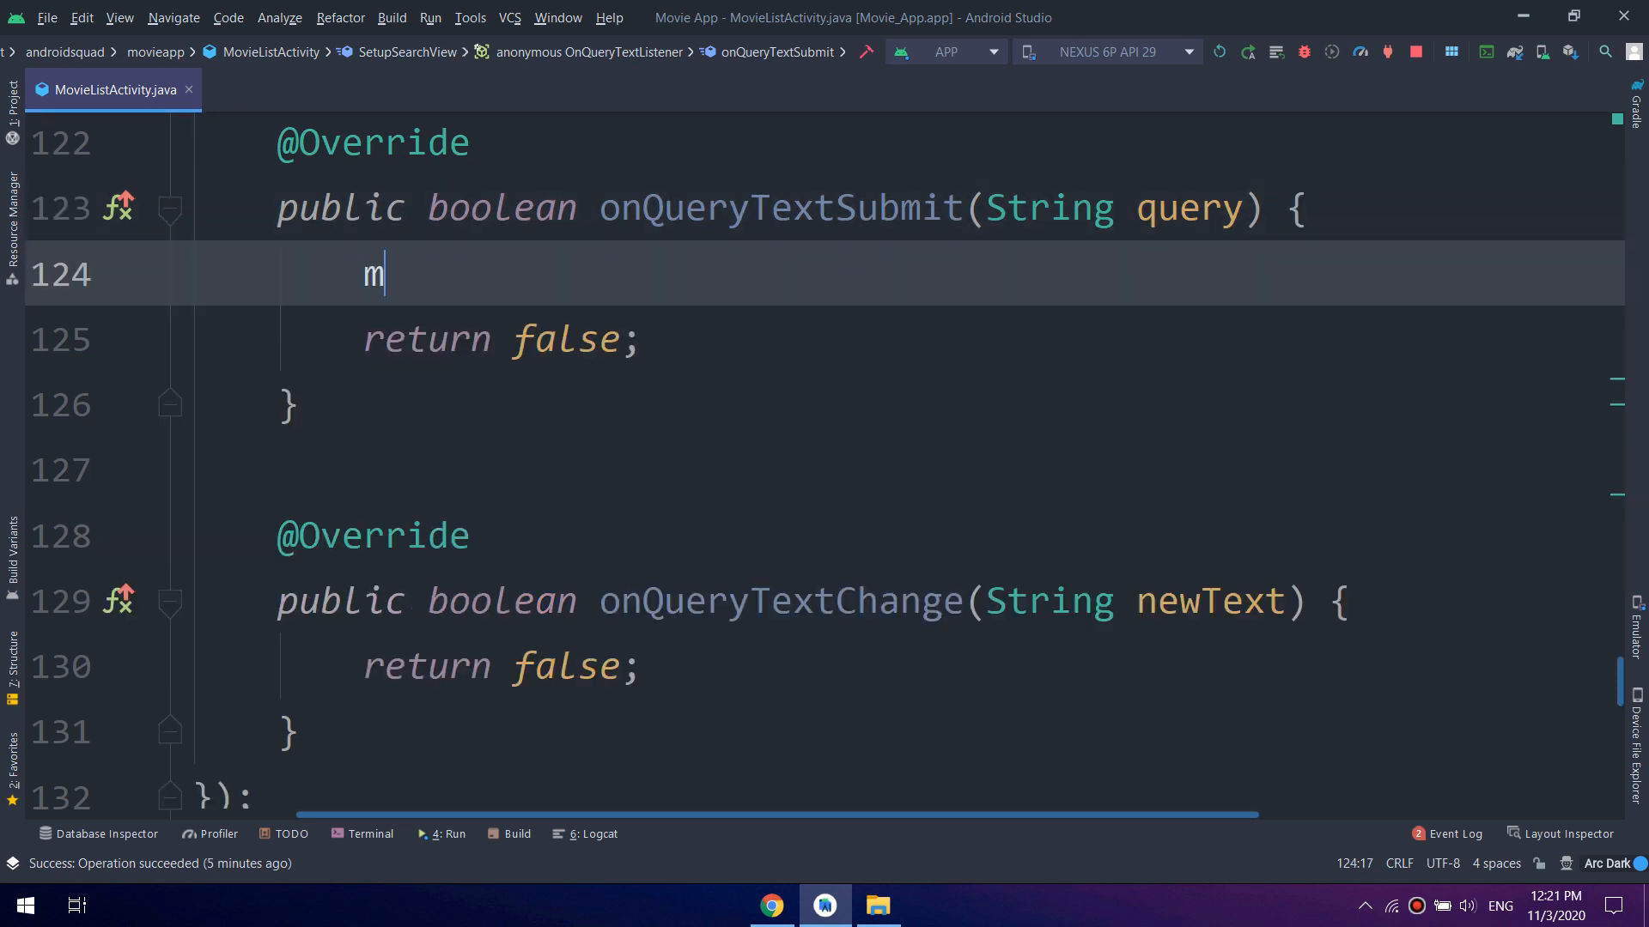
text(o)
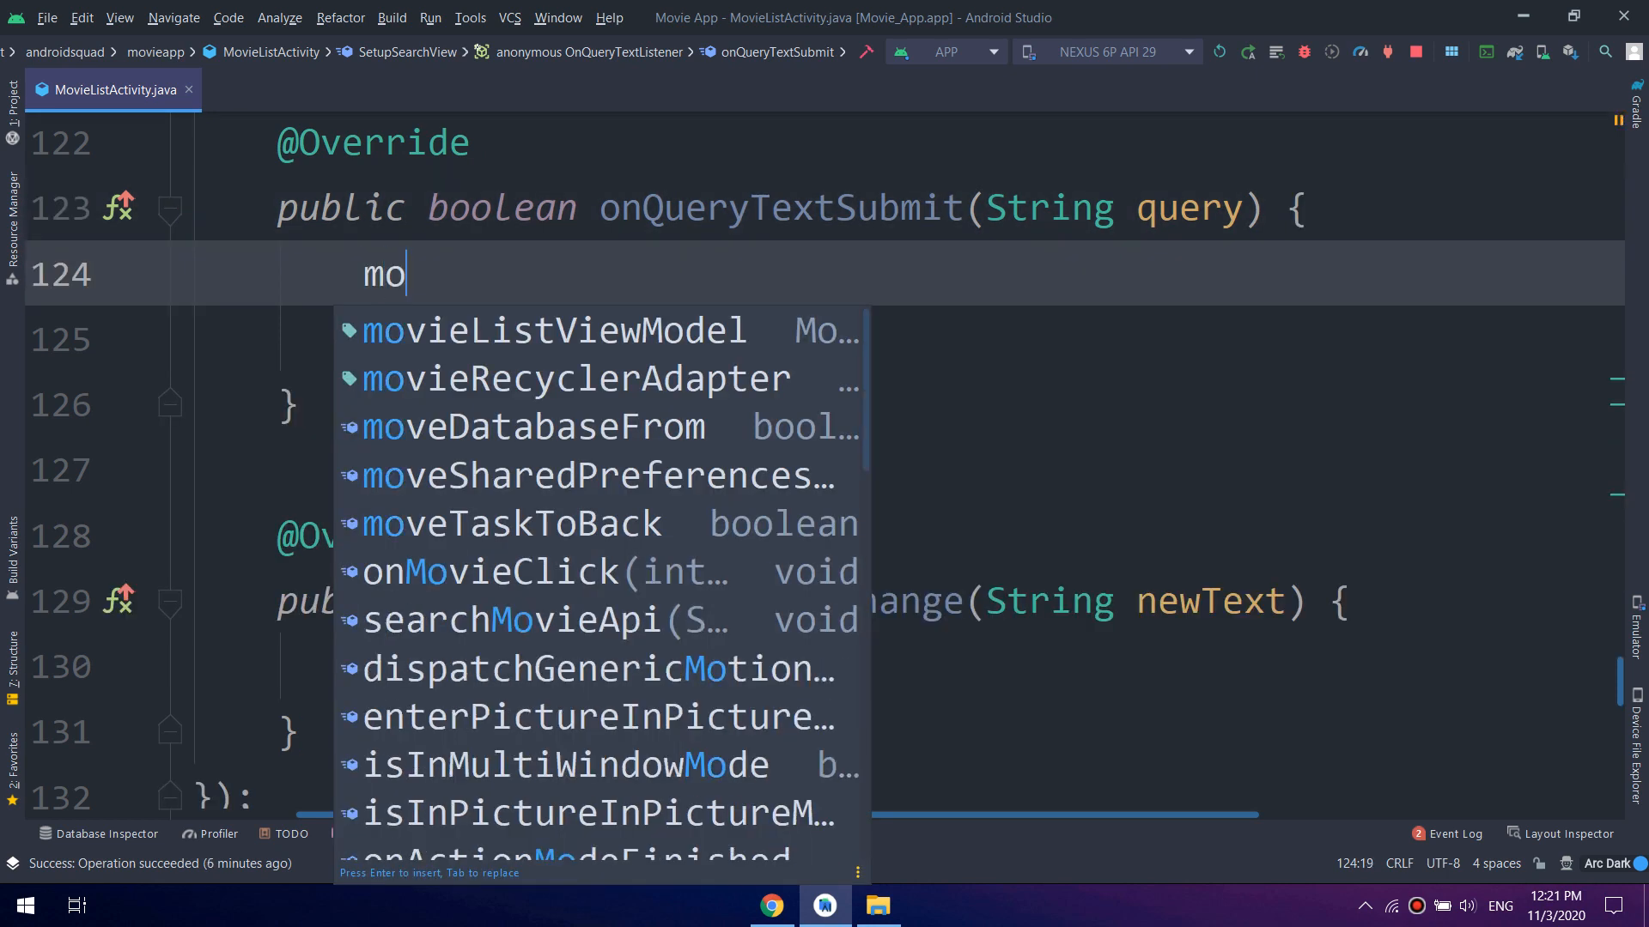
click(574, 377)
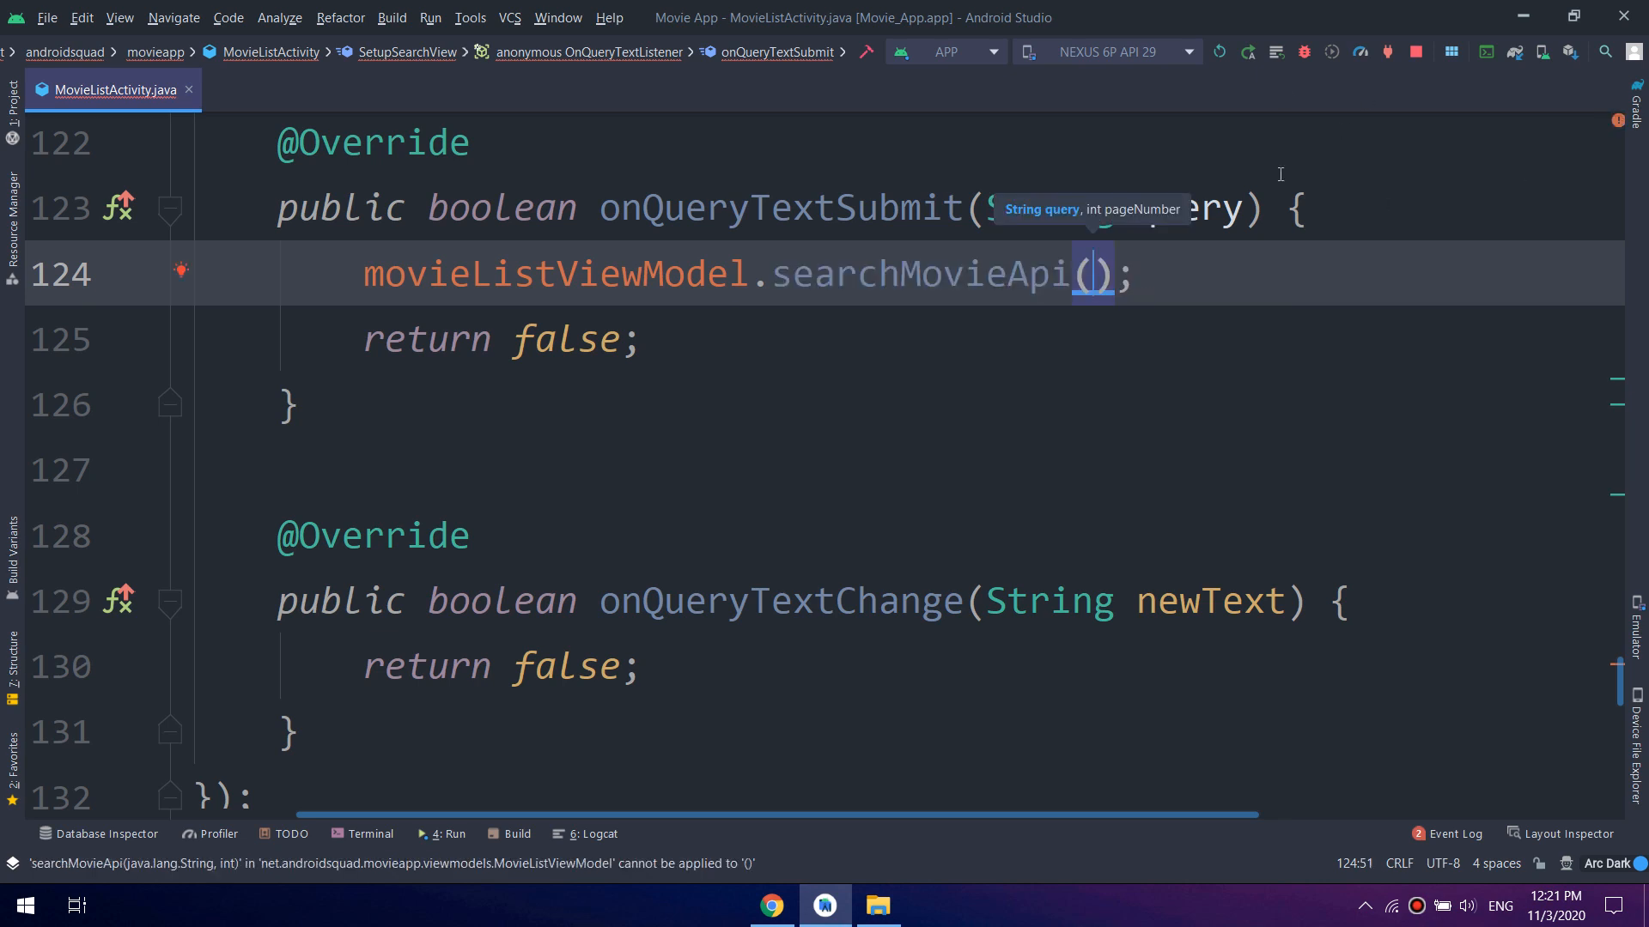
scroll(up, 3)
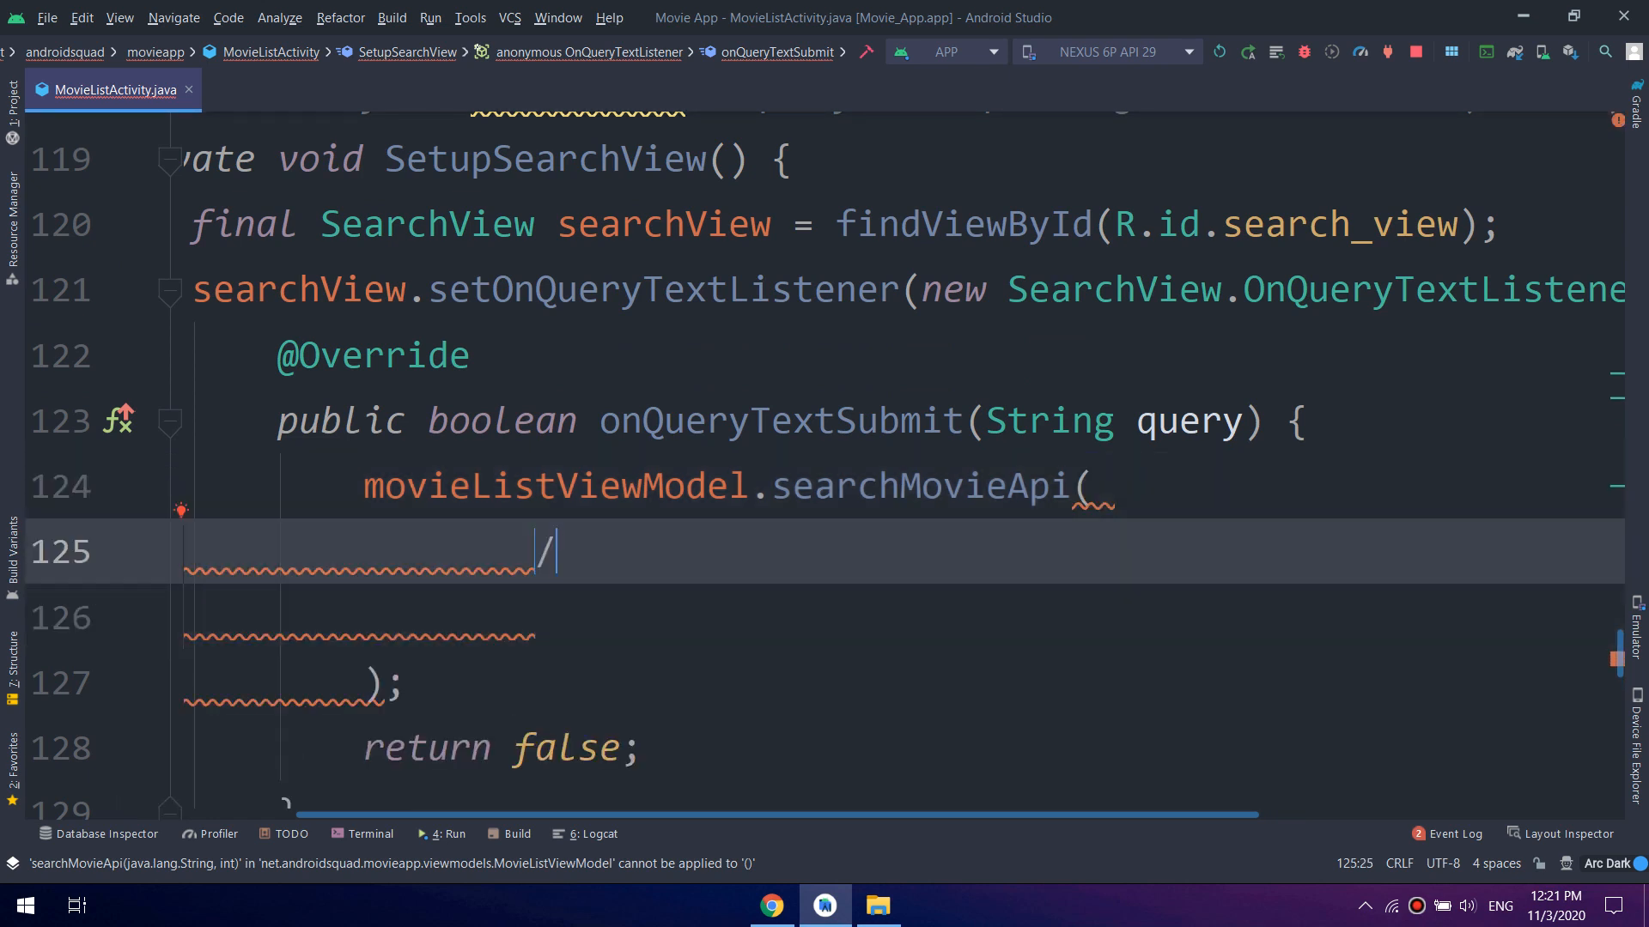
Add a comment noting the search string query comes from the searchview
text(/ The)
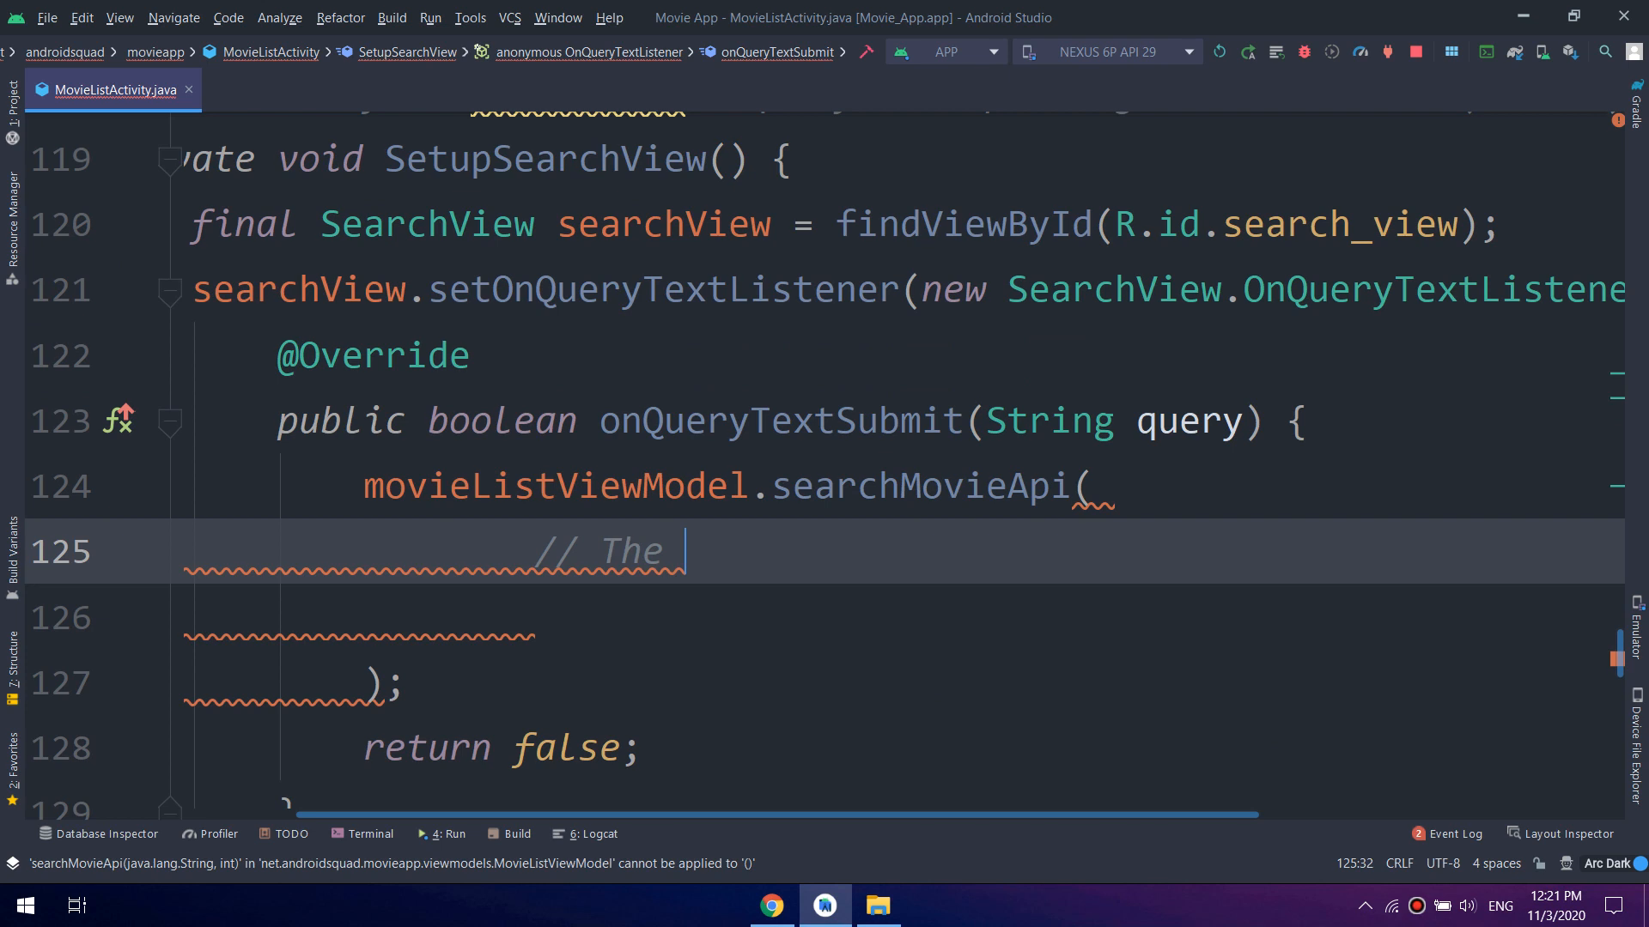
text(search s)
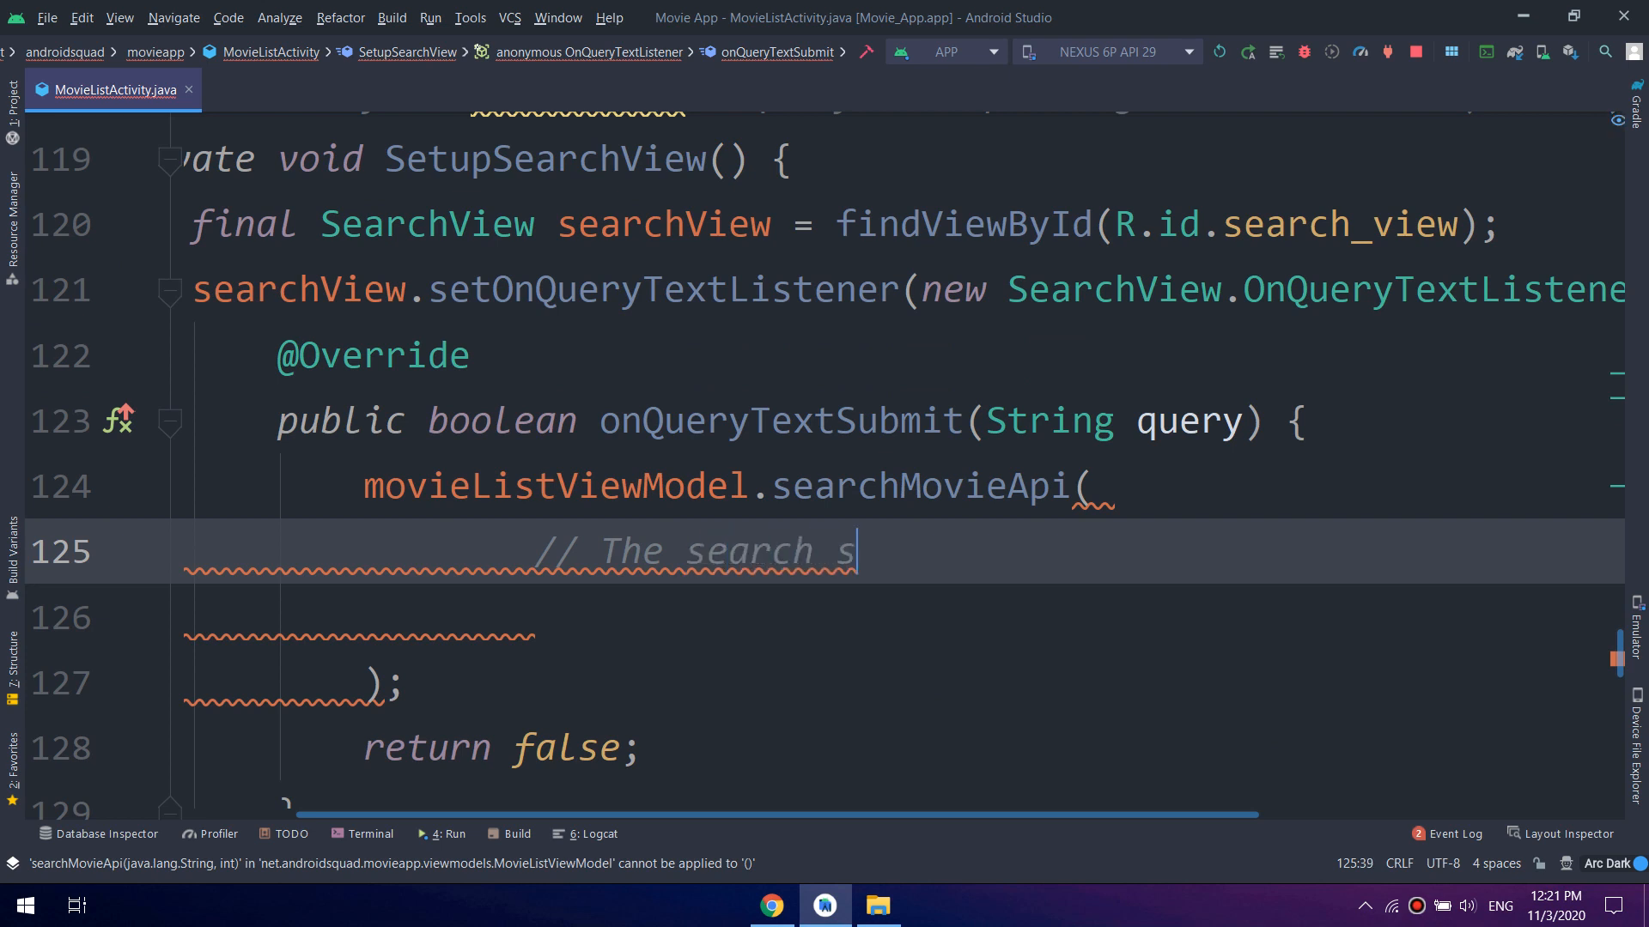
text(tring q)
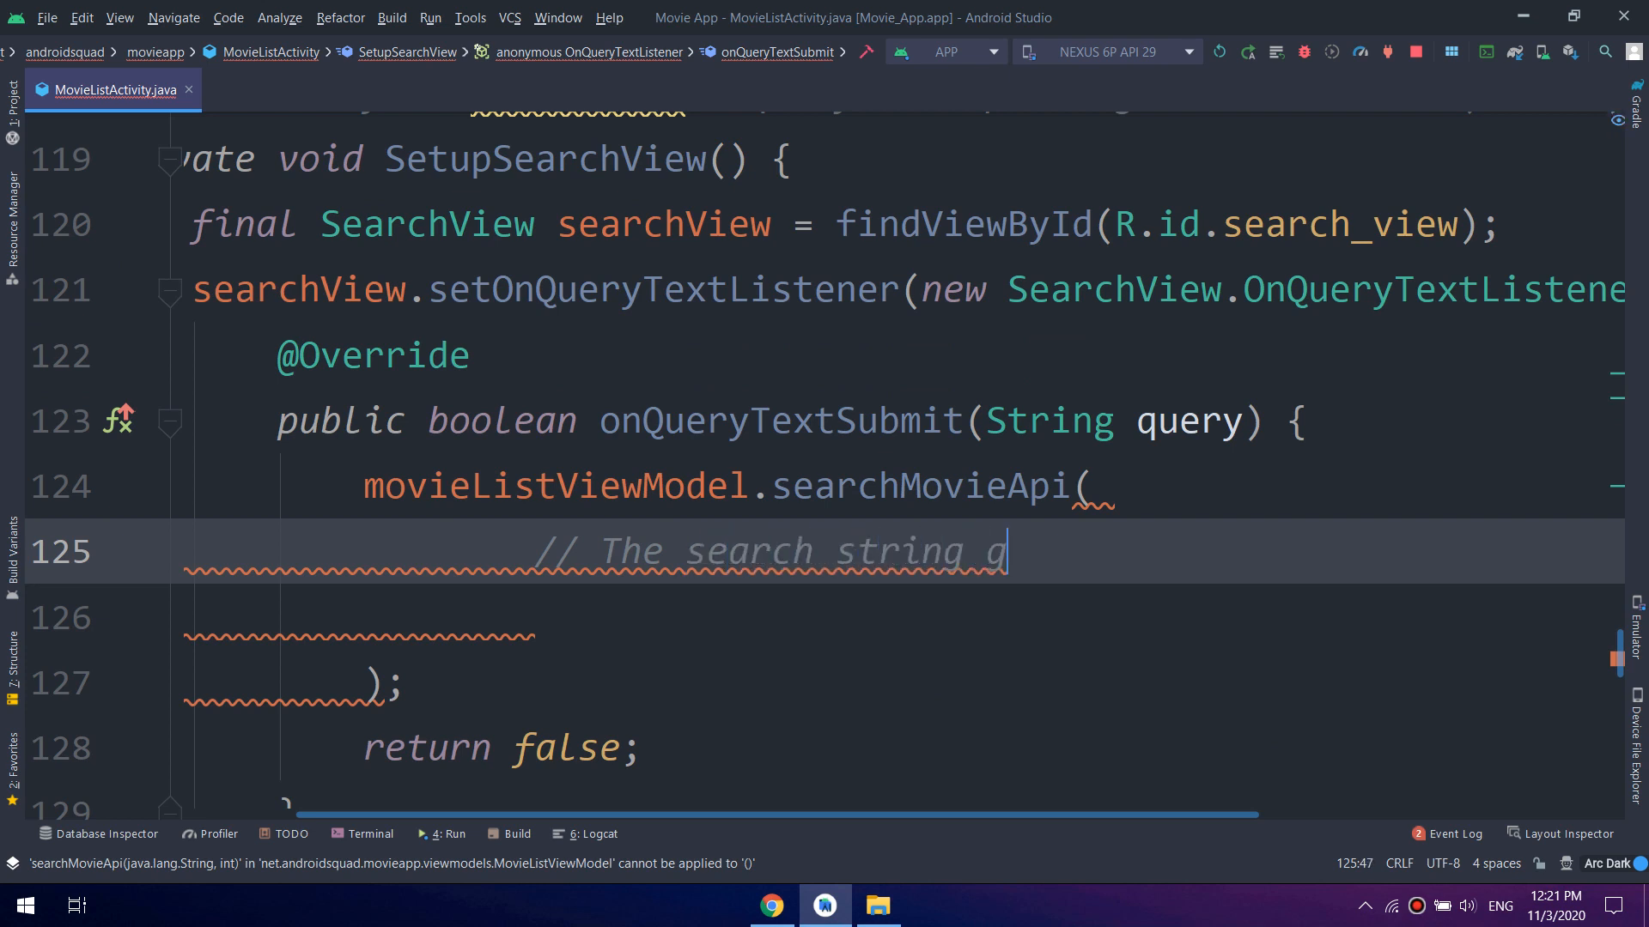
text(etted from)
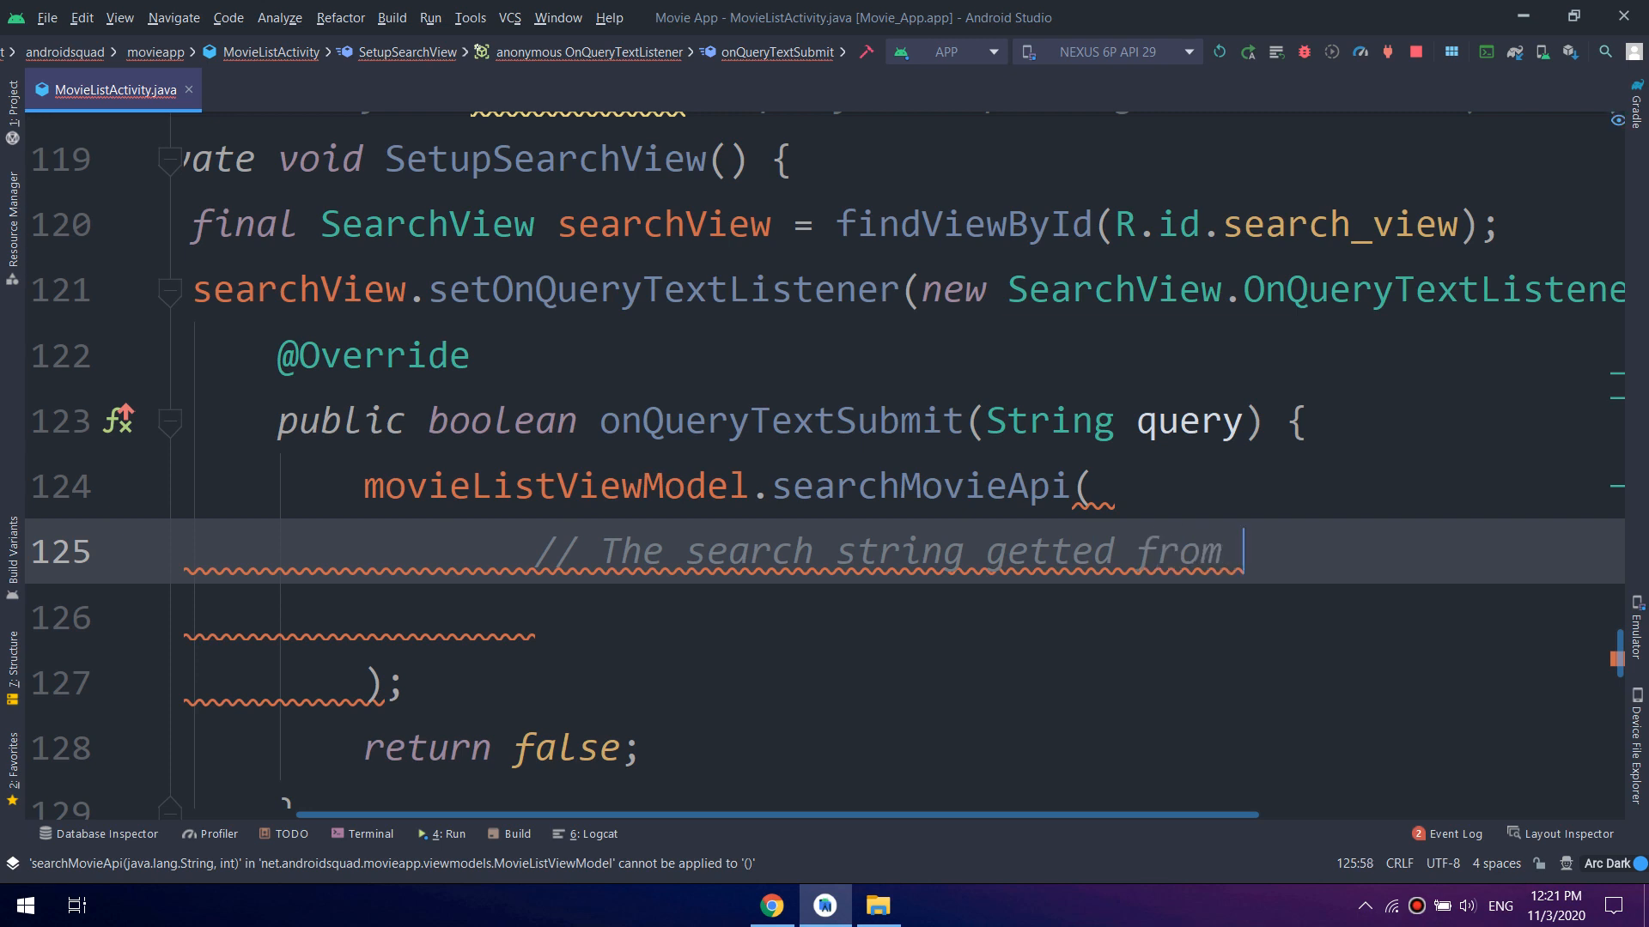
text(searchview)
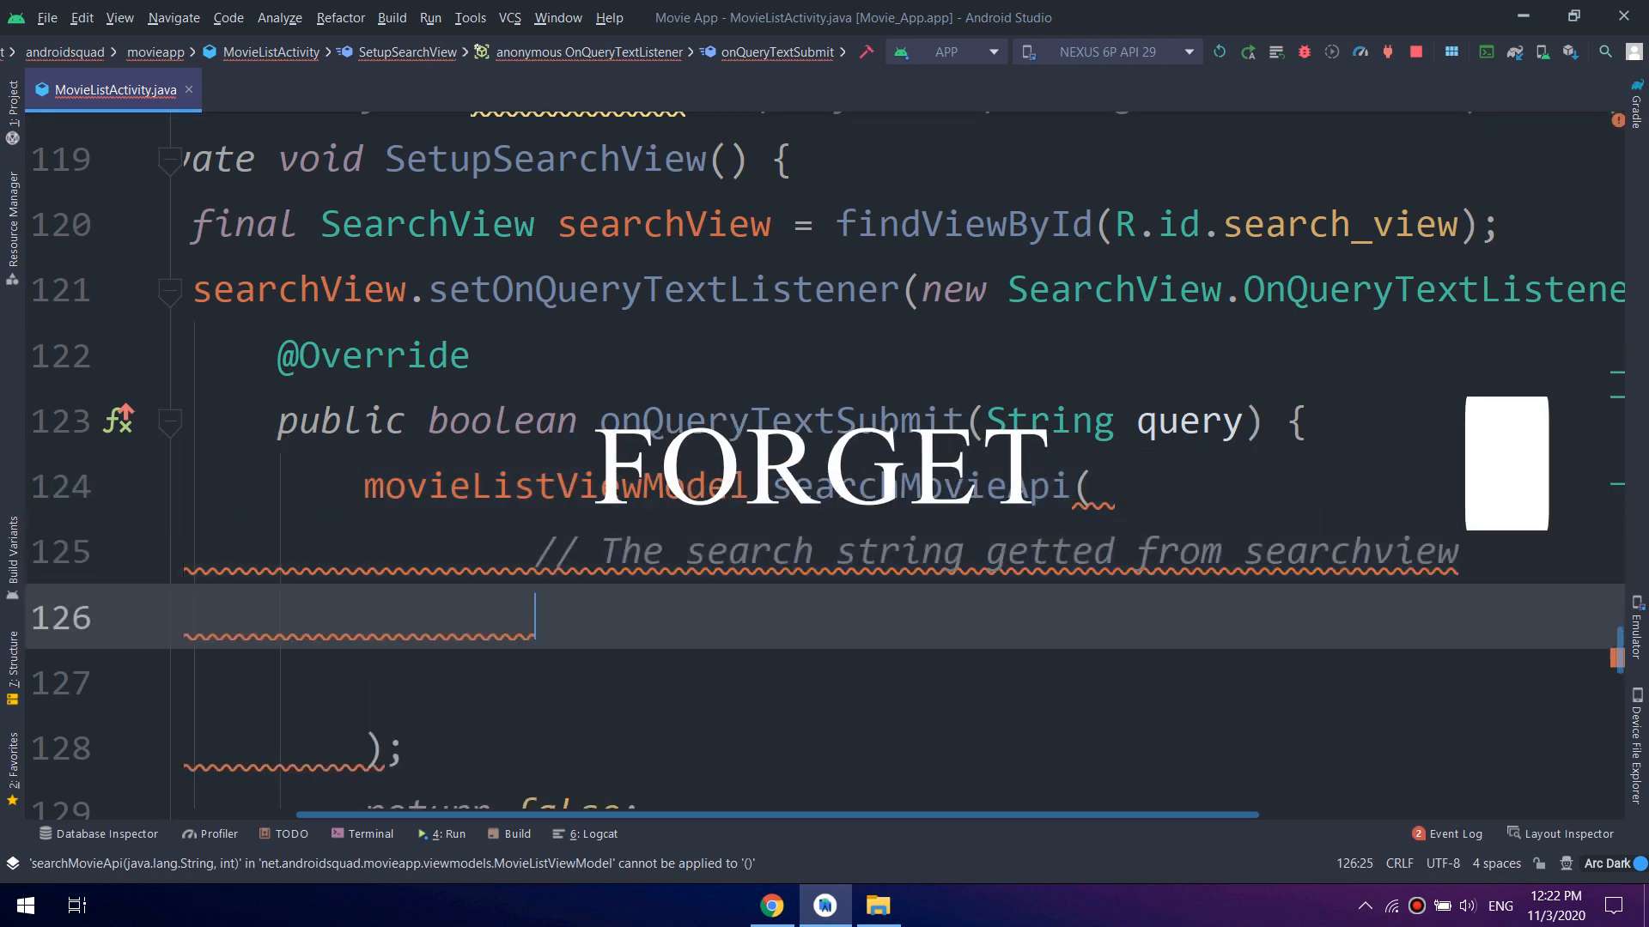
Complete the call as searchMovieApi(query, 1)
text(query,)
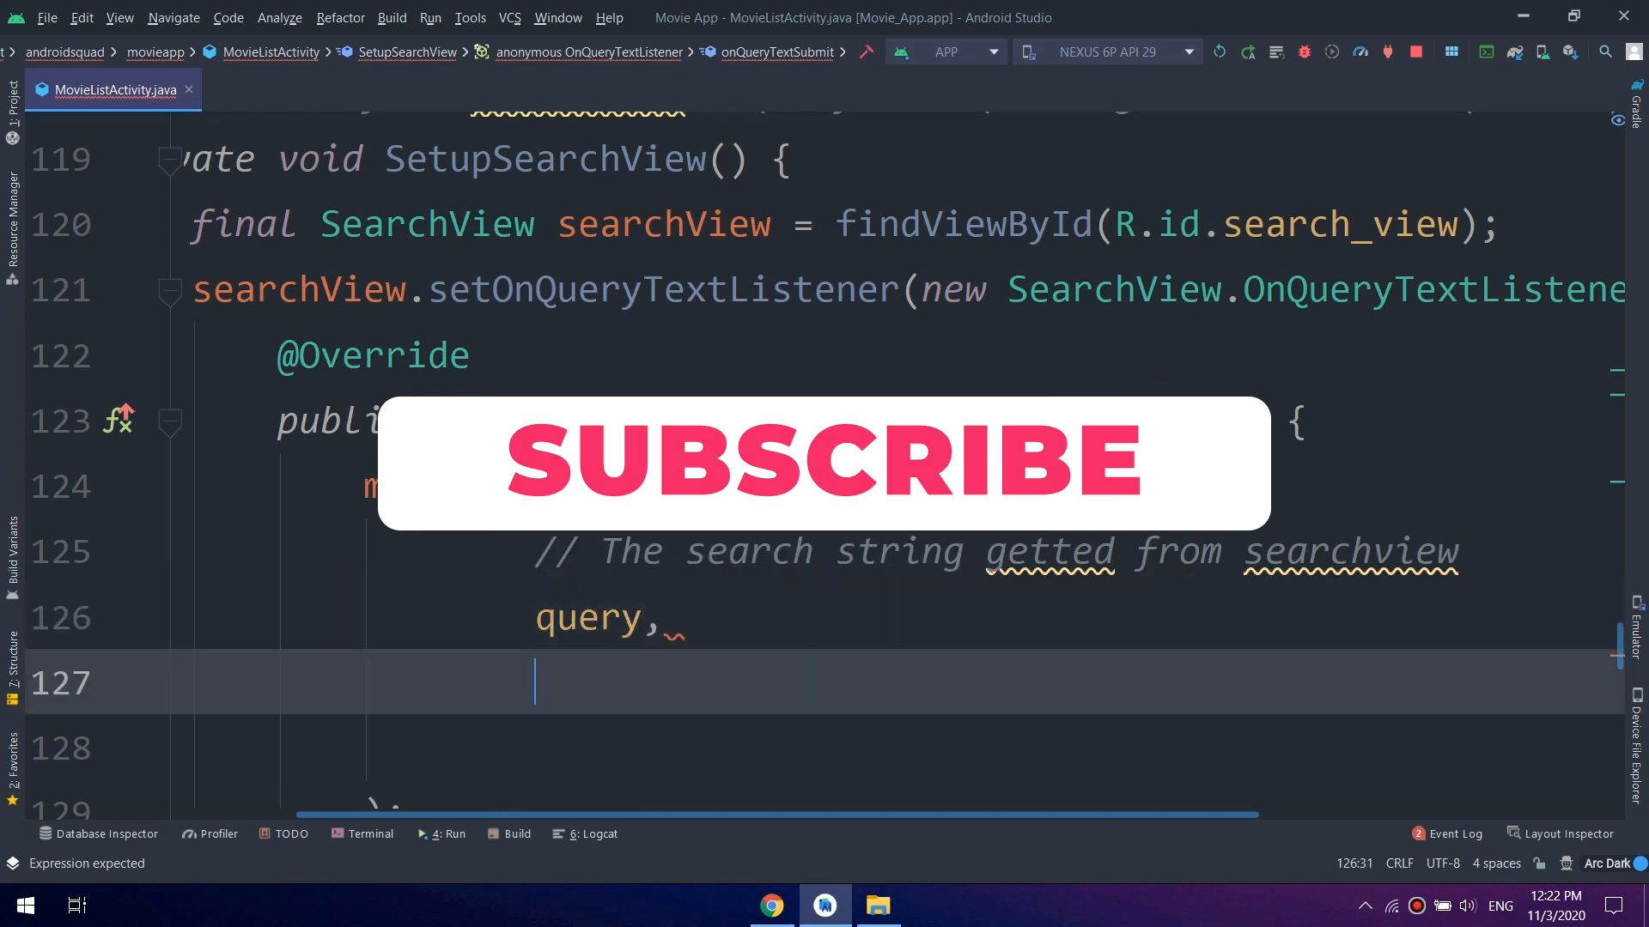
text(1)
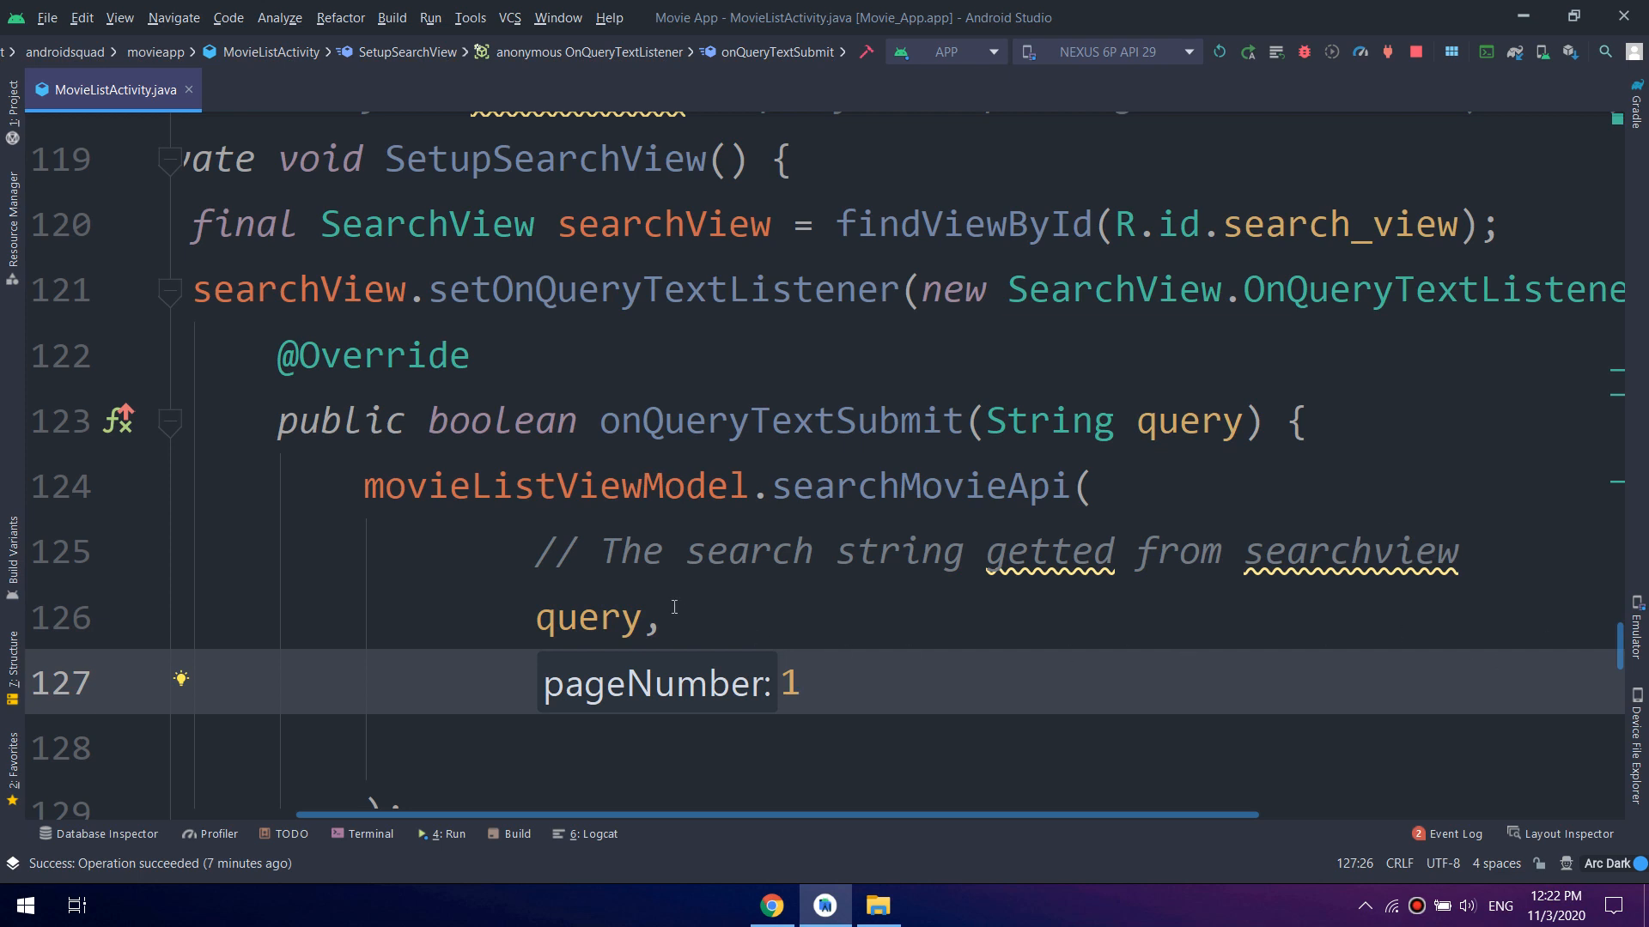
double_click(589, 616)
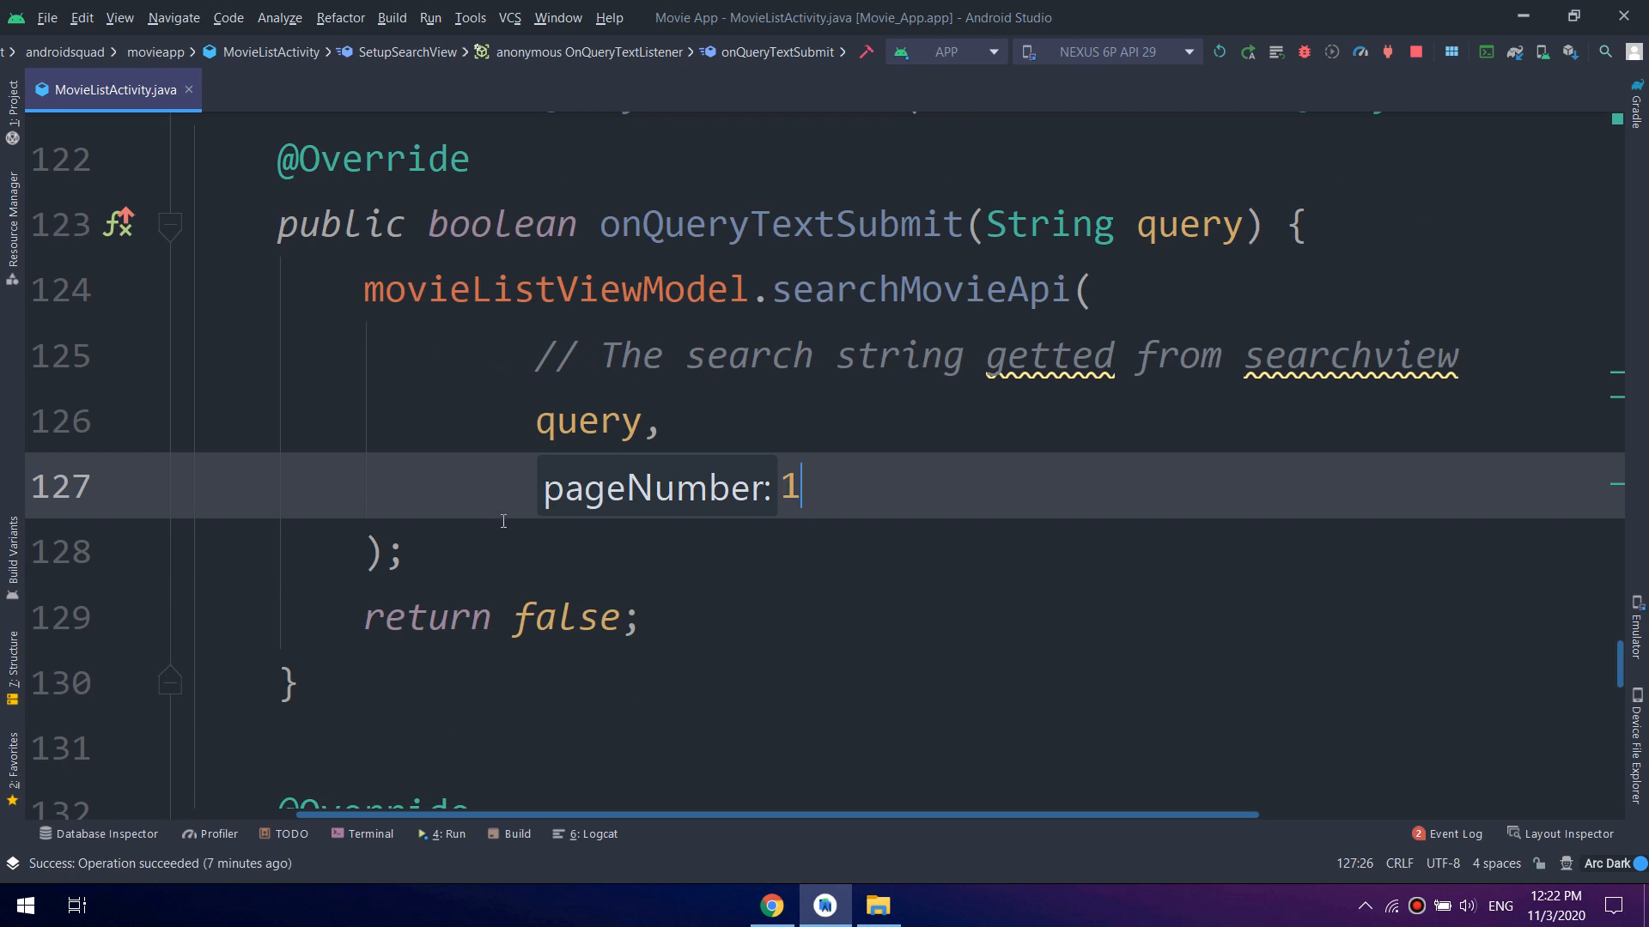
click(409, 551)
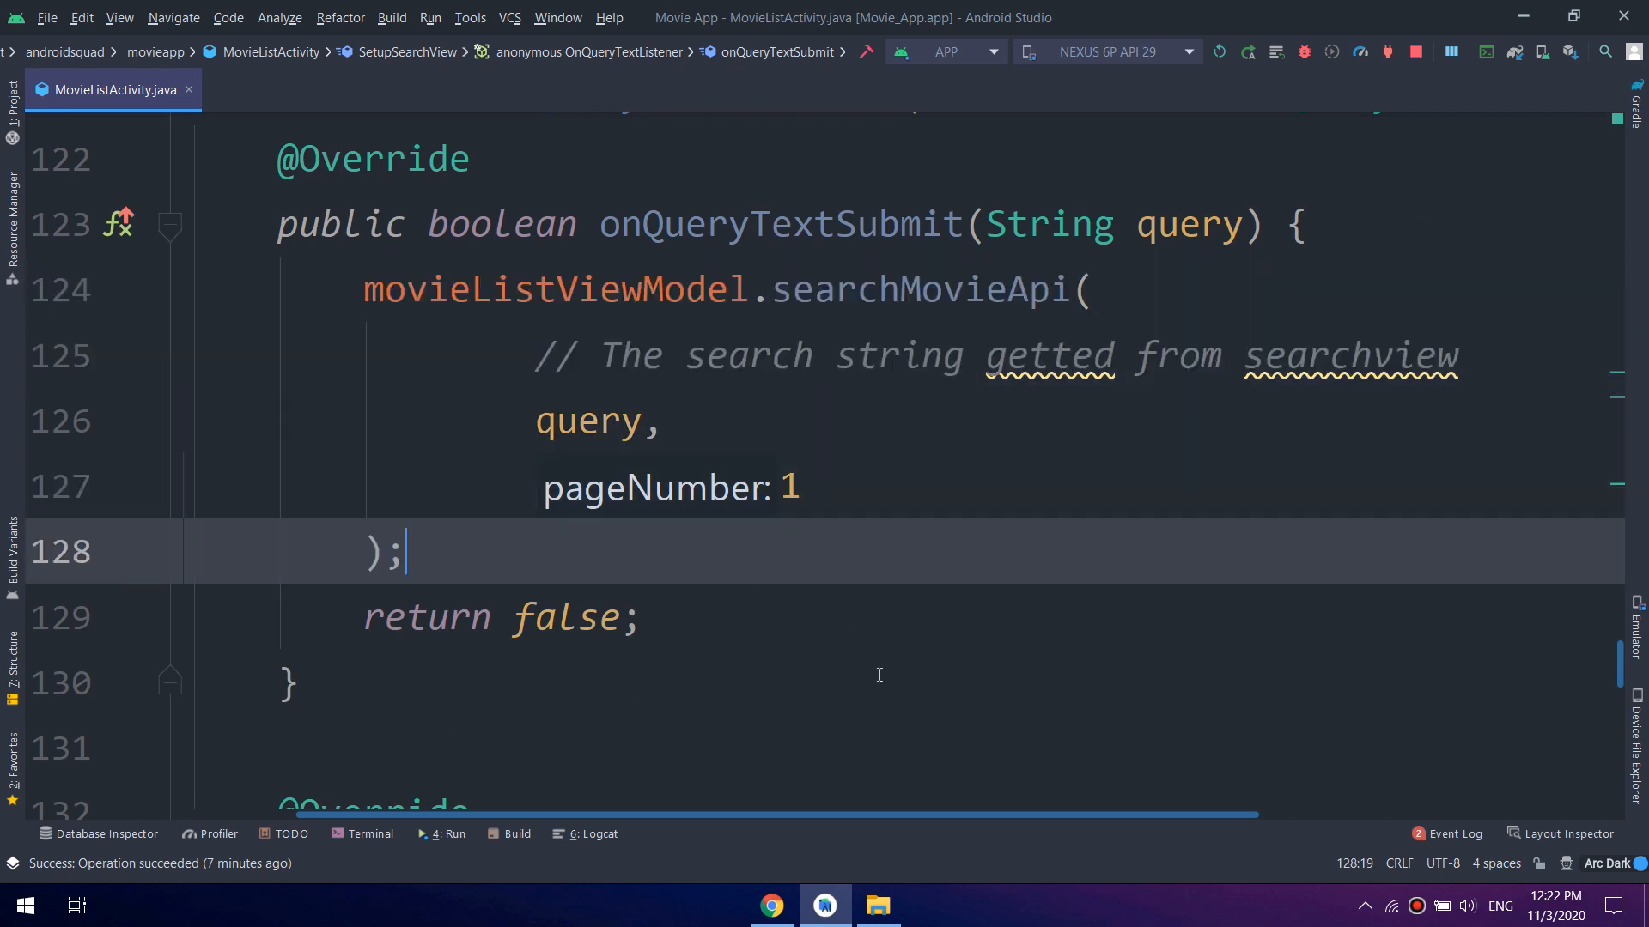
Comment out the Toast line inside onMovieClick
scroll(down, 3)
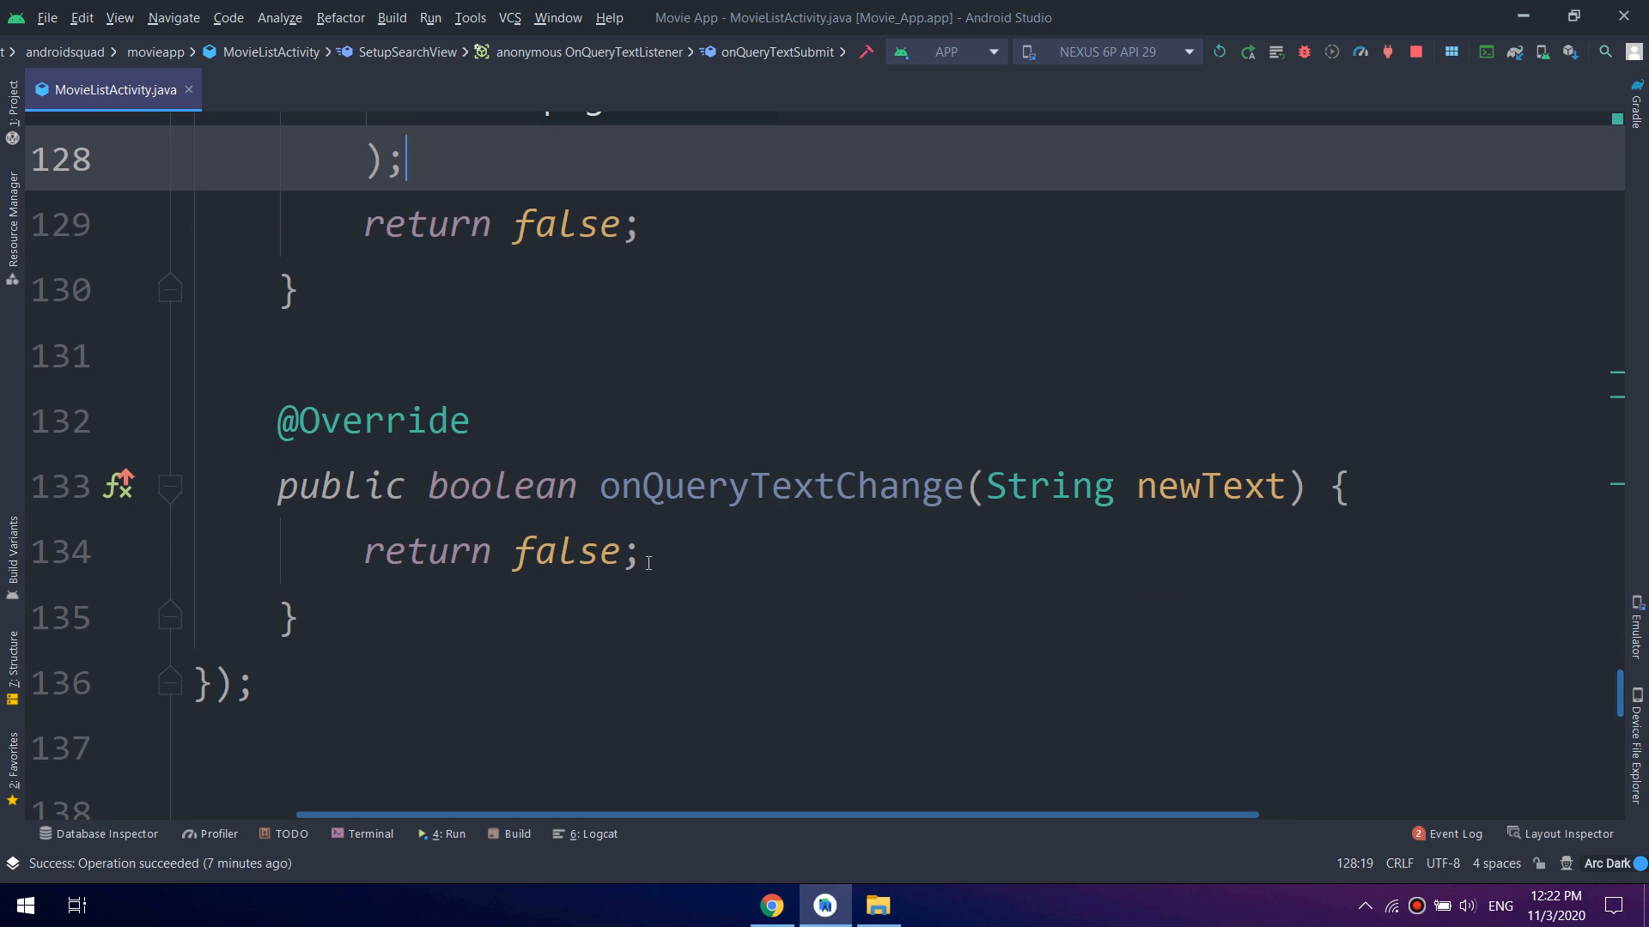
scroll(down, 3)
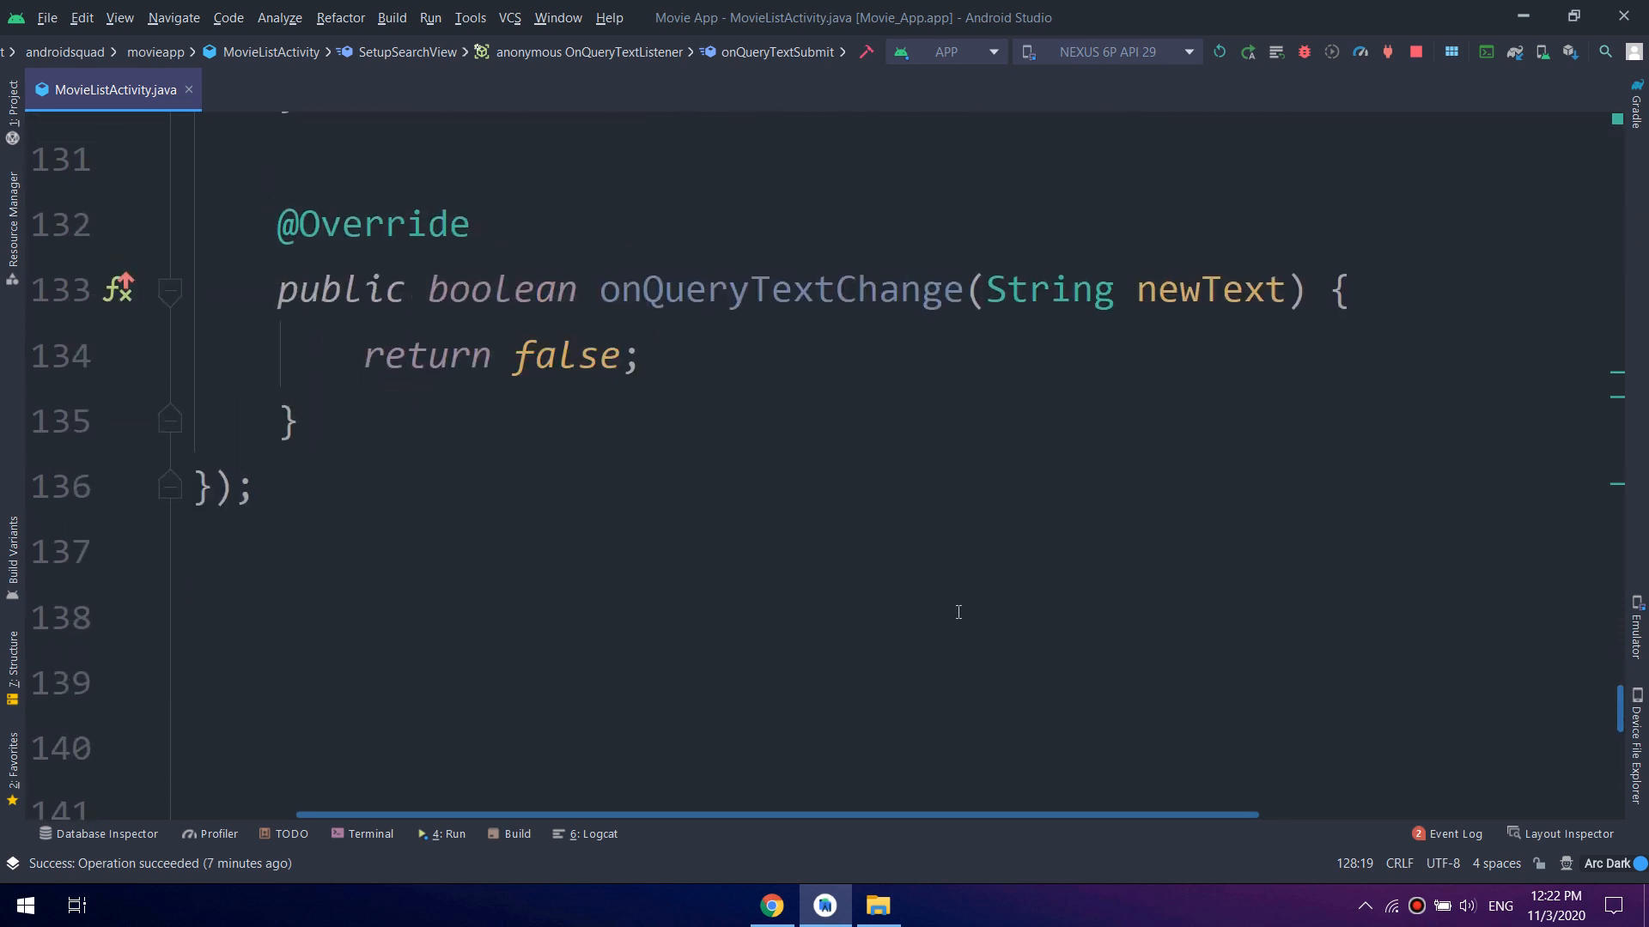
scroll(down, 3)
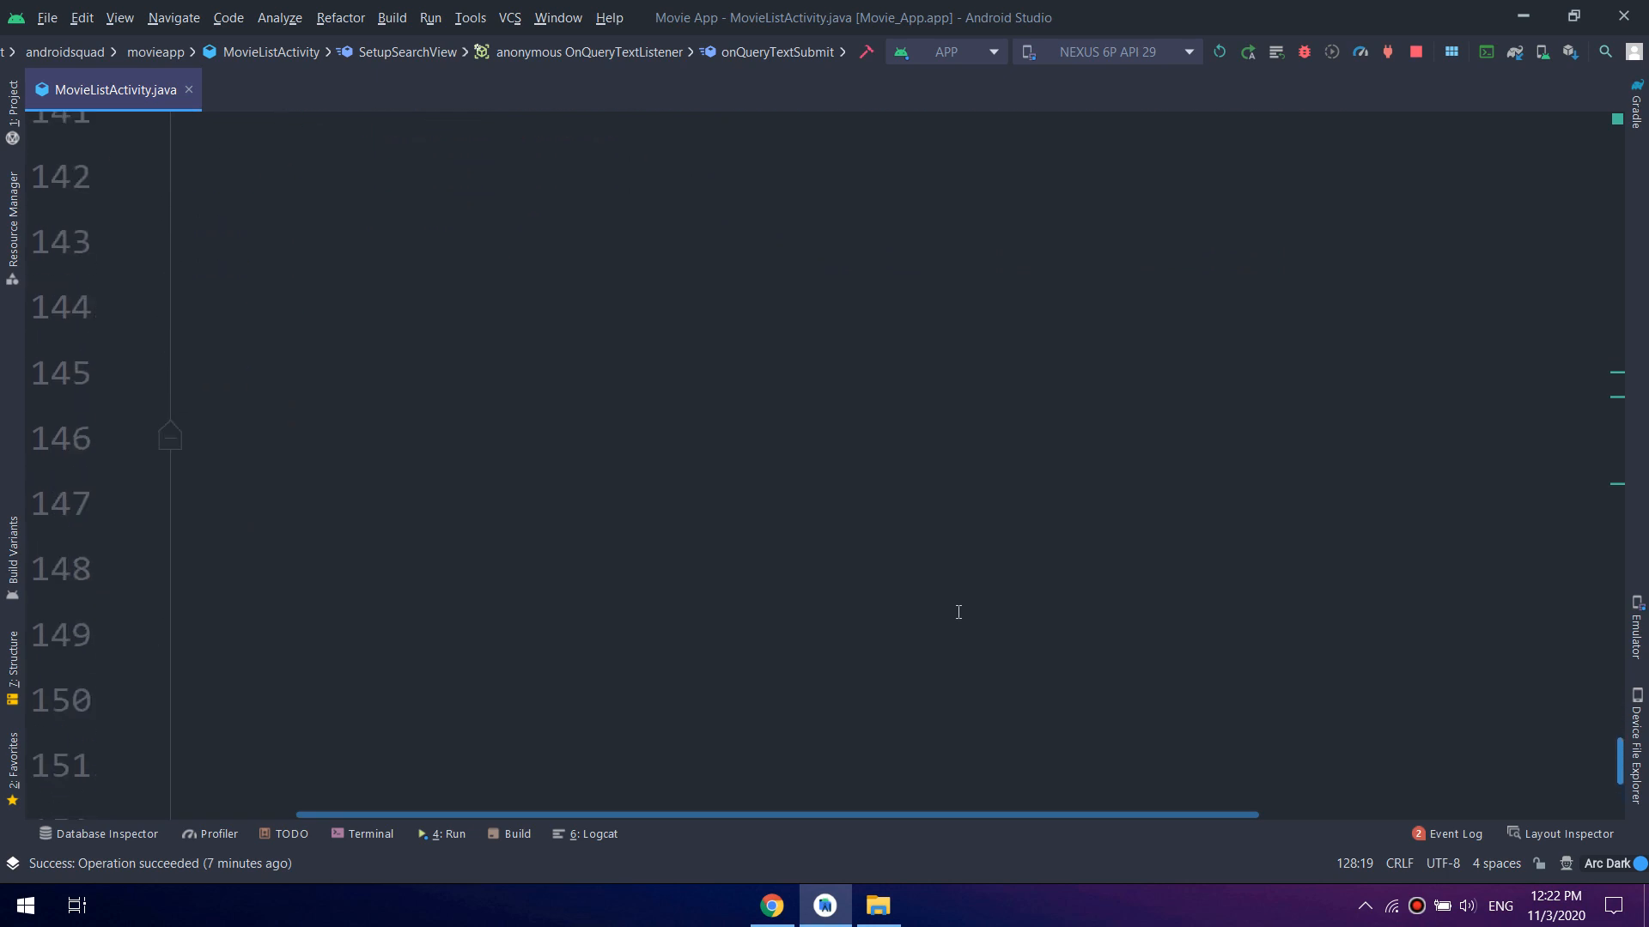
scroll(up, 3)
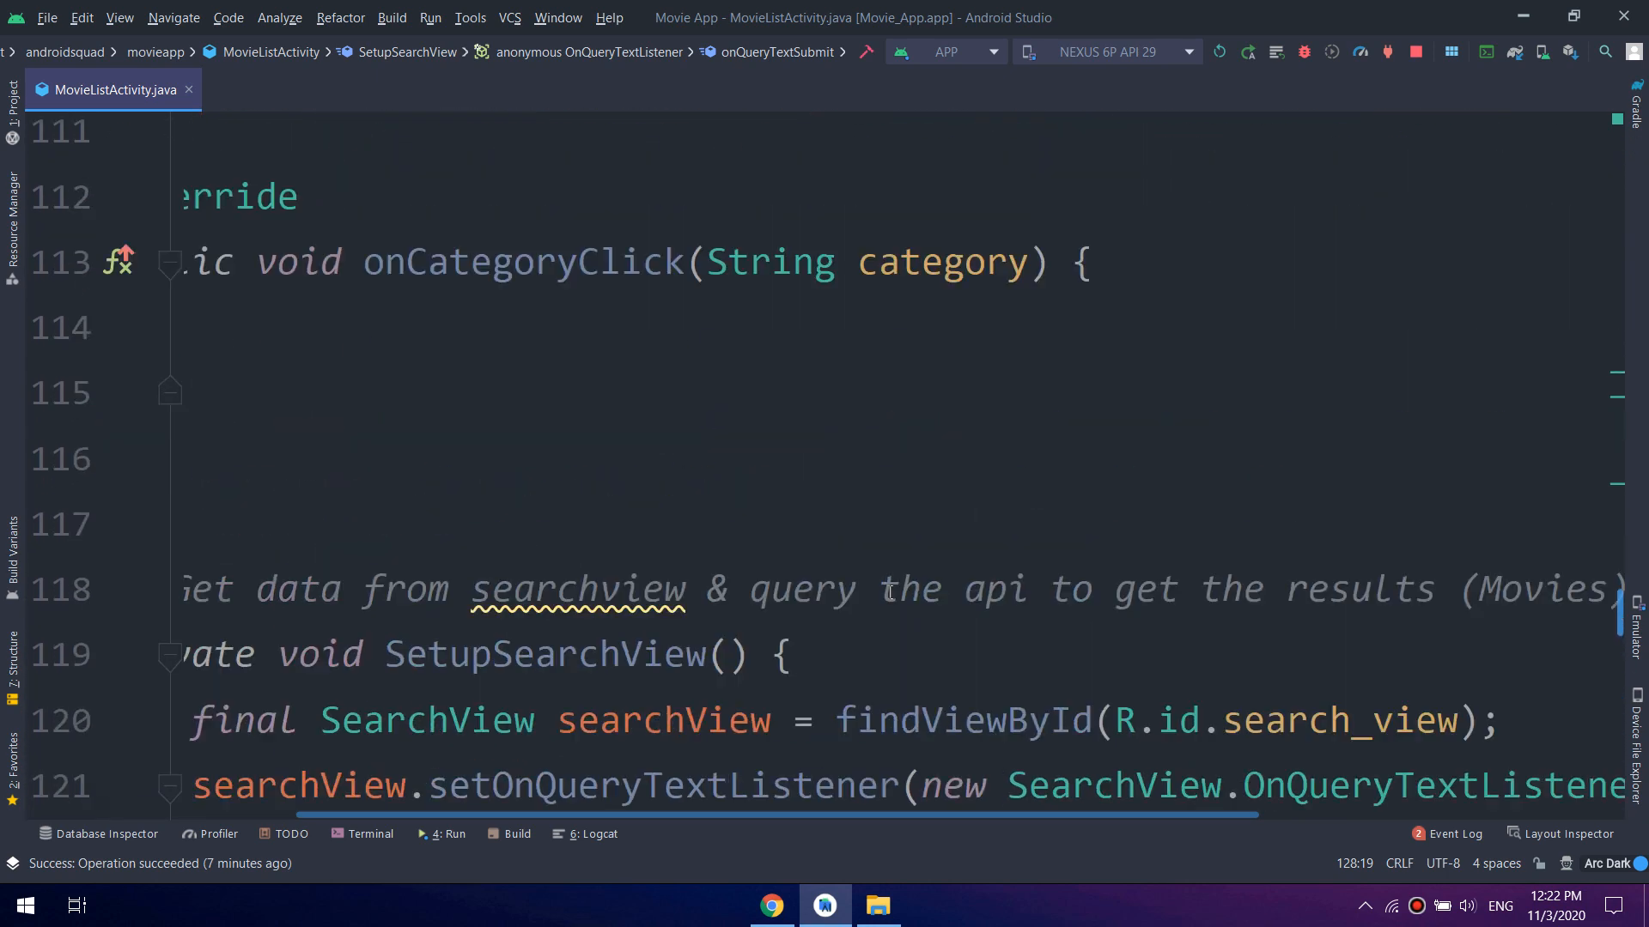
scroll(up, 3)
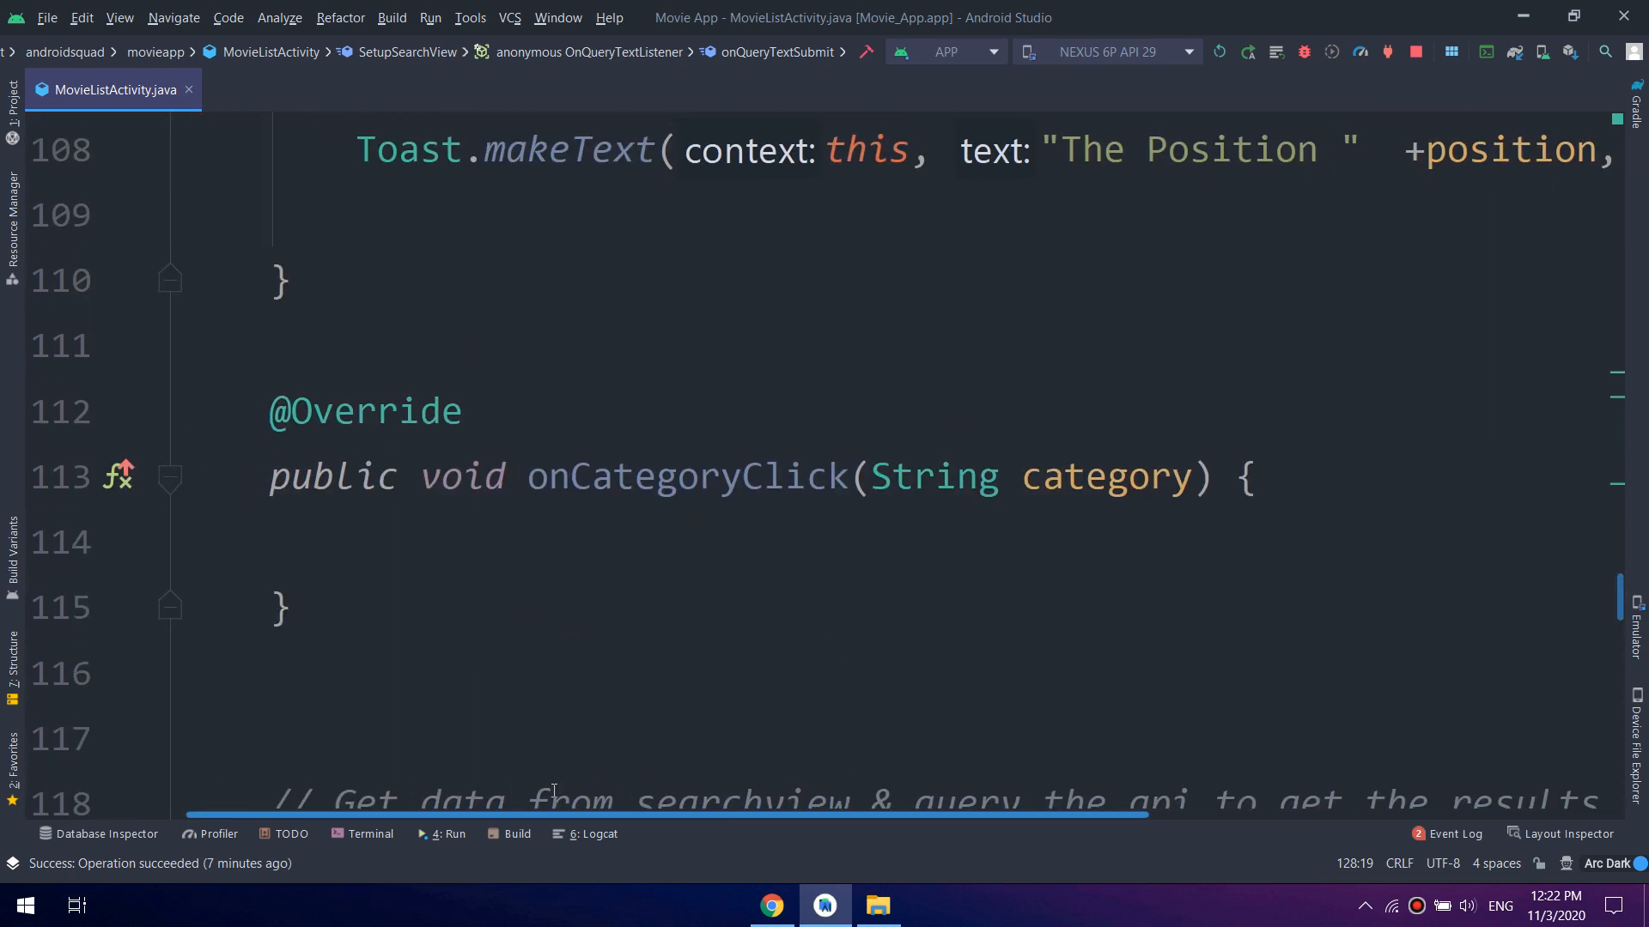
scroll(up, 3)
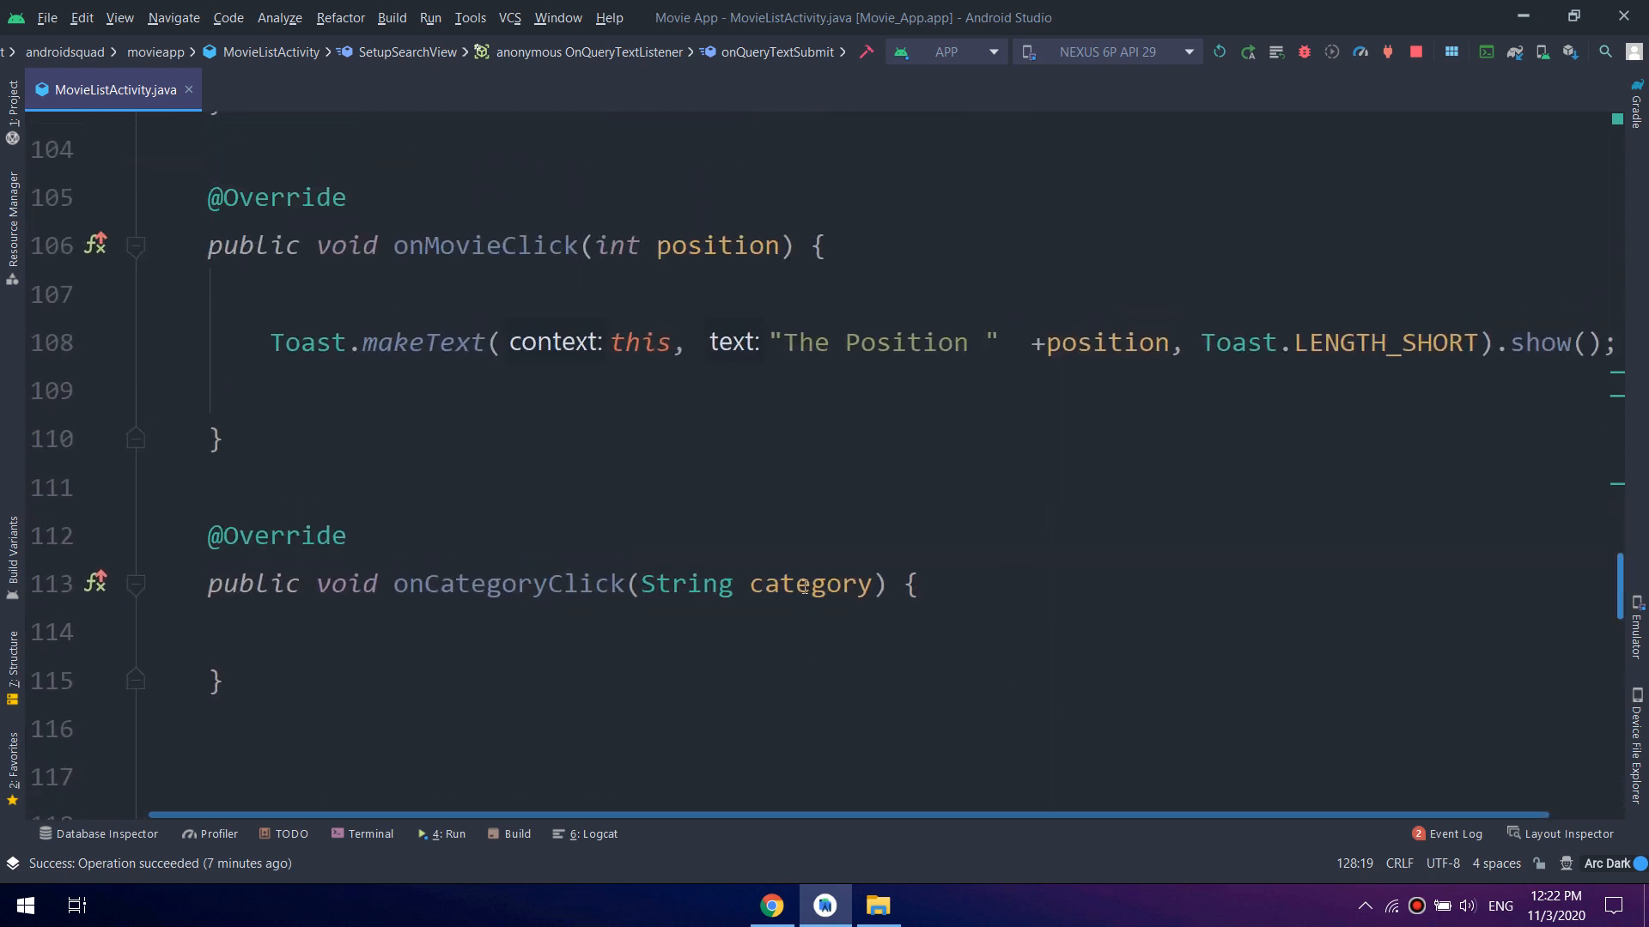
scroll(up, 3)
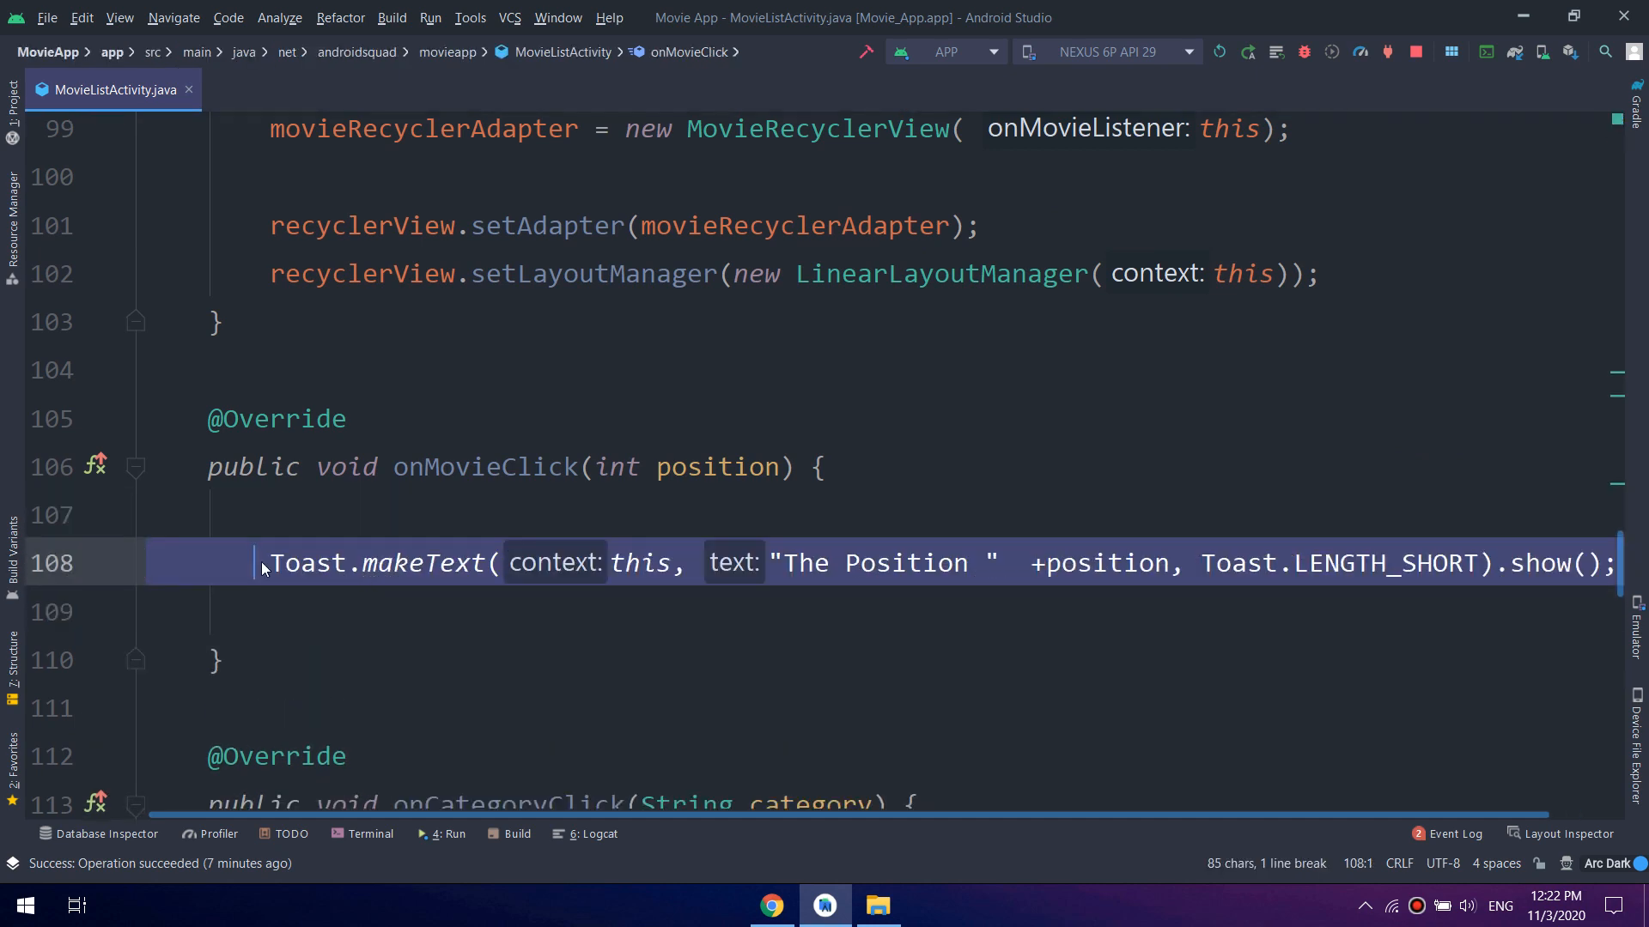
key(ctrl+/)
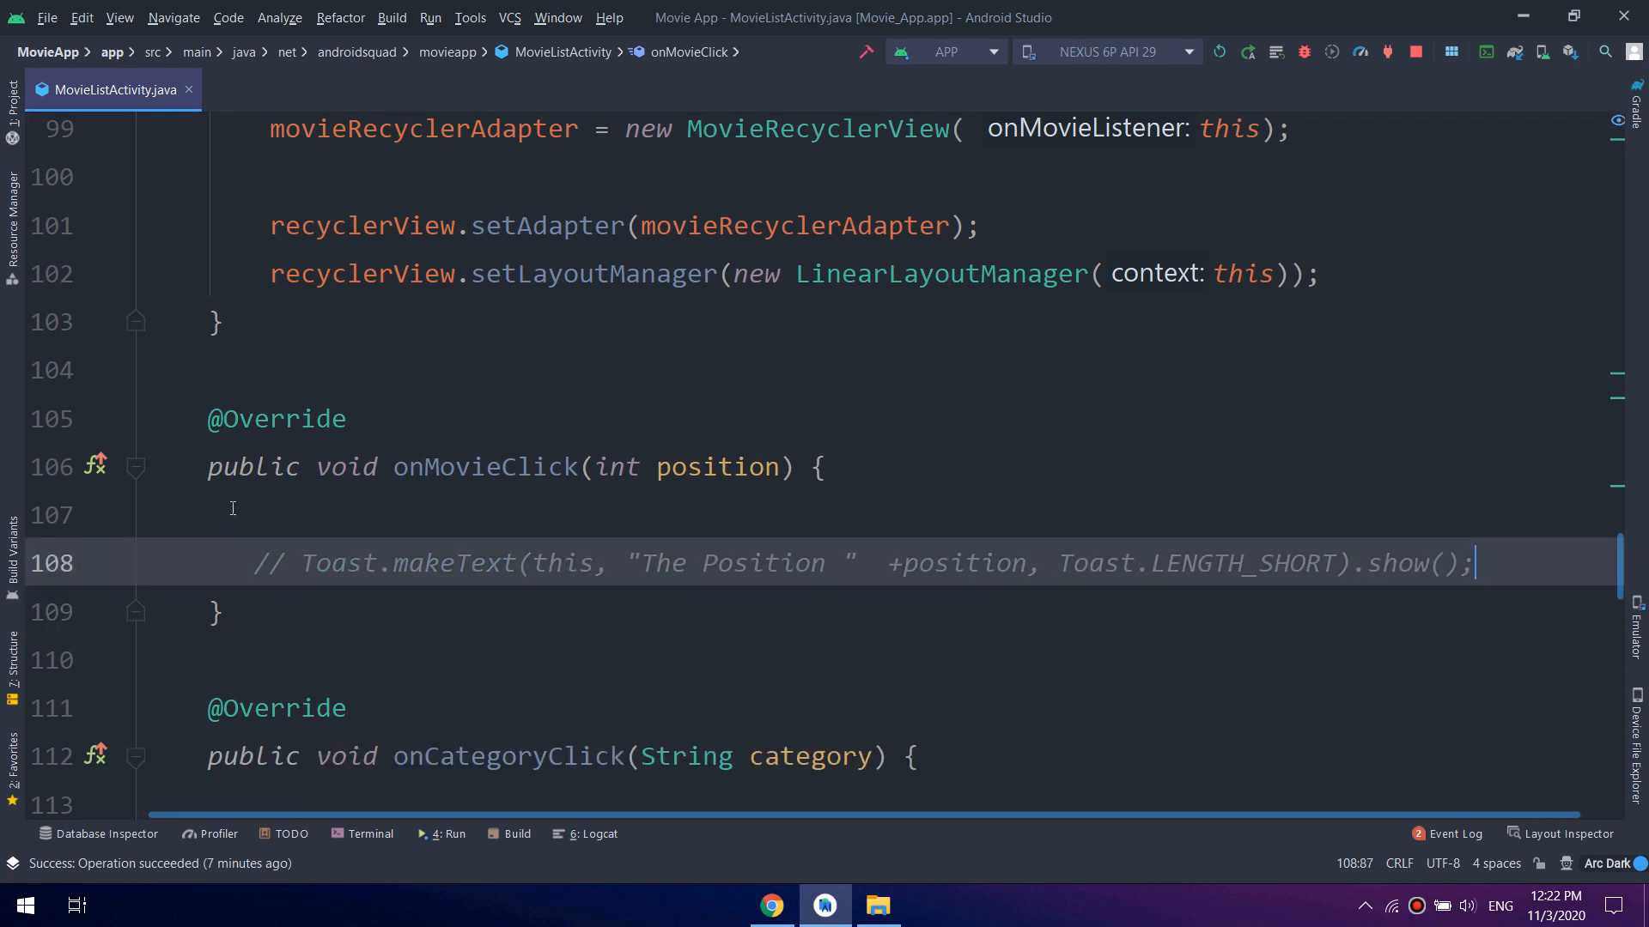
Select and delete the activity's private searchMovieApi helper method
scroll(up, 3)
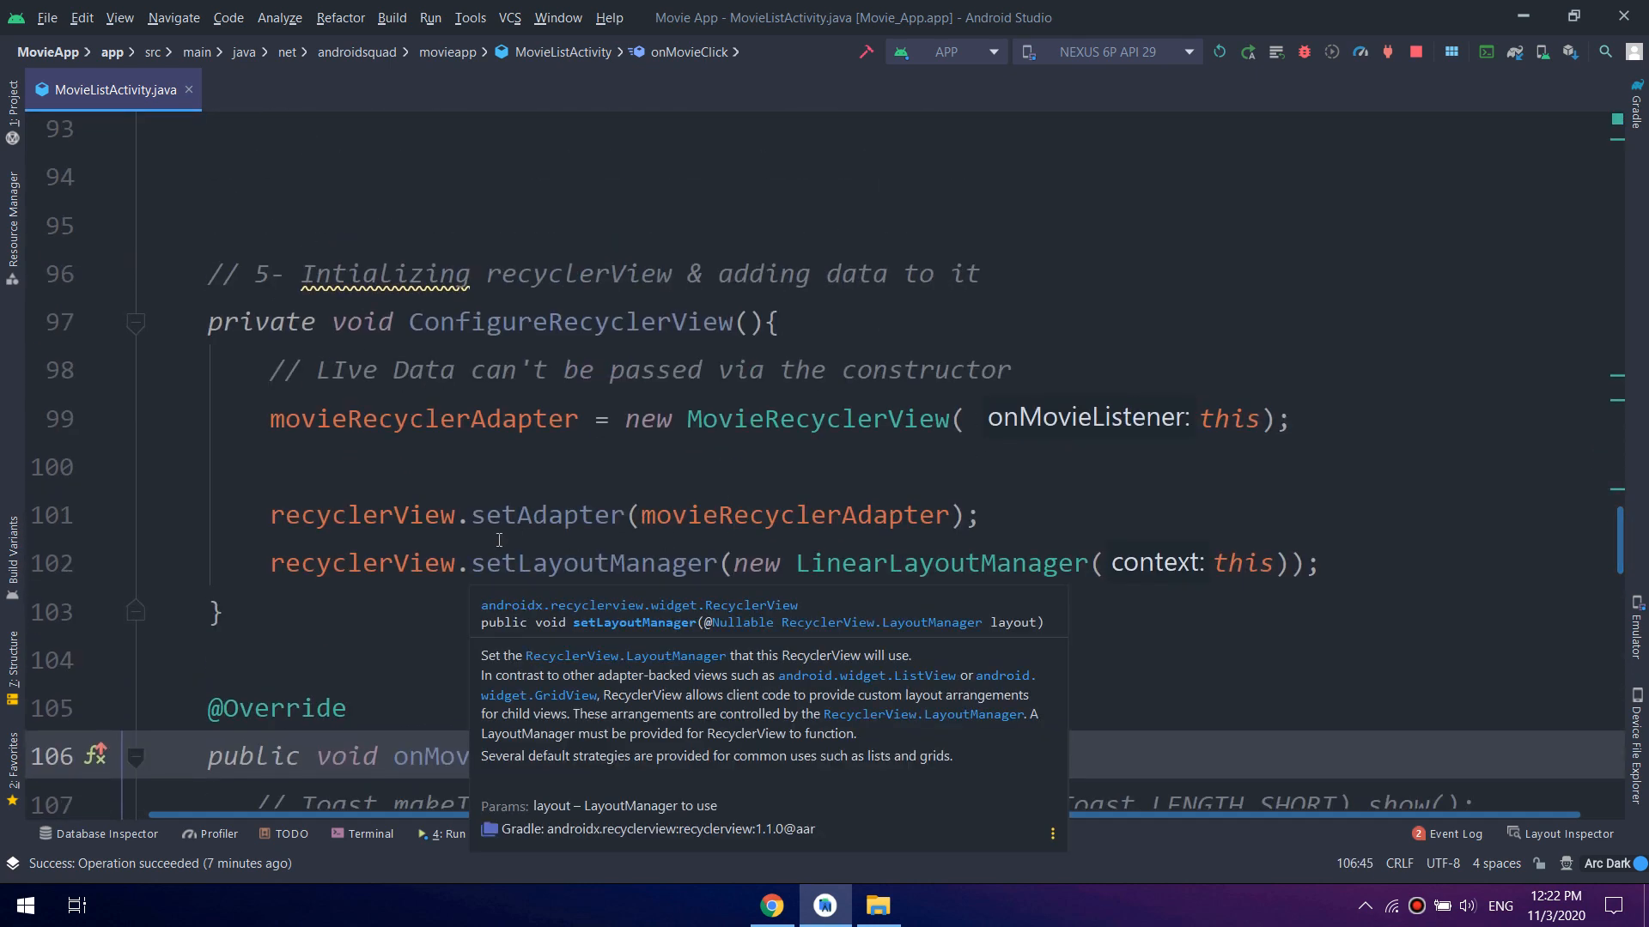
click(645, 632)
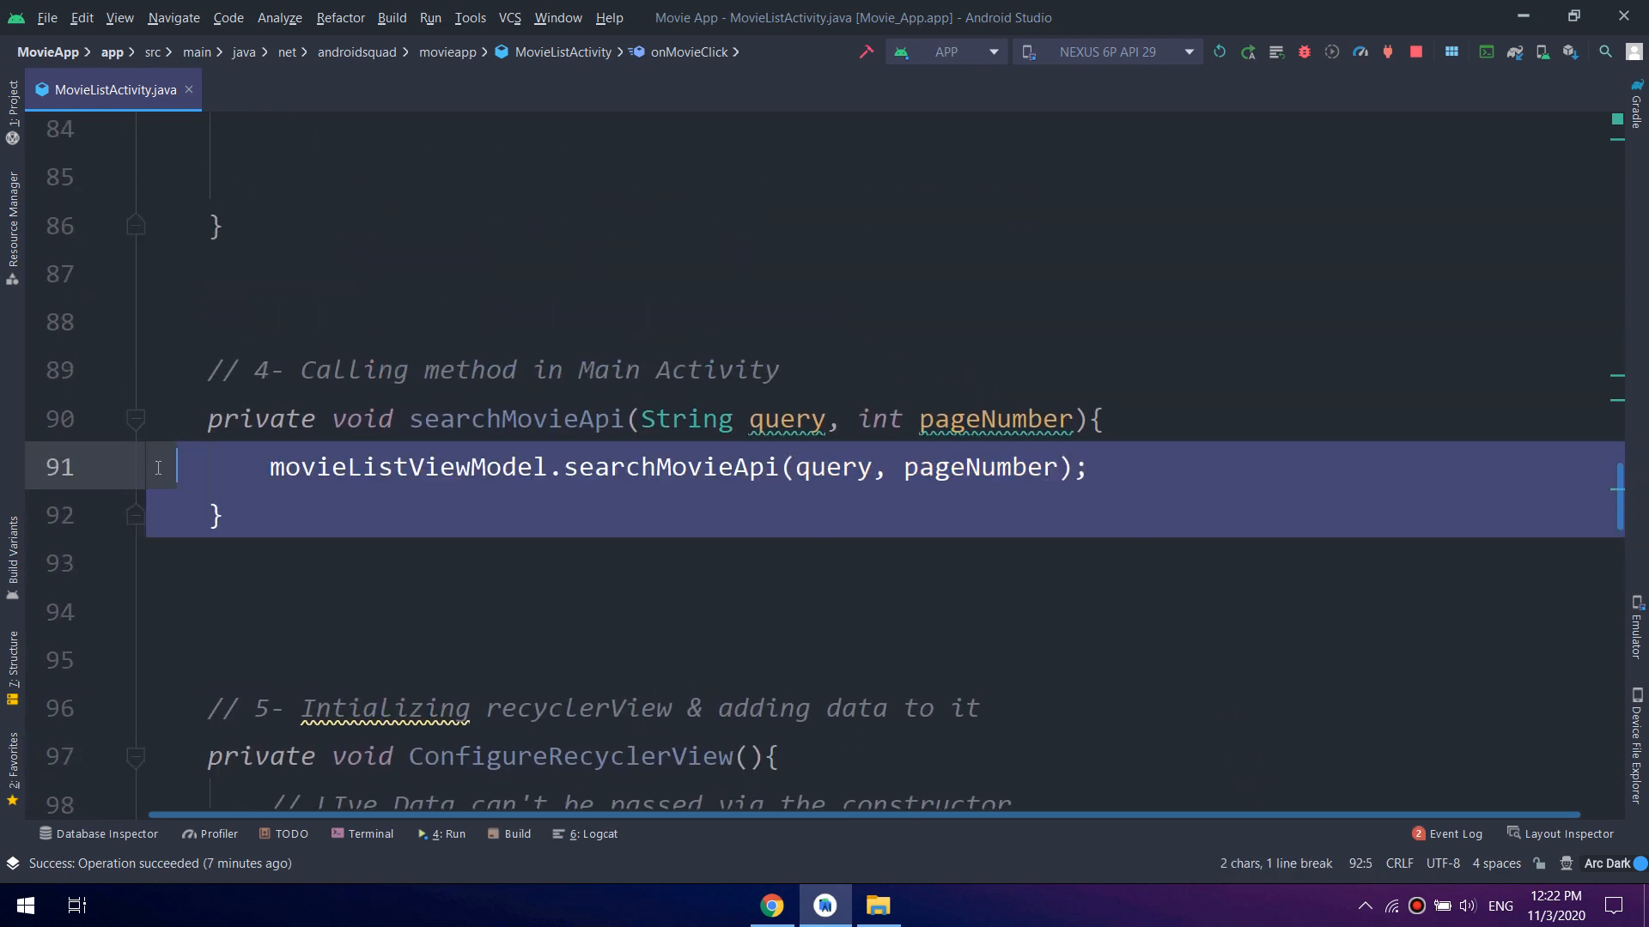
click(252, 611)
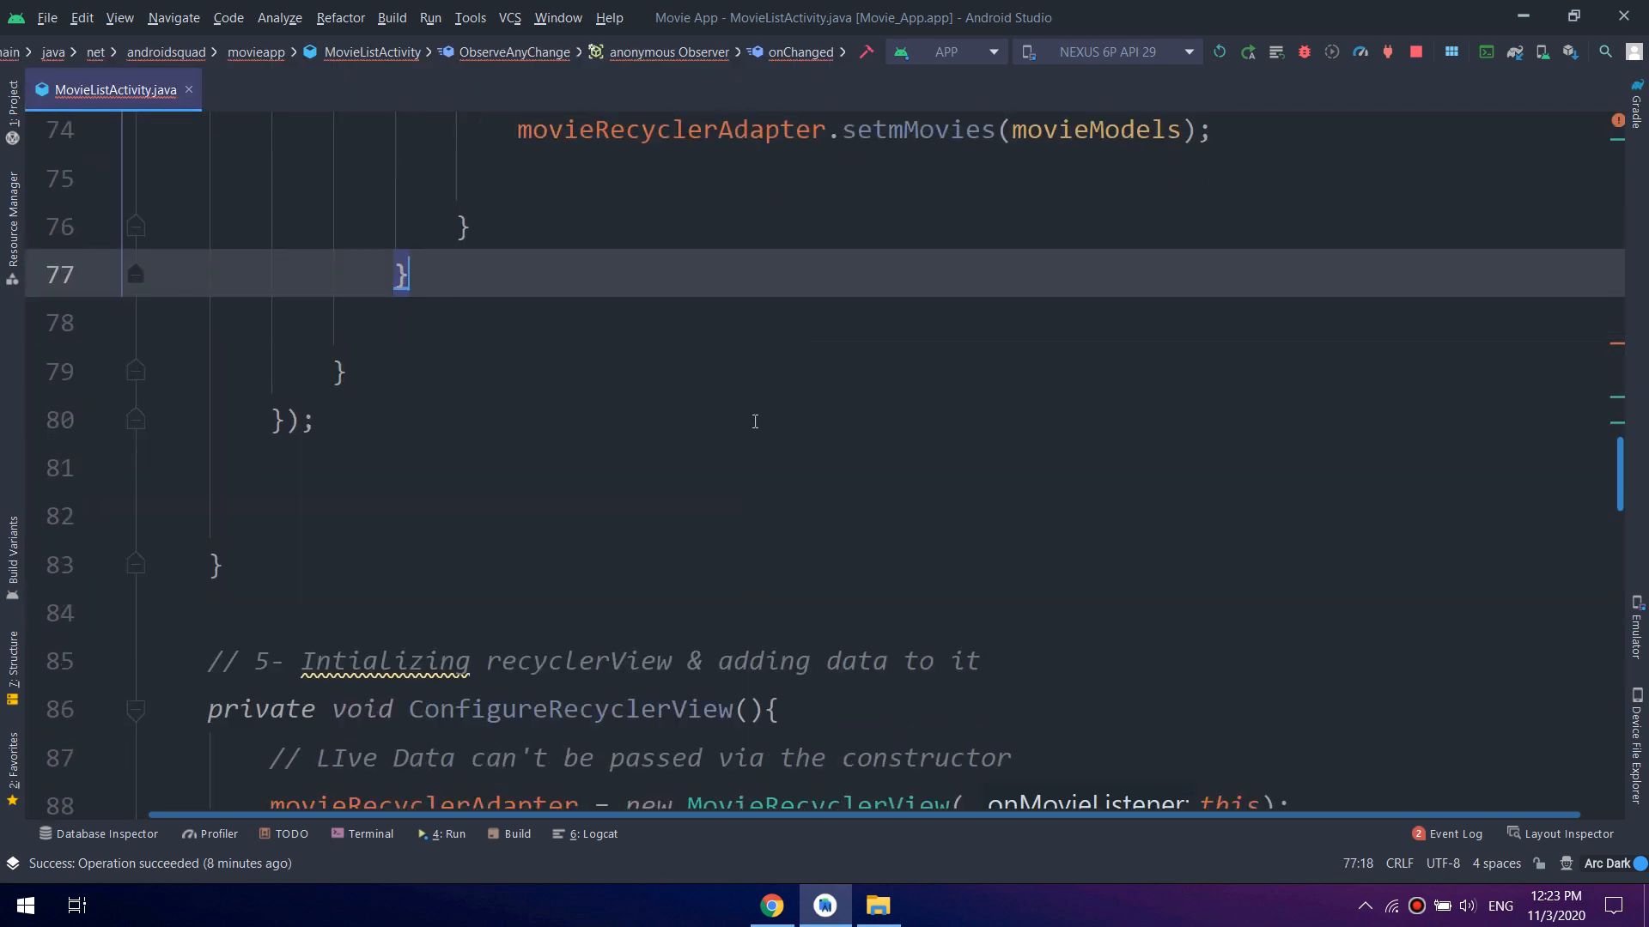
Collapse the ObserveAnyChange and ConfigureRecyclerView method bodies in MovieListActivity
scroll(up, 3)
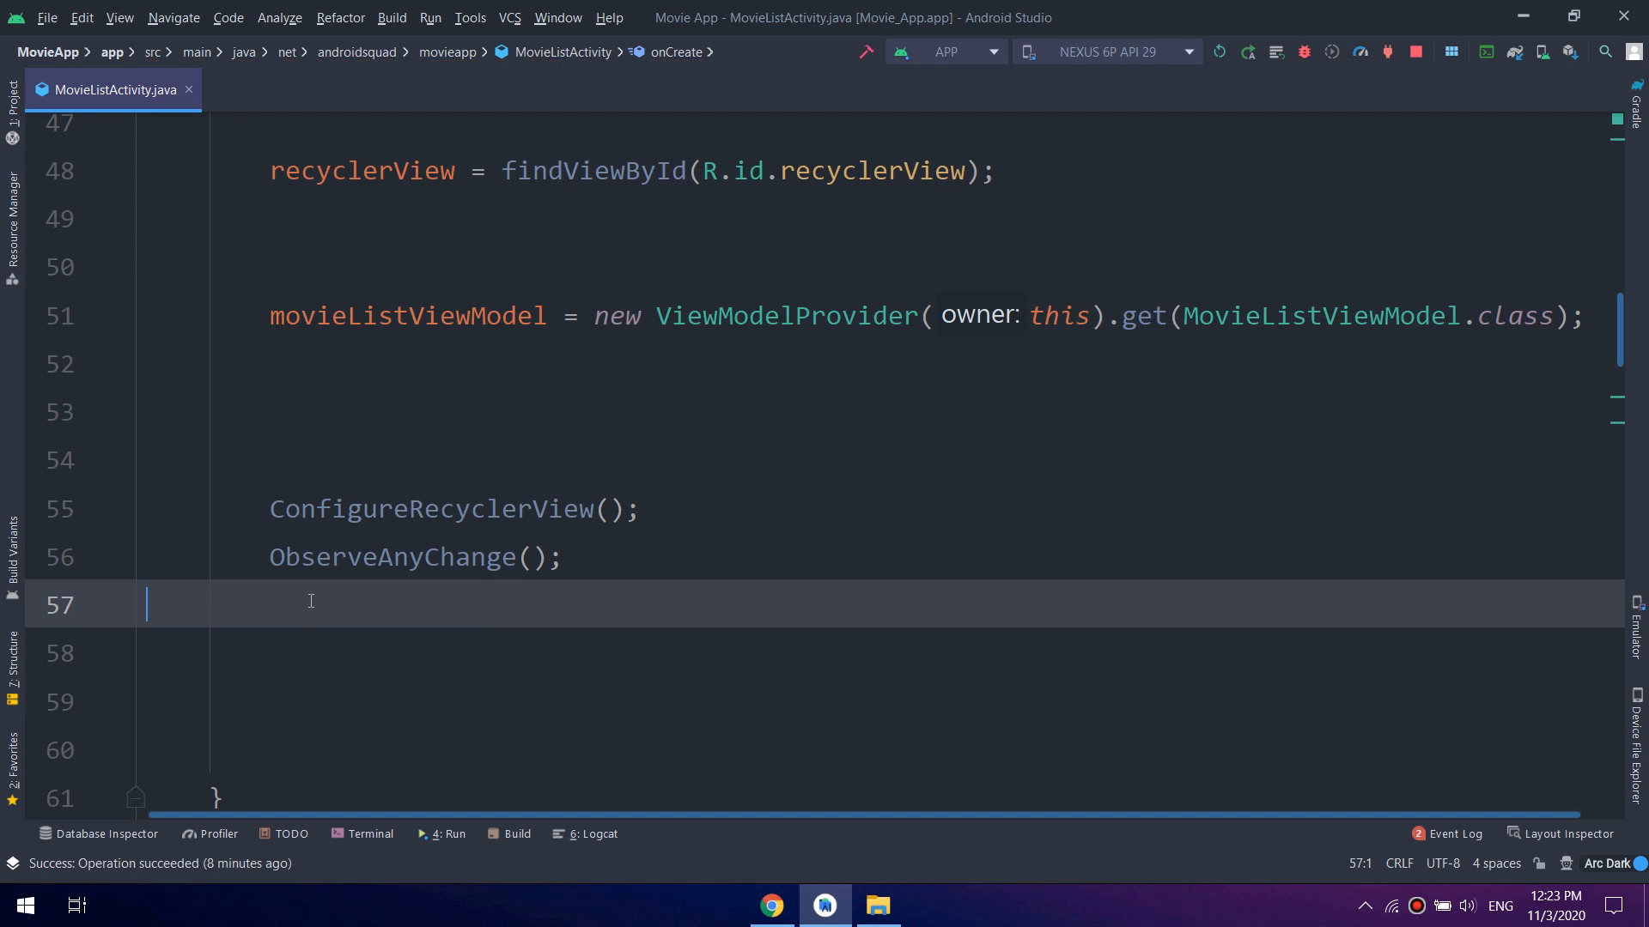
text(SetupSearchView();)
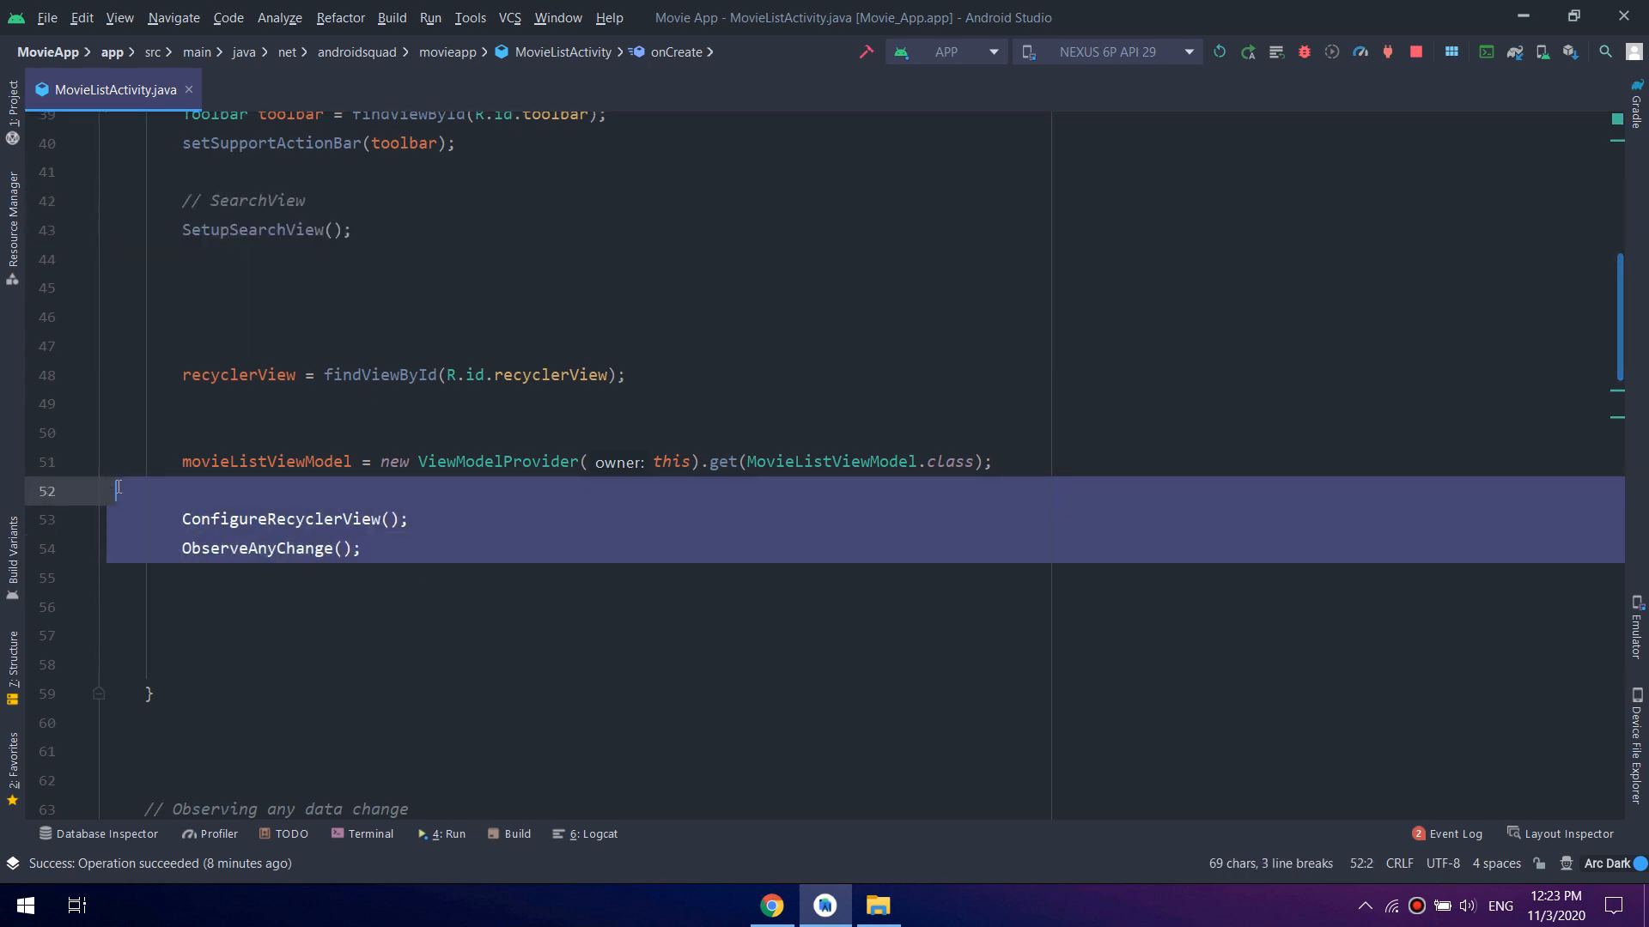
click(218, 433)
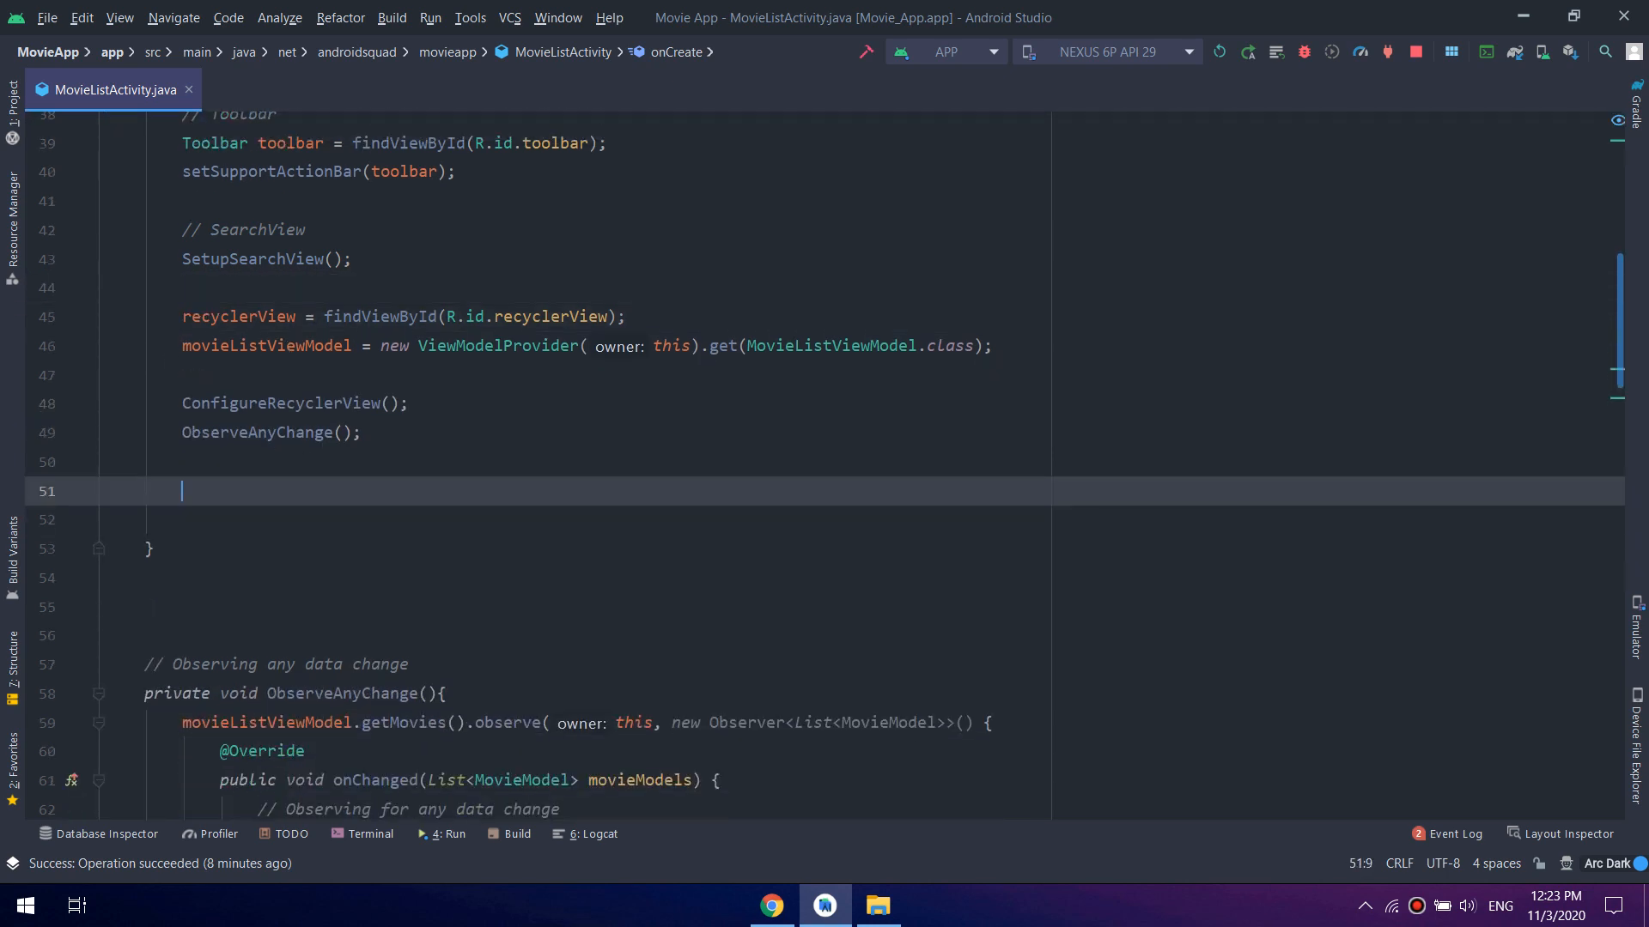
scroll(up, 3)
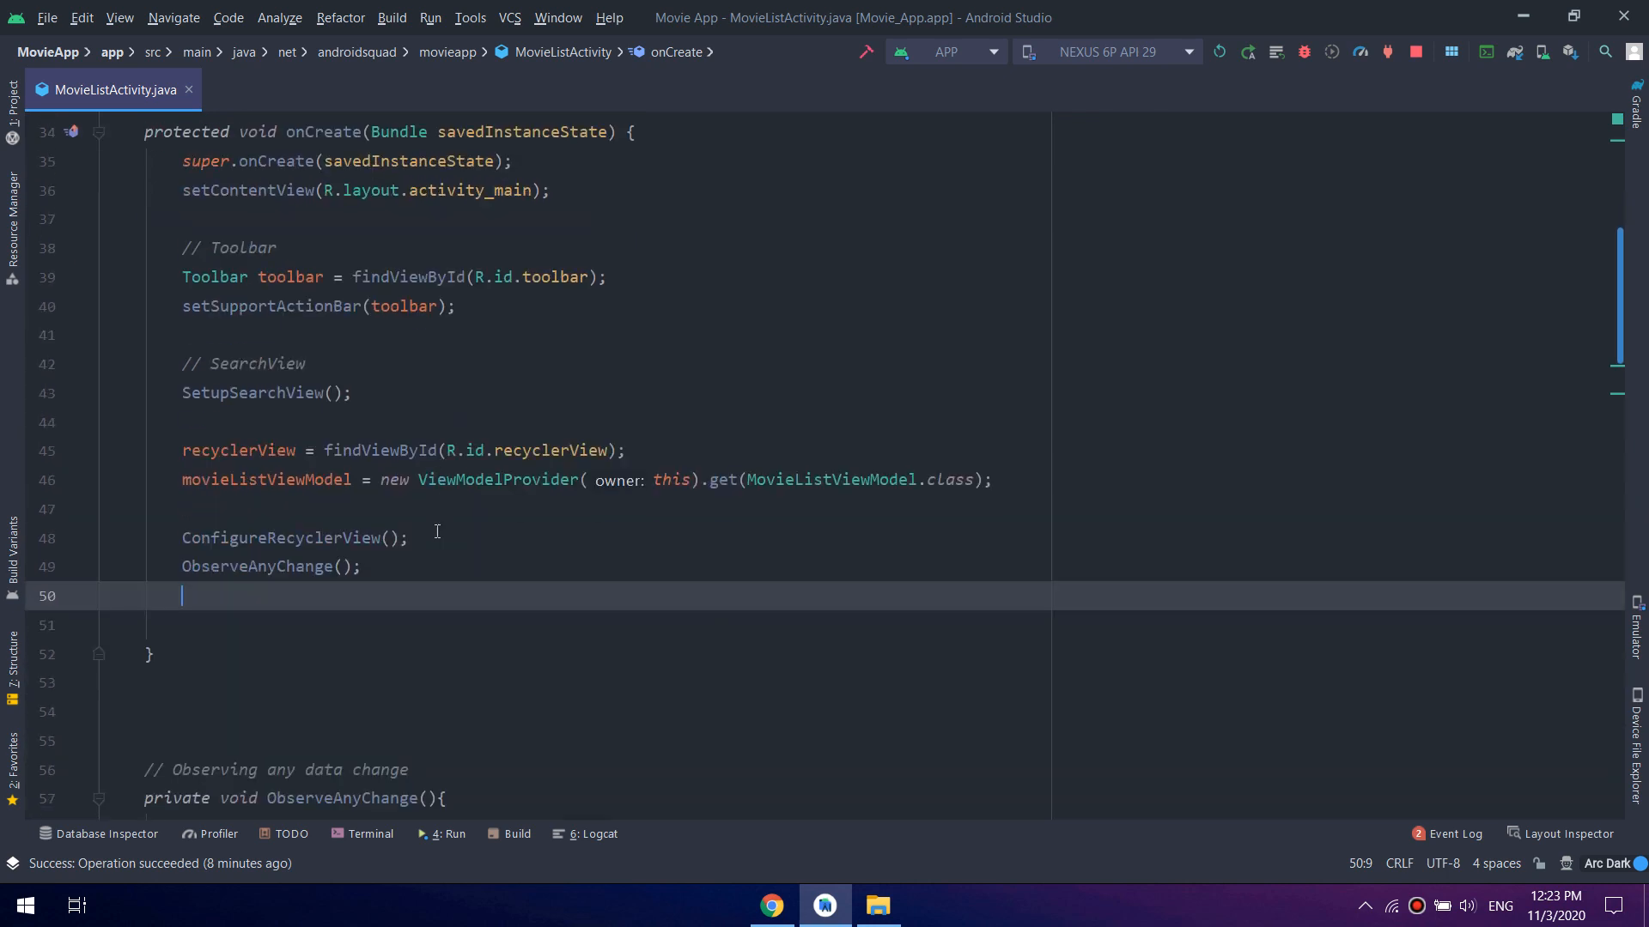
click(100, 481)
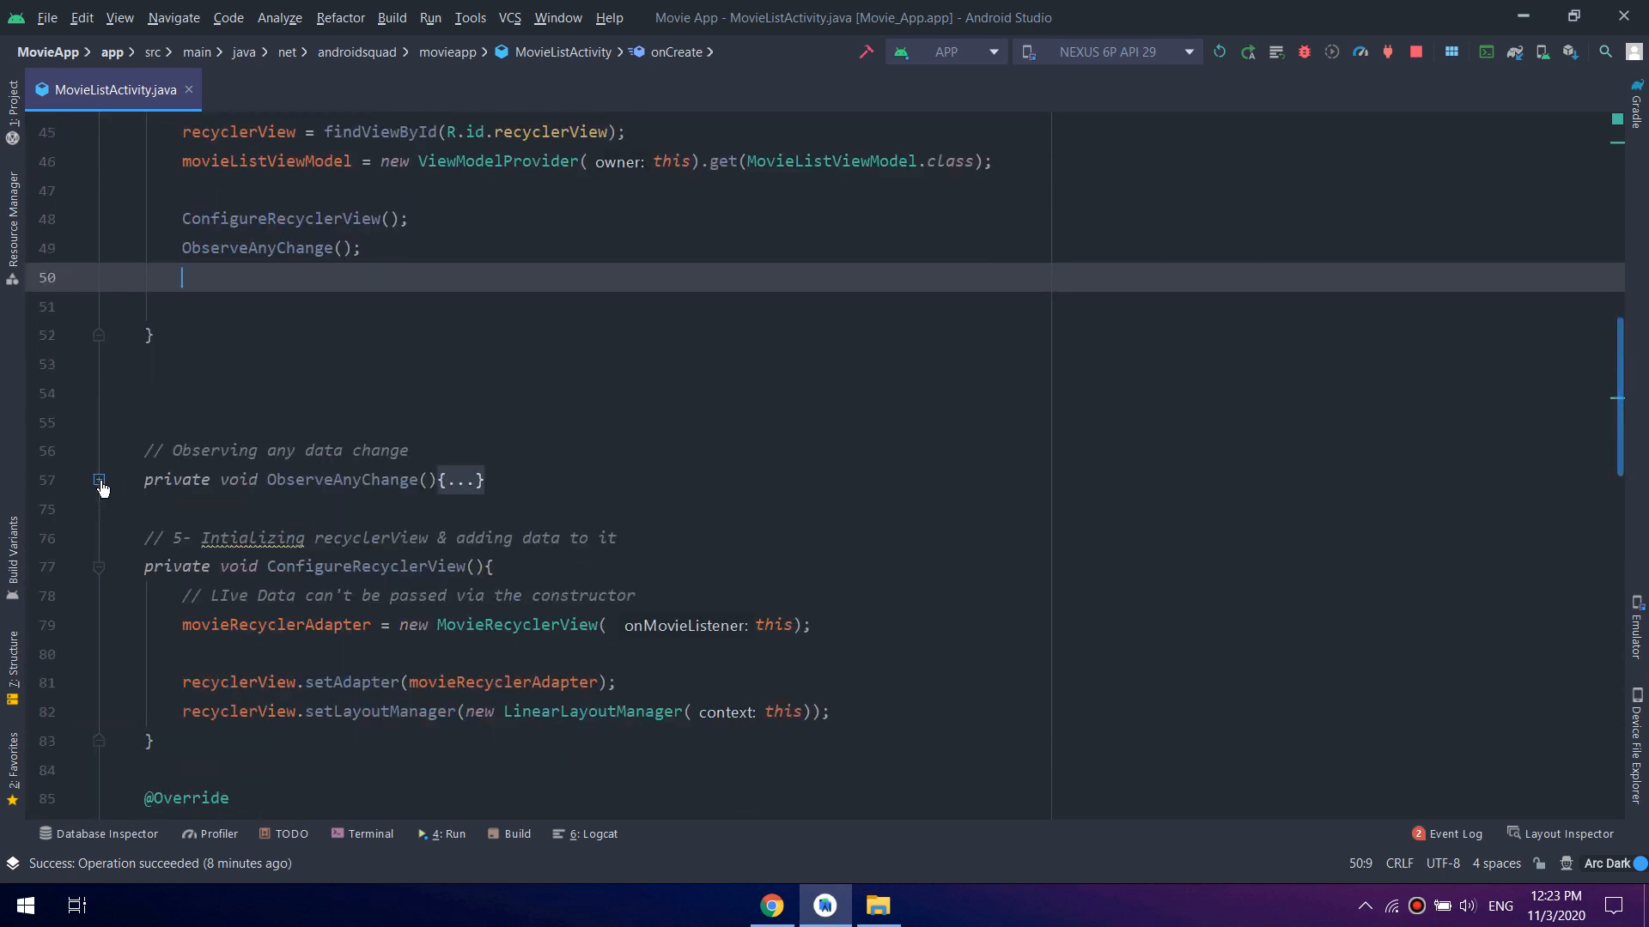
click(98, 565)
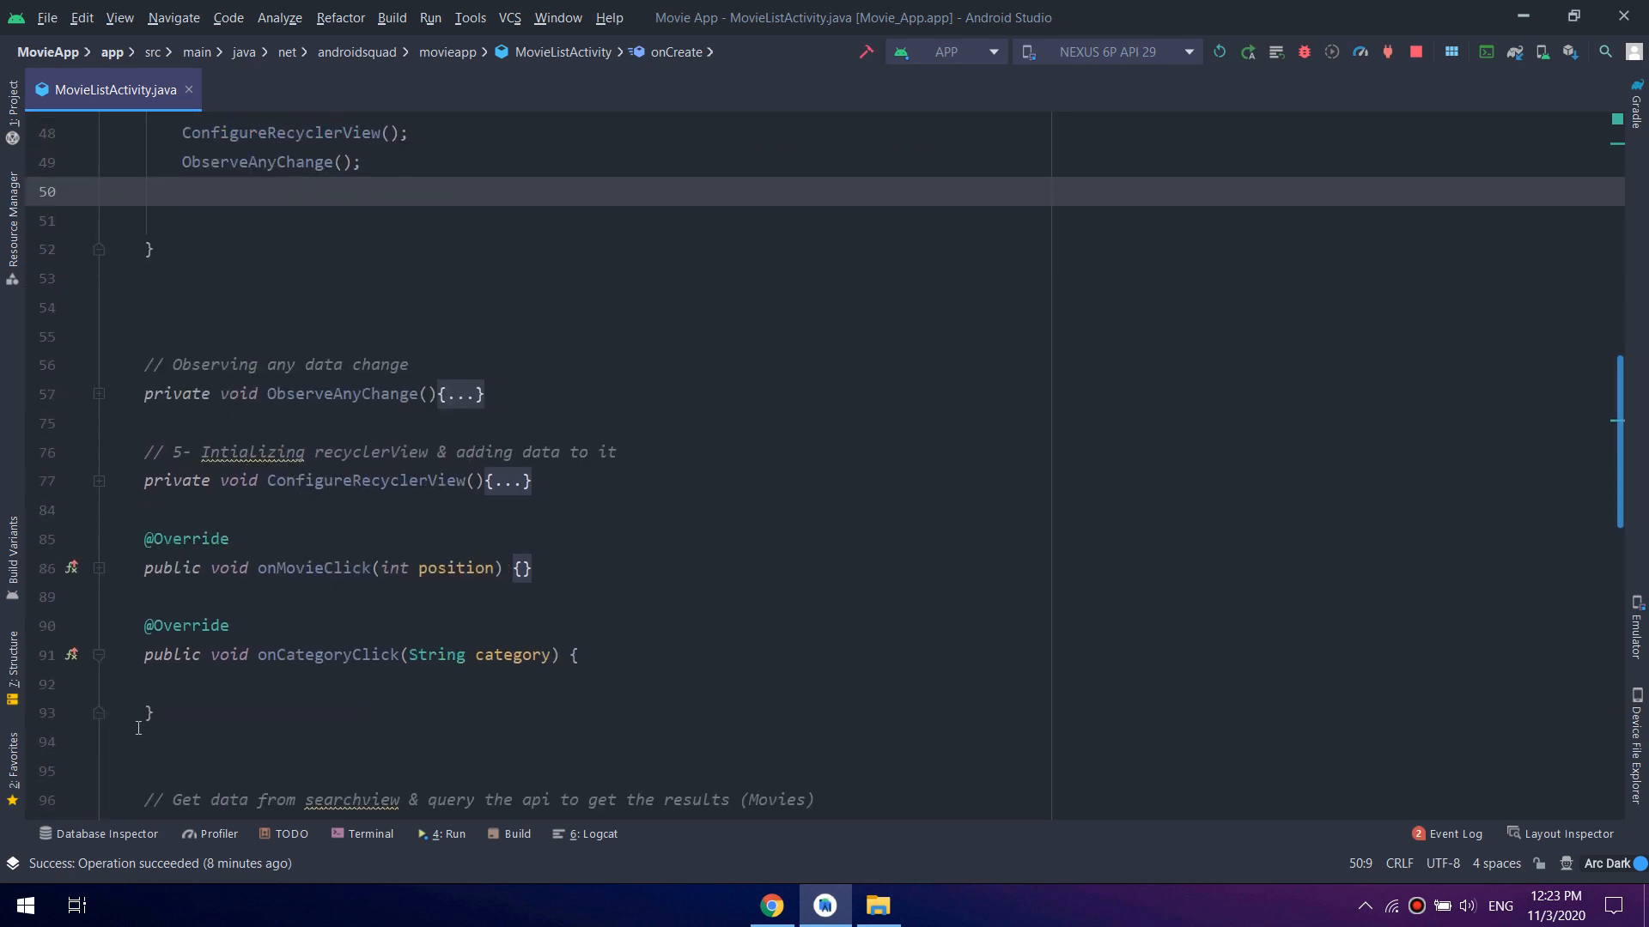
Tidy onCreate by removing a blank line near the end of the file
scroll(down, 3)
text(\)
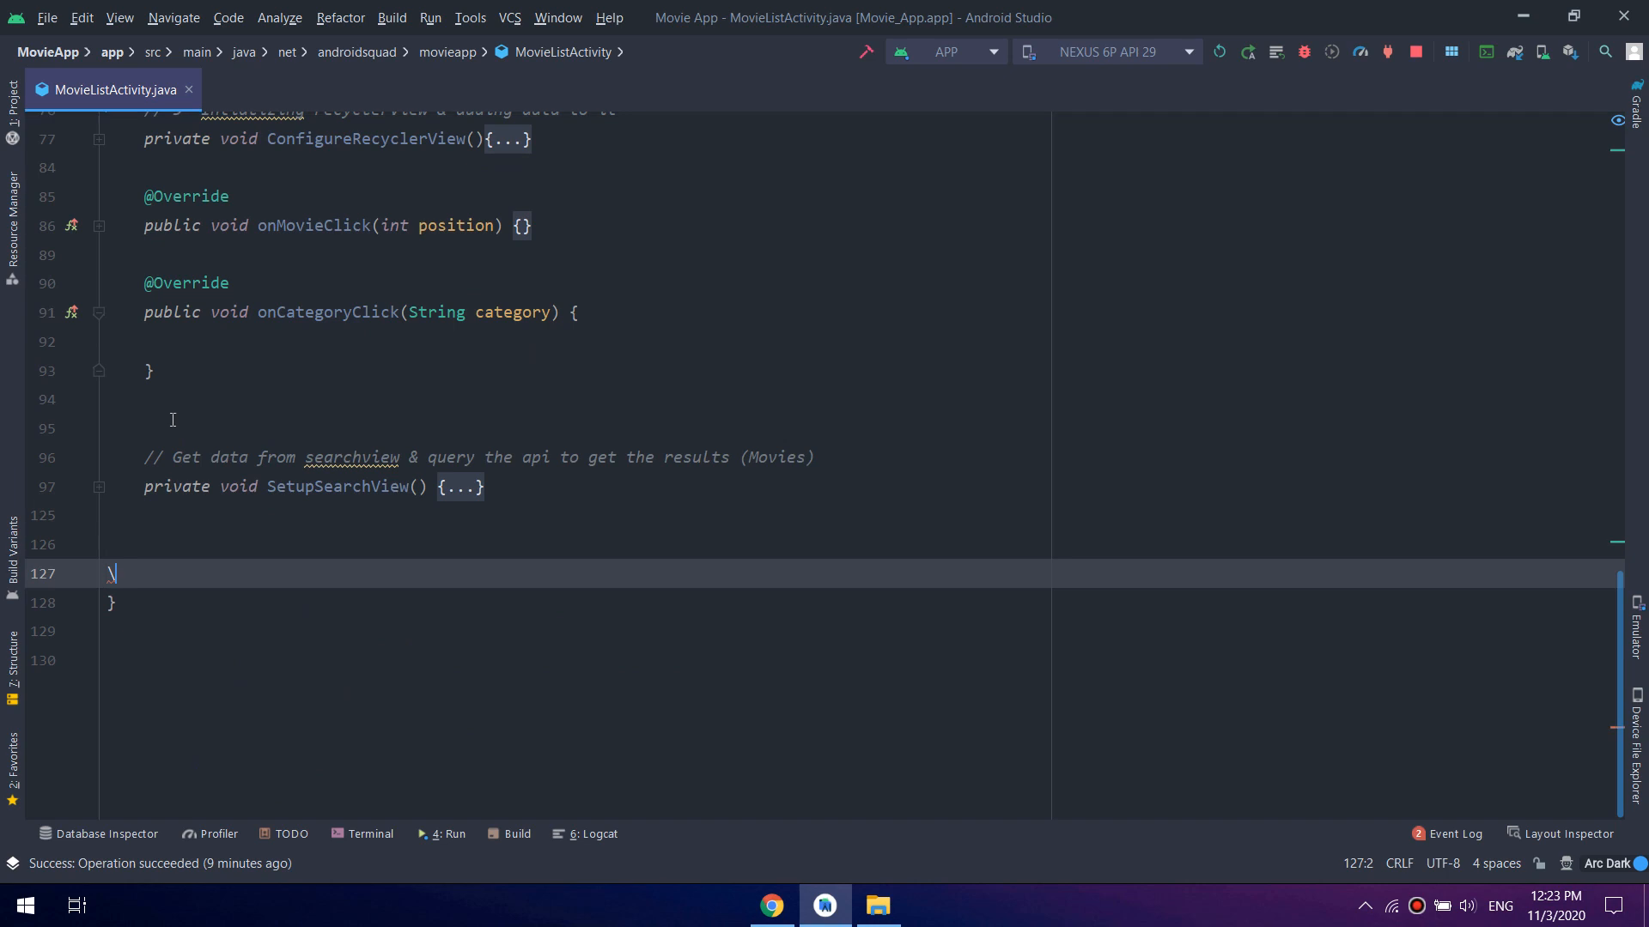
key(Backspace)
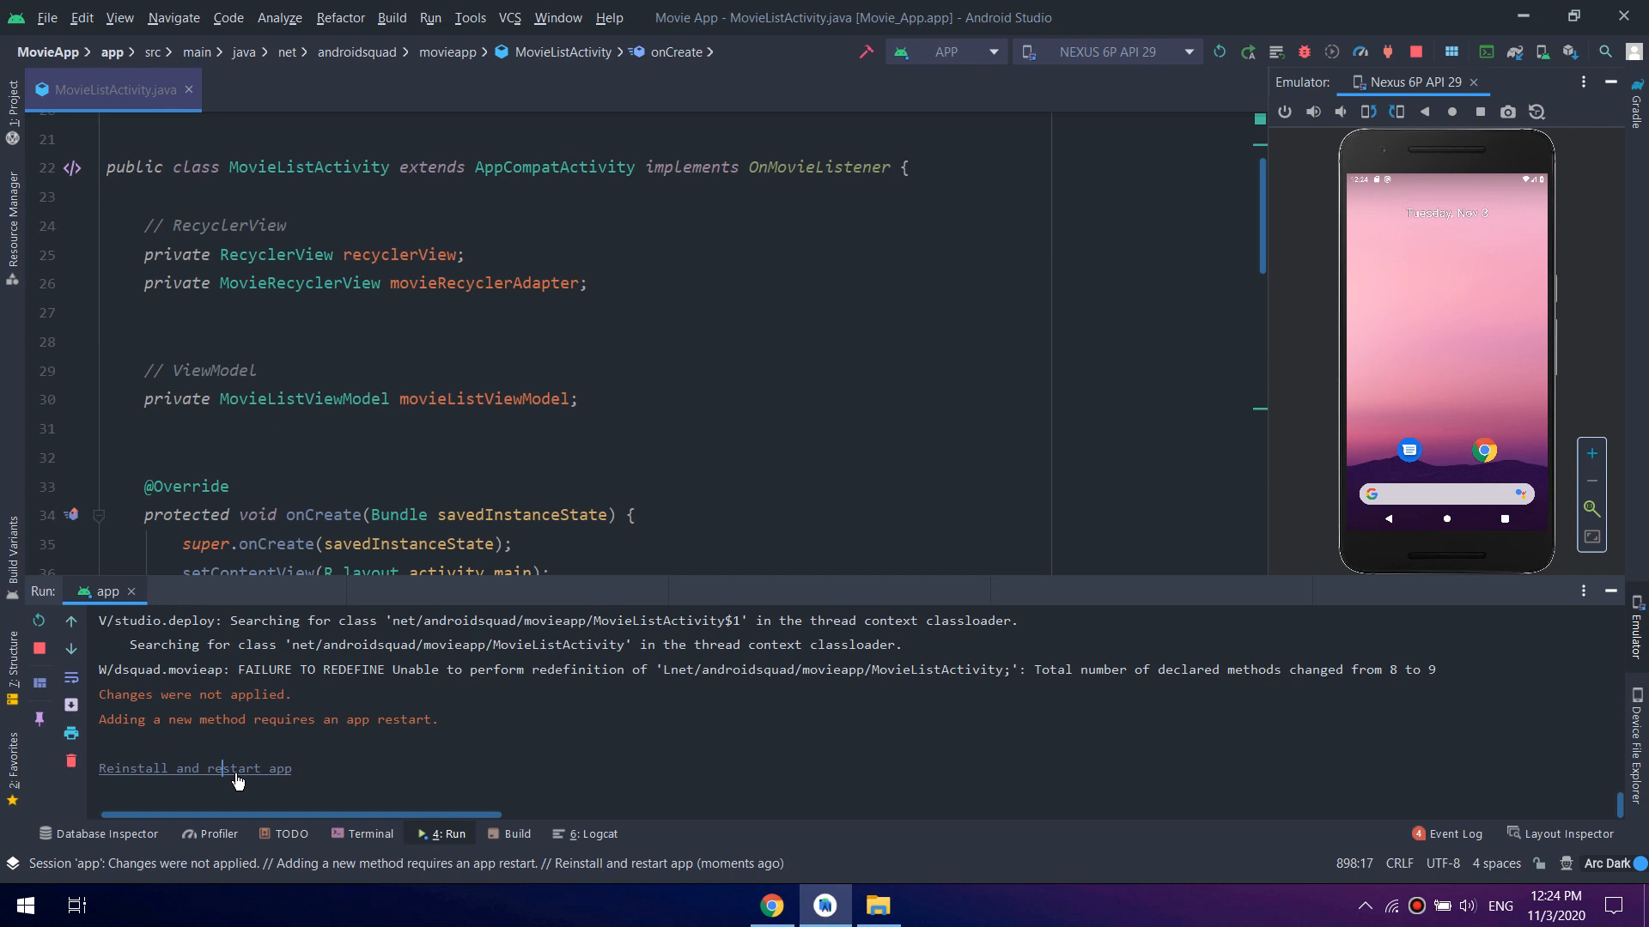
mouse_move(252, 783)
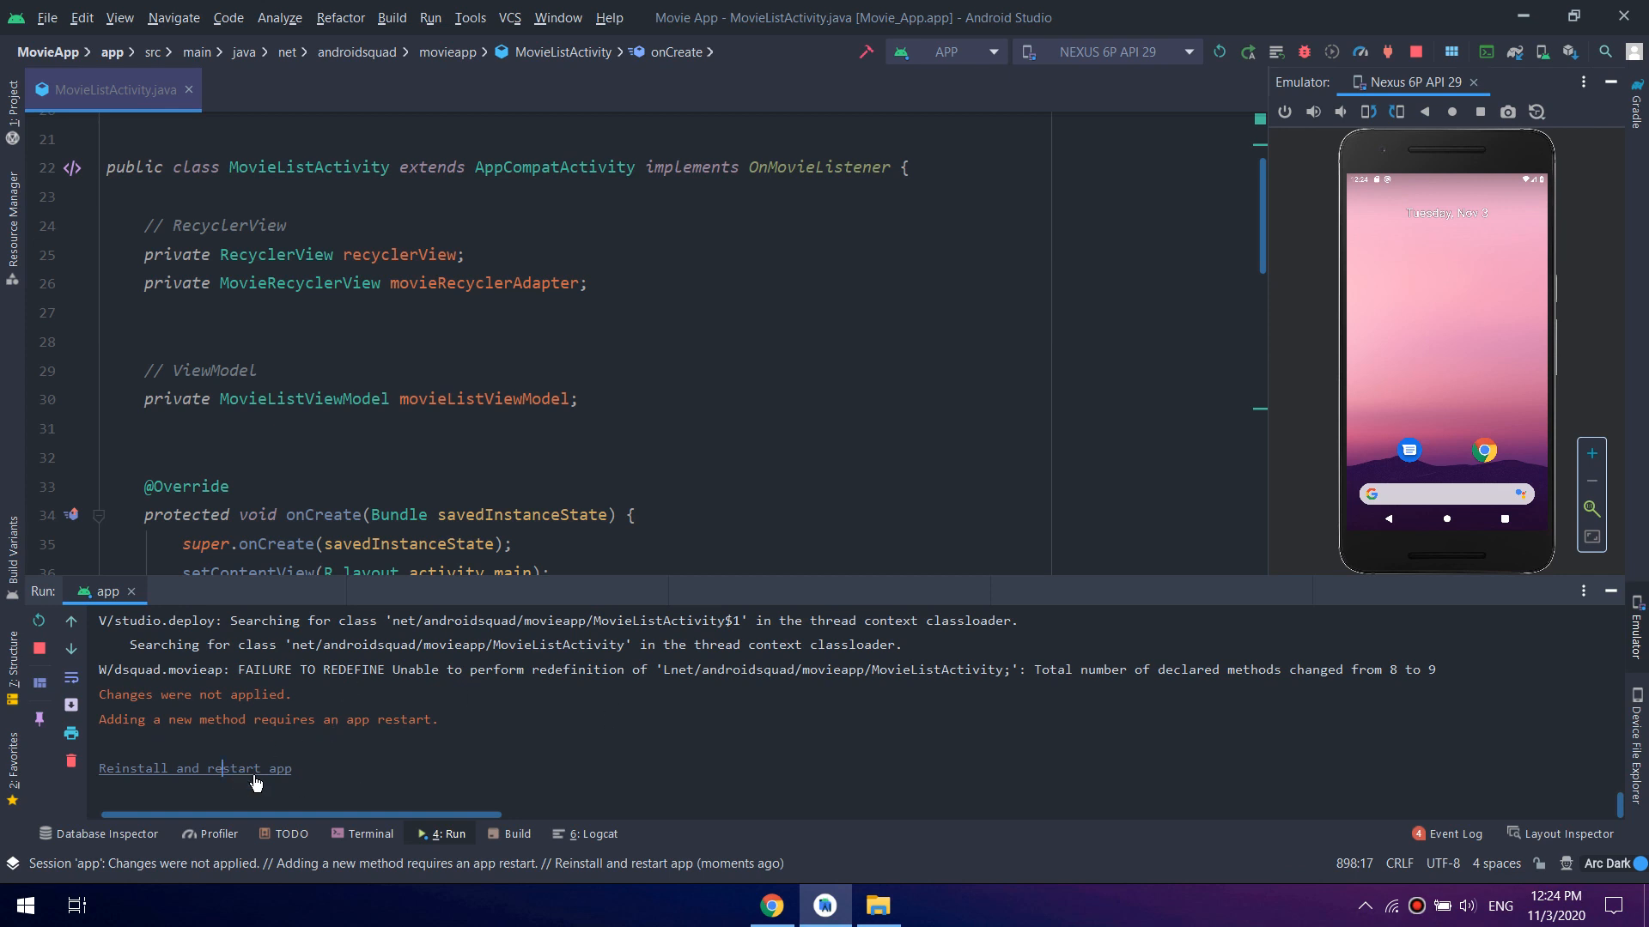
Reinstall and restart the app so the emulator launches the movie search screen
click(194, 767)
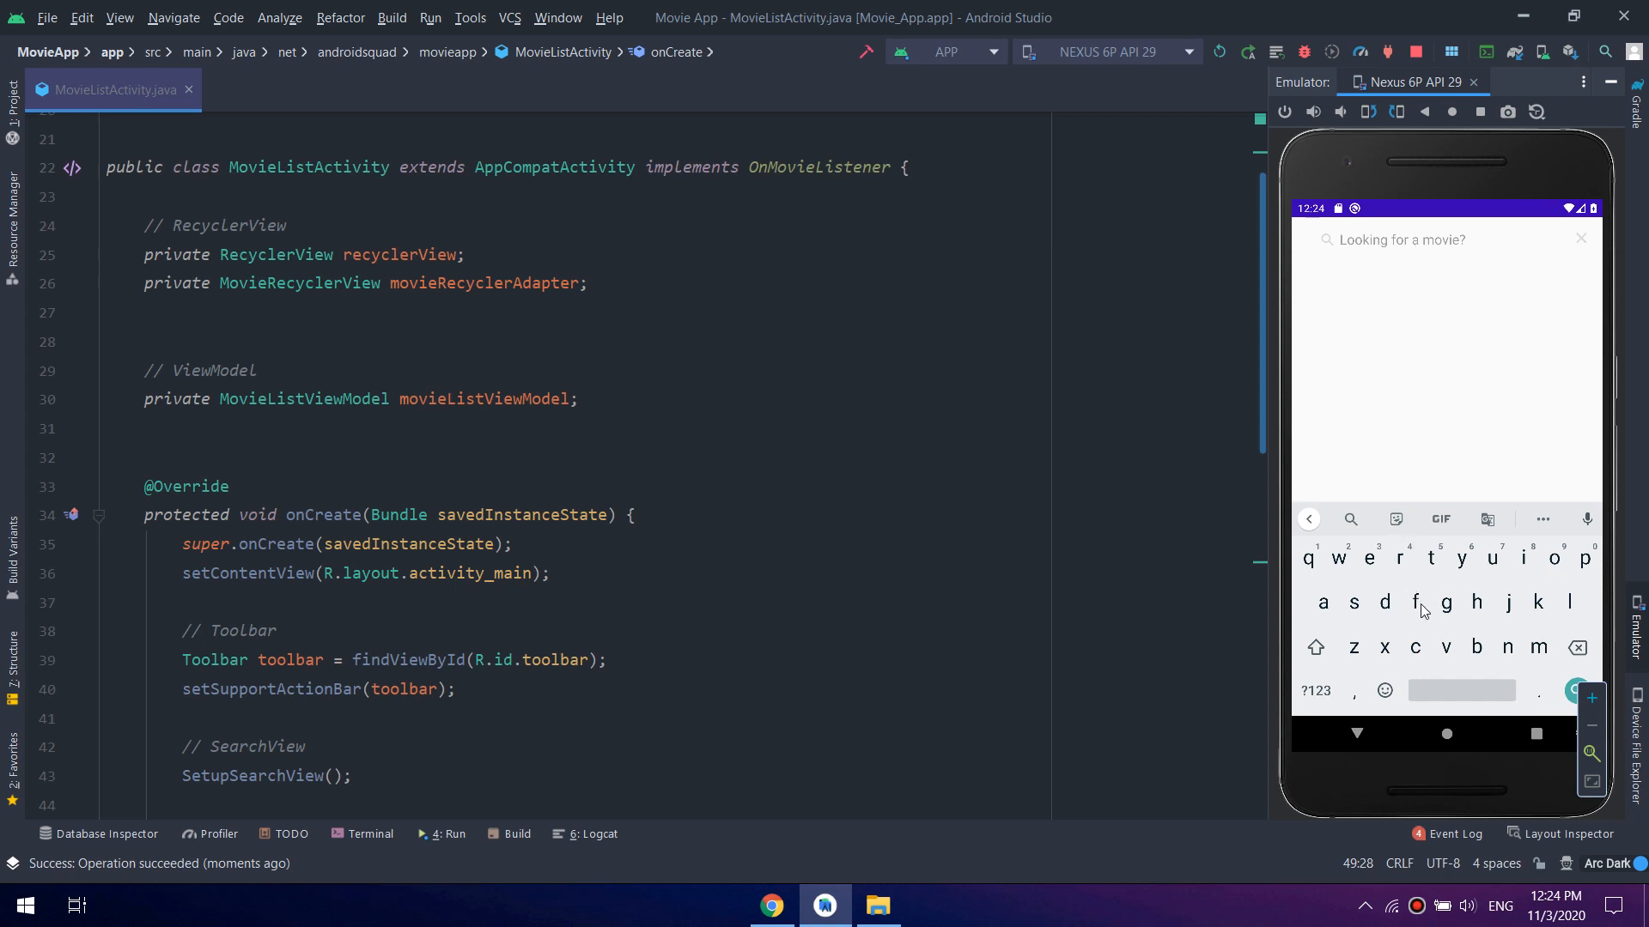
Search 'fast' in the emulator's SearchView and browse the returned movies
text(fast)
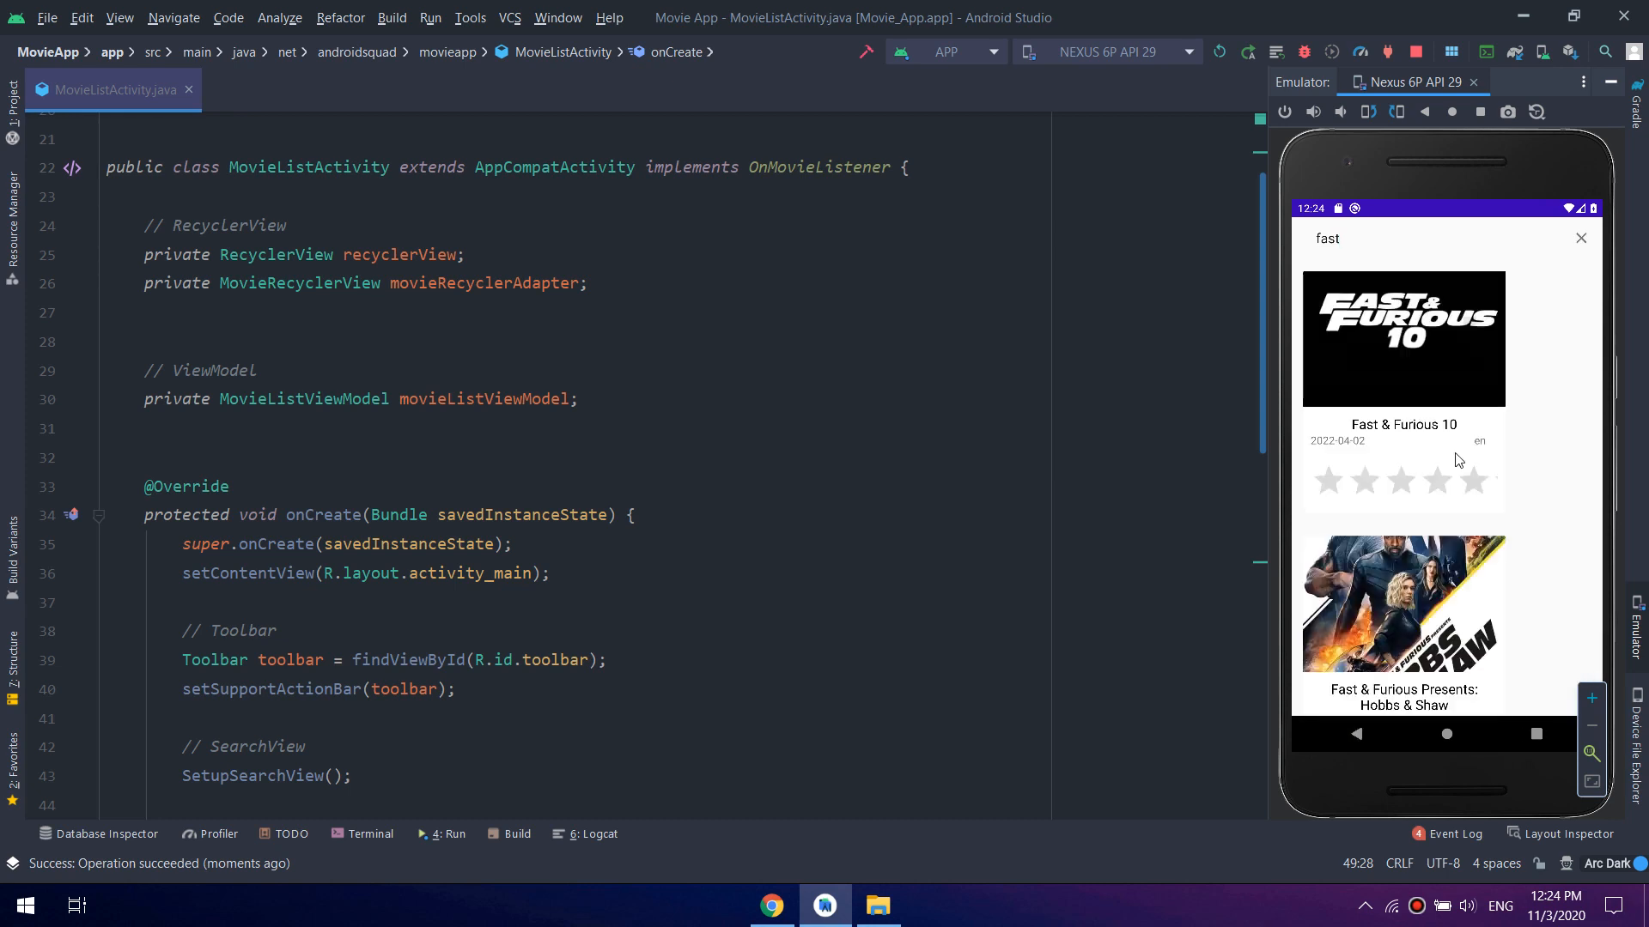
scroll(down, 3)
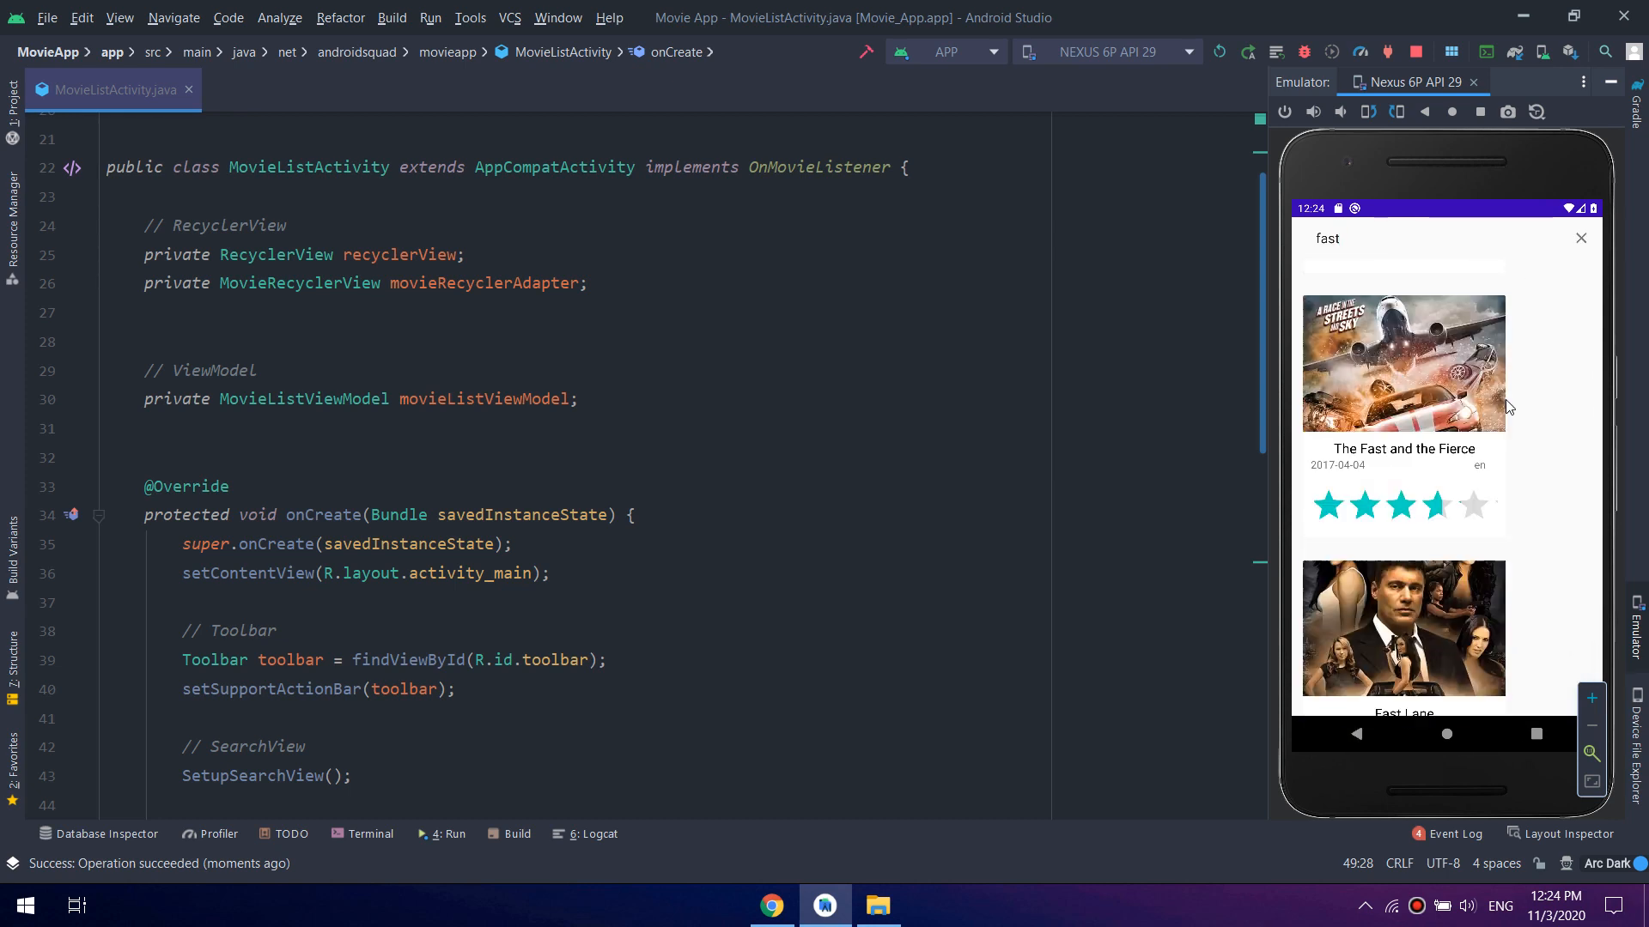
scroll(down, 3)
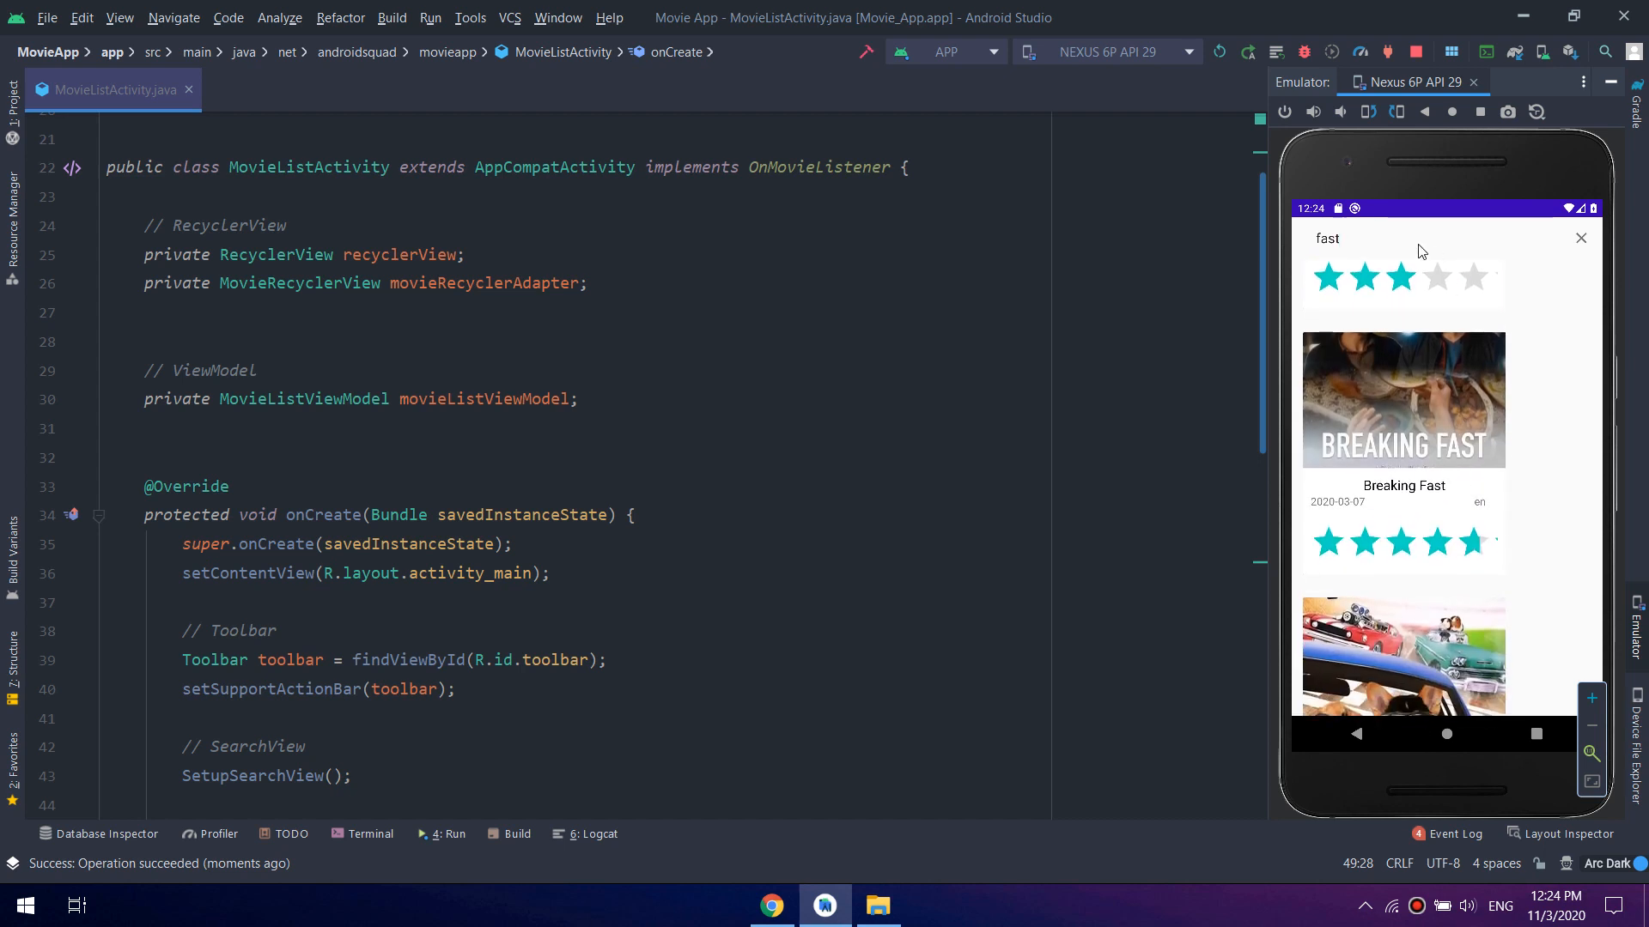
Clear the search, query 'jungle' and browse results including The Jungle Book
click(1398, 239)
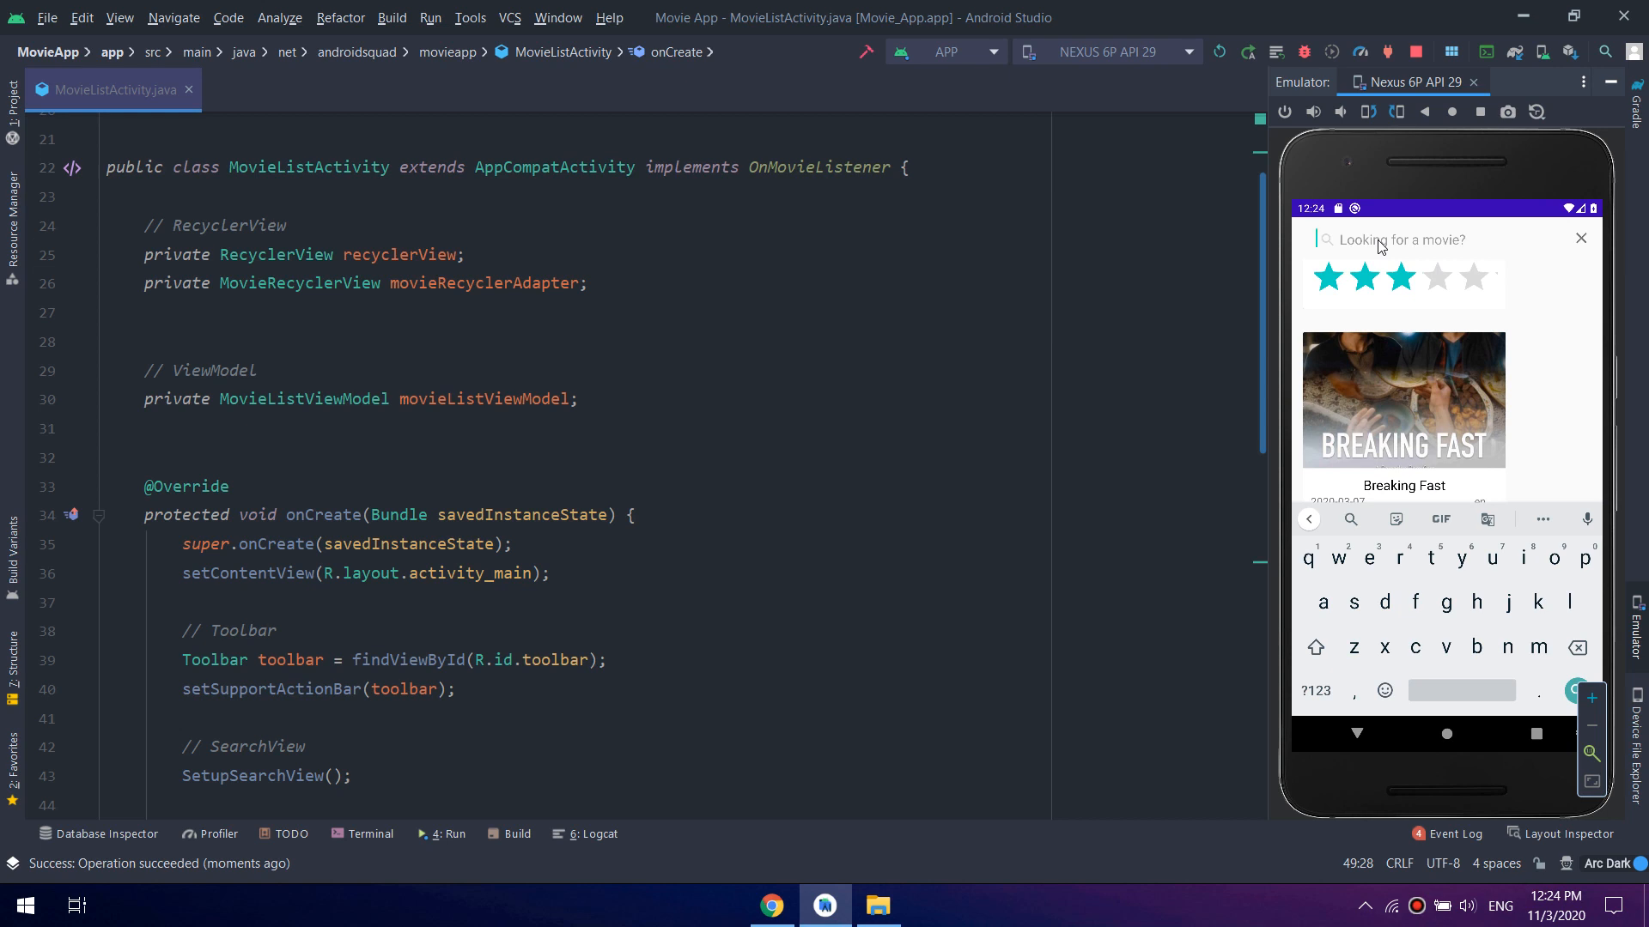
text(jungle)
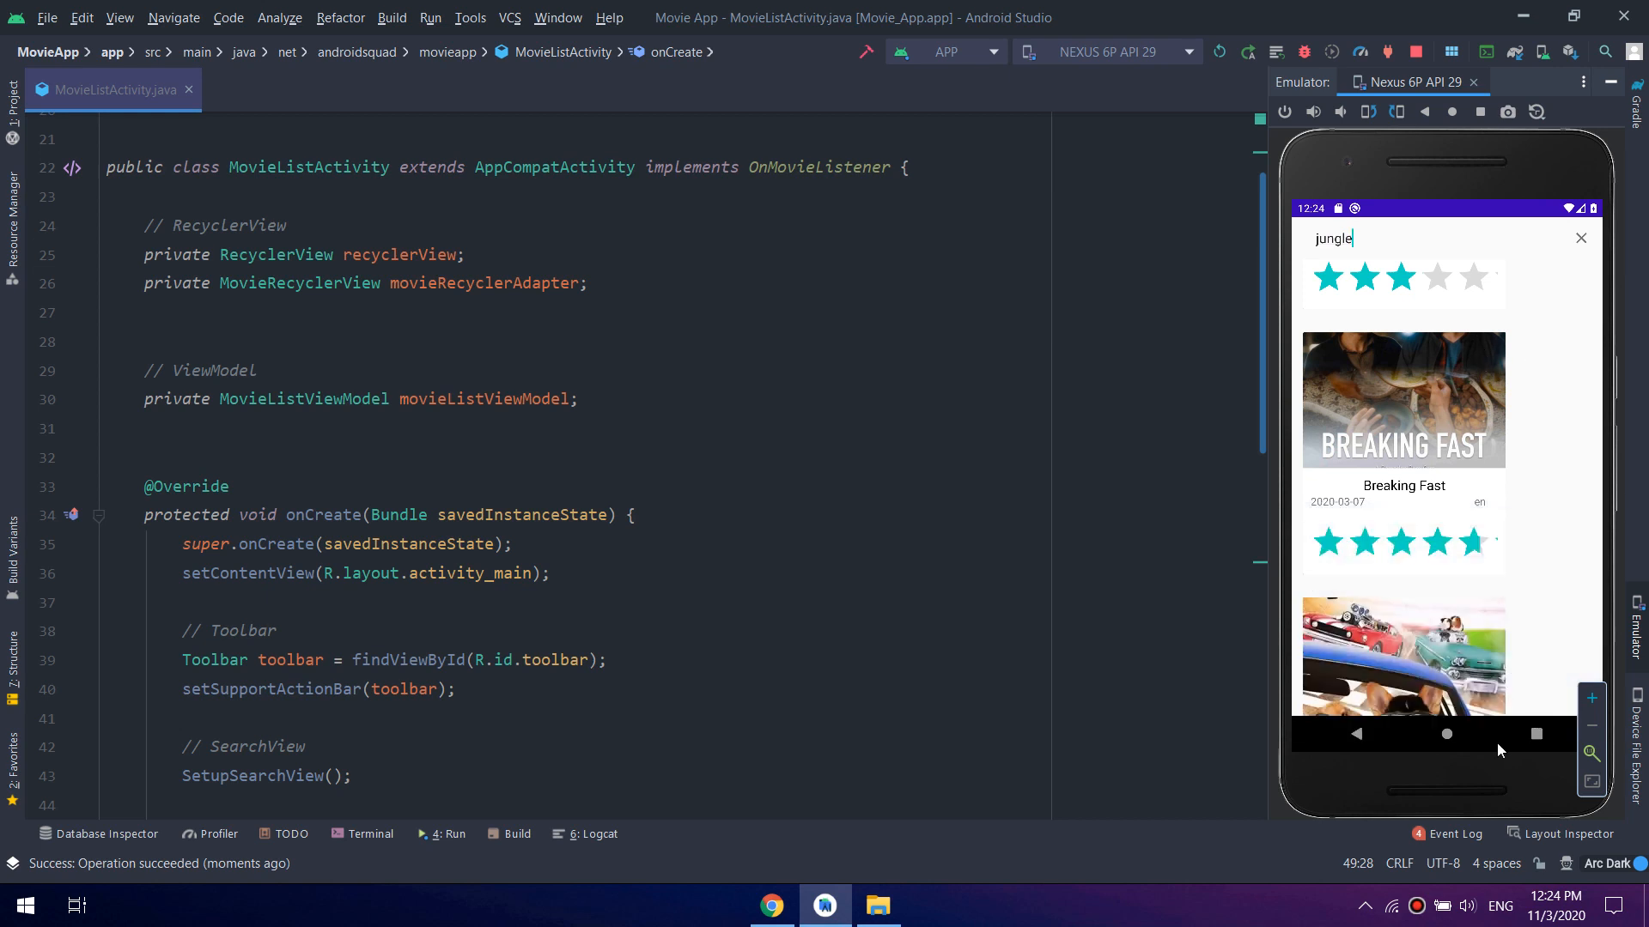
scroll(down, 3)
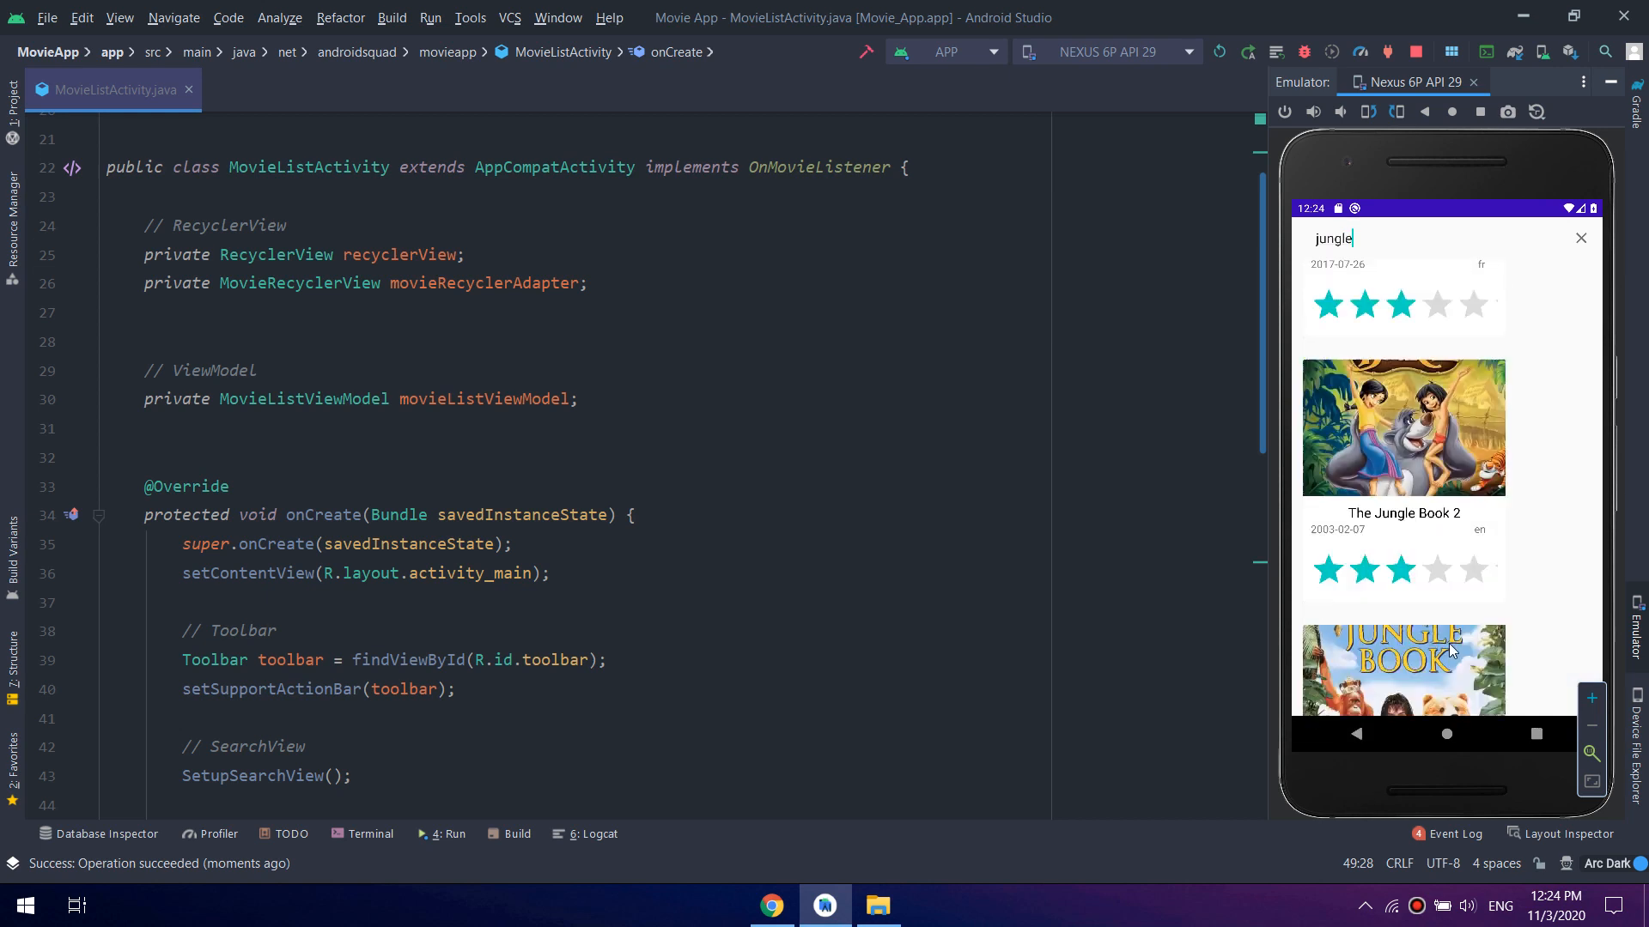
scroll(down, 3)
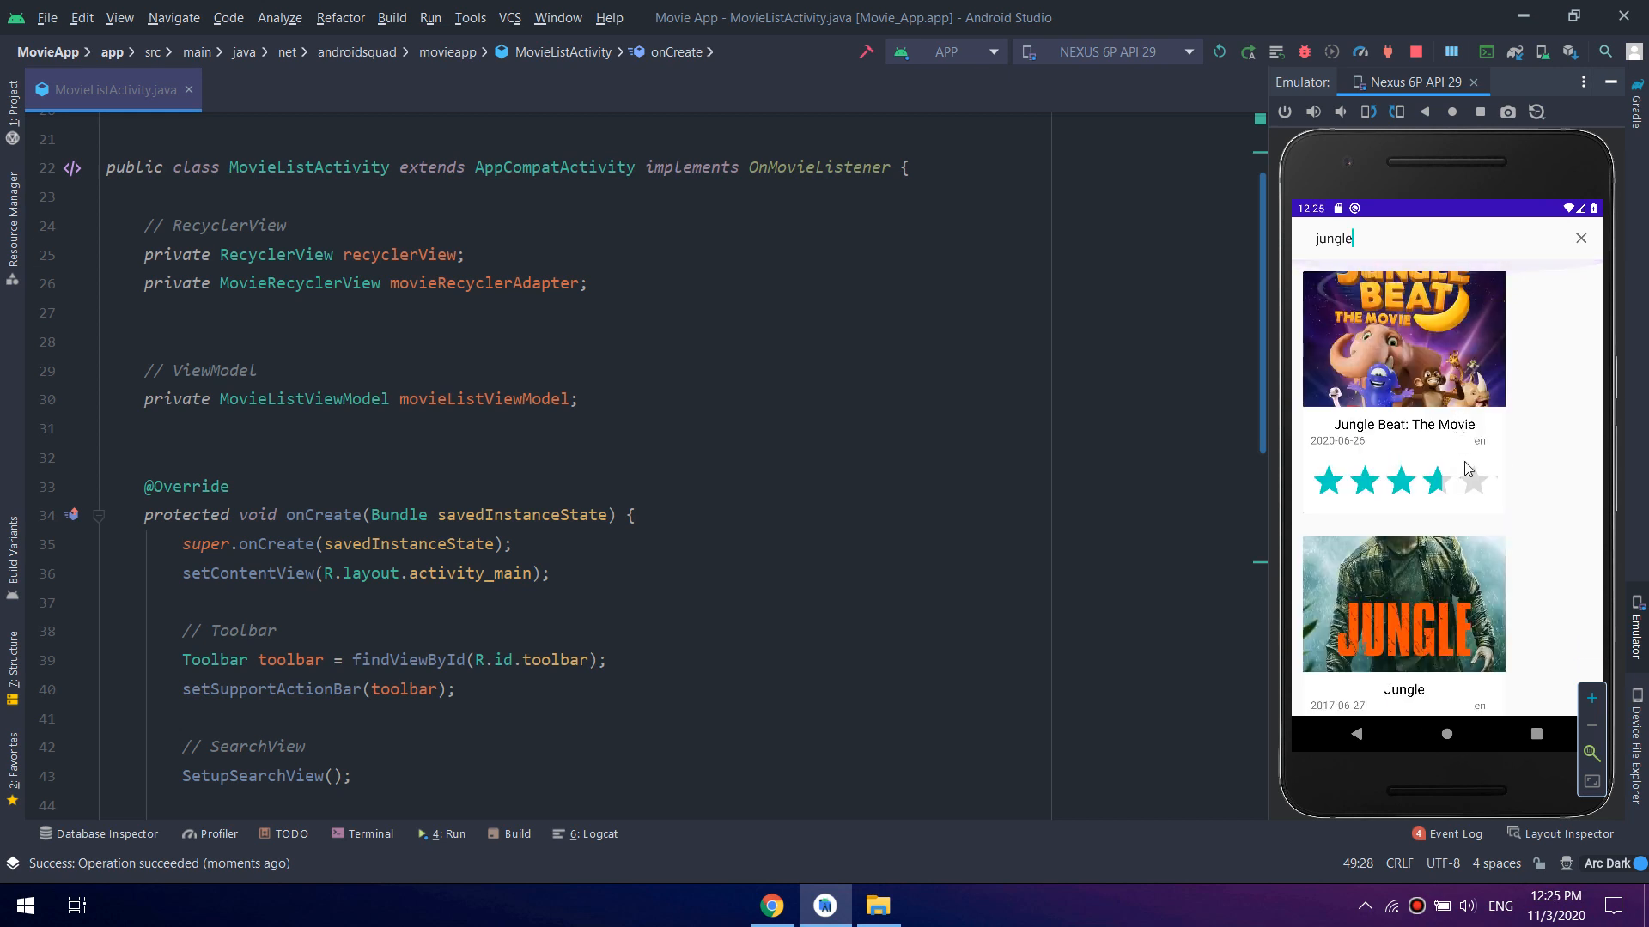
scroll(down, 3)
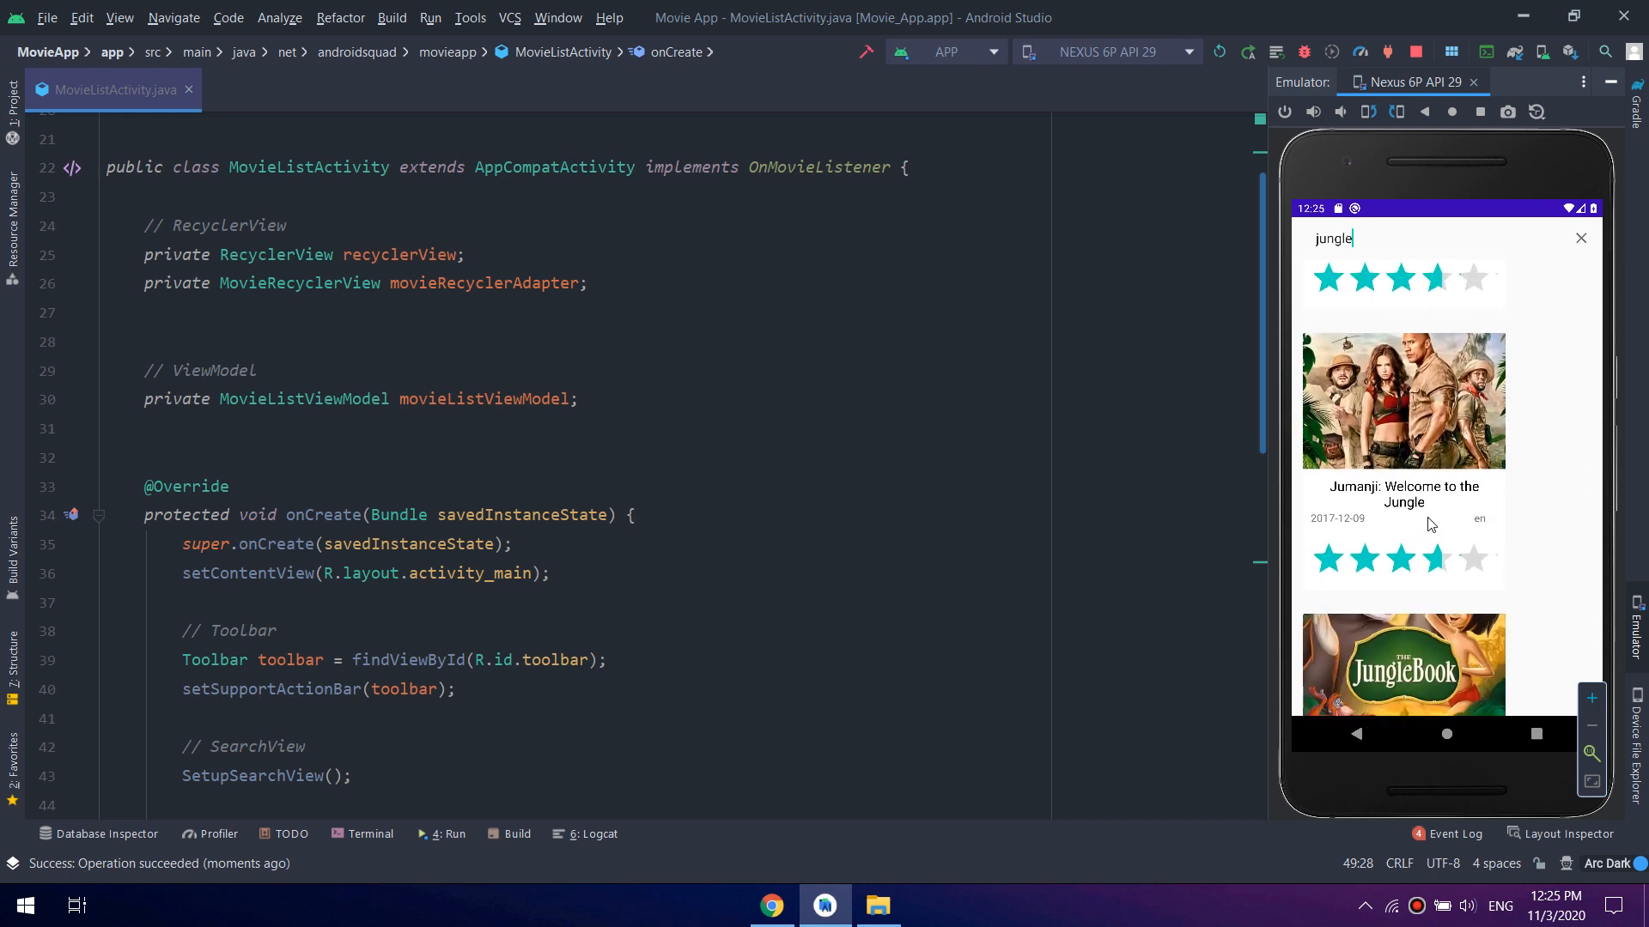
scroll(down, 3)
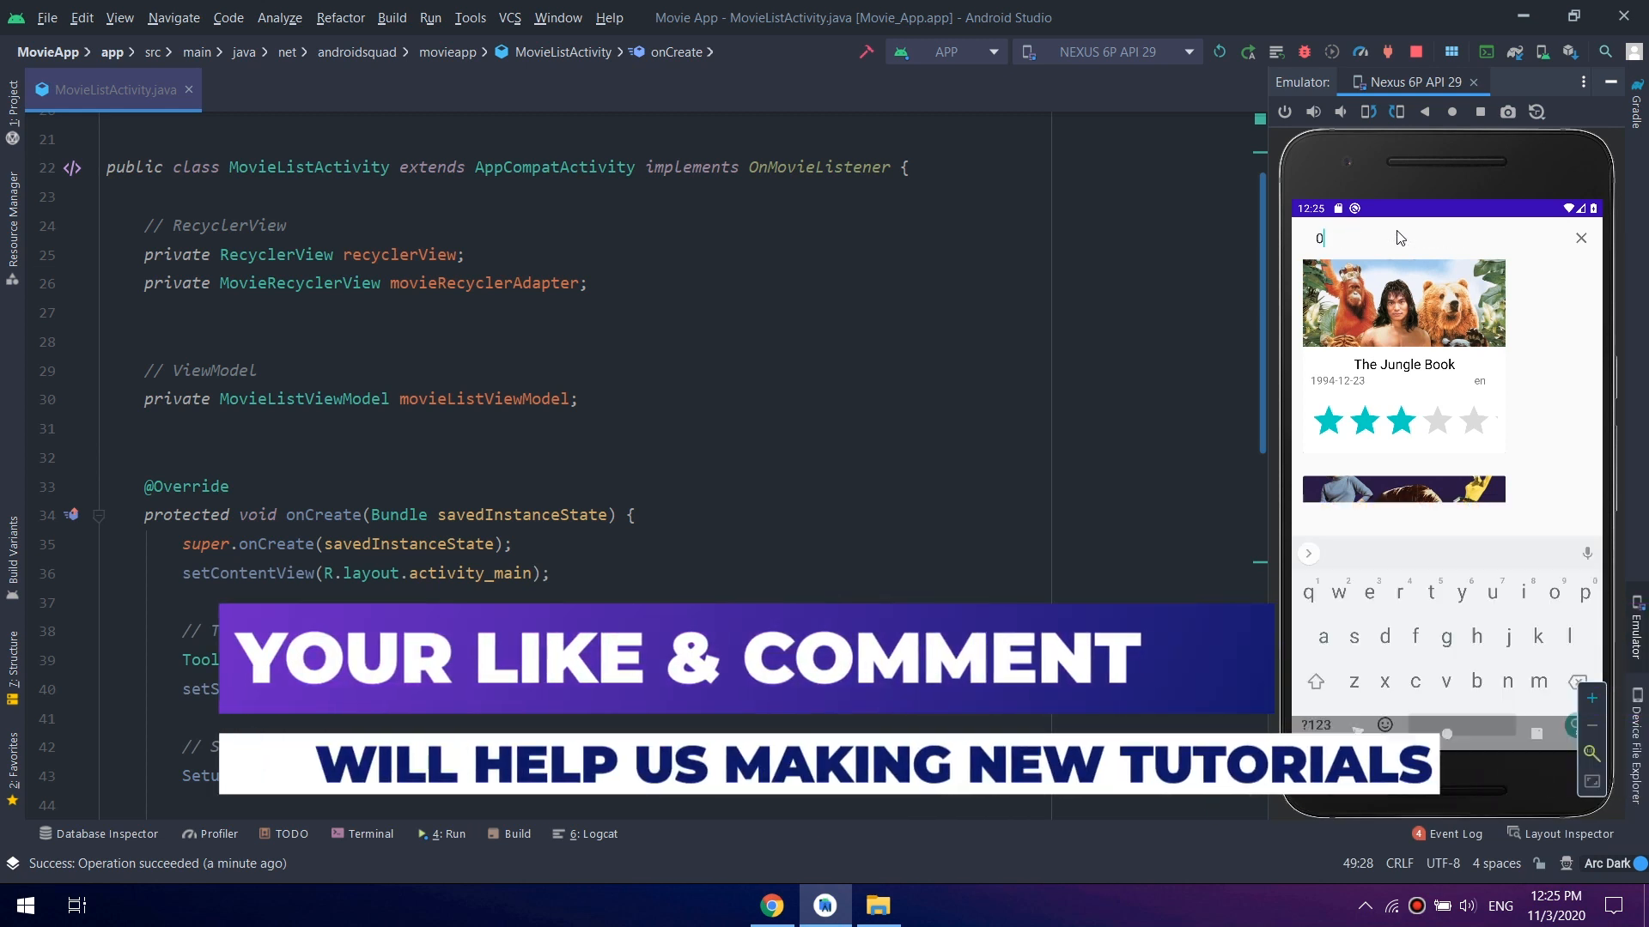
Search '007' and browse the Bond movie results, then hide the emulator
text(07)
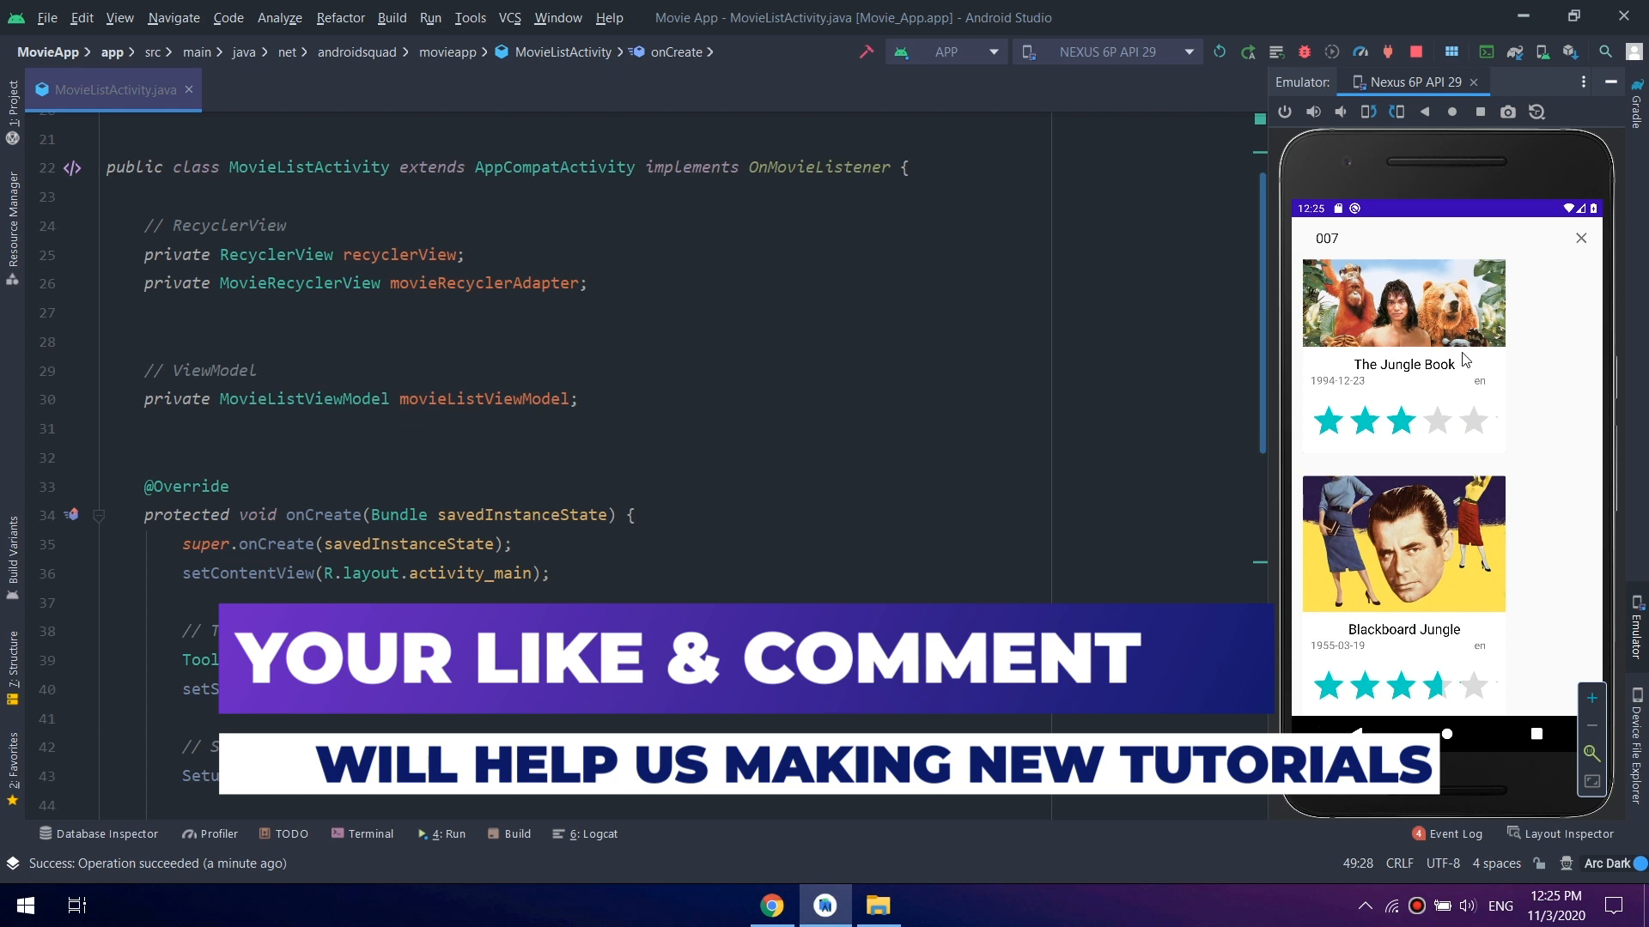
scroll(down, 3)
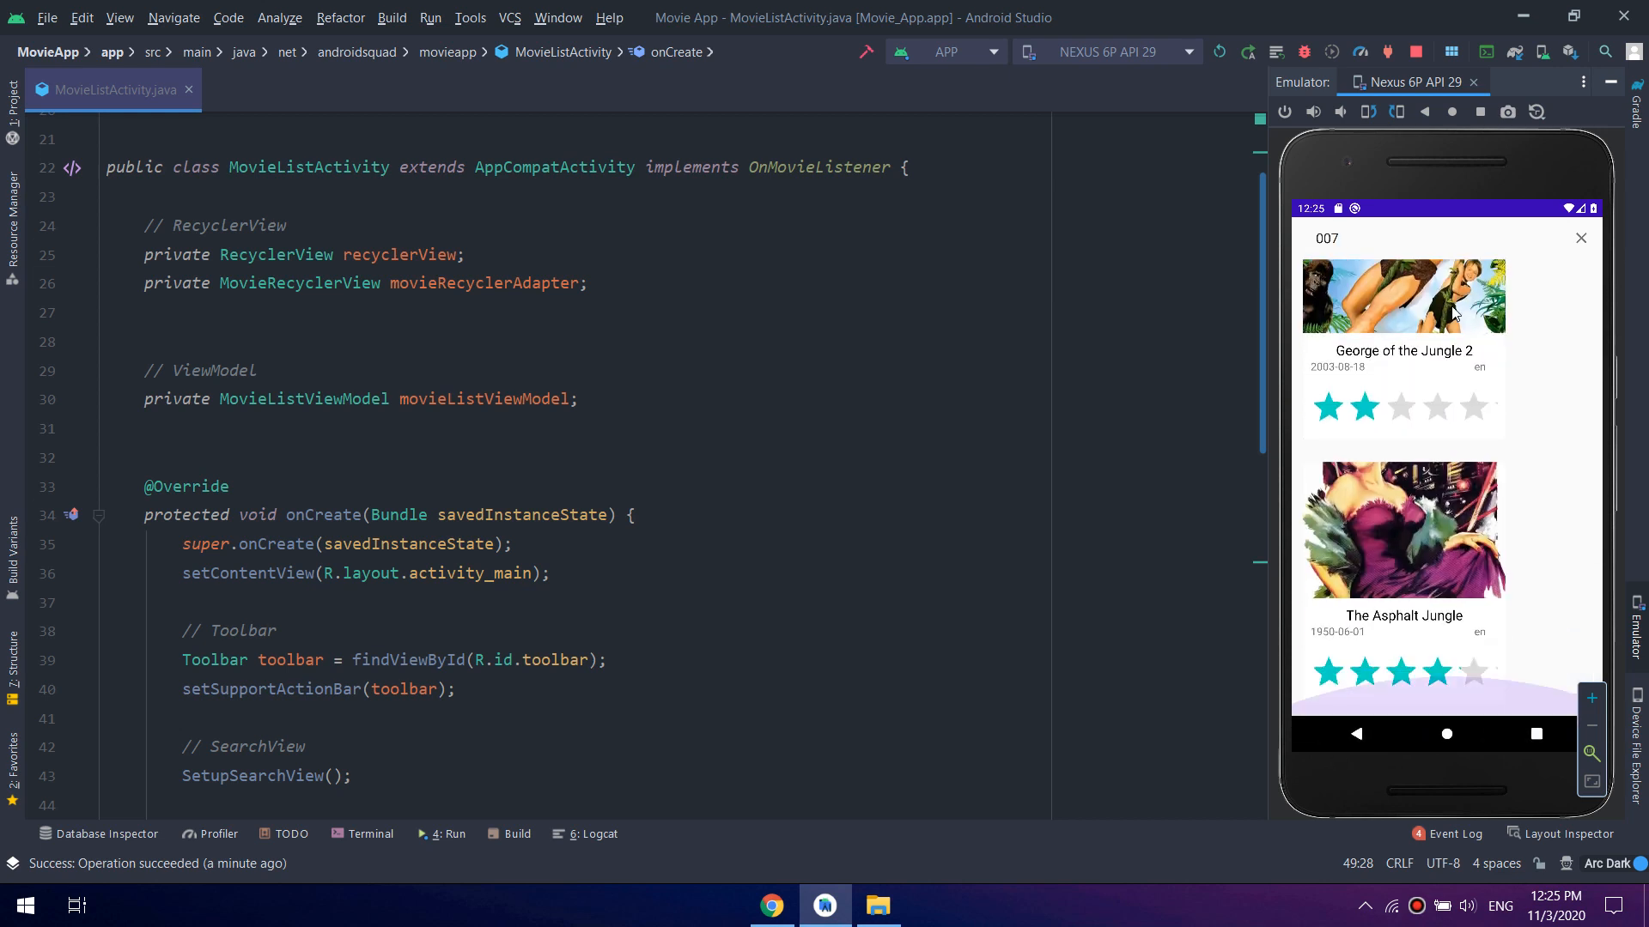
scroll(down, 3)
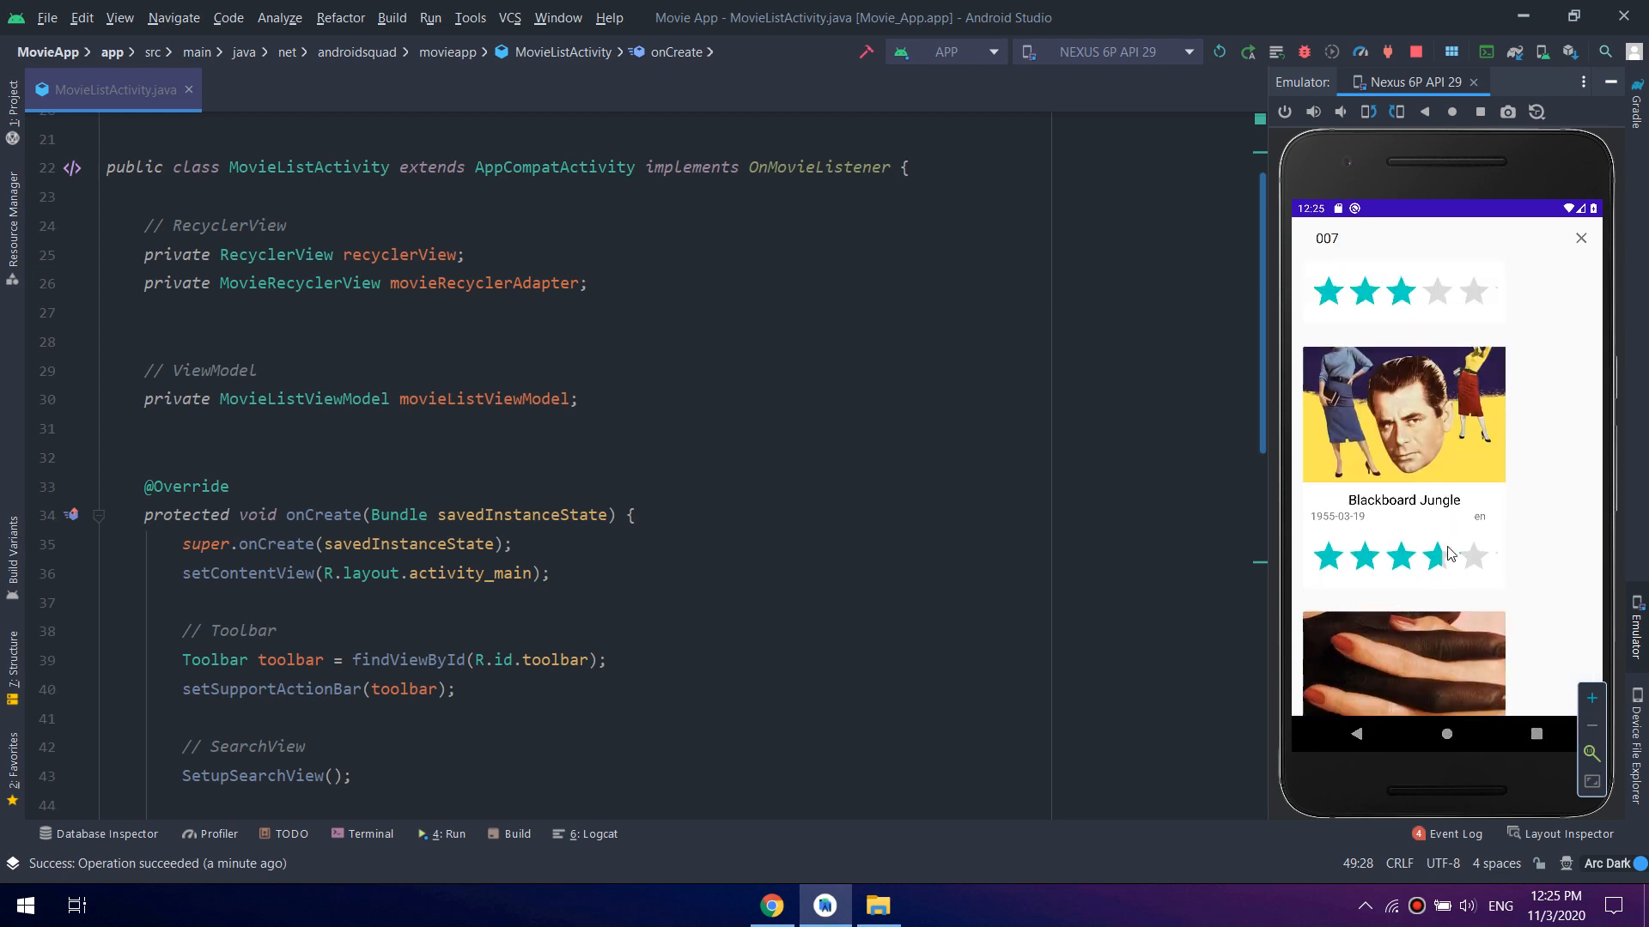
scroll(down, 3)
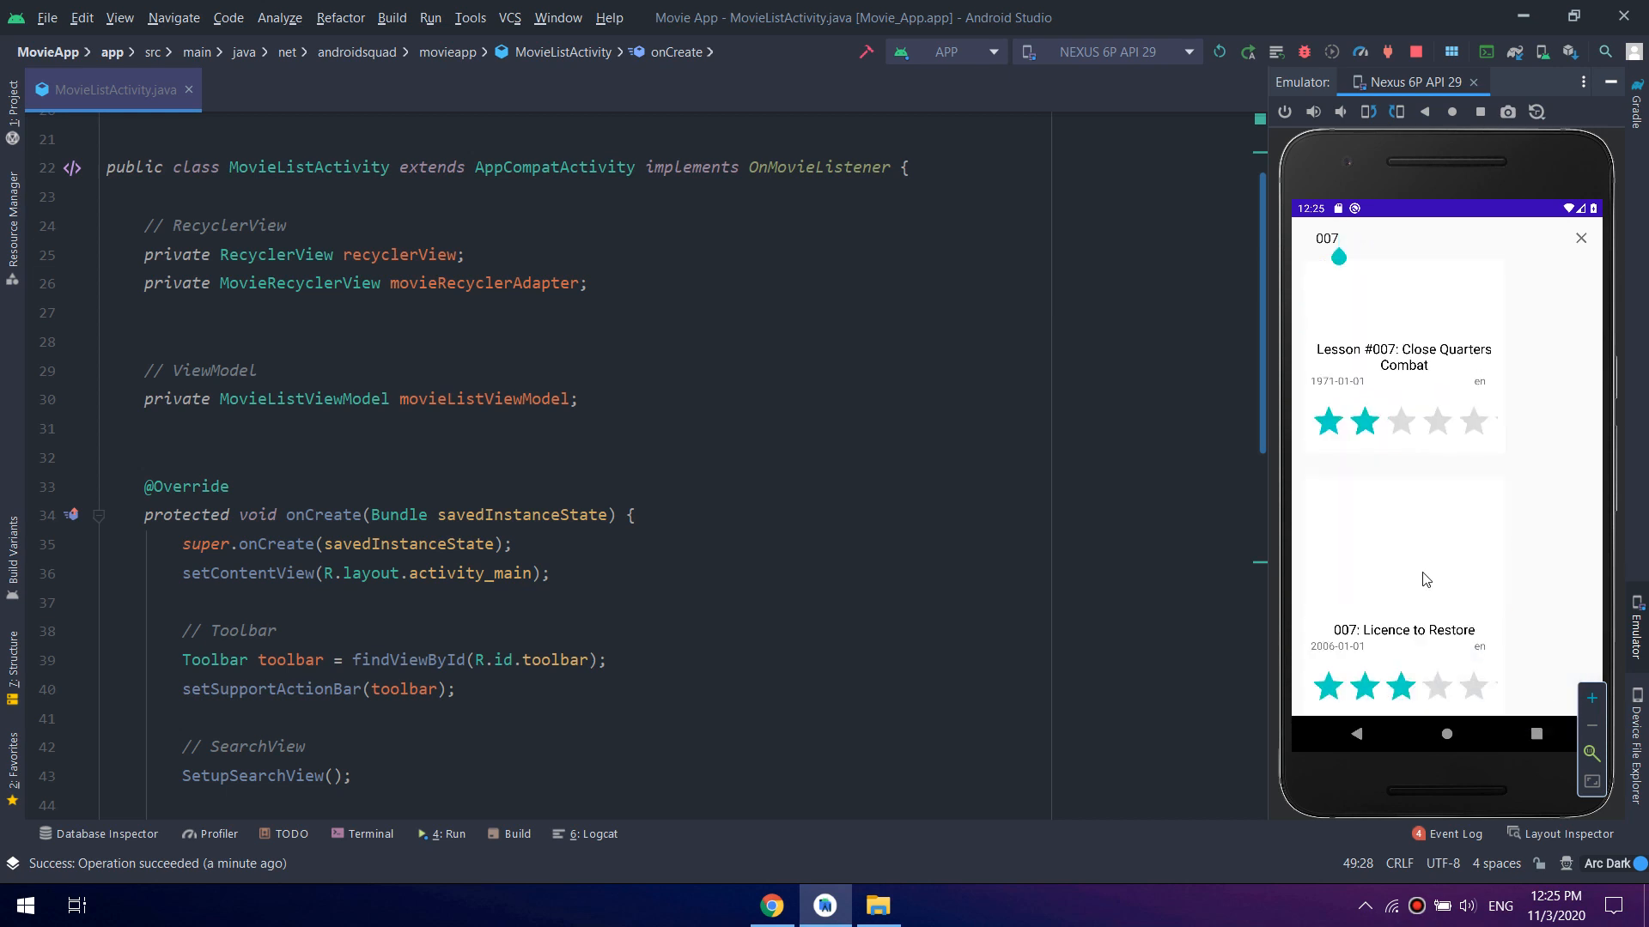
scroll(down, 3)
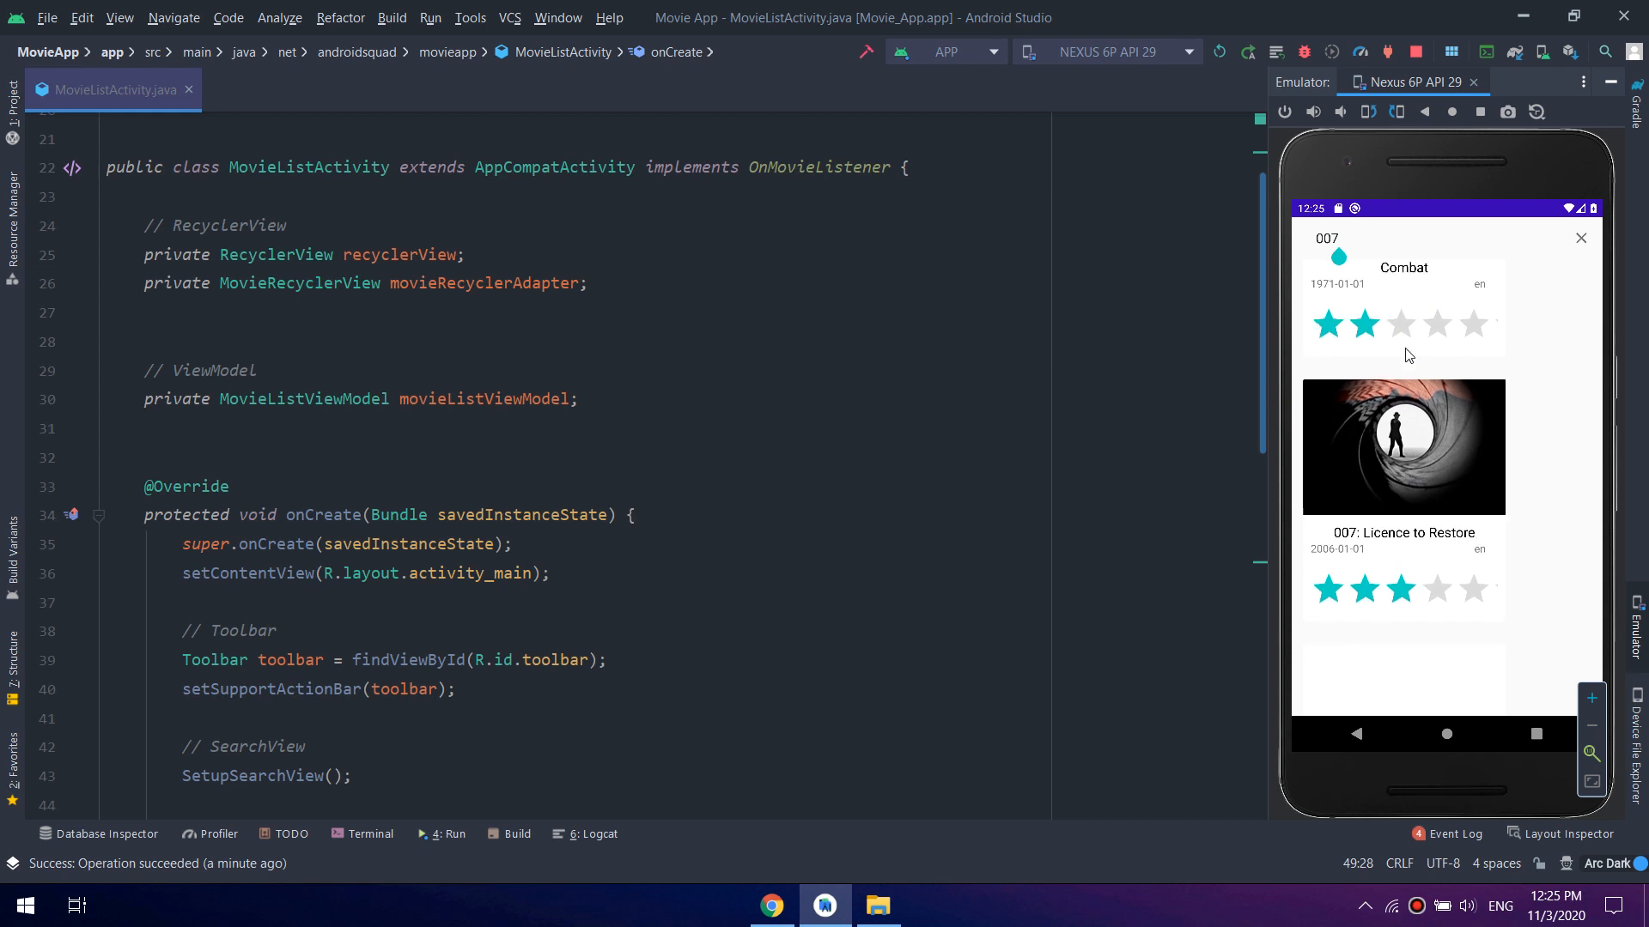
scroll(down, 3)
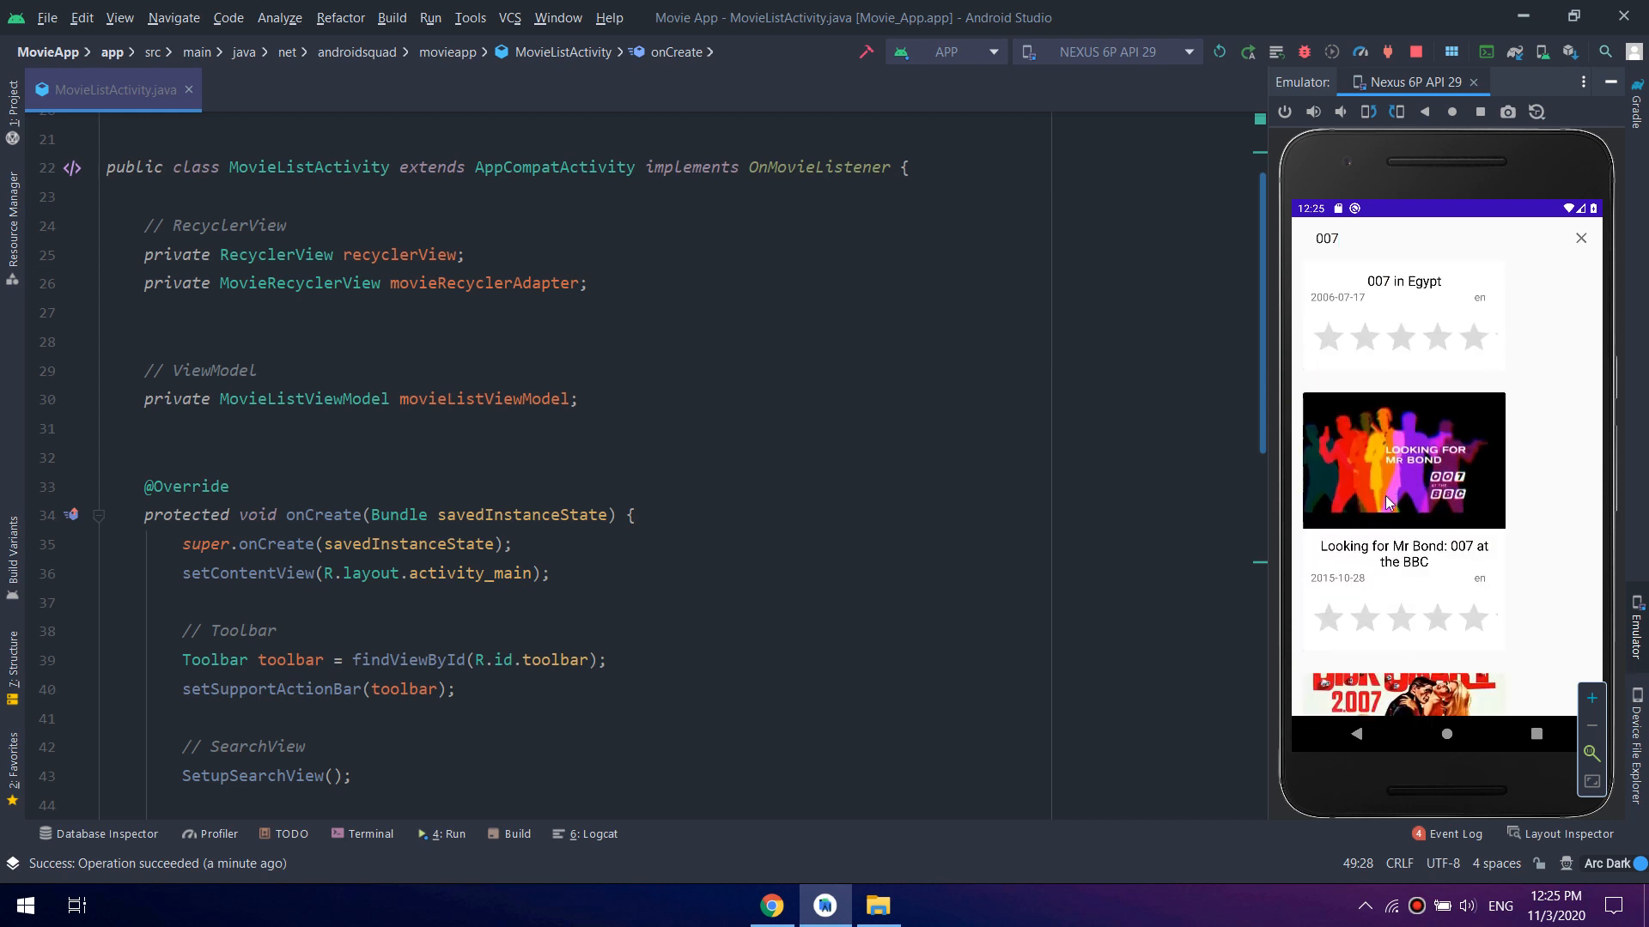
scroll(down, 3)
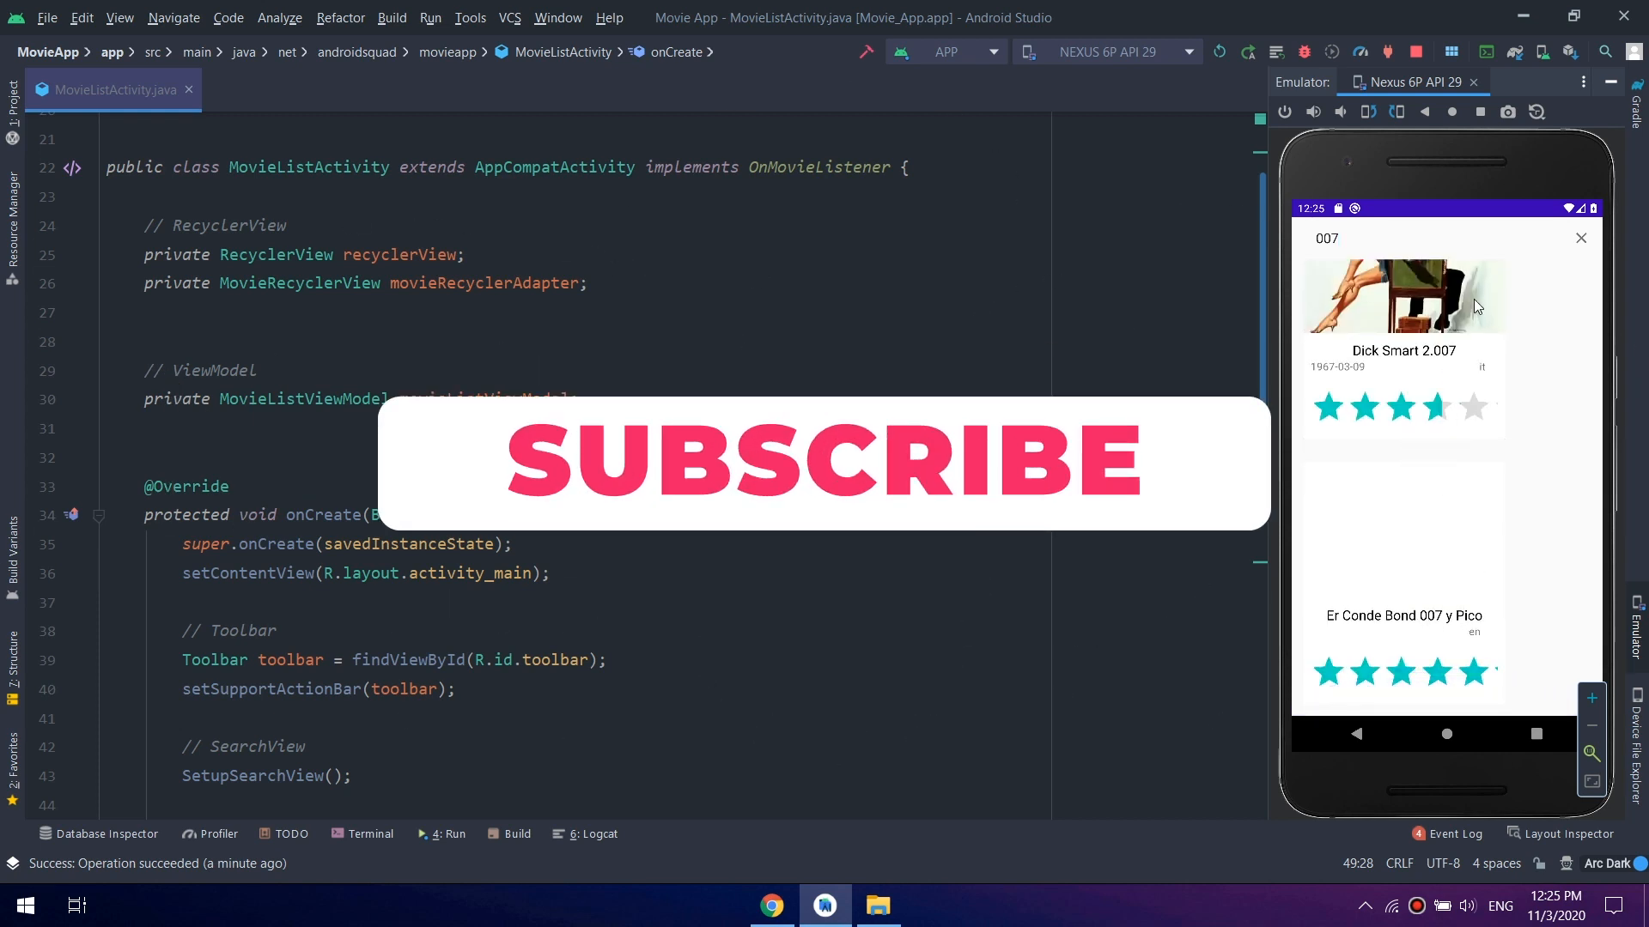
scroll(down, 3)
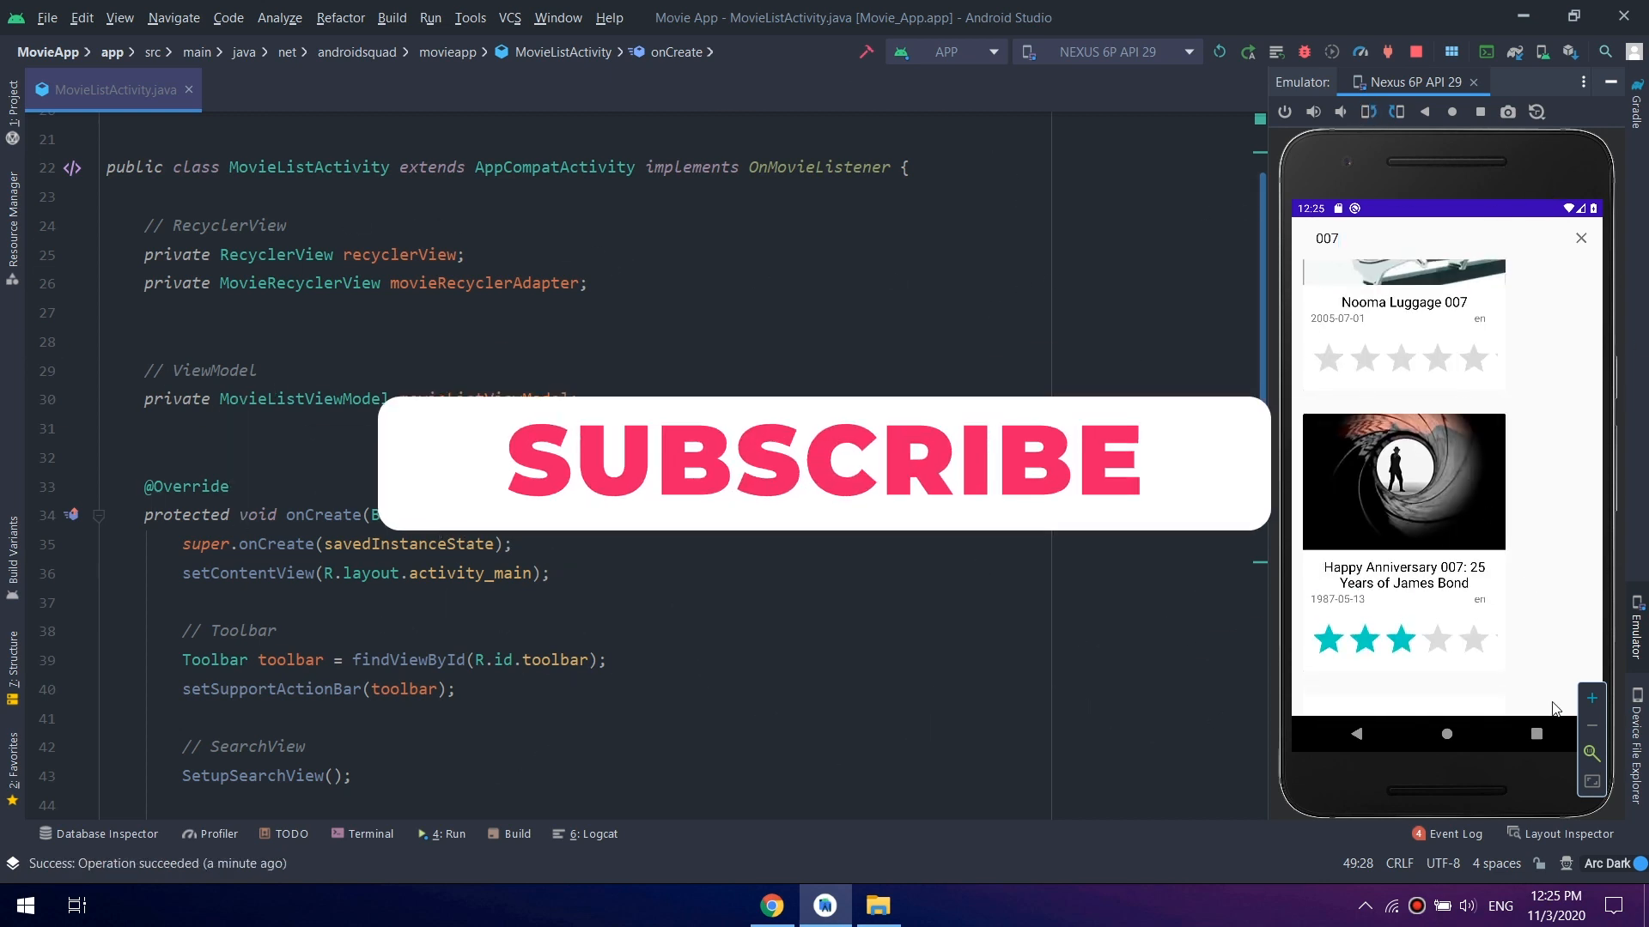
click(1473, 81)
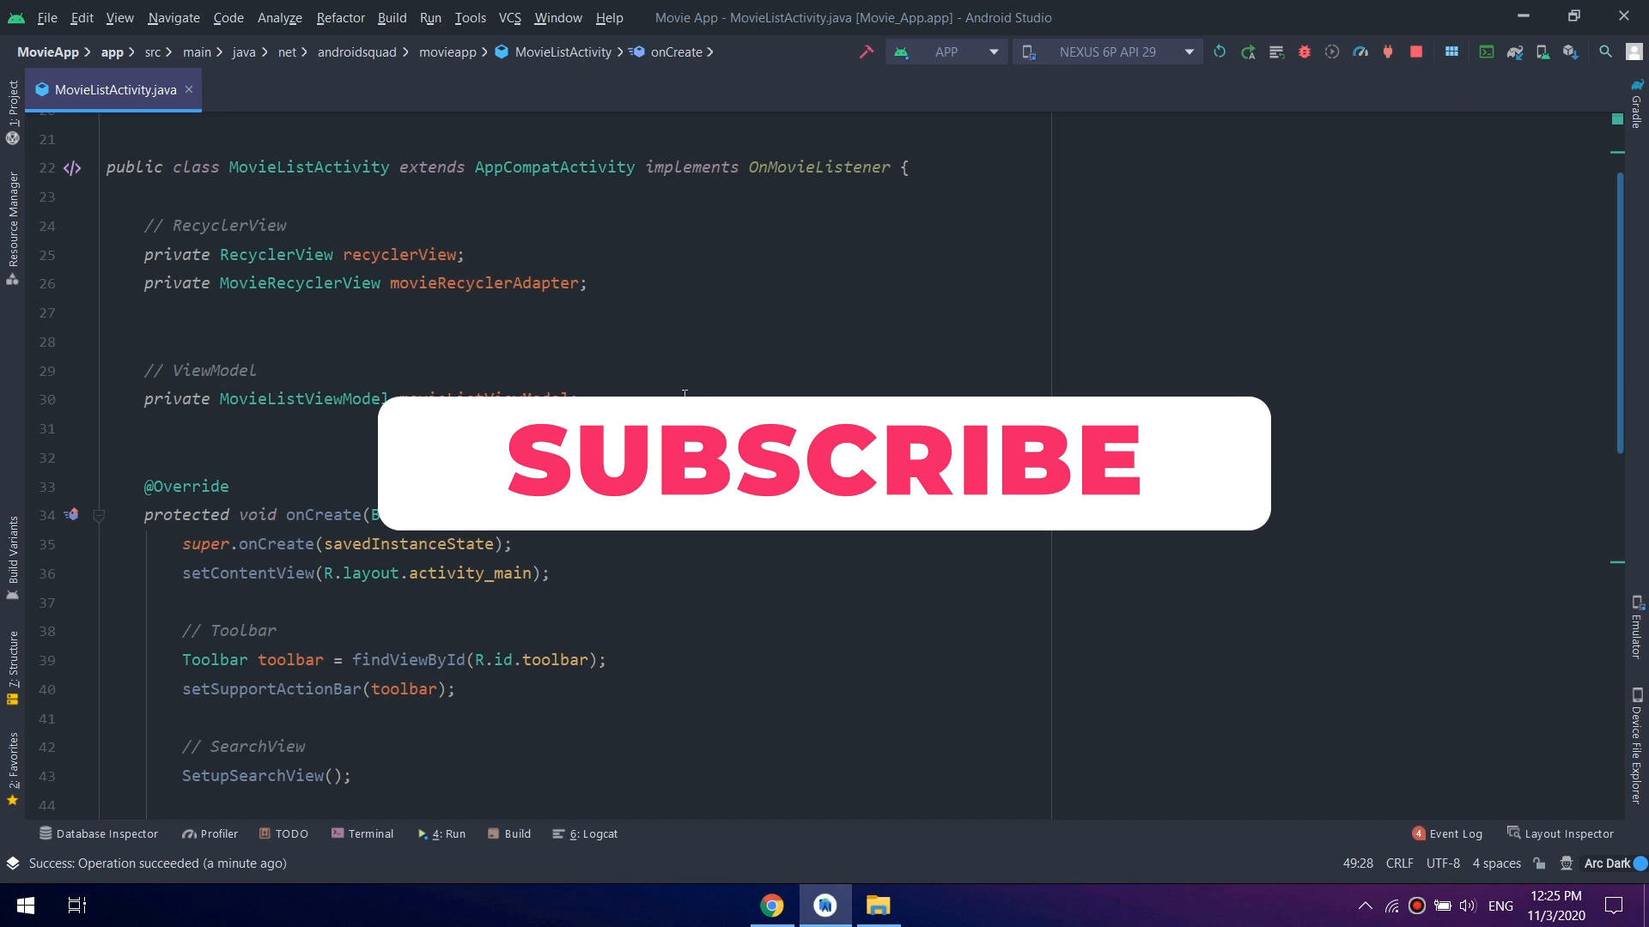